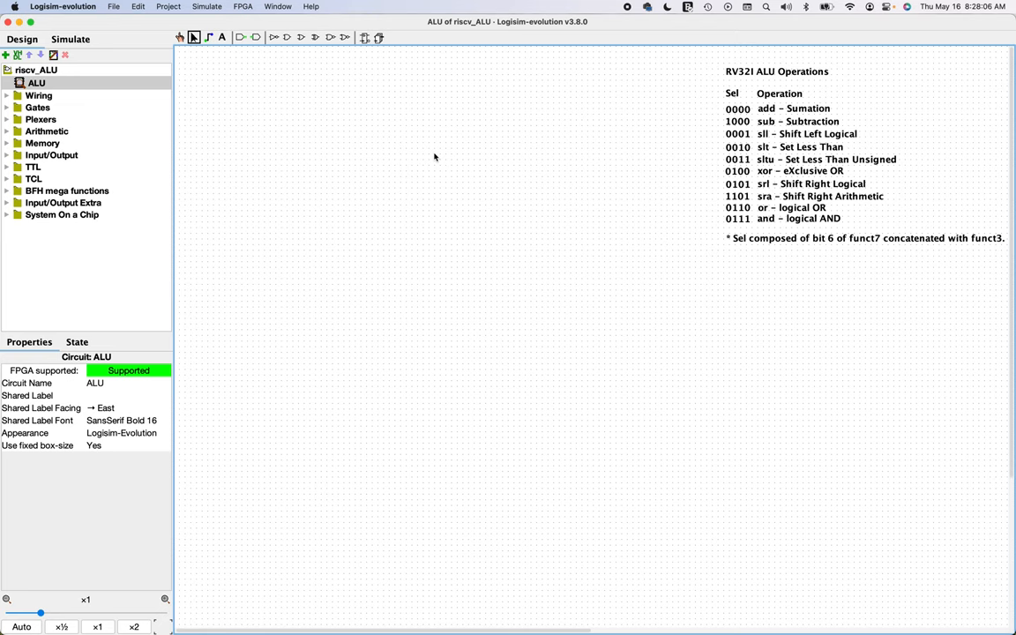
{"action": "mouse_move", "coordinate": [869, 305]}
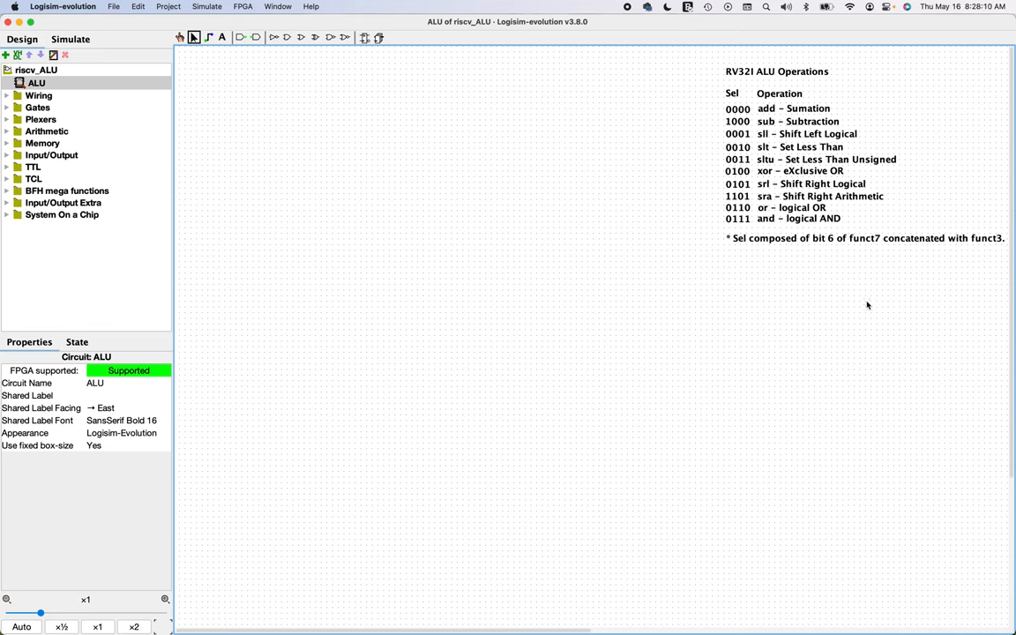
{"action": "mouse_move", "coordinate": [801, 266]}
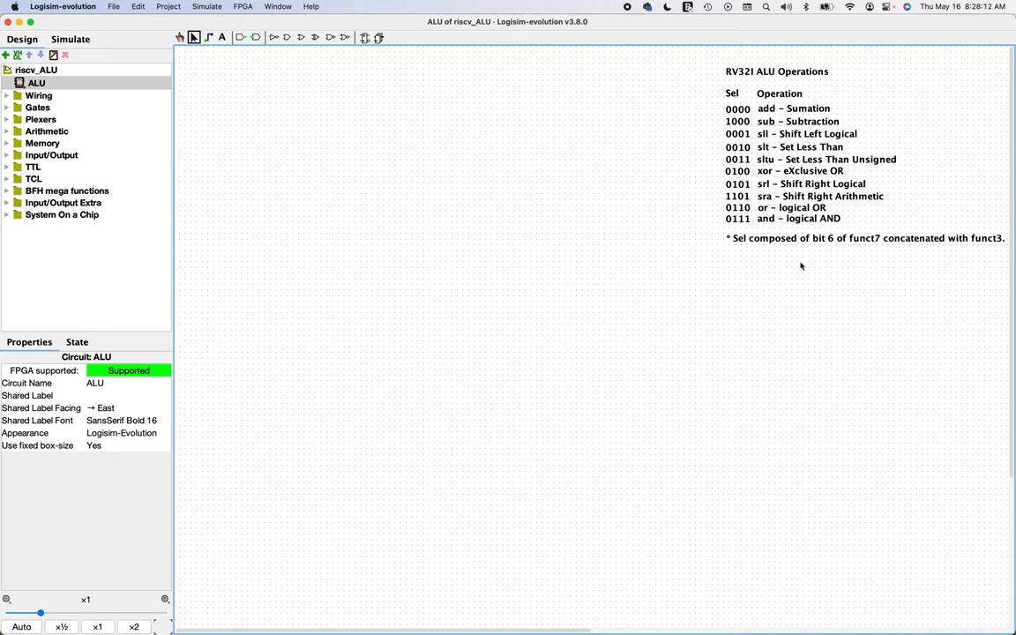
{"action": "mouse_move", "coordinate": [765, 267]}
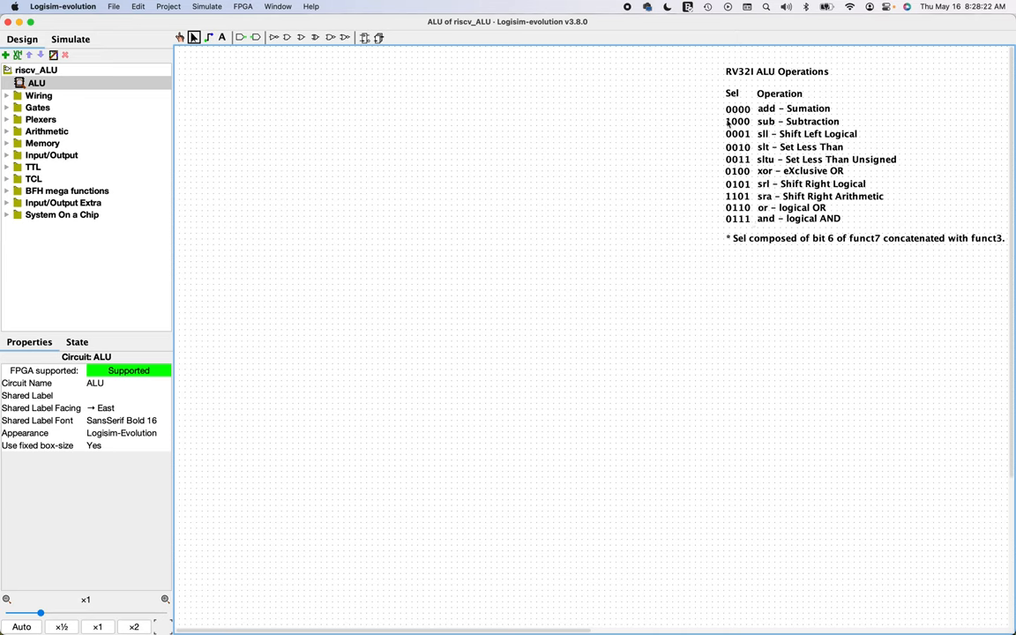
{"action": "mouse_move", "coordinate": [670, 128]}
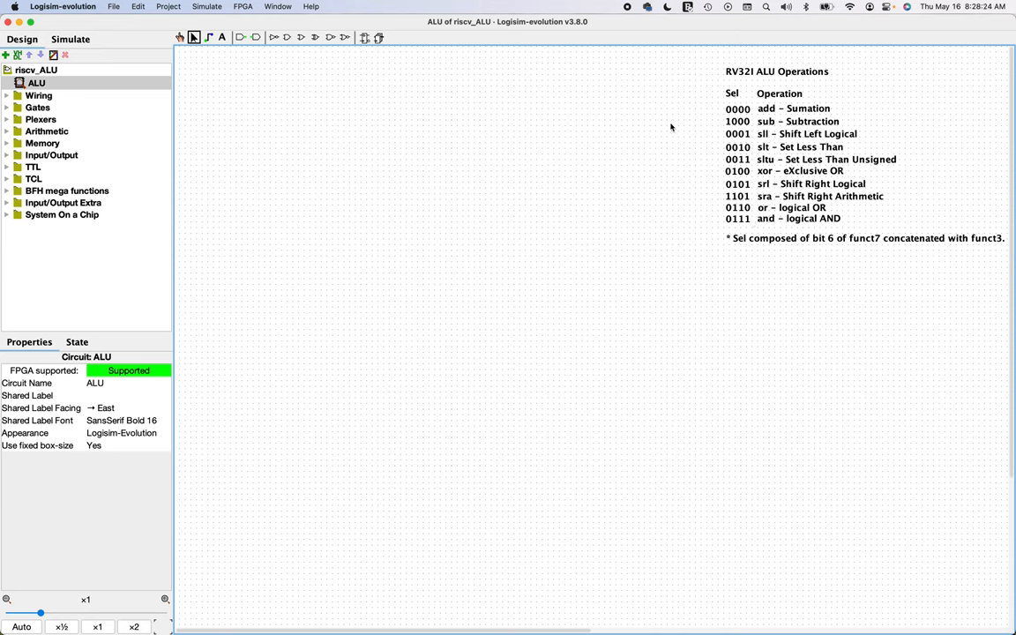
{"action": "mouse_move", "coordinate": [732, 122]}
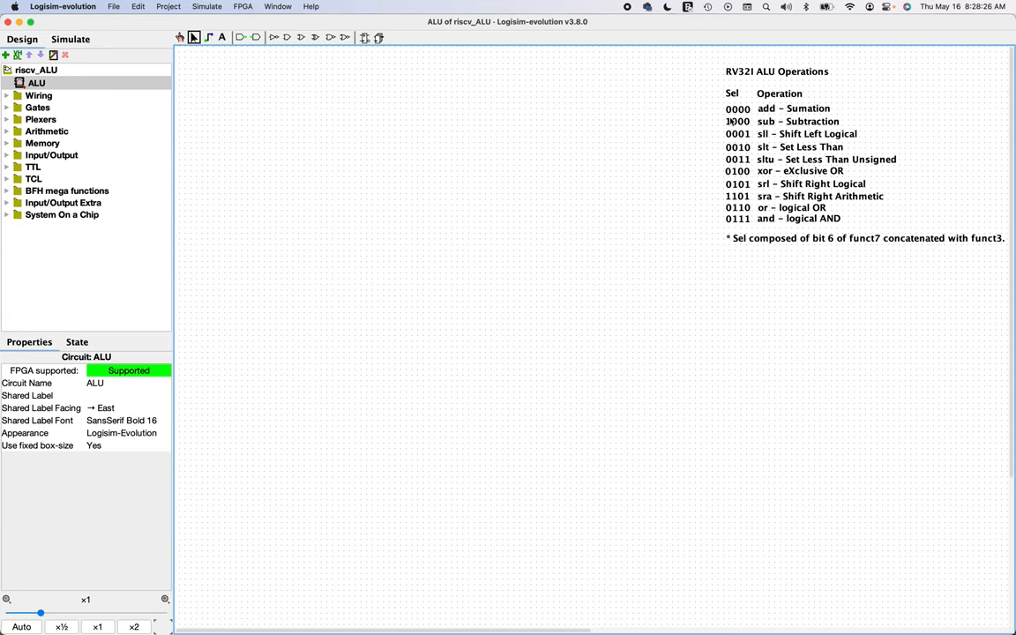
{"action": "mouse_move", "coordinate": [861, 248]}
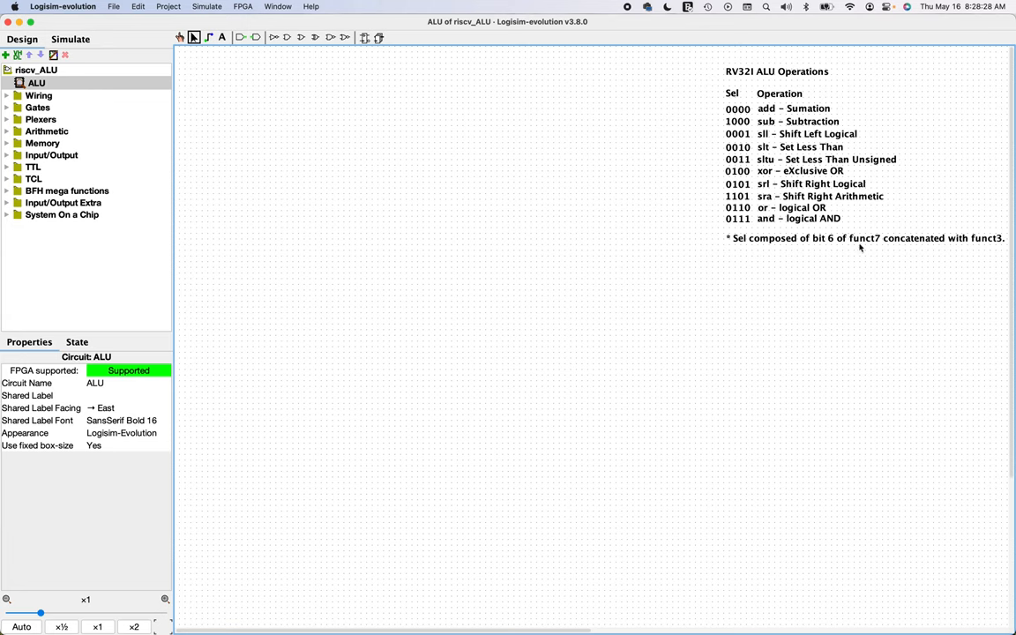
{"action": "mouse_move", "coordinate": [864, 250]}
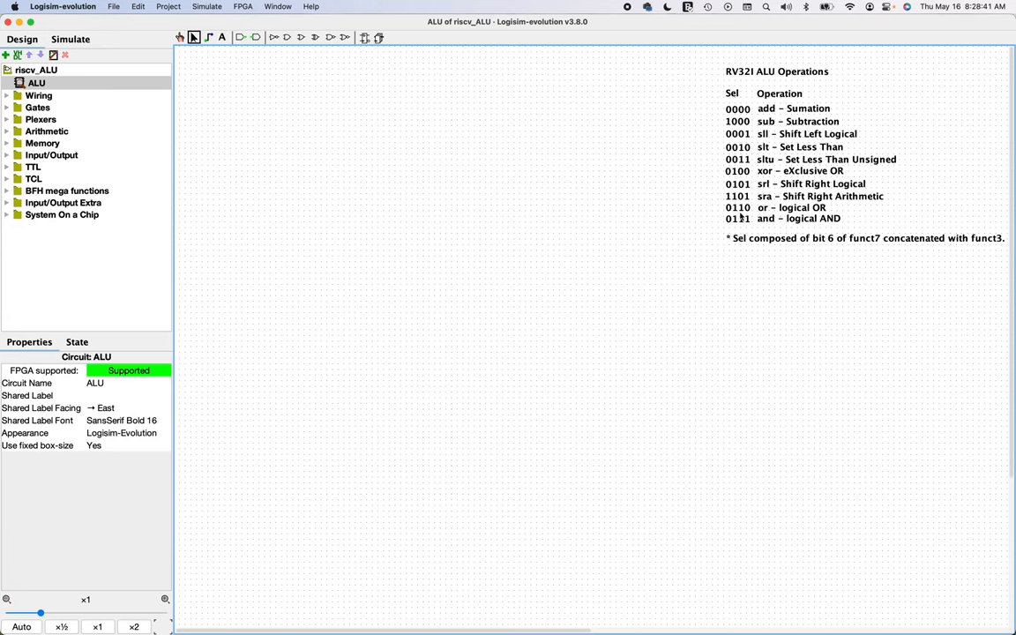
{"action": "mouse_move", "coordinate": [779, 167]}
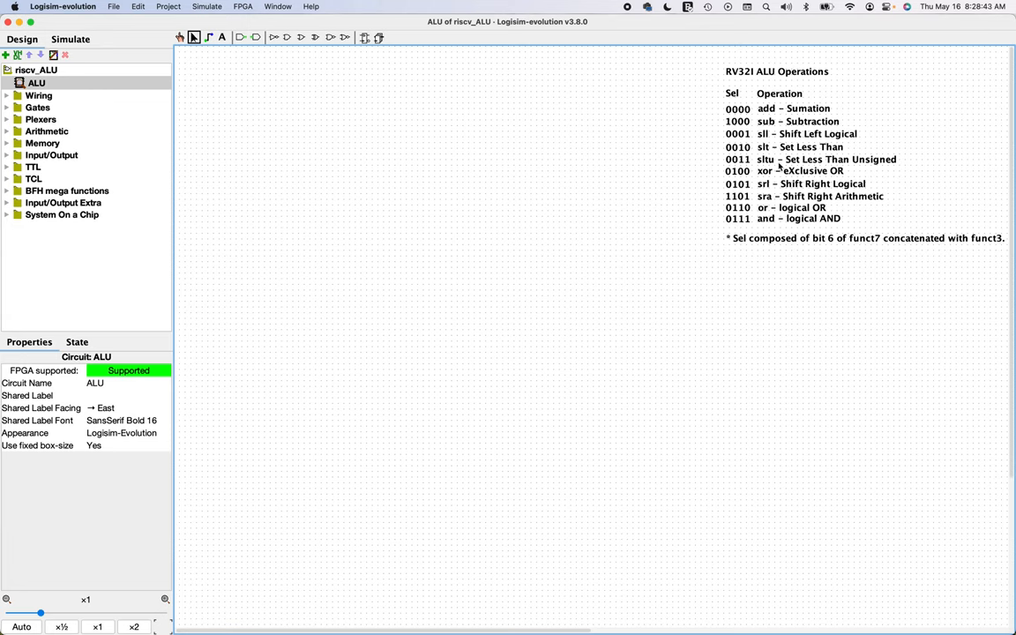
{"action": "mouse_move", "coordinate": [701, 175]}
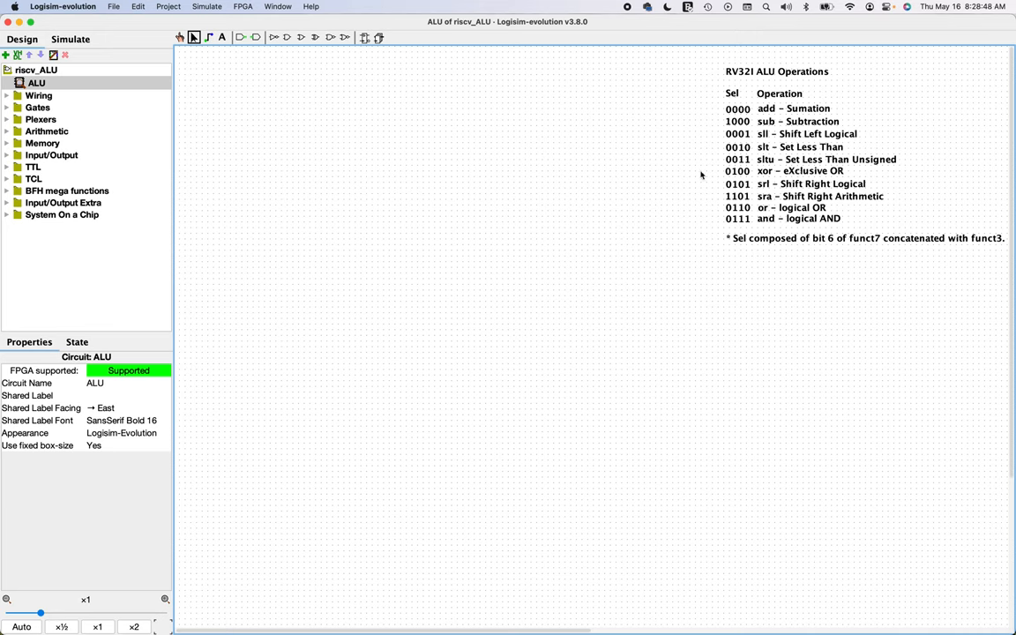
{"action": "mouse_move", "coordinate": [718, 284]}
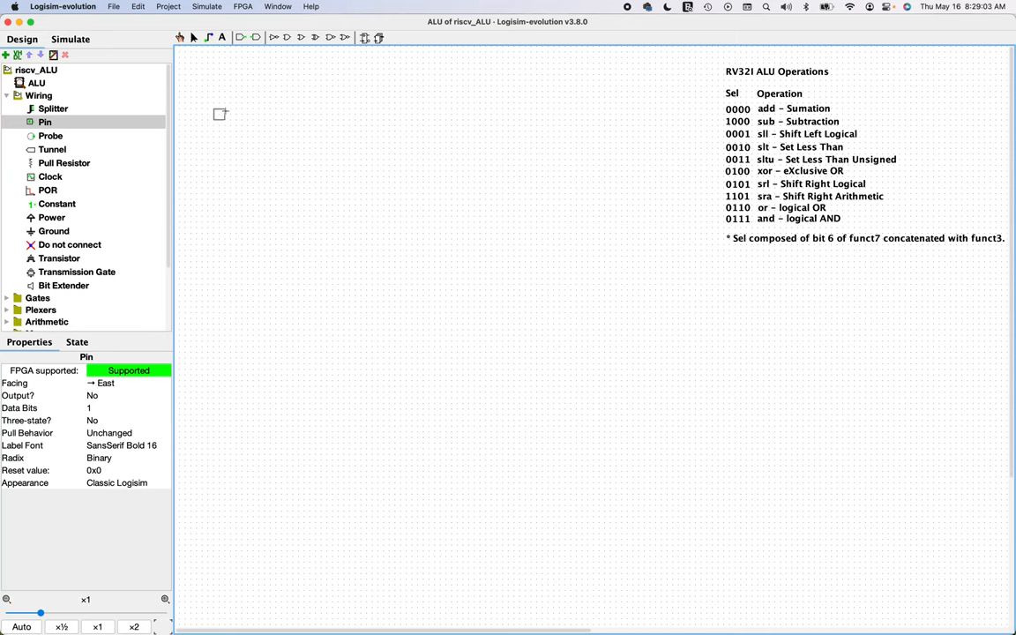
- Place a 32-bit hexadecimal input pin at the top left and label it dataA
{"action": "left_click", "coordinate": [223, 109]}
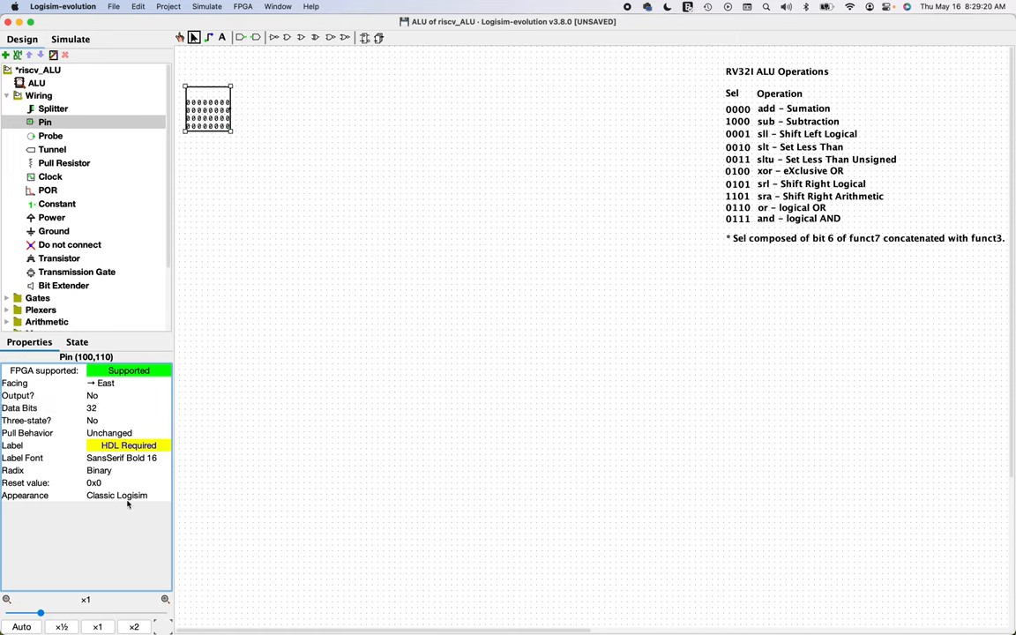
{"action": "mouse_move", "coordinate": [108, 476]}
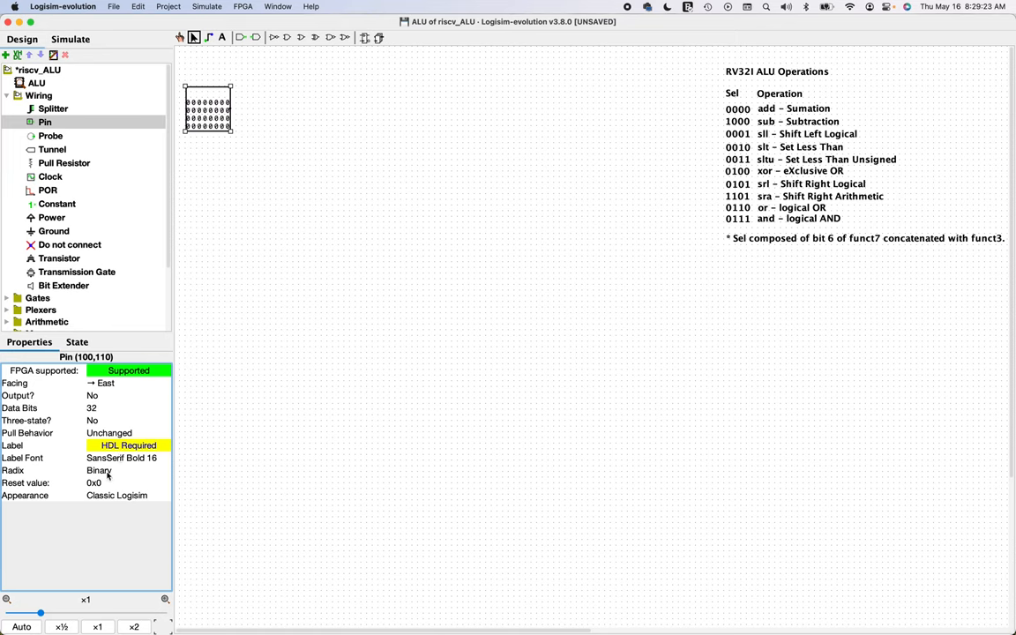
{"action": "left_click", "coordinate": [111, 470]}
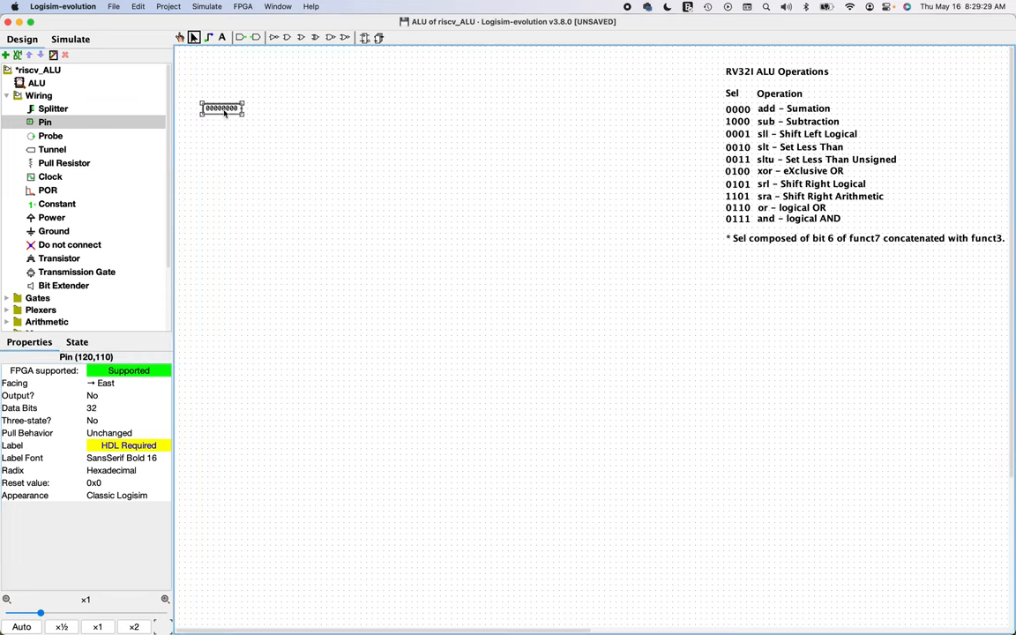
{"action": "left_click_drag", "start_coordinate": [220, 108], "coordinate": [234, 107]}
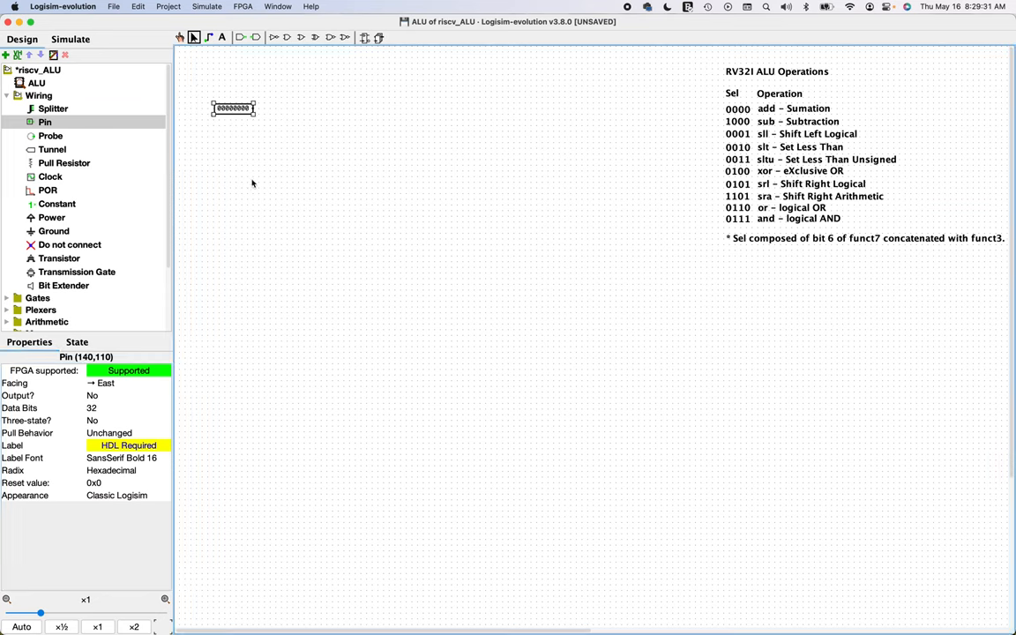
{"action": "double_click", "coordinate": [233, 108]}
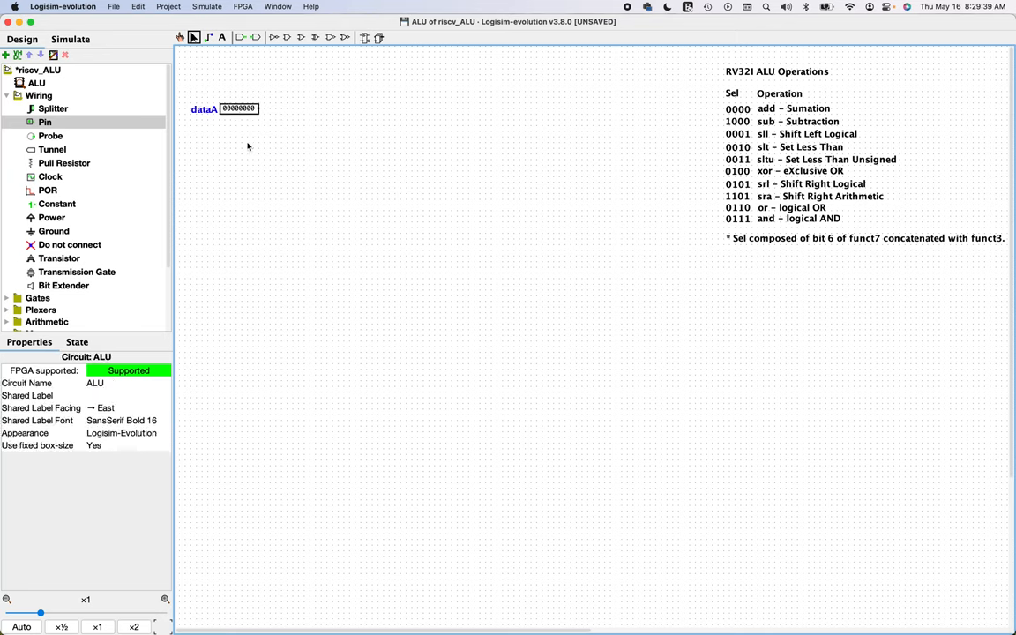
{"action": "mouse_move", "coordinate": [227, 136]}
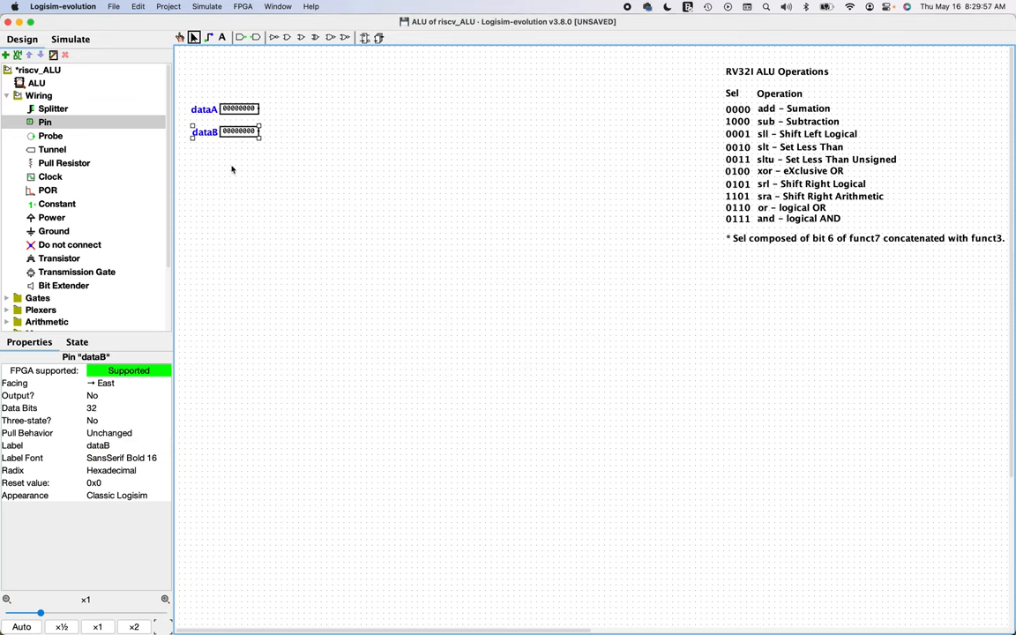
- Place a third pin below dataB, label it sel, and make it 4 bits wide
{"action": "left_click", "coordinate": [45, 122]}
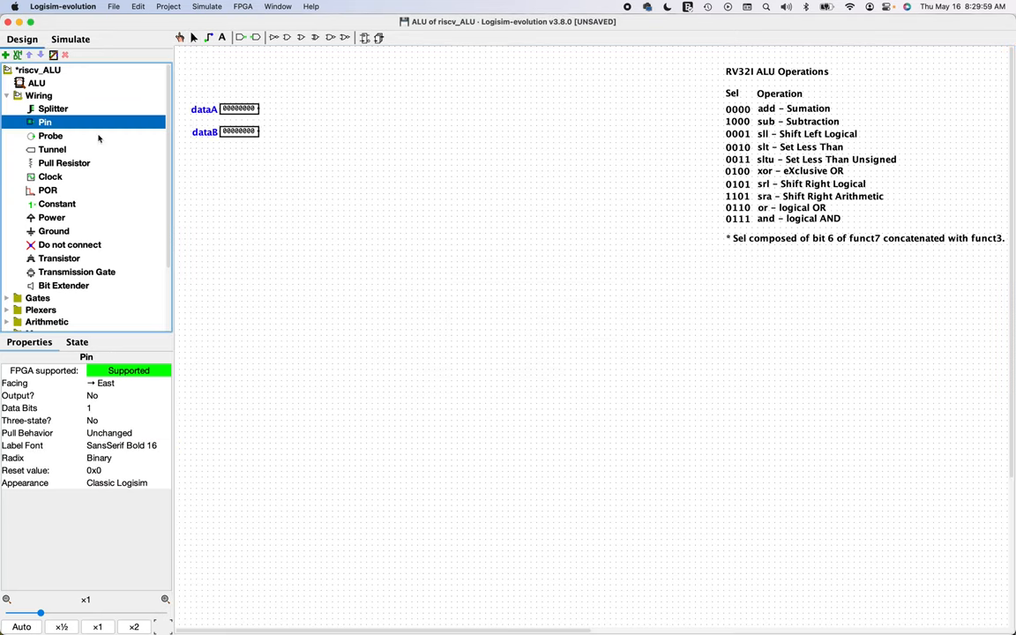
{"action": "left_click", "coordinate": [253, 165]}
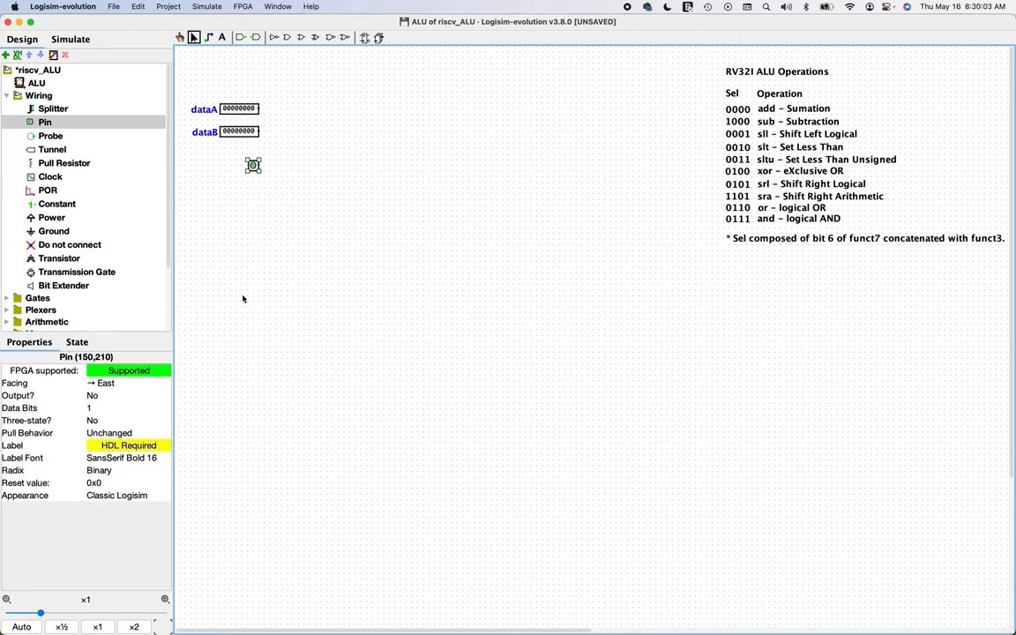
{"action": "type", "text": "se"}
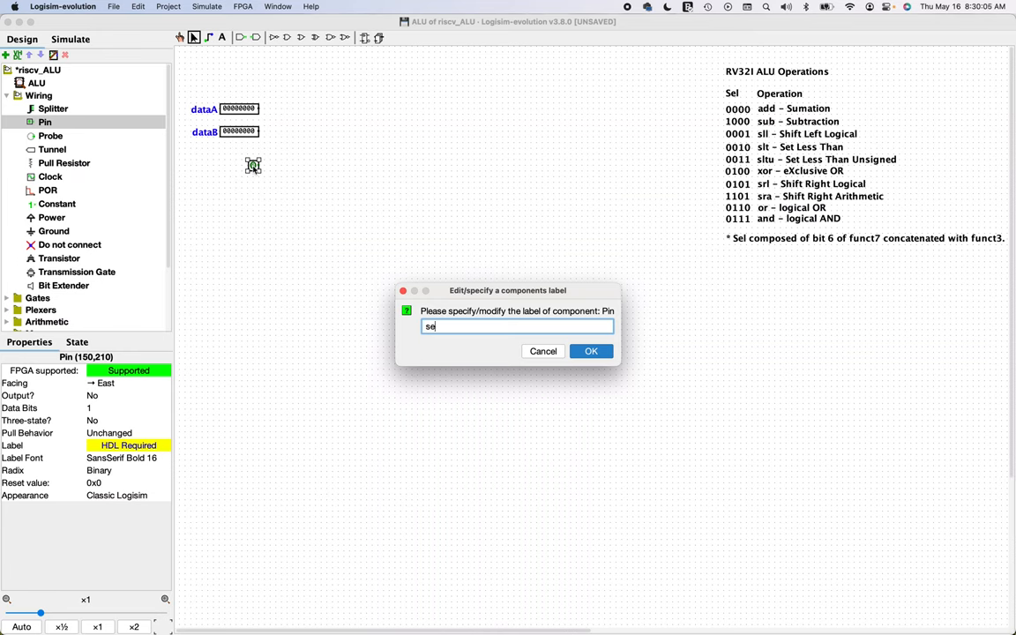
{"action": "left_click", "coordinate": [591, 351]}
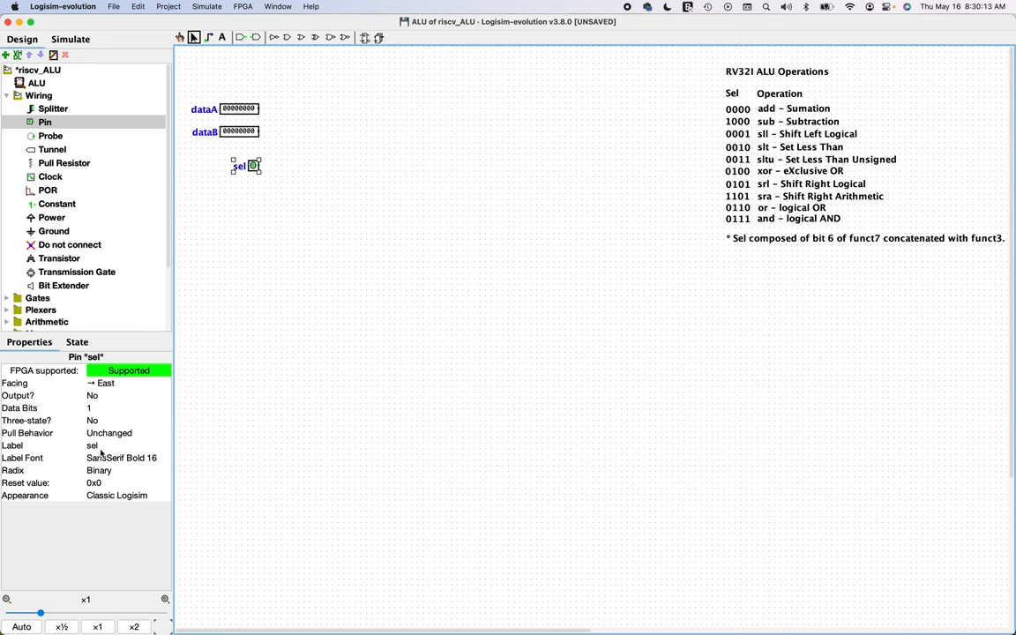
{"action": "left_click", "coordinate": [123, 407]}
{"action": "type", "text": "4"}
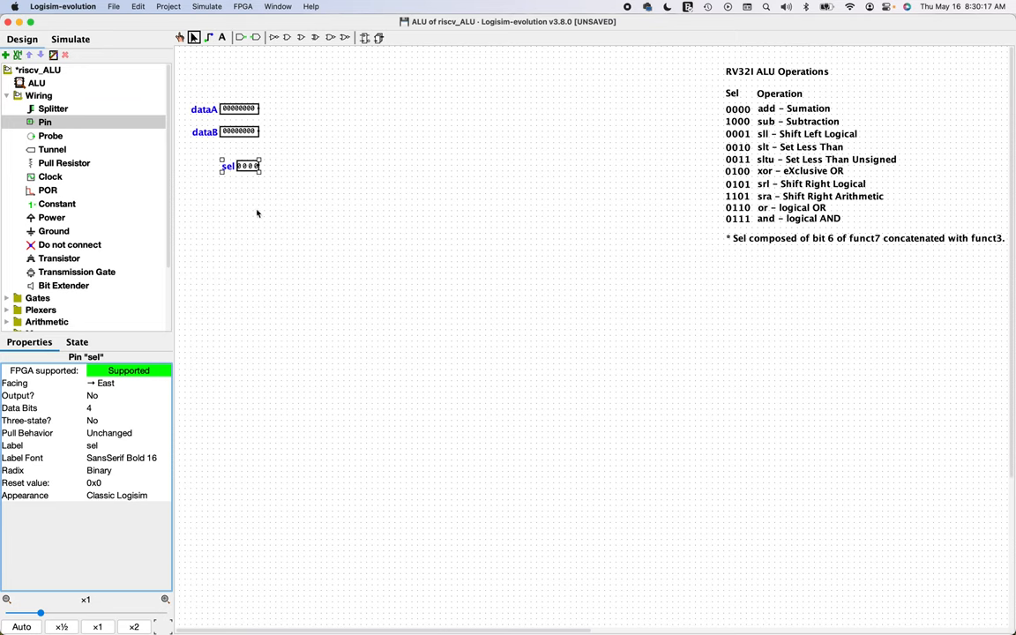
{"action": "mouse_move", "coordinate": [261, 179]}
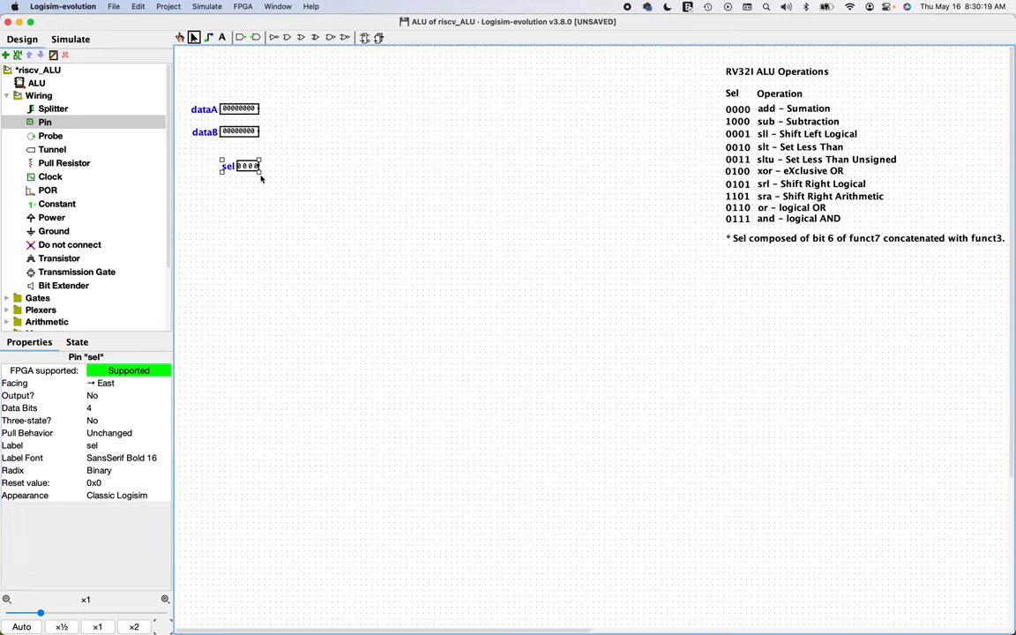
{"action": "left_click", "coordinate": [301, 247]}
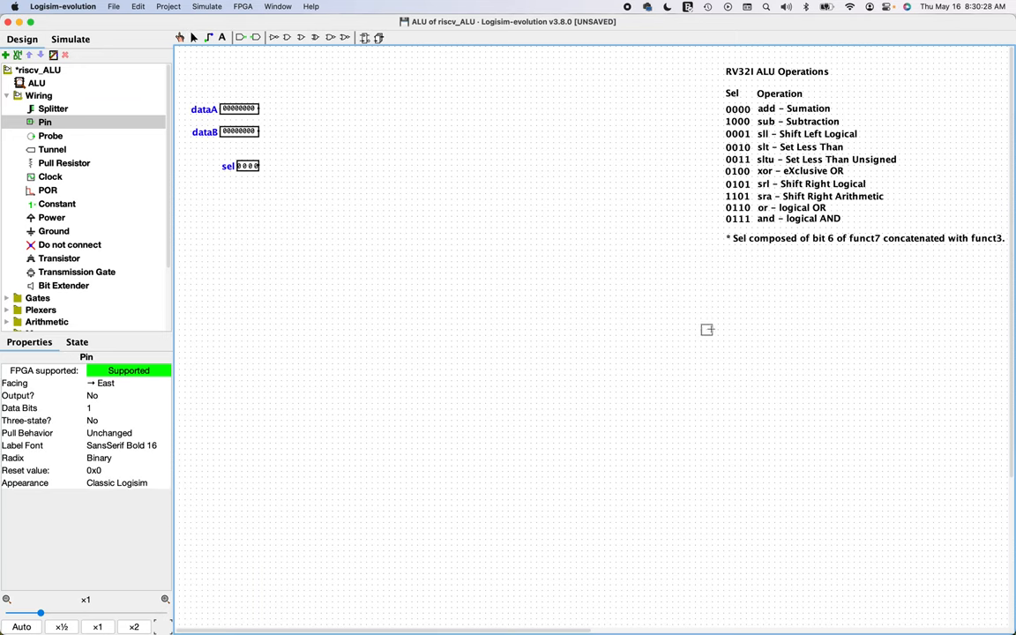
{"action": "mouse_move", "coordinate": [720, 375]}
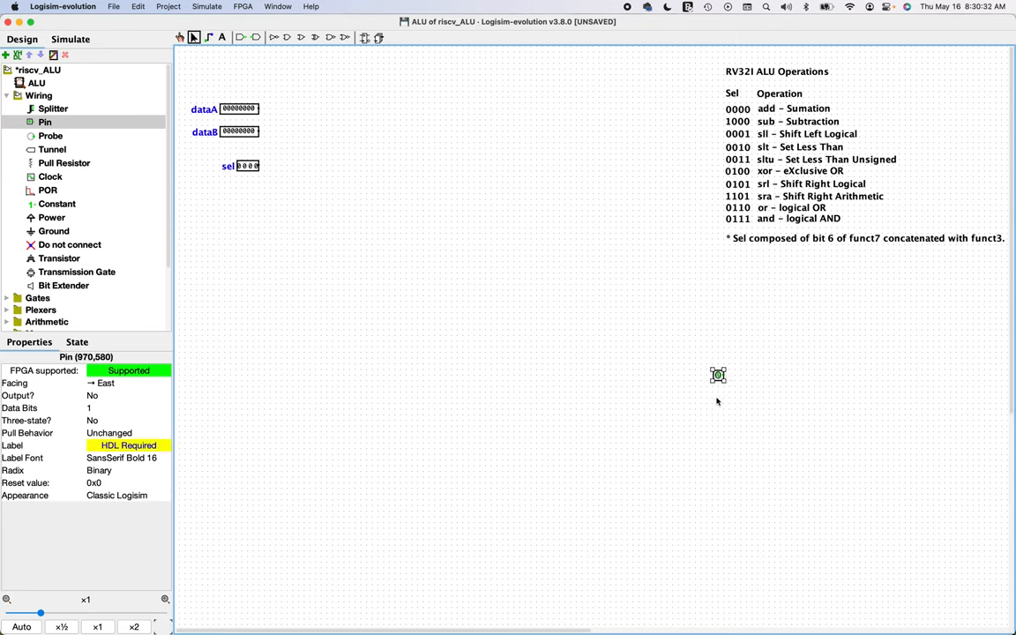
- Make the new pin a 32-bit hexadecimal output labelled dataD
{"action": "left_click", "coordinate": [128, 395]}
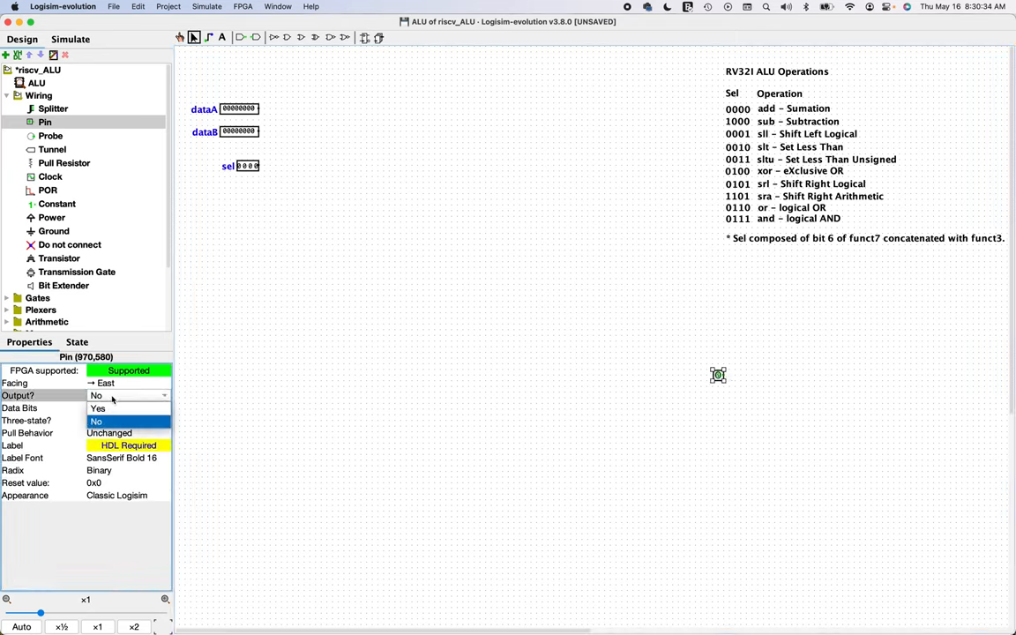
{"action": "left_click", "coordinate": [98, 408]}
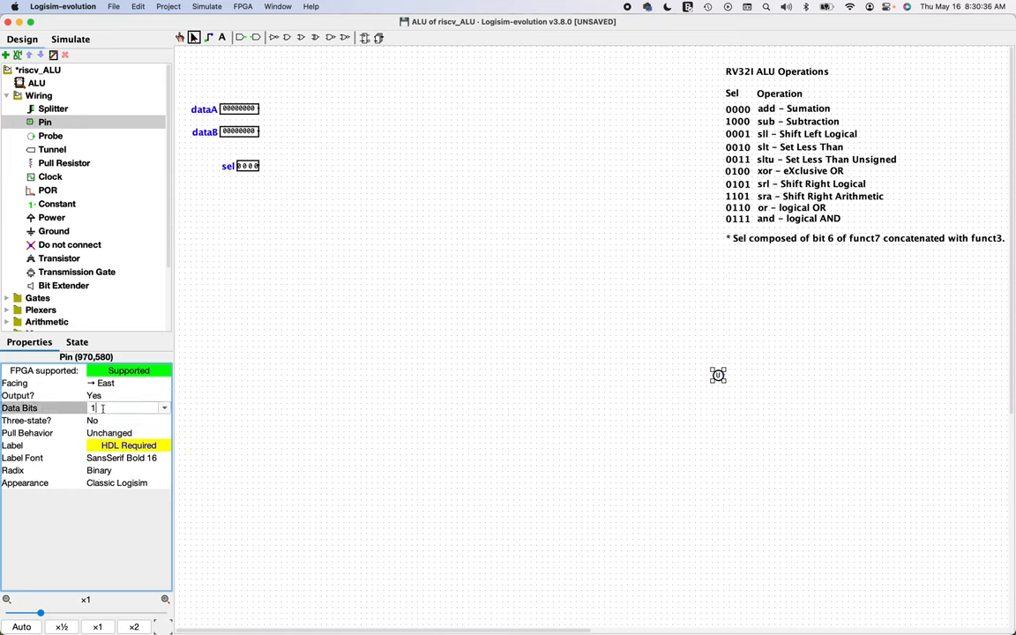
{"action": "type", "text": "32"}
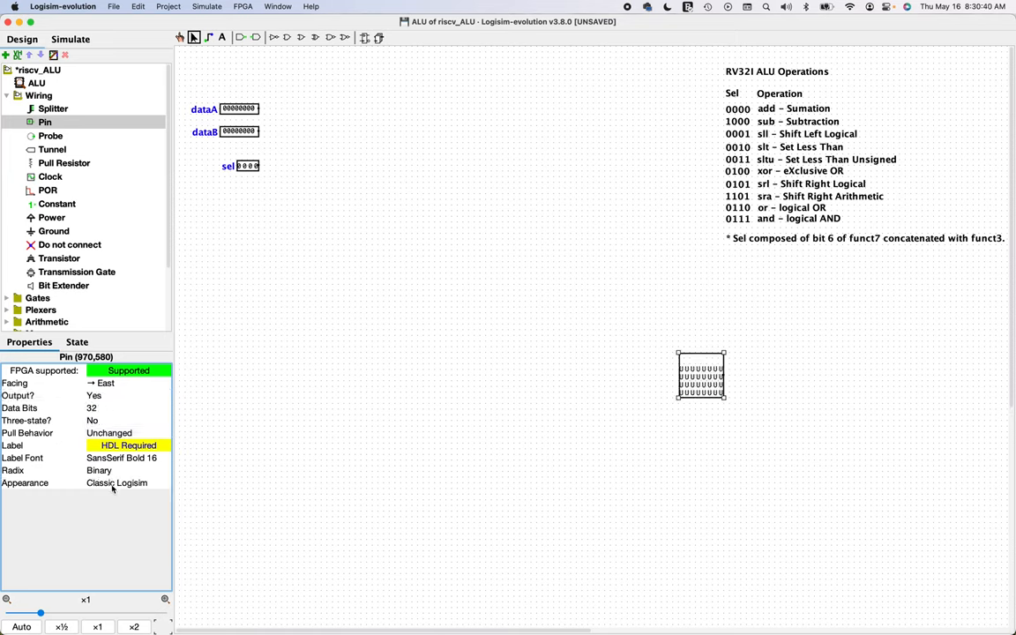
{"action": "left_click", "coordinate": [111, 470]}
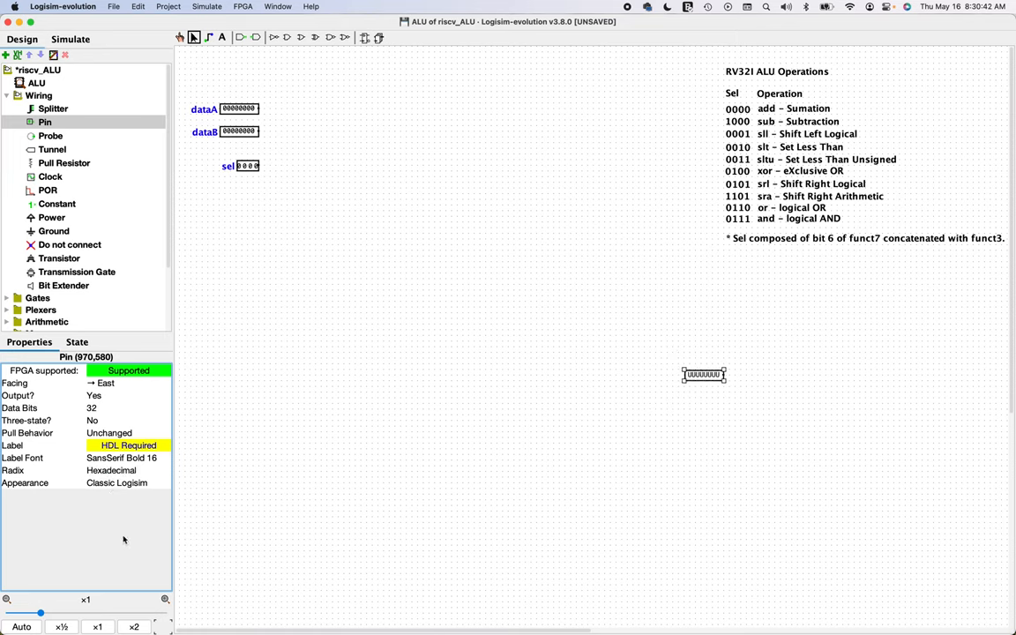
{"action": "mouse_move", "coordinate": [82, 427]}
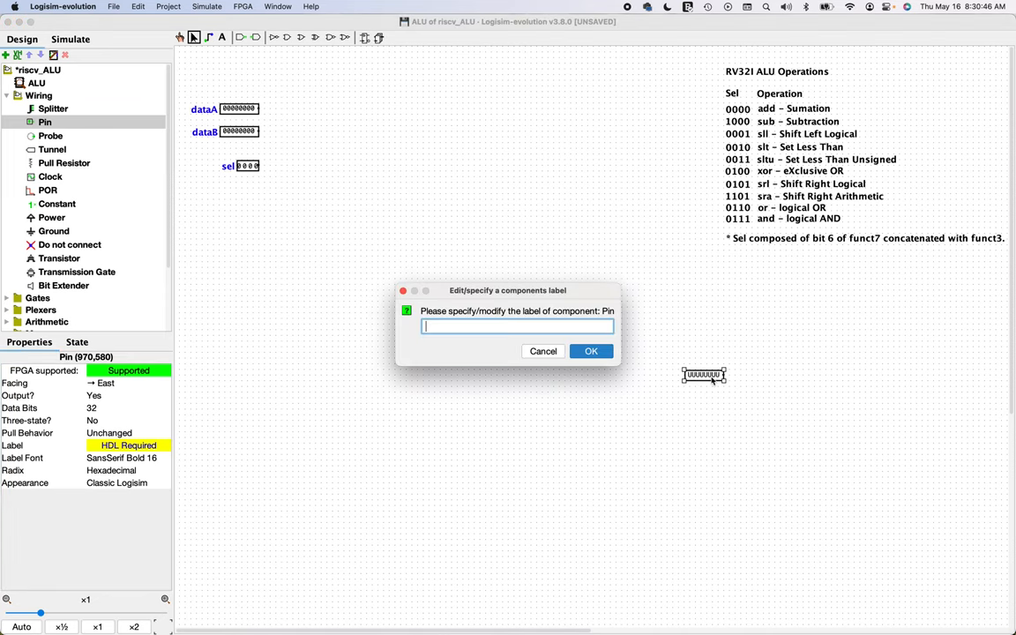
{"action": "type", "text": "data"}
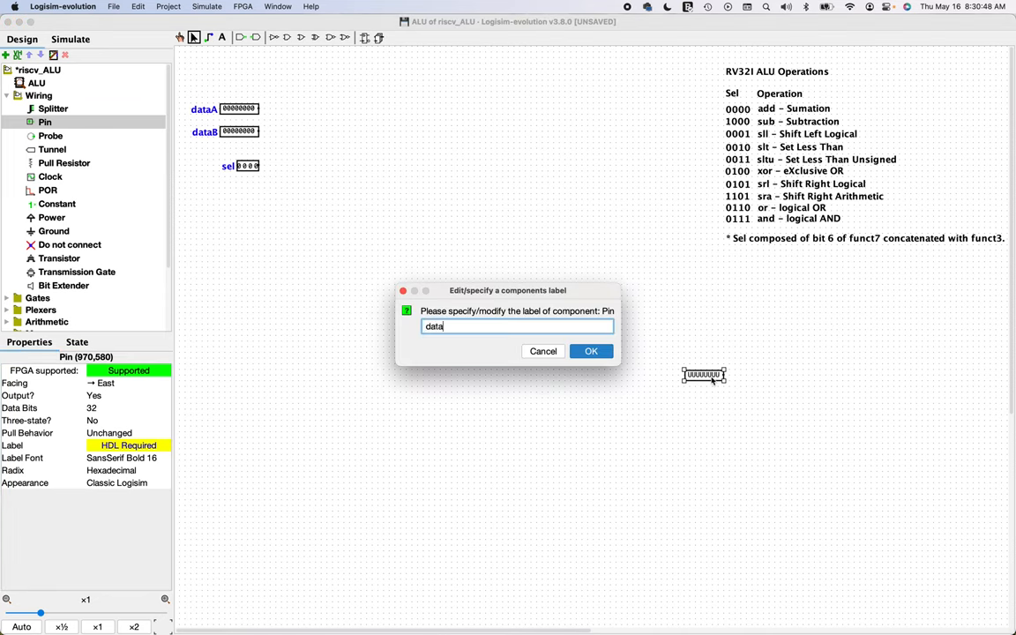
{"action": "type", "text": "D"}
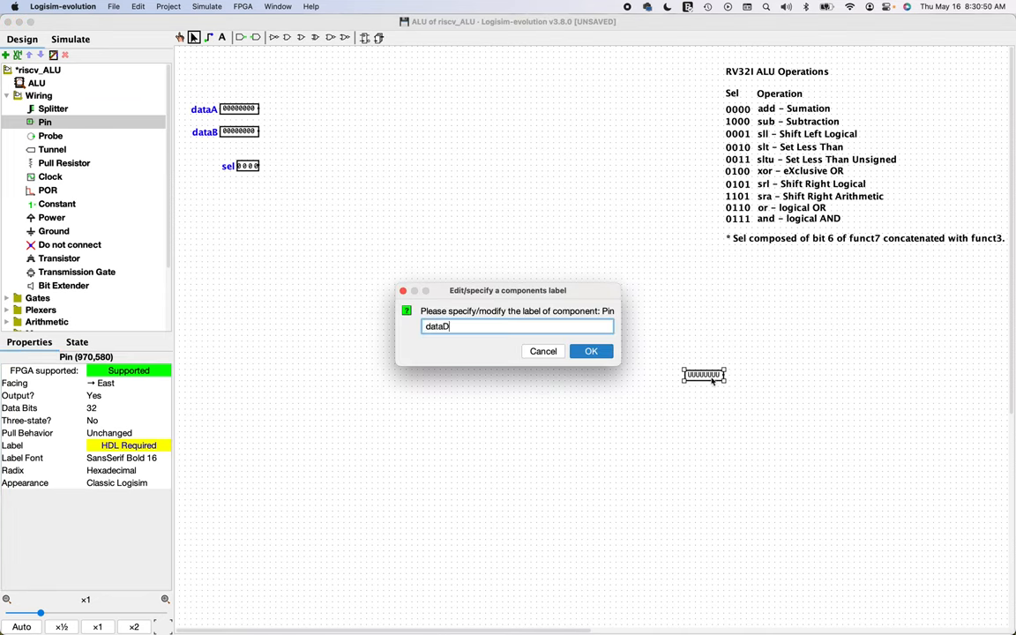
{"action": "left_click", "coordinate": [592, 351]}
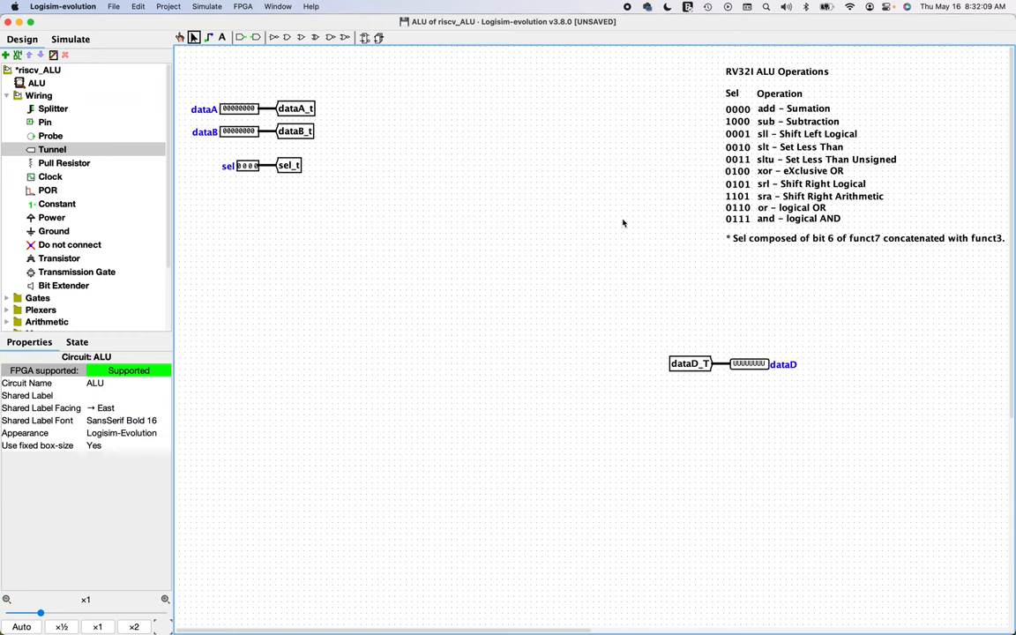
{"action": "mouse_move", "coordinate": [766, 116]}
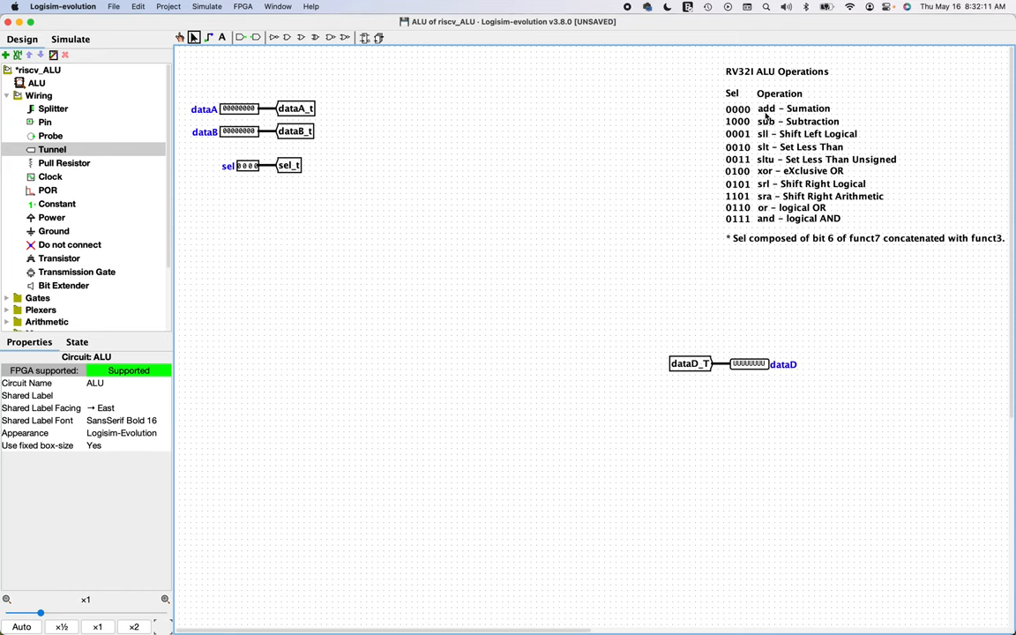
{"action": "mouse_move", "coordinate": [131, 214]}
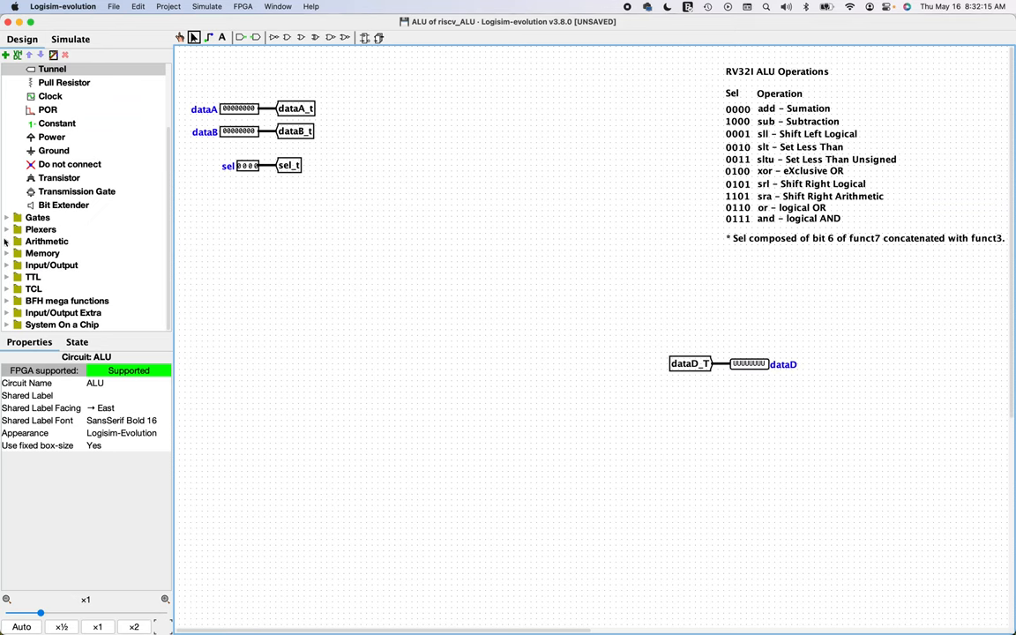
- Place an adder near the top with copied dataA_t and dataB_t tunnels on its inputs
{"action": "left_click", "coordinate": [46, 241]}
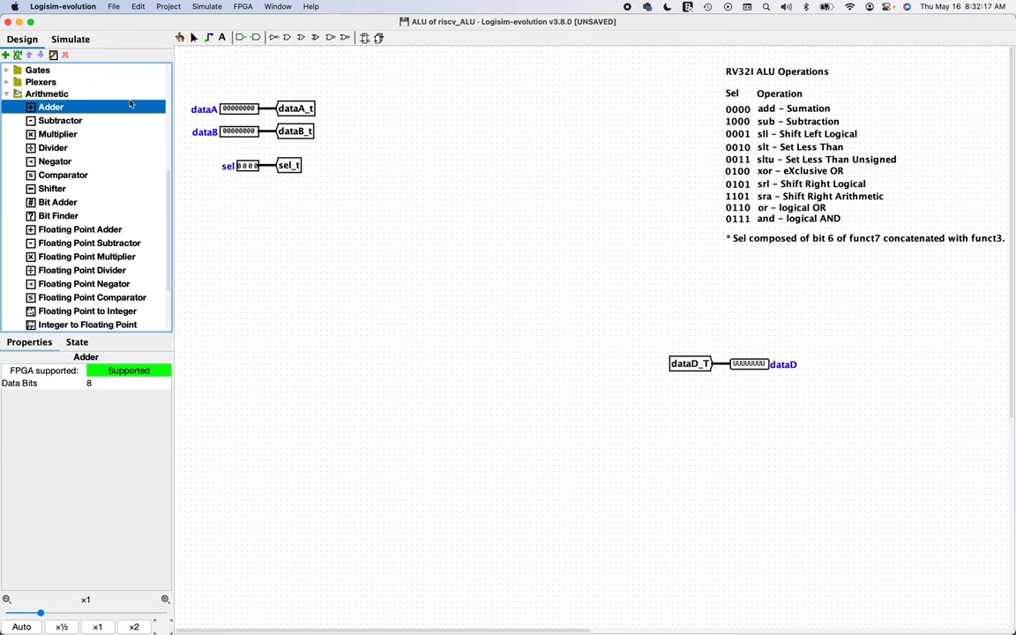
{"action": "left_click", "coordinate": [474, 91]}
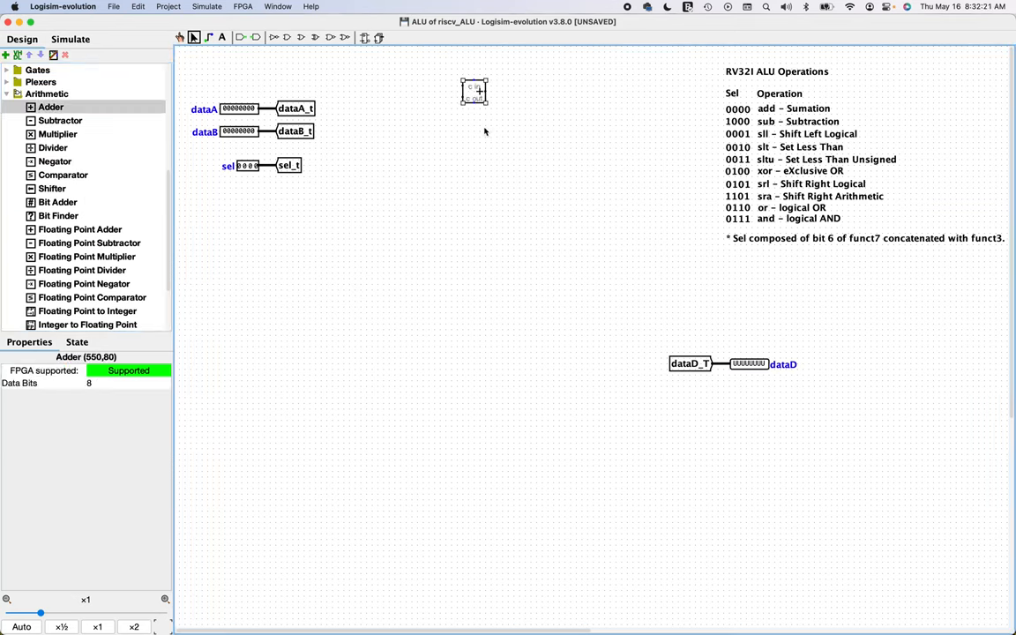
{"action": "left_click", "coordinate": [296, 107]}
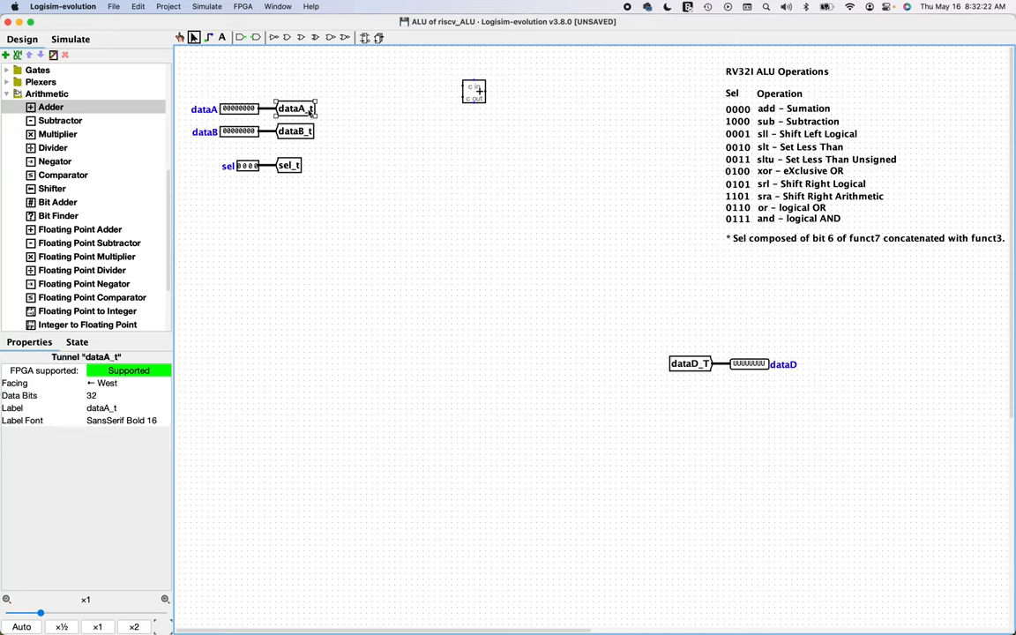
{"action": "left_click_drag", "start_coordinate": [296, 109], "coordinate": [390, 92]}
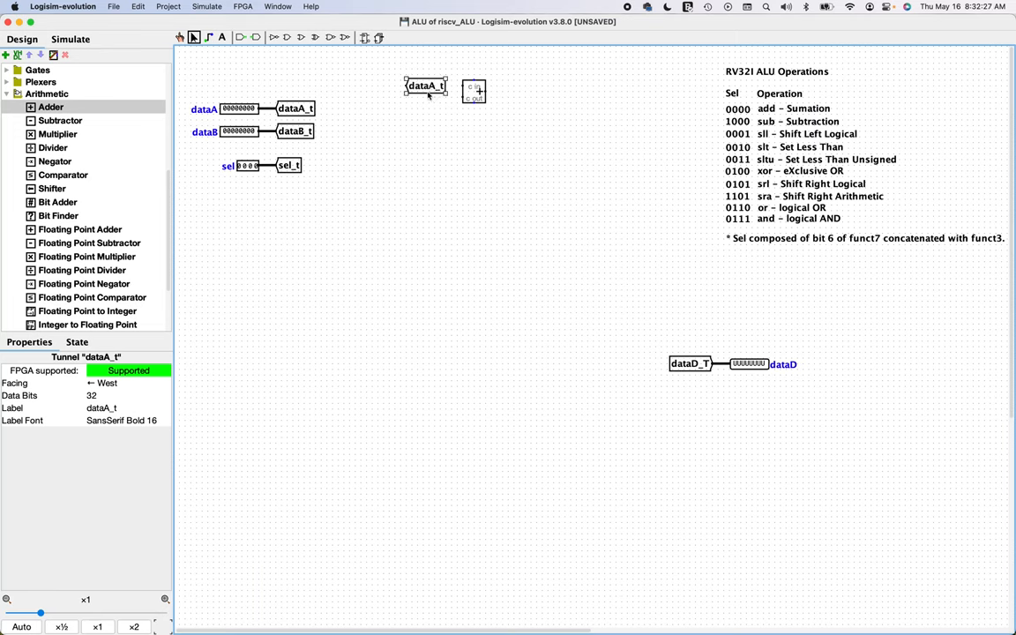
{"action": "mouse_move", "coordinate": [112, 394]}
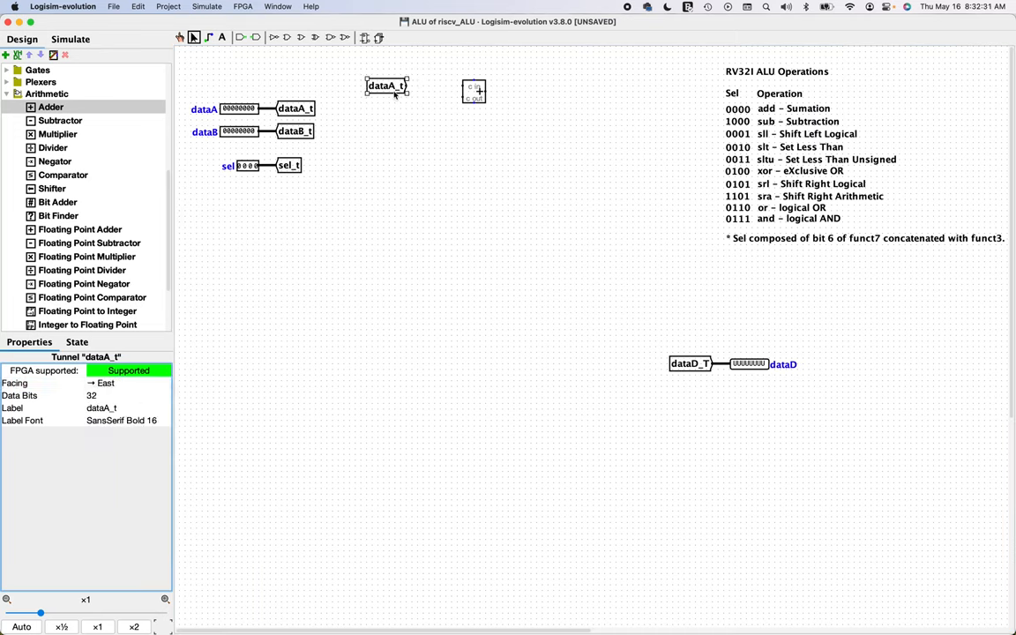
{"action": "left_click_drag", "start_coordinate": [385, 85], "coordinate": [432, 85]}
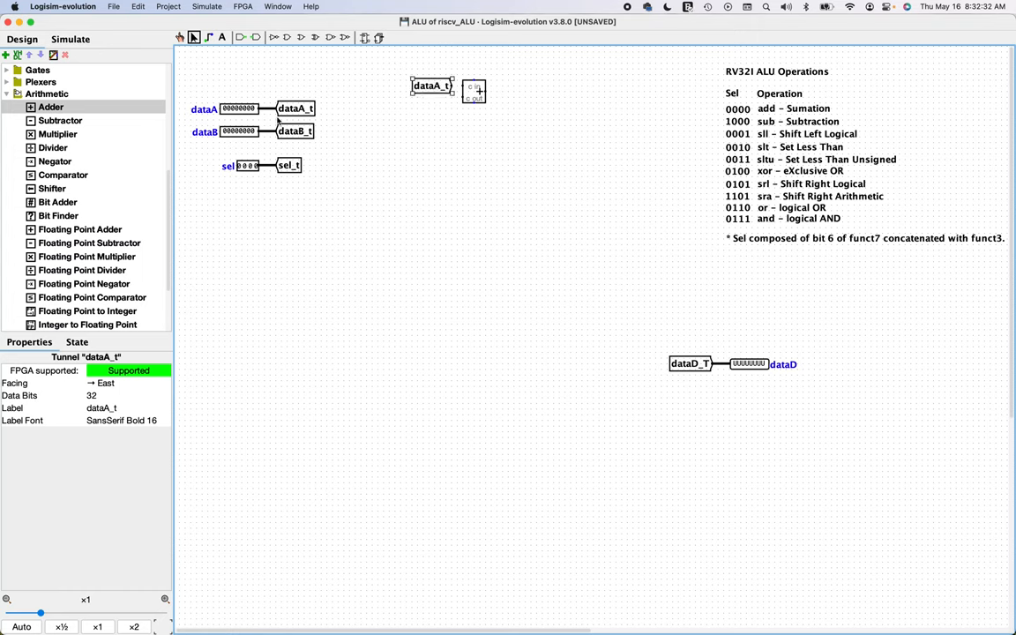
{"action": "left_click", "coordinate": [295, 131]}
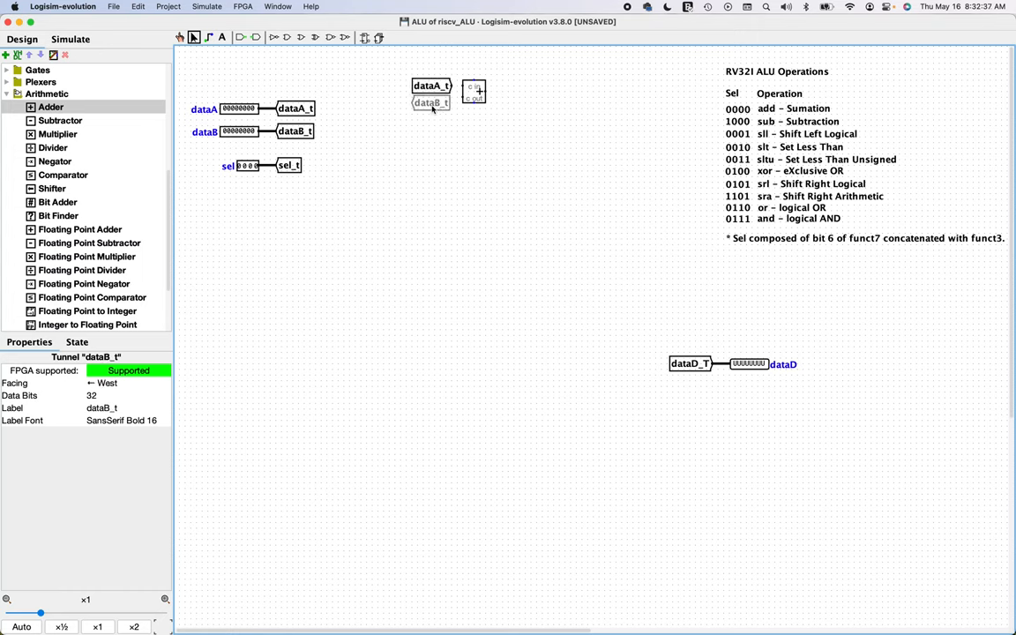
{"action": "left_click", "coordinate": [431, 103]}
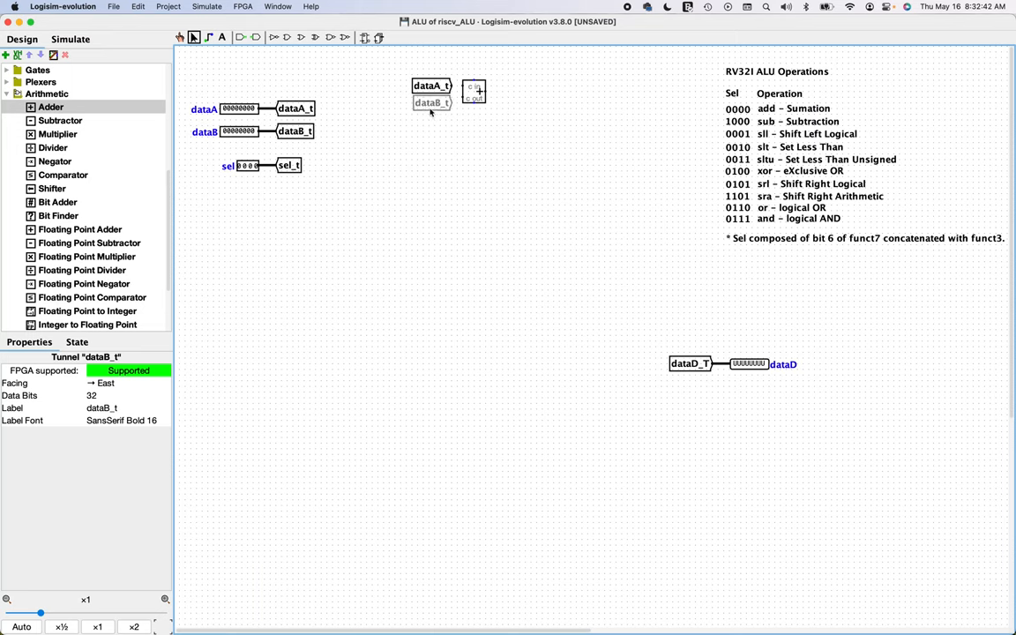
{"action": "left_click", "coordinate": [432, 86]}
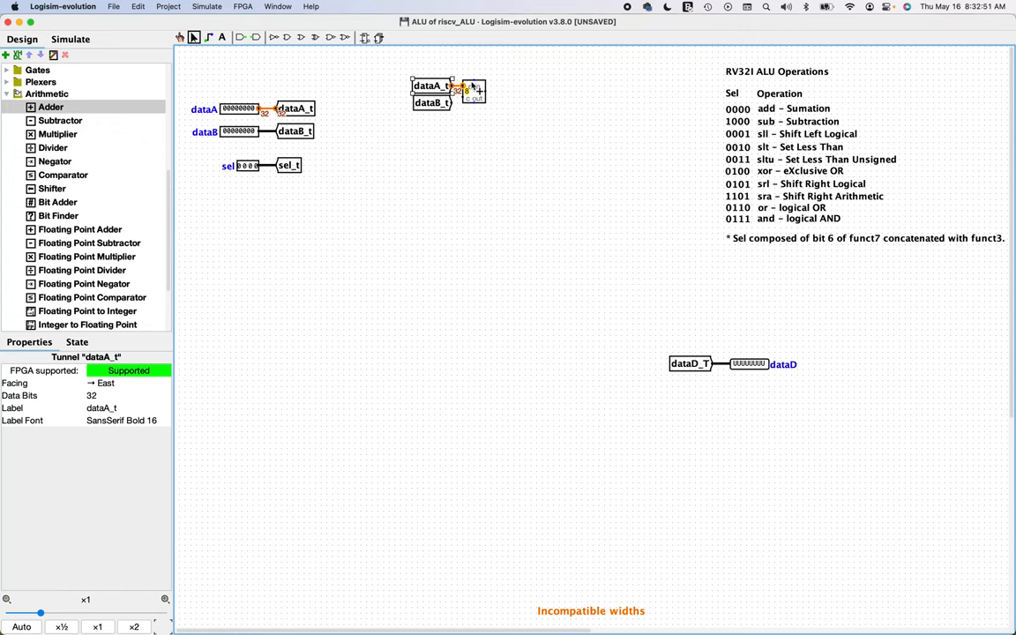
- Set the adder to 32 bits and add a 32-bit addOut tunnel at its output
{"action": "left_click", "coordinate": [474, 93]}
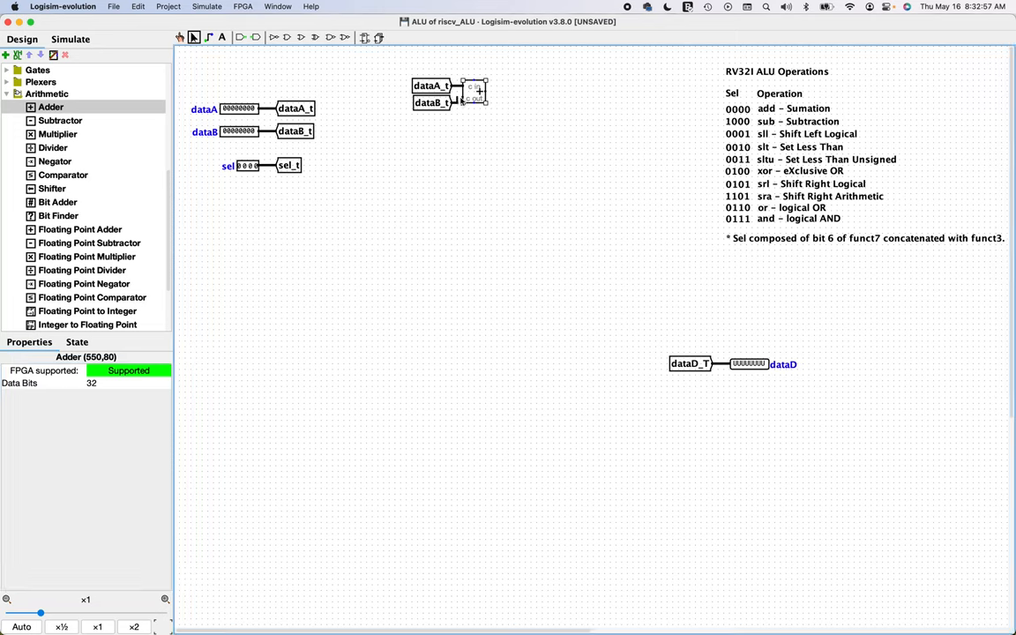
{"action": "left_click", "coordinate": [470, 143]}
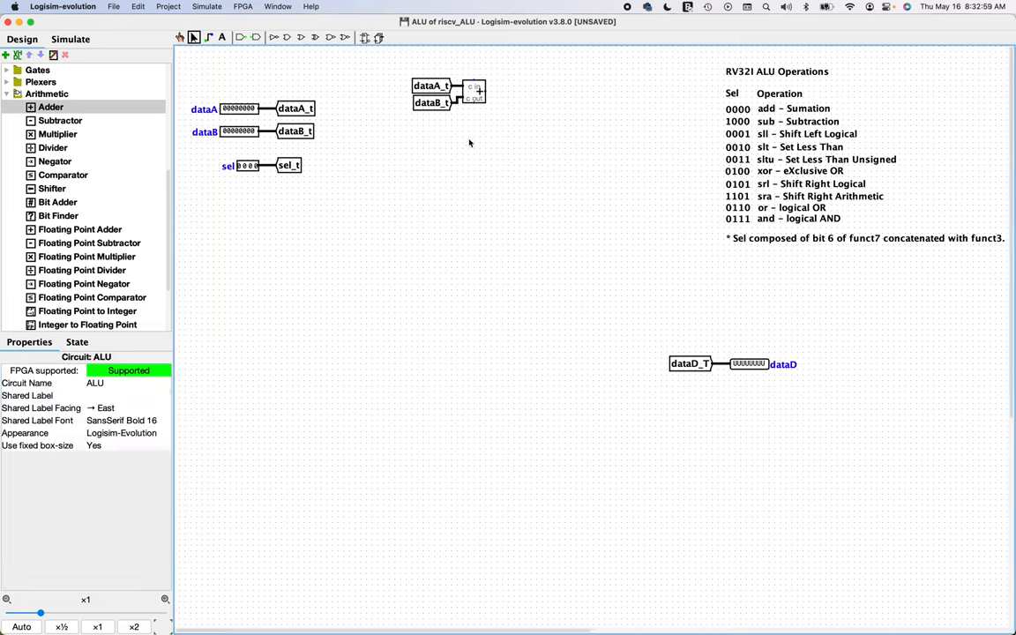
{"action": "mouse_move", "coordinate": [344, 206]}
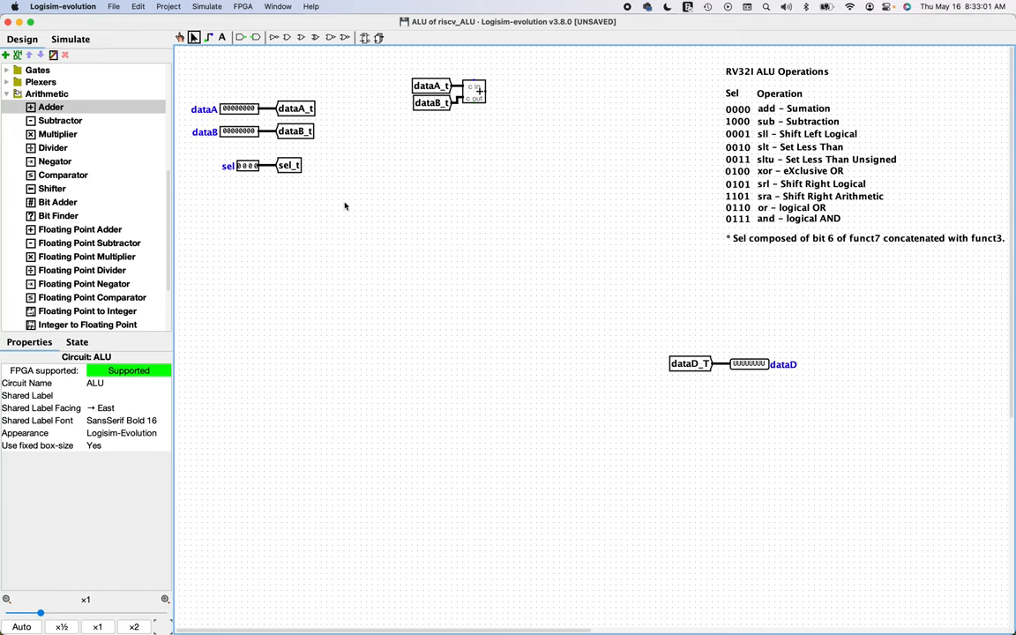
{"action": "mouse_move", "coordinate": [483, 67]}
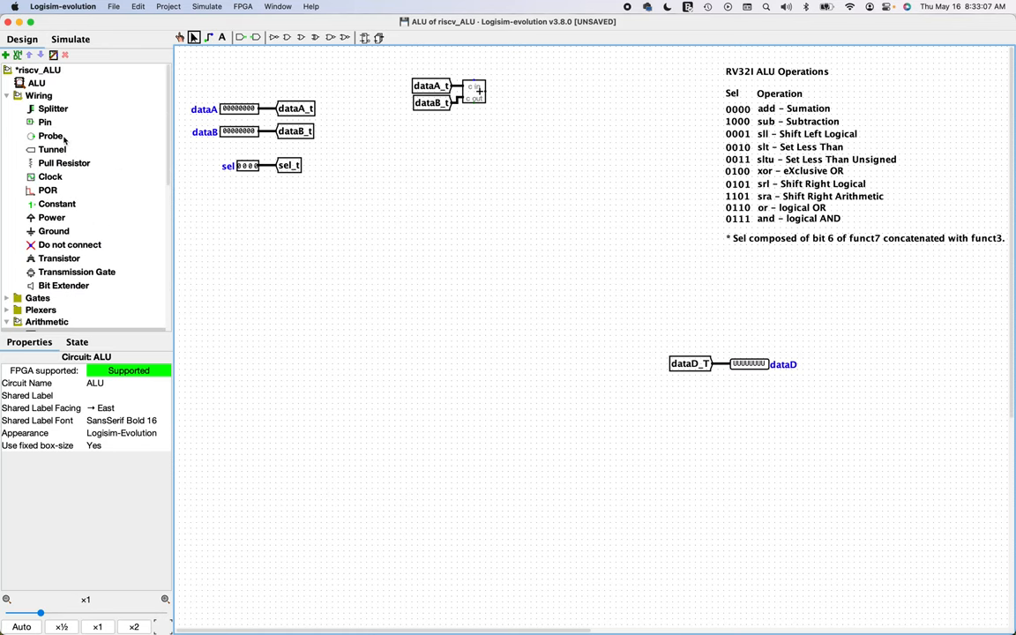
{"action": "left_click", "coordinate": [53, 149]}
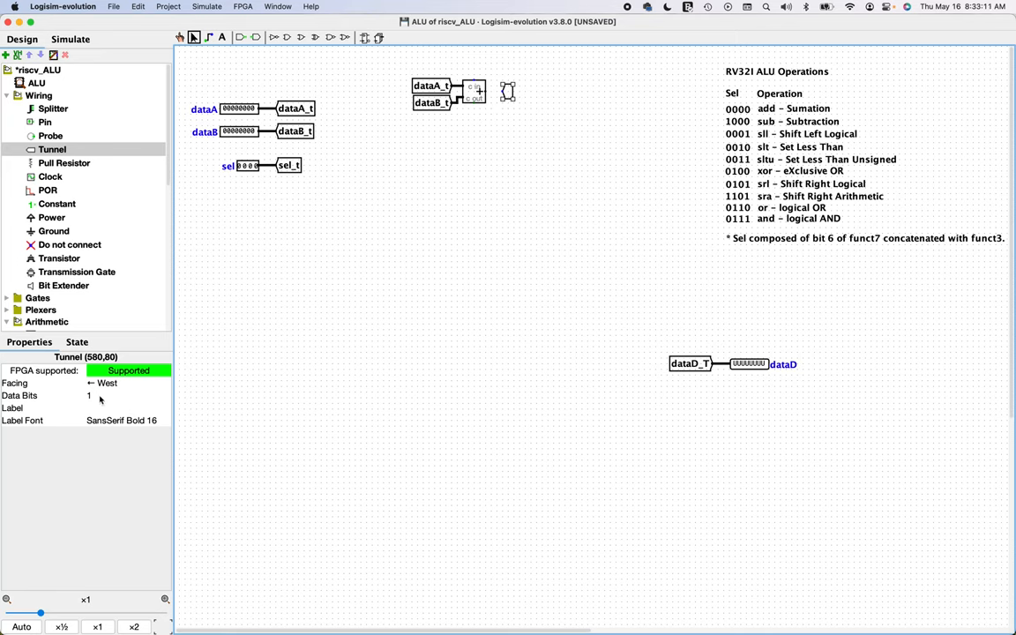
{"action": "type", "text": "32"}
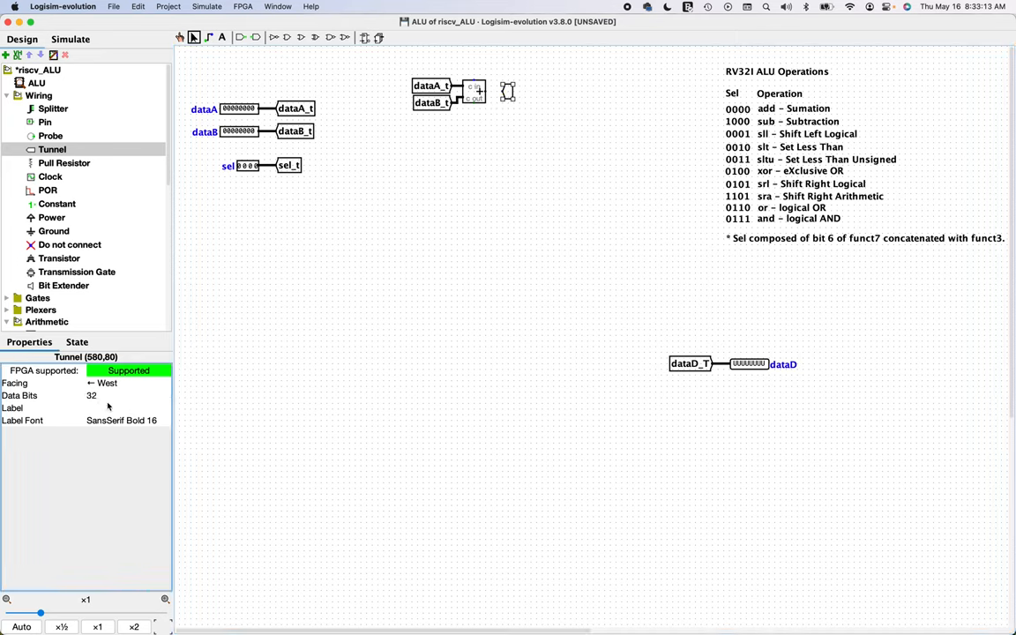
{"action": "left_click", "coordinate": [128, 407]}
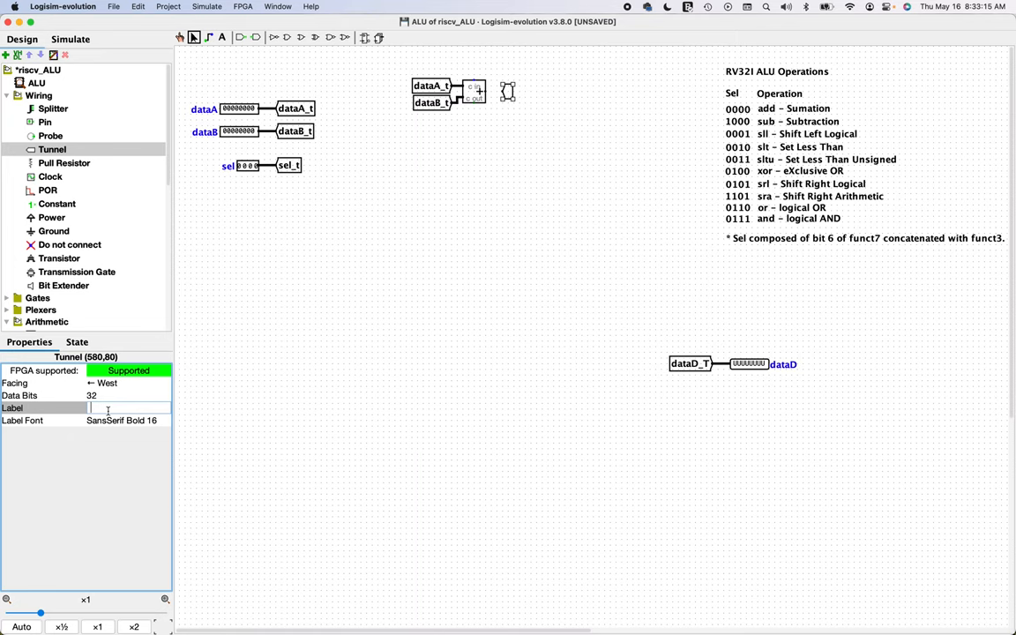
{"action": "type", "text": "addy"}
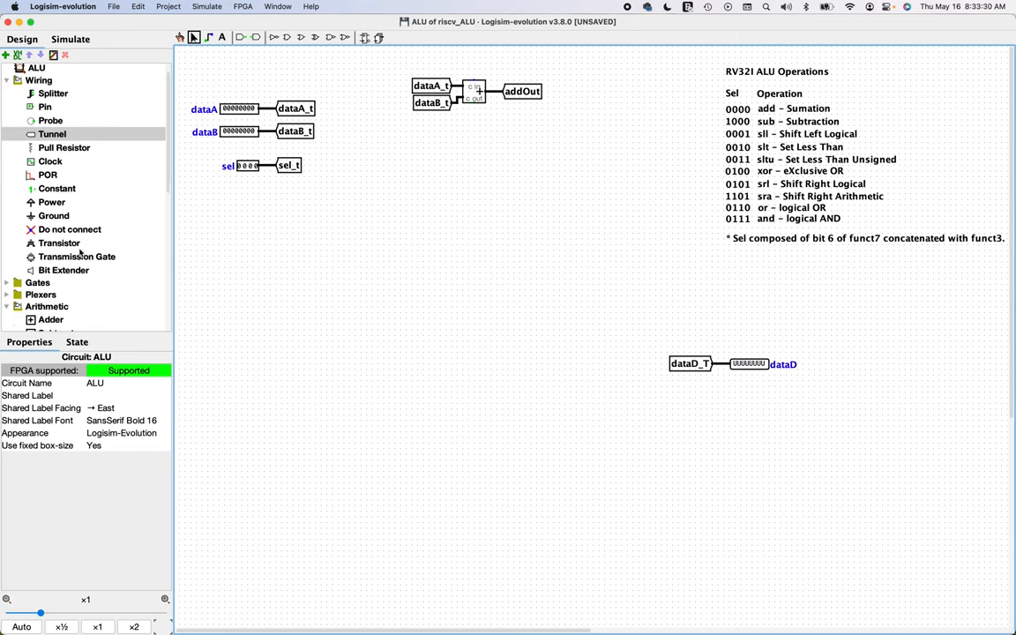
- Place a 32-bit subtractor below the adder with dataA_t/dataB_t inputs and a subOut output tunnel
{"action": "left_click", "coordinate": [60, 258]}
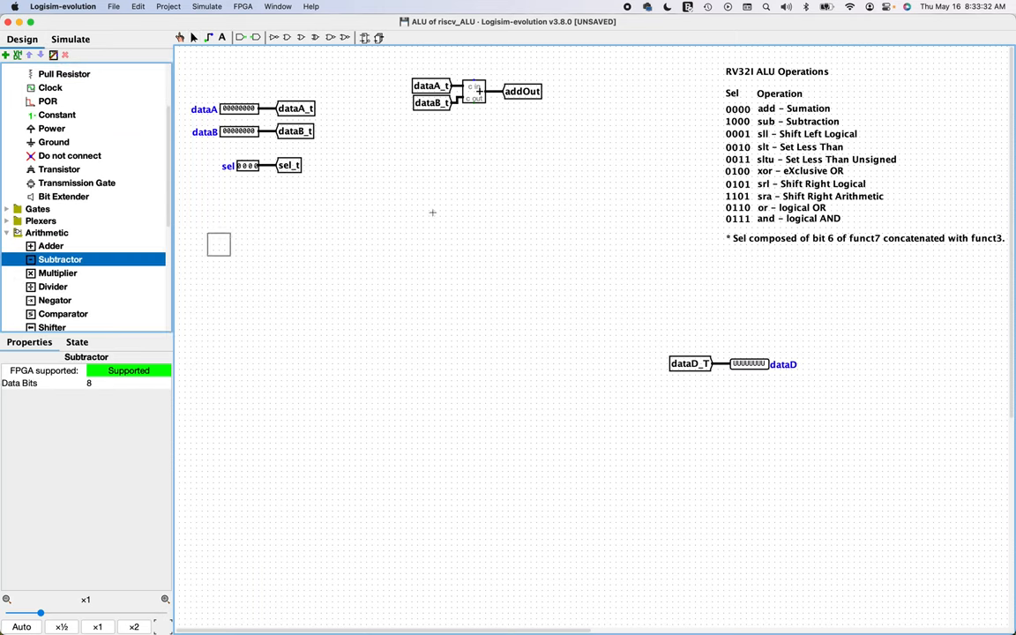
{"action": "left_click", "coordinate": [475, 143]}
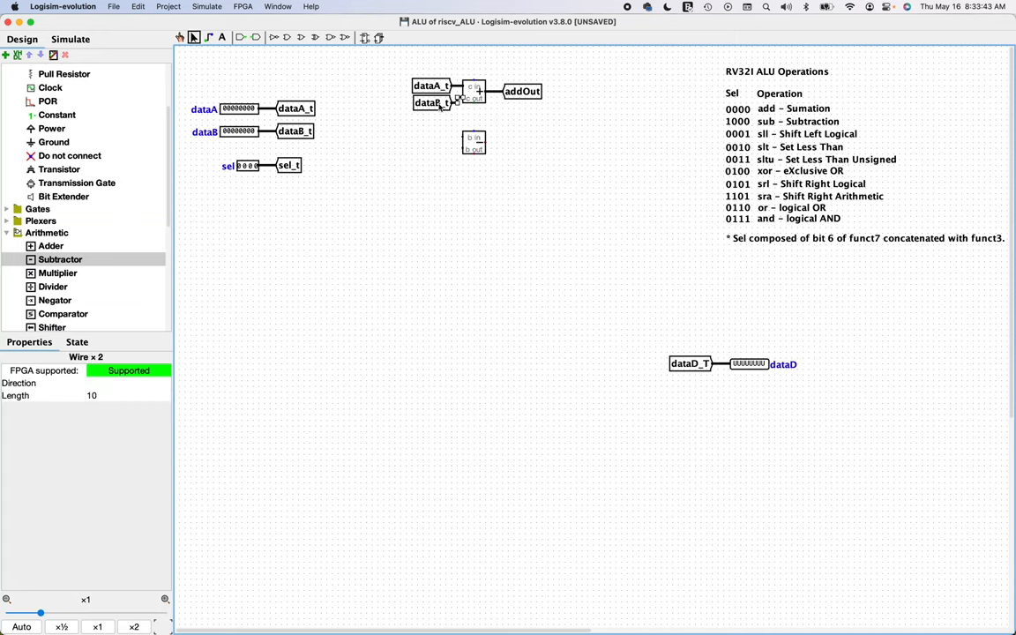
{"action": "left_click", "coordinate": [432, 93]}
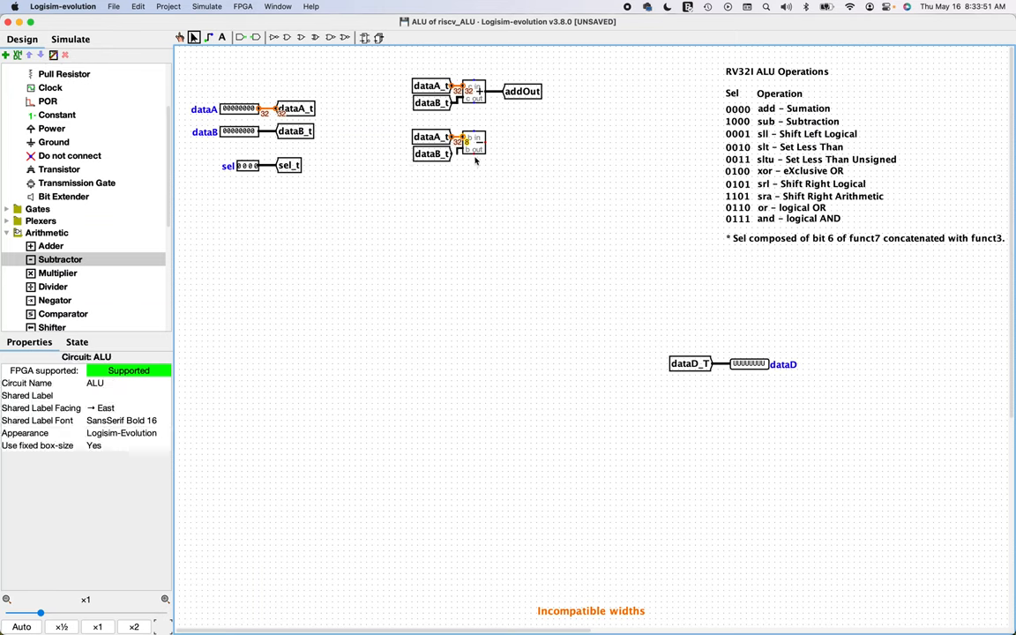
{"action": "left_click", "coordinate": [464, 145]}
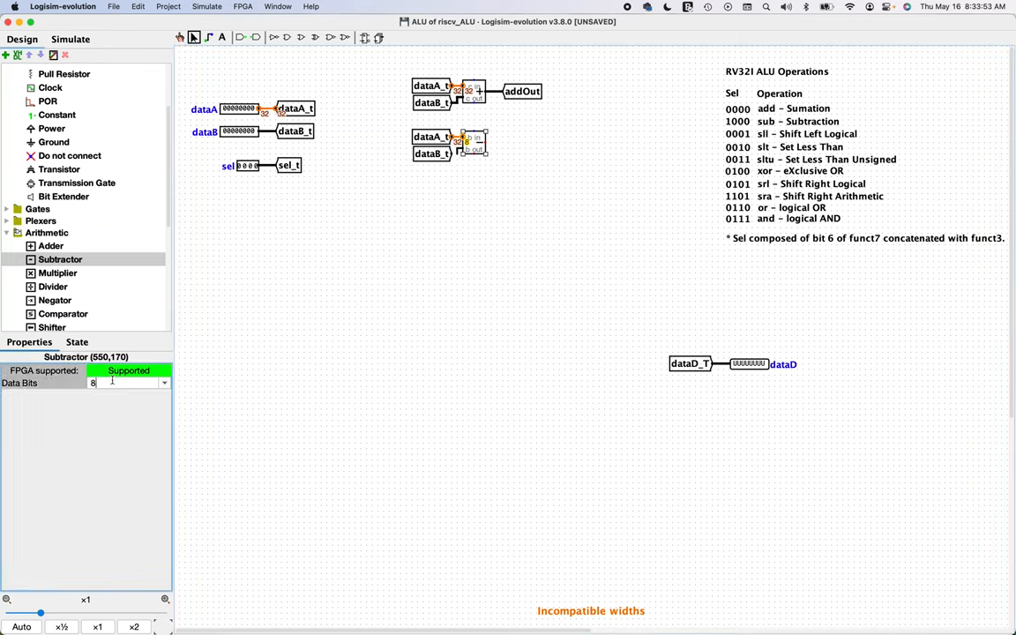
{"action": "type", "text": "32"}
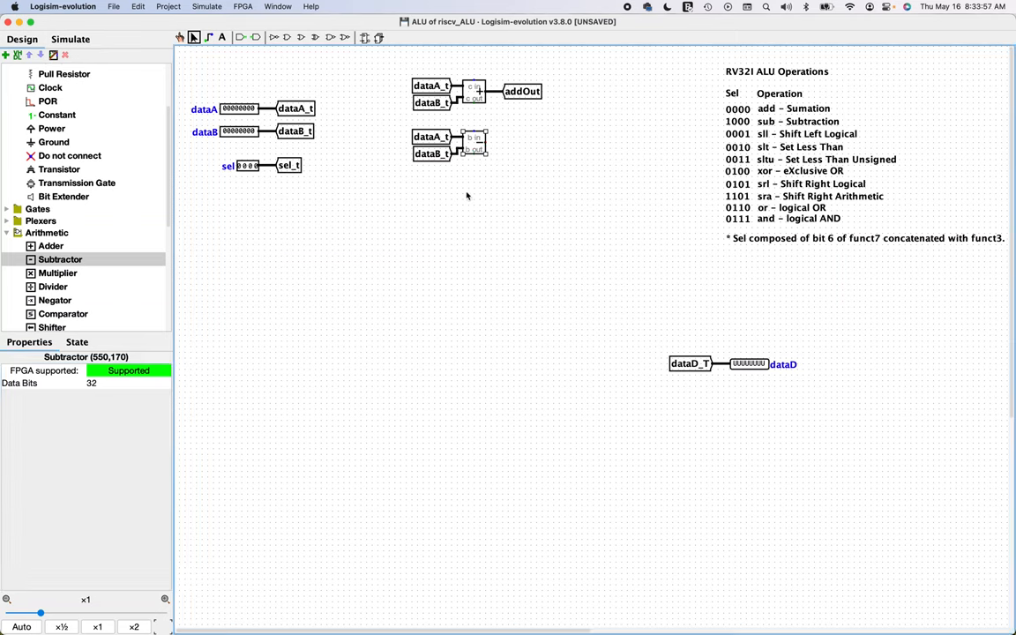
{"action": "left_click", "coordinate": [522, 91]}
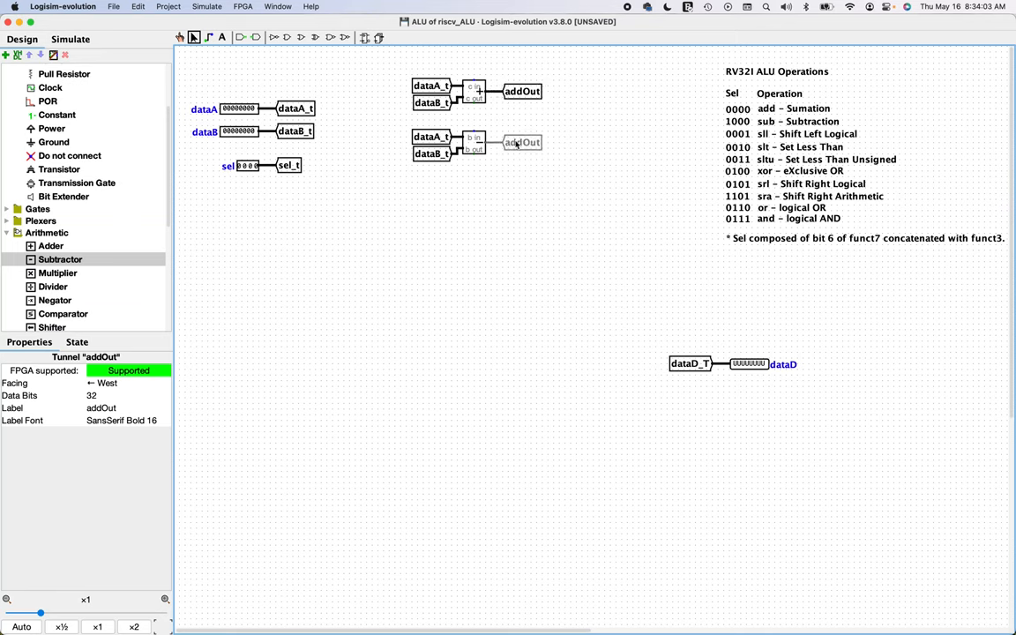
{"action": "double_click", "coordinate": [522, 142]}
{"action": "type", "text": "sub"}
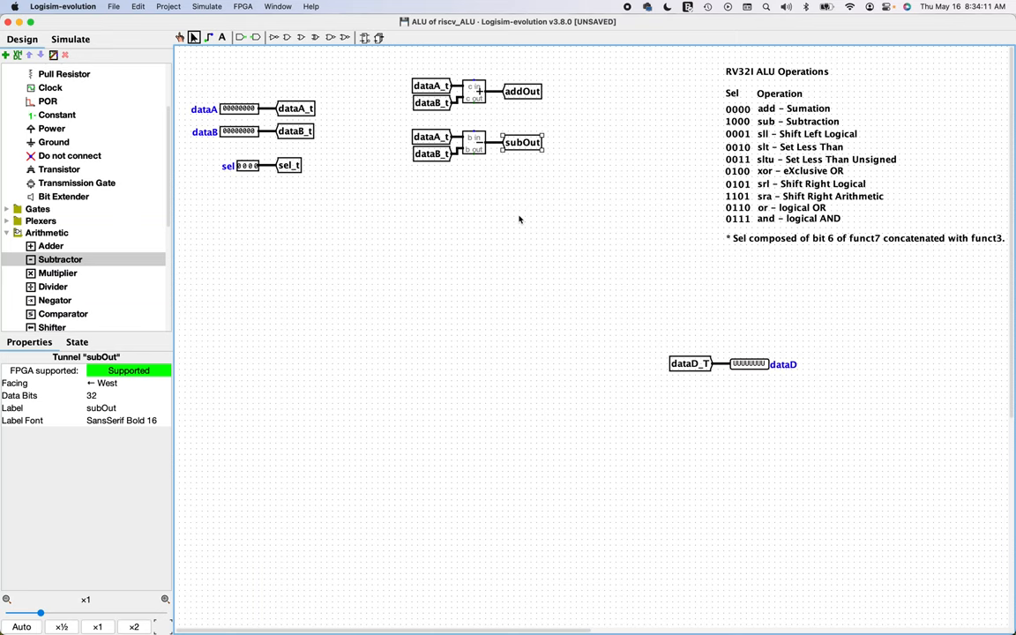
{"action": "mouse_move", "coordinate": [694, 198]}
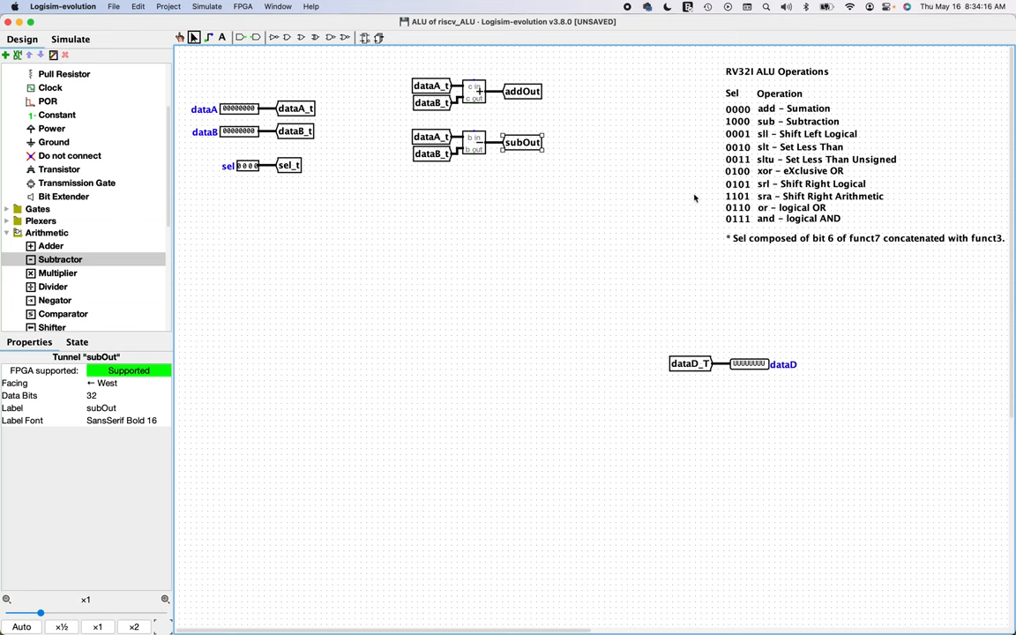
{"action": "mouse_move", "coordinate": [794, 141]}
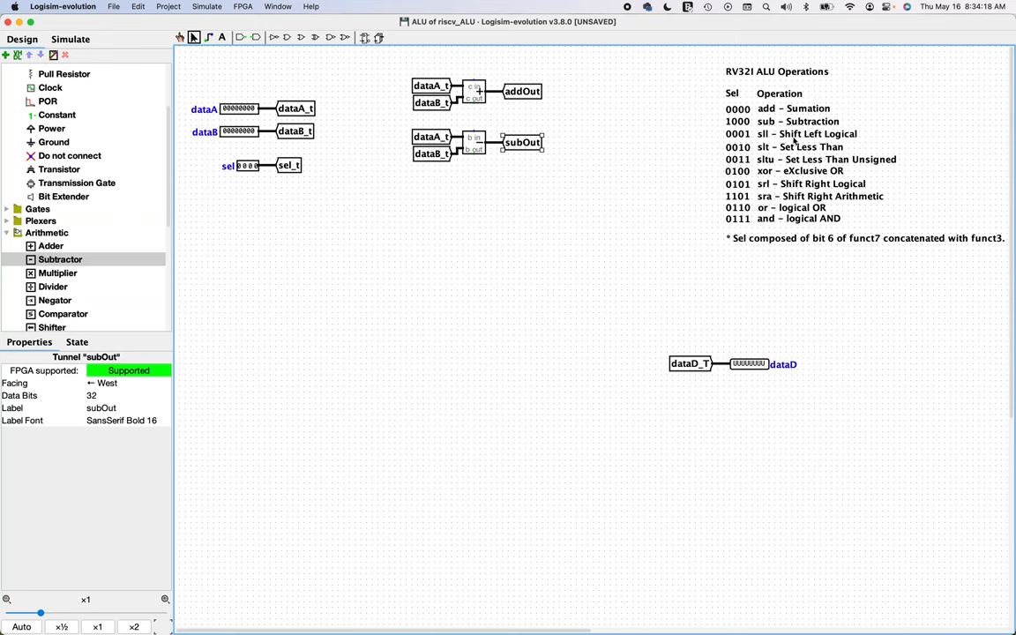
{"action": "mouse_move", "coordinate": [349, 233]}
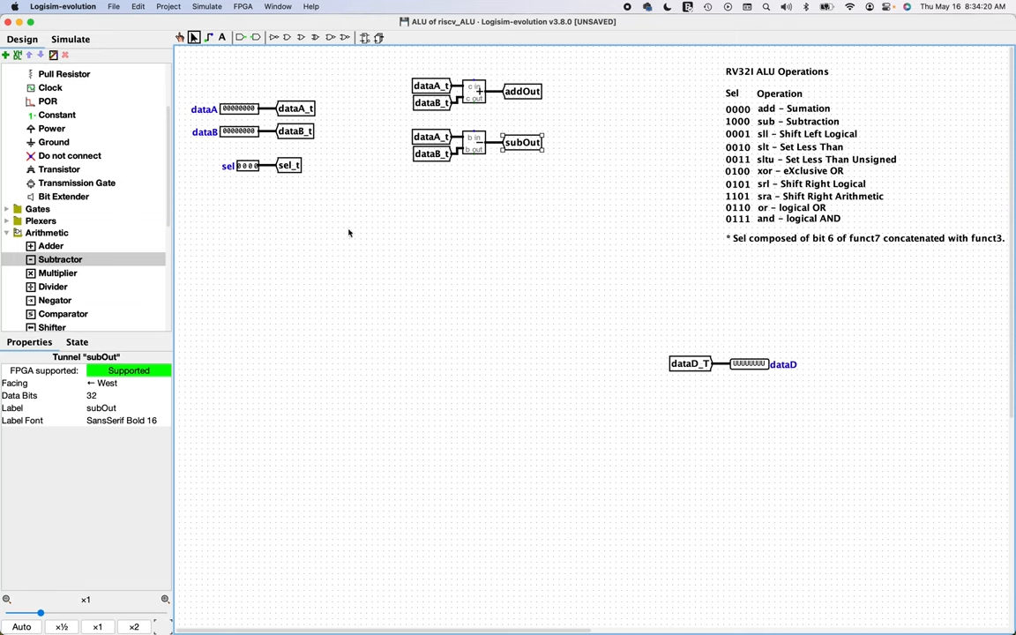
{"action": "mouse_move", "coordinate": [769, 141]}
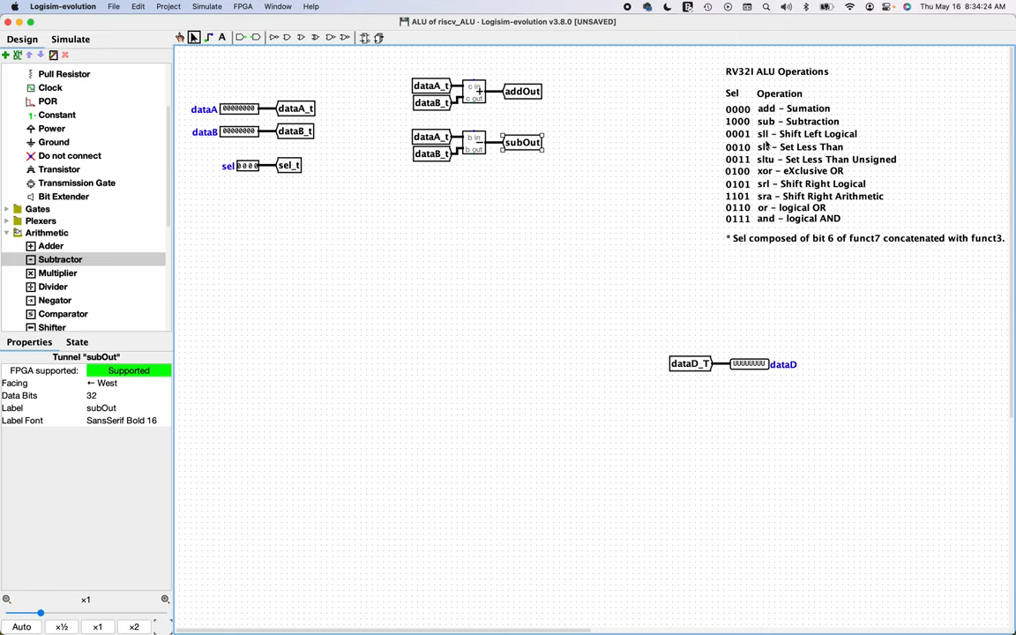
{"action": "mouse_move", "coordinate": [811, 143]}
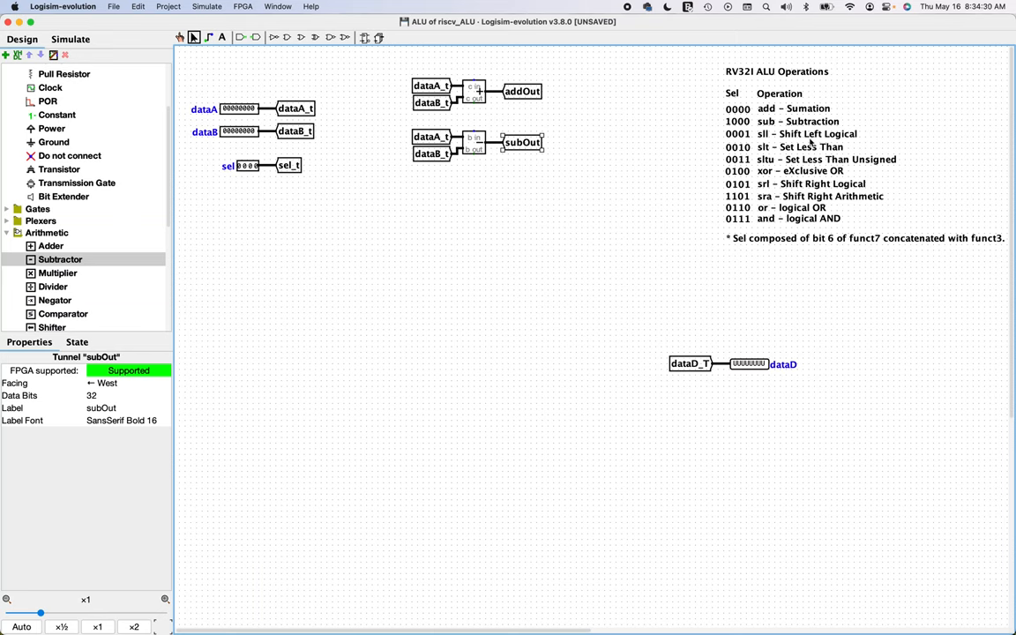
{"action": "mouse_move", "coordinate": [768, 147]}
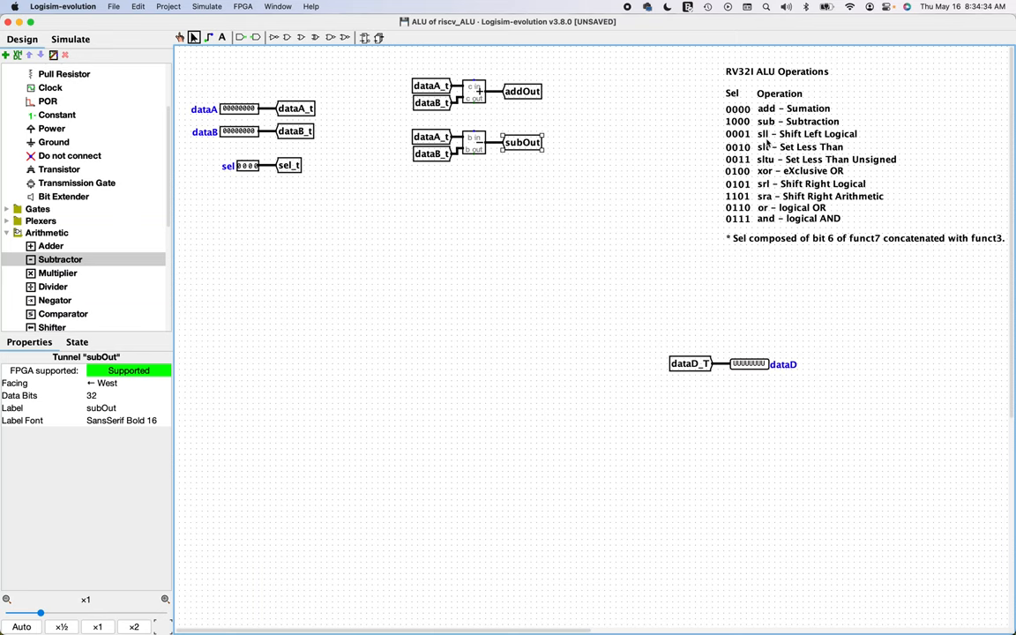
{"action": "mouse_move", "coordinate": [769, 192]}
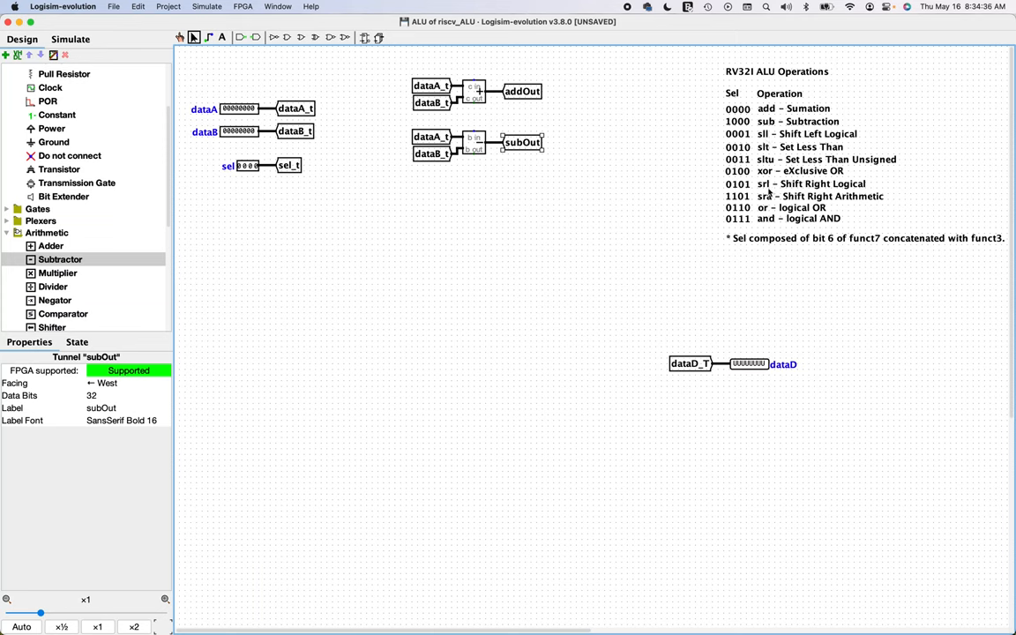
{"action": "mouse_move", "coordinate": [770, 191]}
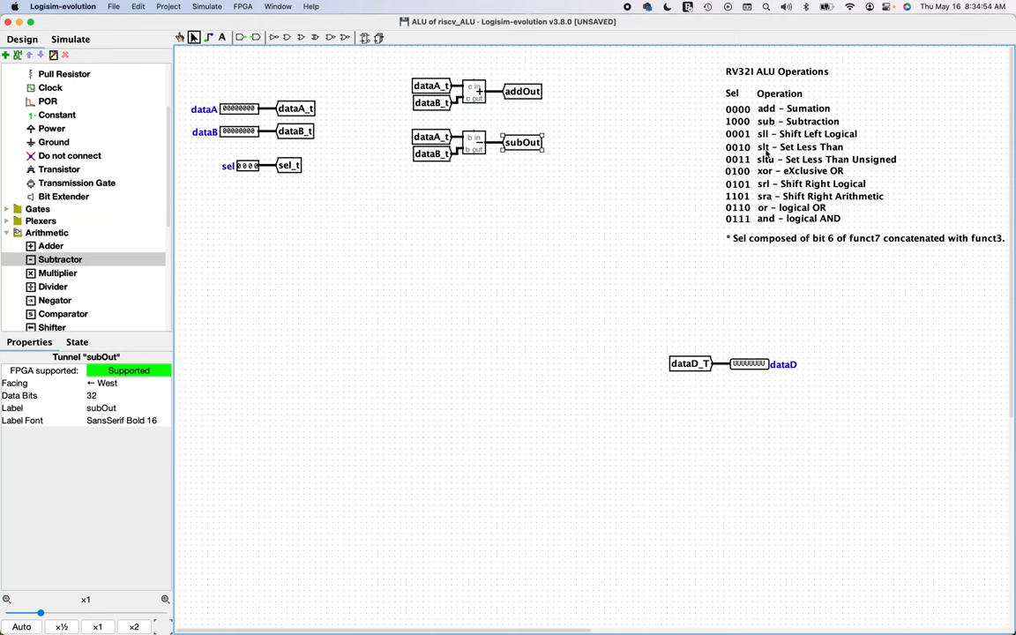
{"action": "mouse_move", "coordinate": [766, 154]}
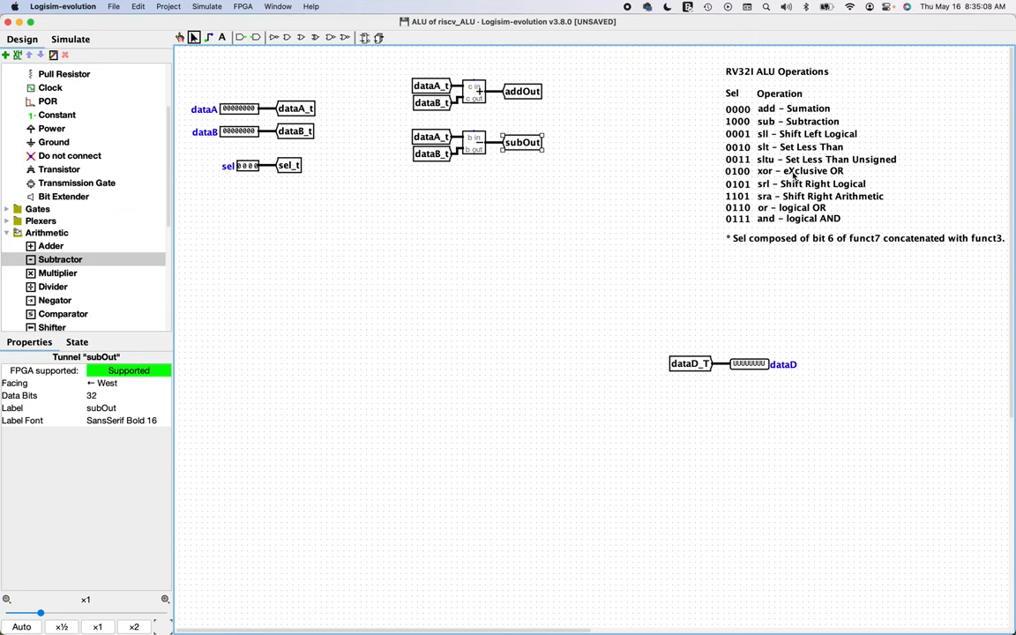
{"action": "mouse_move", "coordinate": [741, 194]}
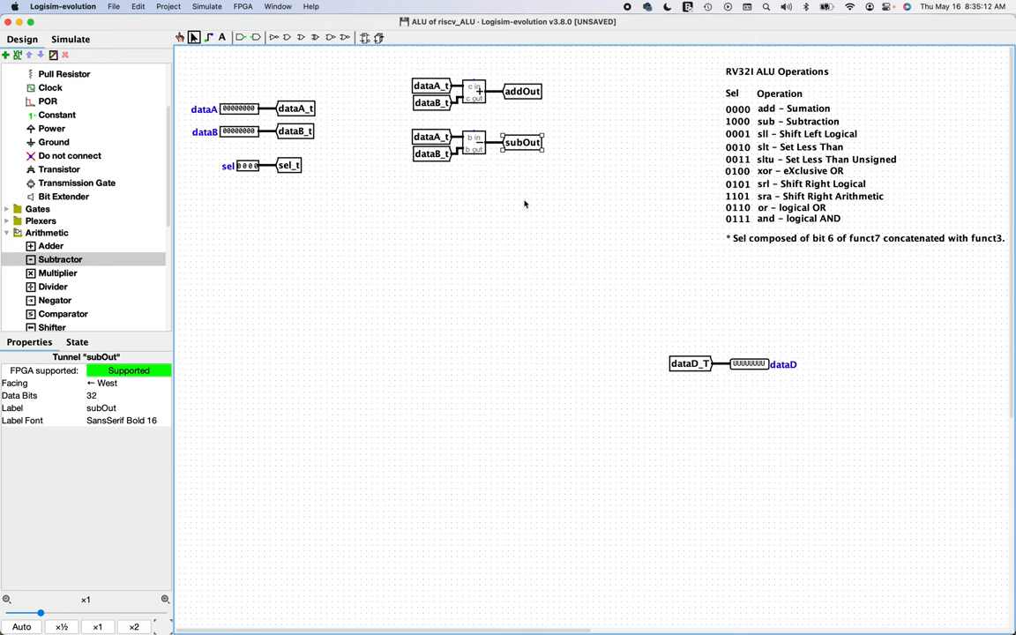
{"action": "scroll", "scroll_direction": "down", "scroll_amount": 3}
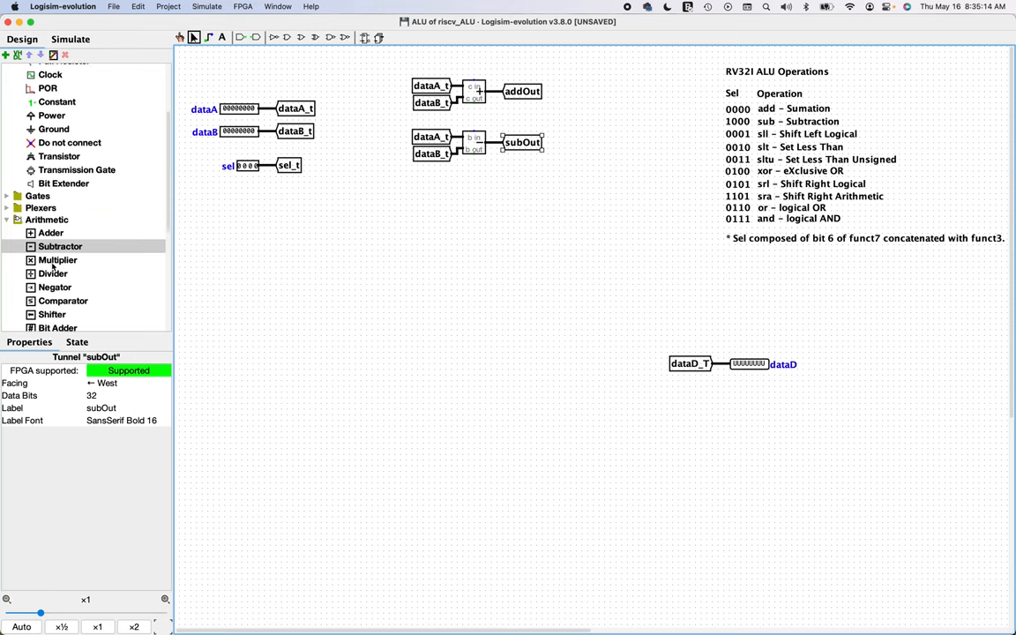
- Place a 32-bit logical-left shifter below the subtractor with a dataA_t input tunnel
{"action": "left_click", "coordinate": [51, 234]}
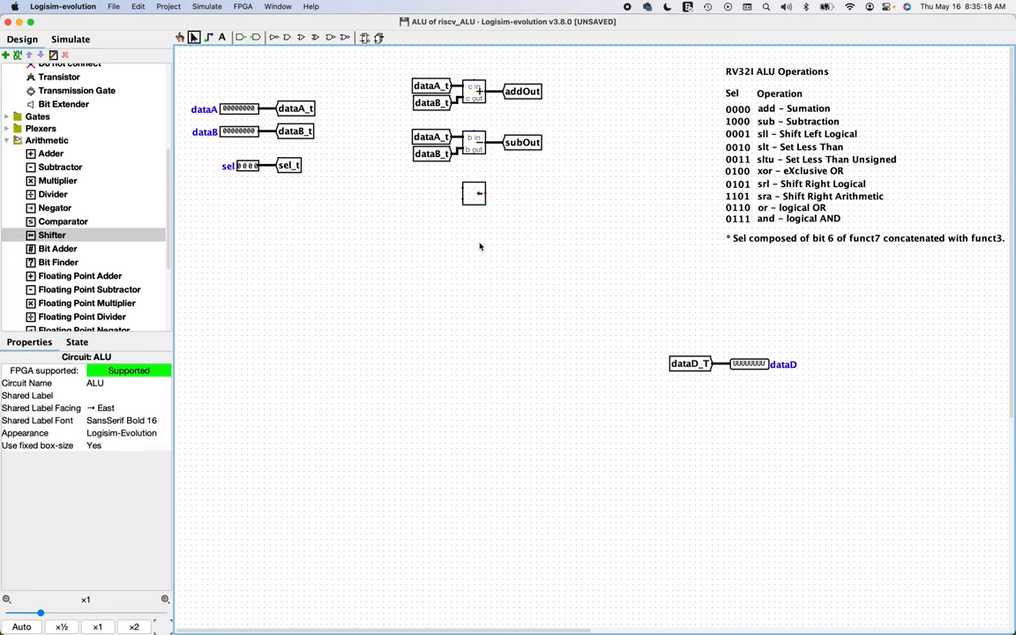
{"action": "mouse_move", "coordinate": [472, 181]}
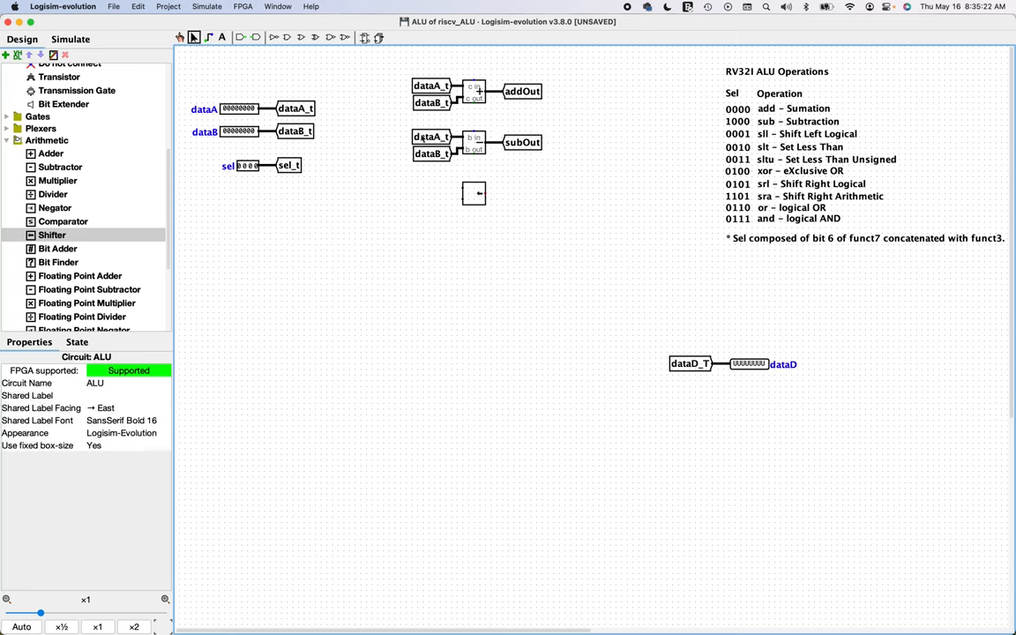
{"action": "left_click", "coordinate": [432, 137]}
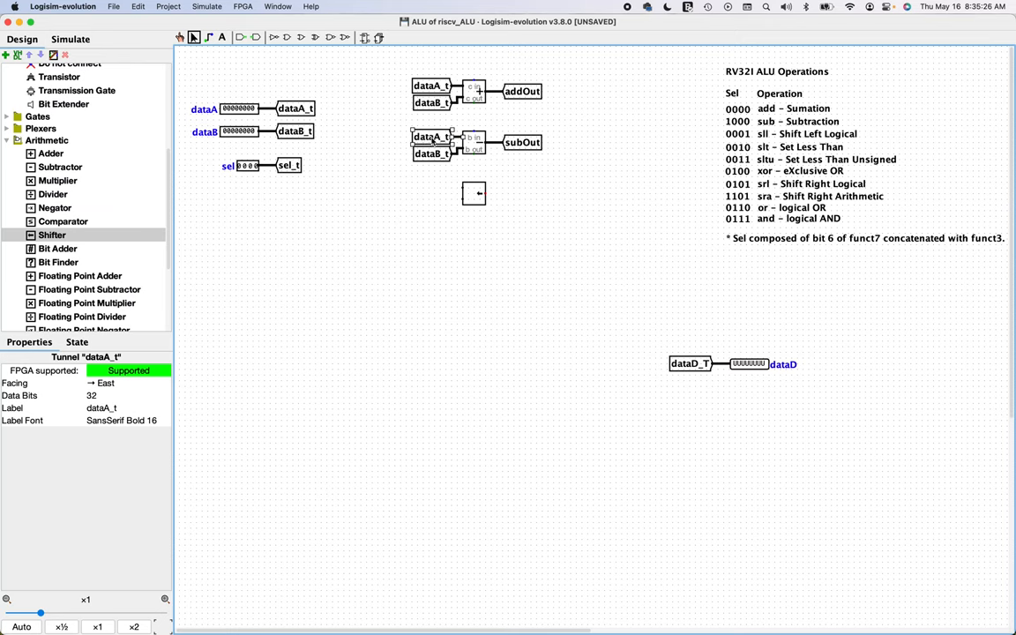
{"action": "left_click", "coordinate": [441, 146]}
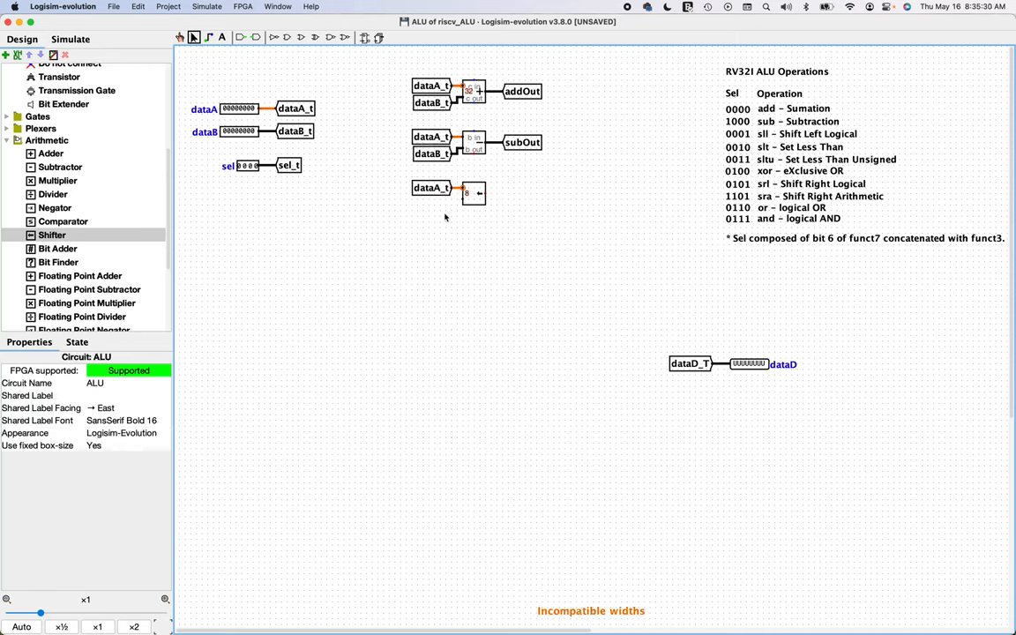
{"action": "left_click", "coordinate": [460, 193]}
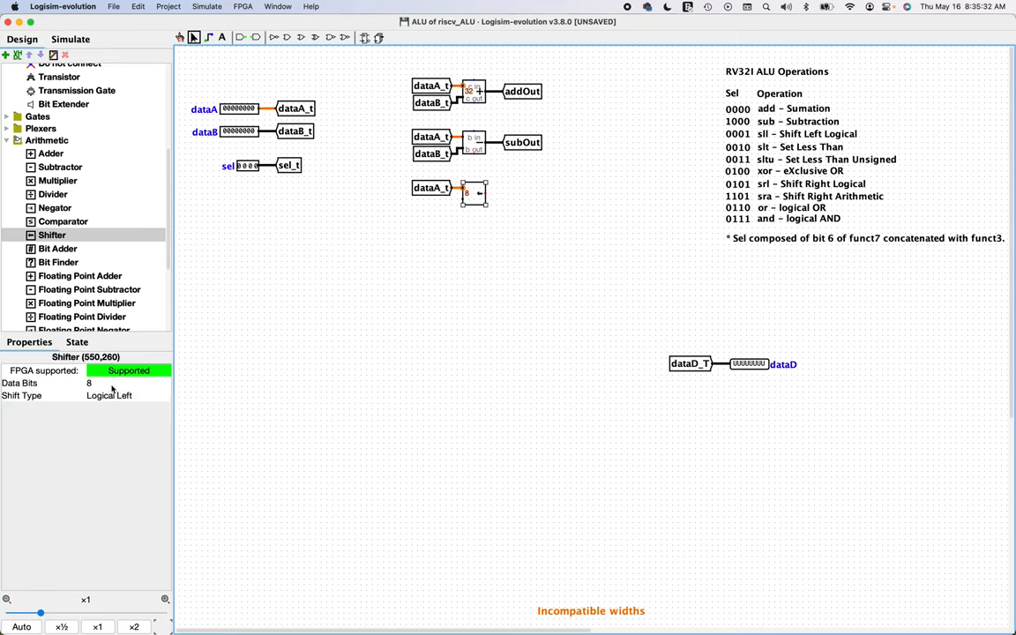
{"action": "type", "text": "32"}
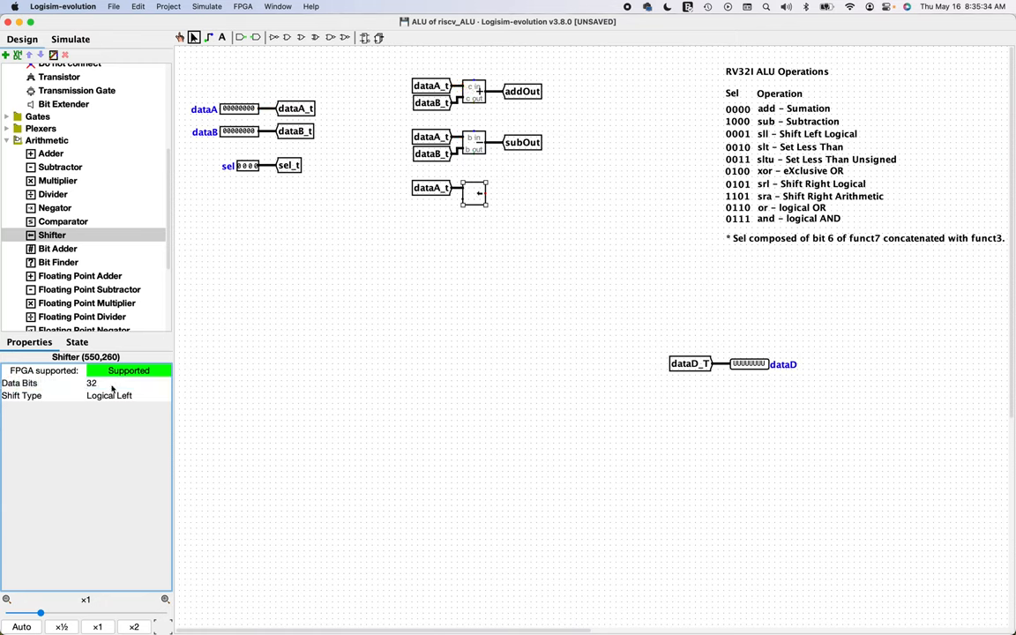
{"action": "left_click", "coordinate": [126, 395]}
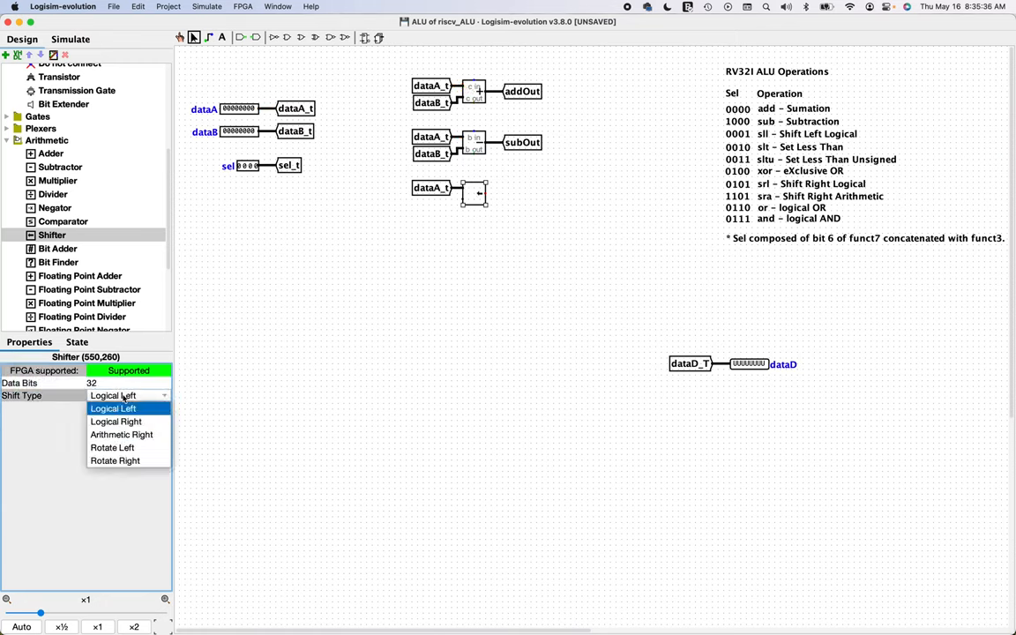
{"action": "left_click", "coordinate": [112, 408]}
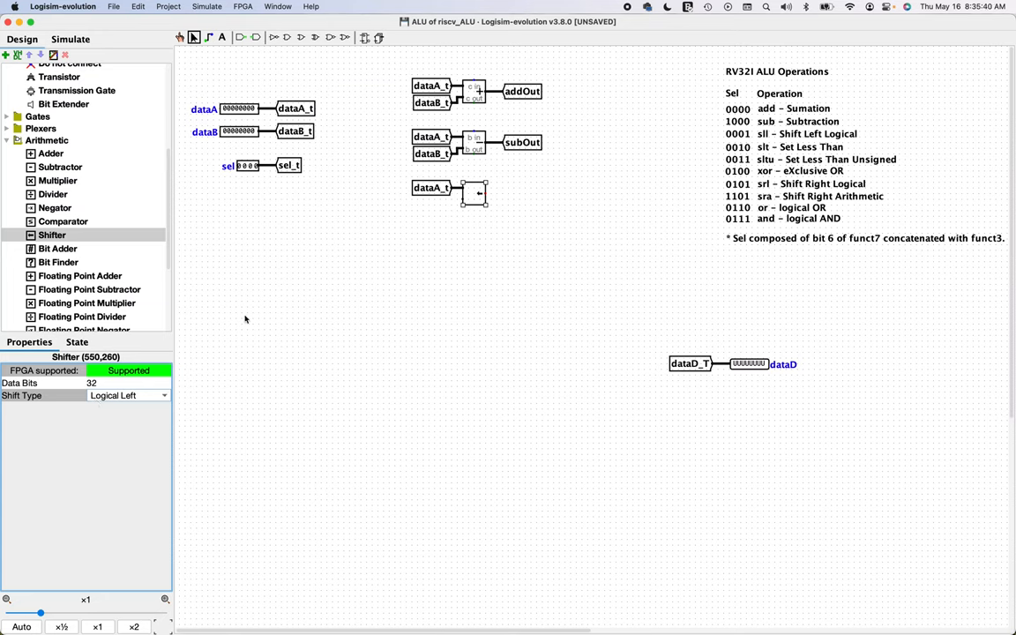
{"action": "mouse_move", "coordinate": [436, 274]}
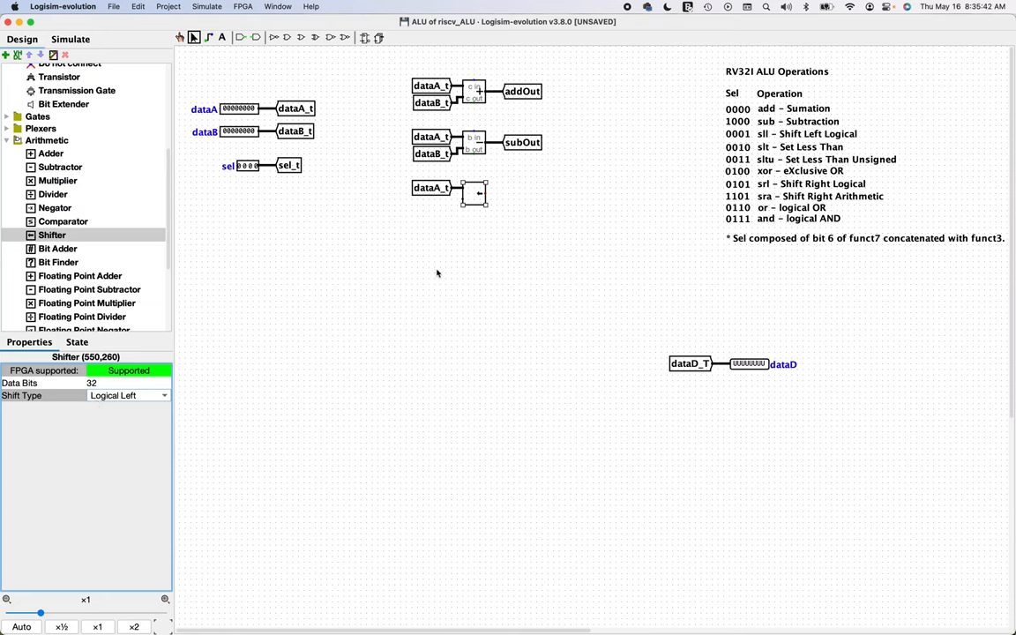
{"action": "mouse_move", "coordinate": [472, 230]}
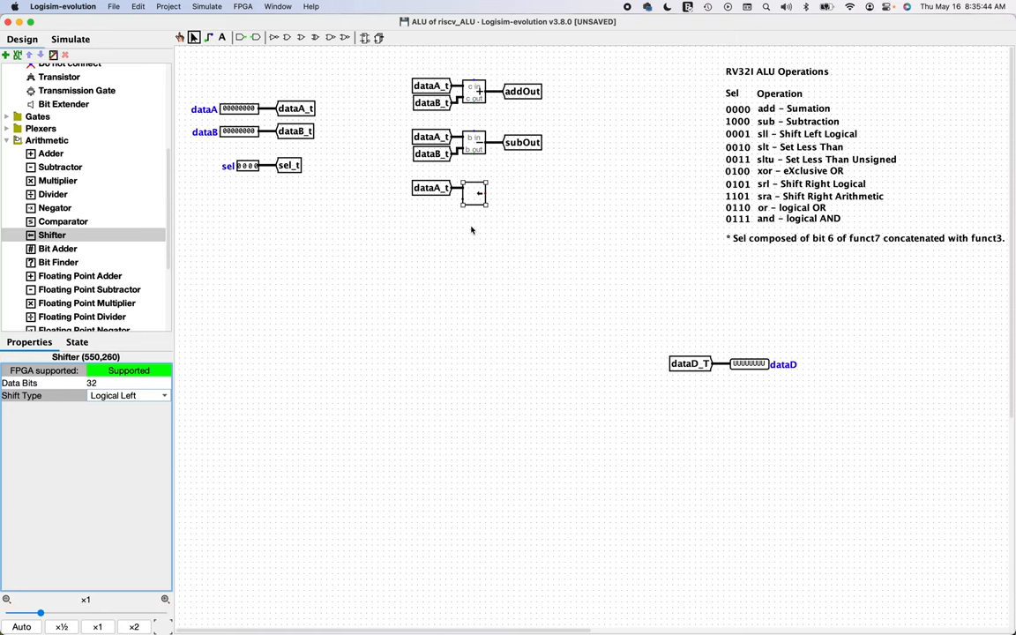
{"action": "mouse_move", "coordinate": [462, 201]}
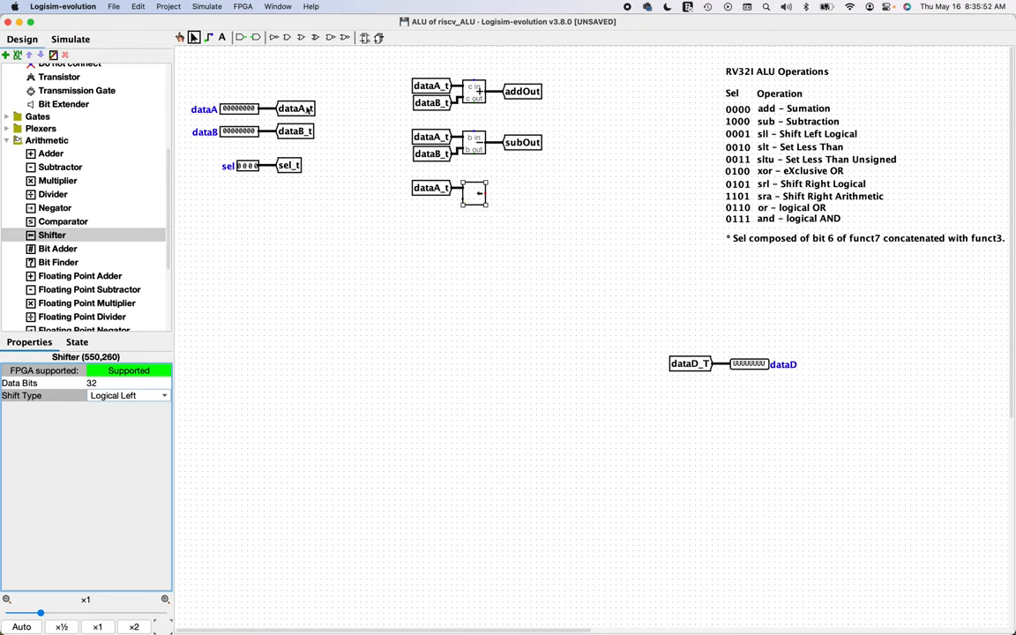
{"action": "mouse_move", "coordinate": [444, 202]}
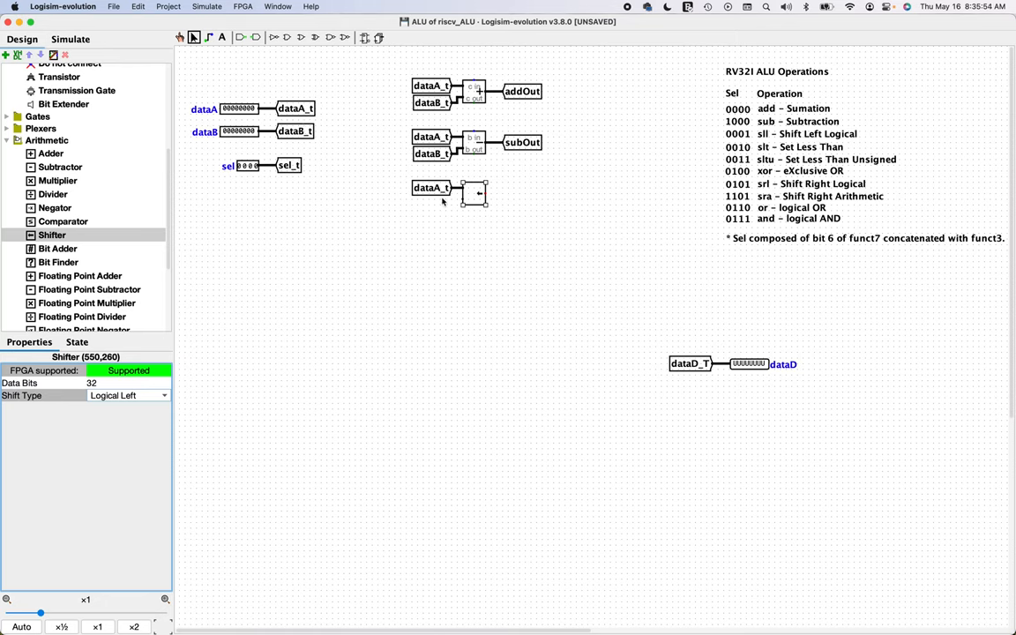
{"action": "mouse_move", "coordinate": [463, 198]}
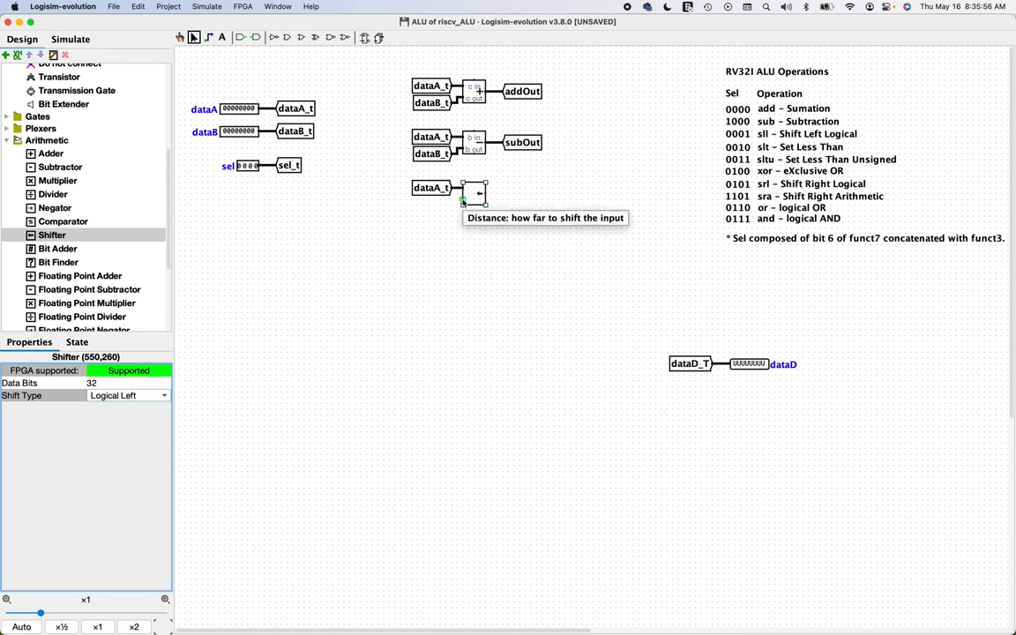
{"action": "mouse_move", "coordinate": [462, 203]}
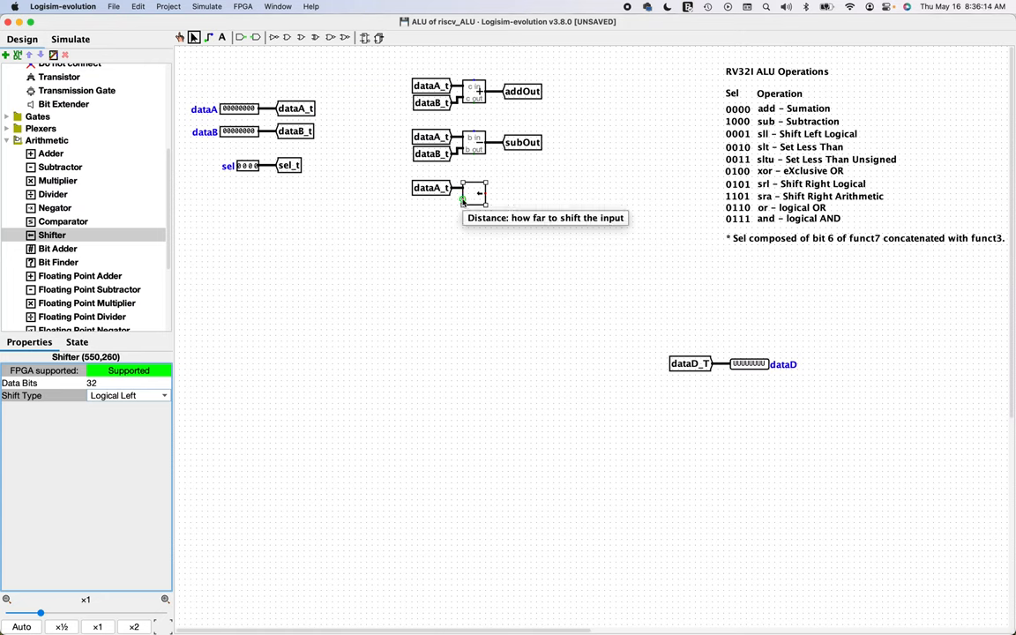
{"action": "mouse_move", "coordinate": [281, 150]}
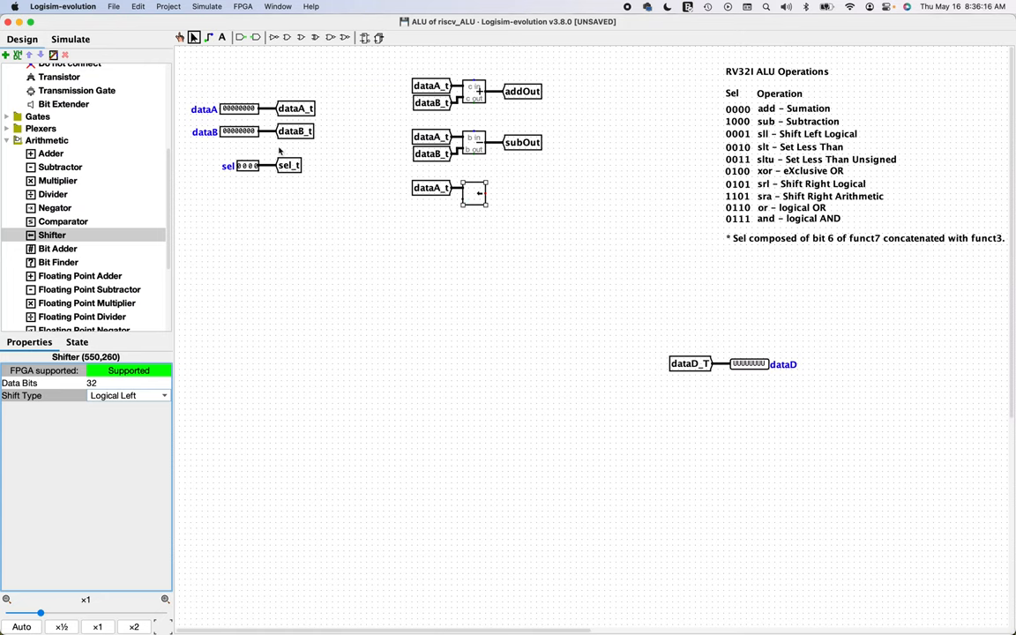
{"action": "mouse_move", "coordinate": [296, 135]}
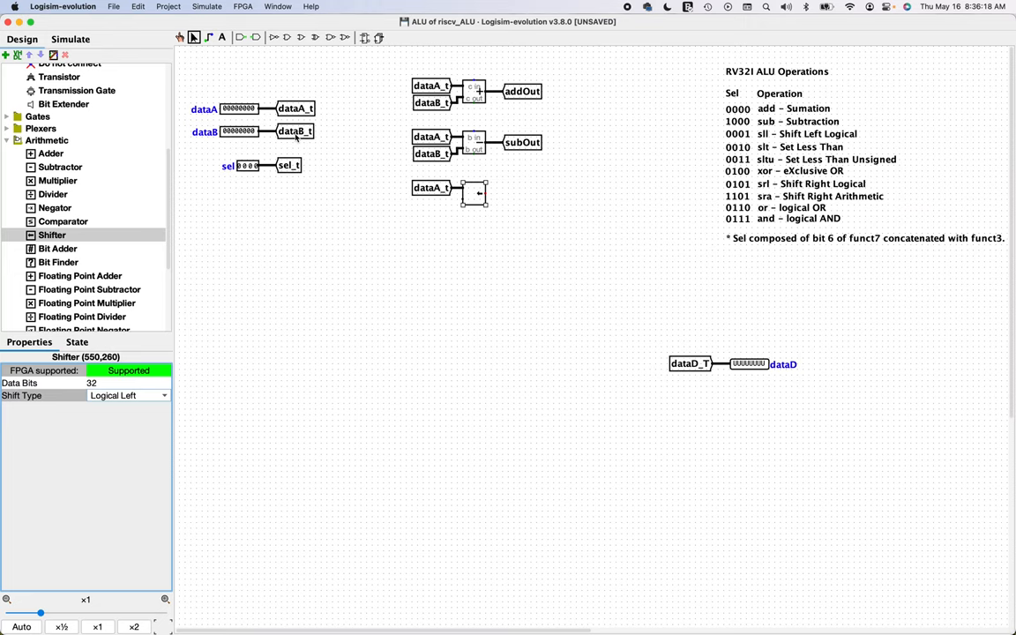
{"action": "left_click", "coordinate": [438, 188]}
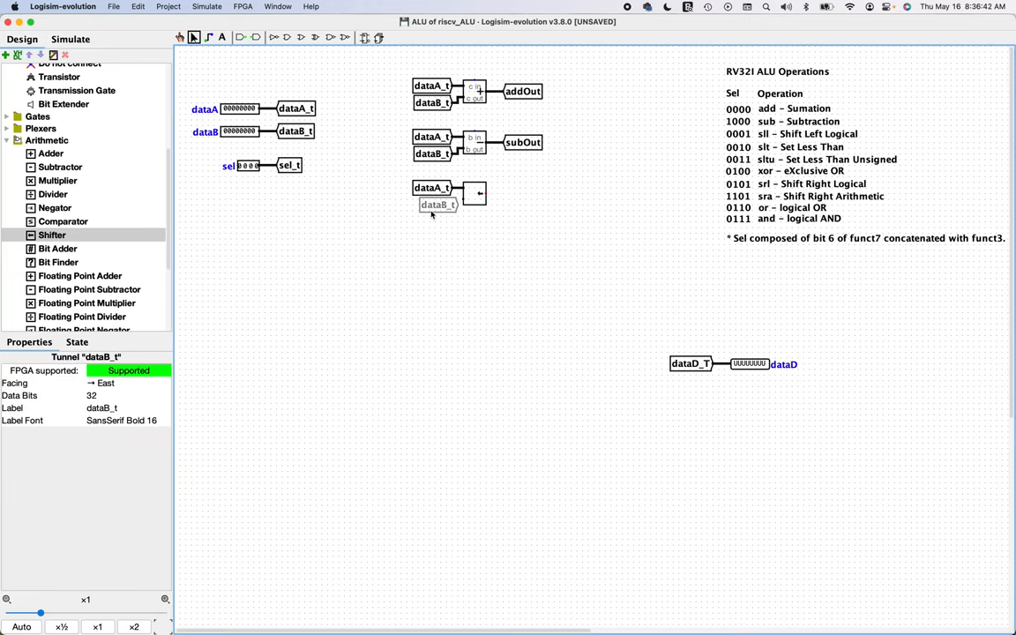
{"action": "left_click", "coordinate": [432, 204]}
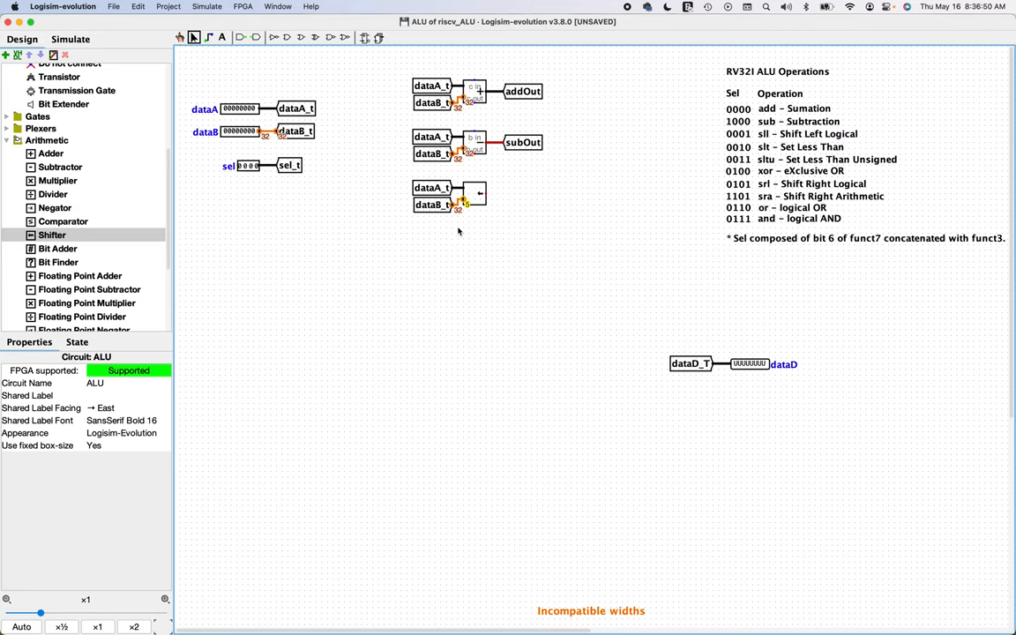
{"action": "mouse_move", "coordinate": [539, 206]}
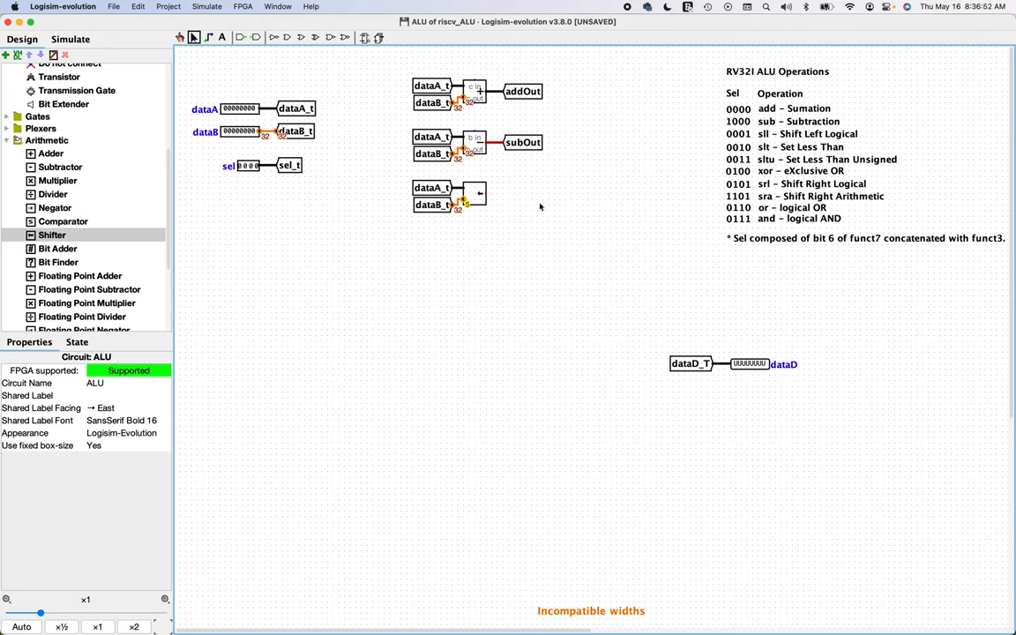
{"action": "mouse_move", "coordinate": [467, 206]}
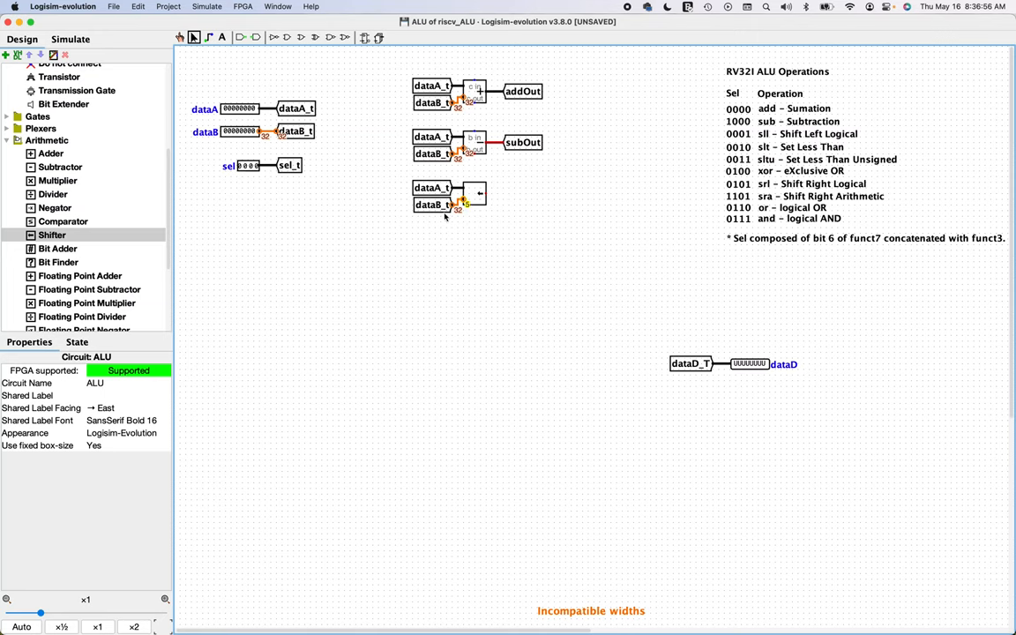
{"action": "mouse_move", "coordinate": [426, 212]}
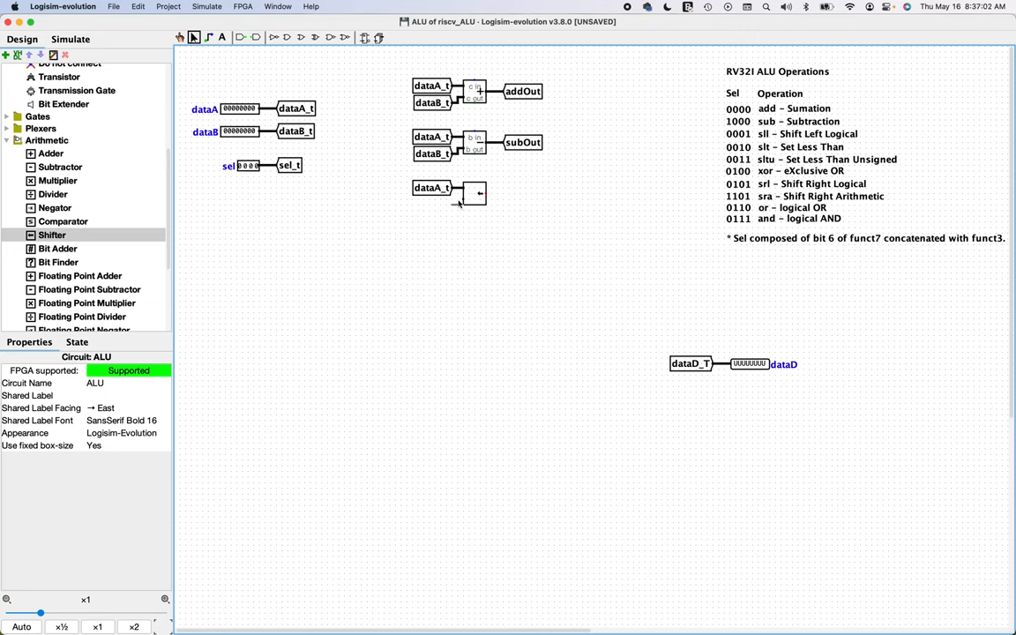
{"action": "mouse_move", "coordinate": [456, 207]}
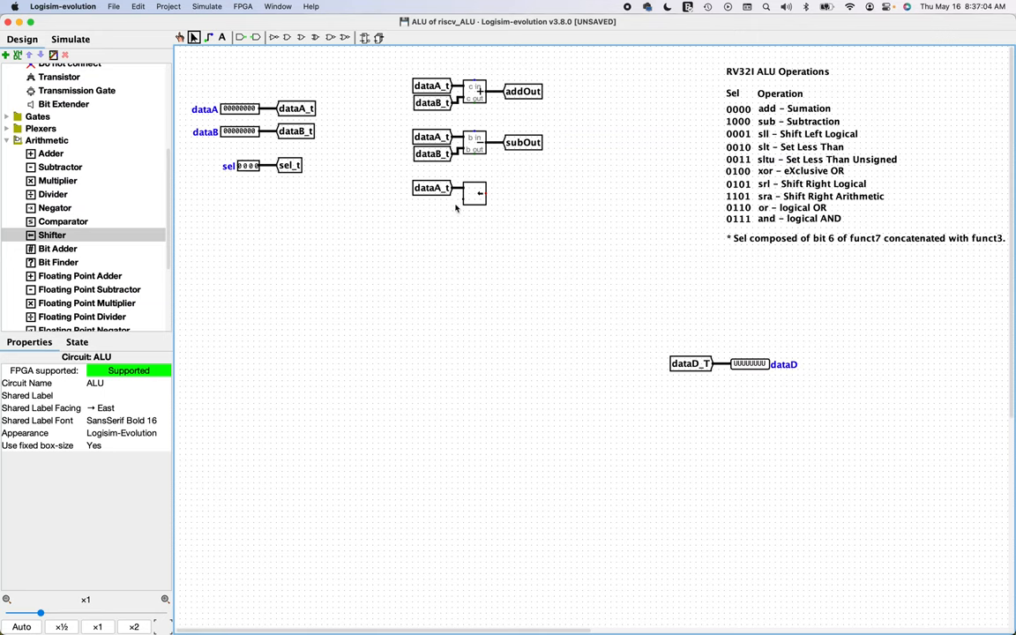
{"action": "mouse_move", "coordinate": [300, 206]}
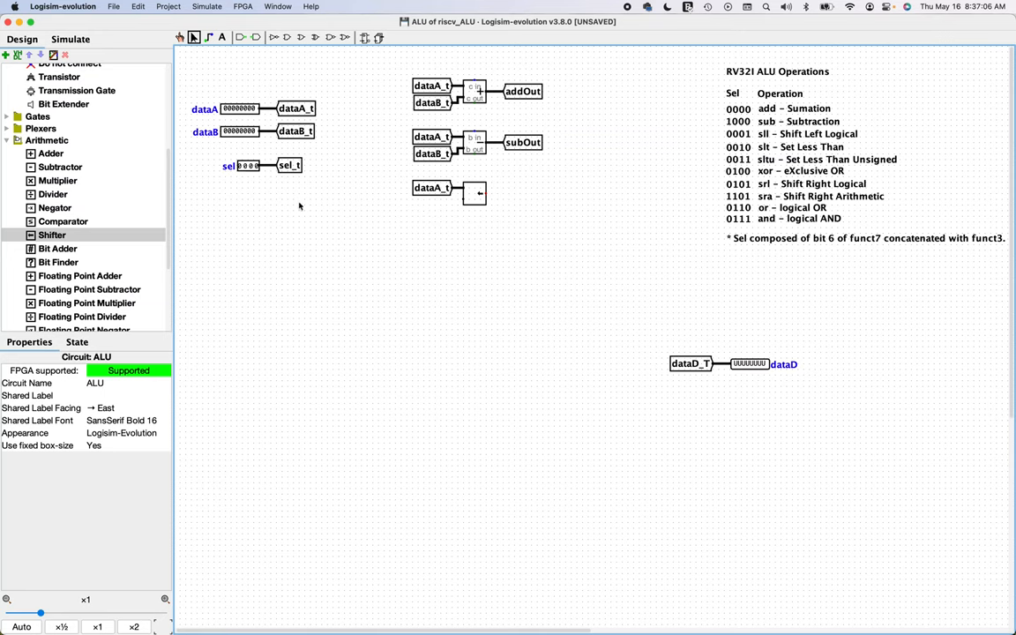
{"action": "mouse_move", "coordinate": [104, 185]}
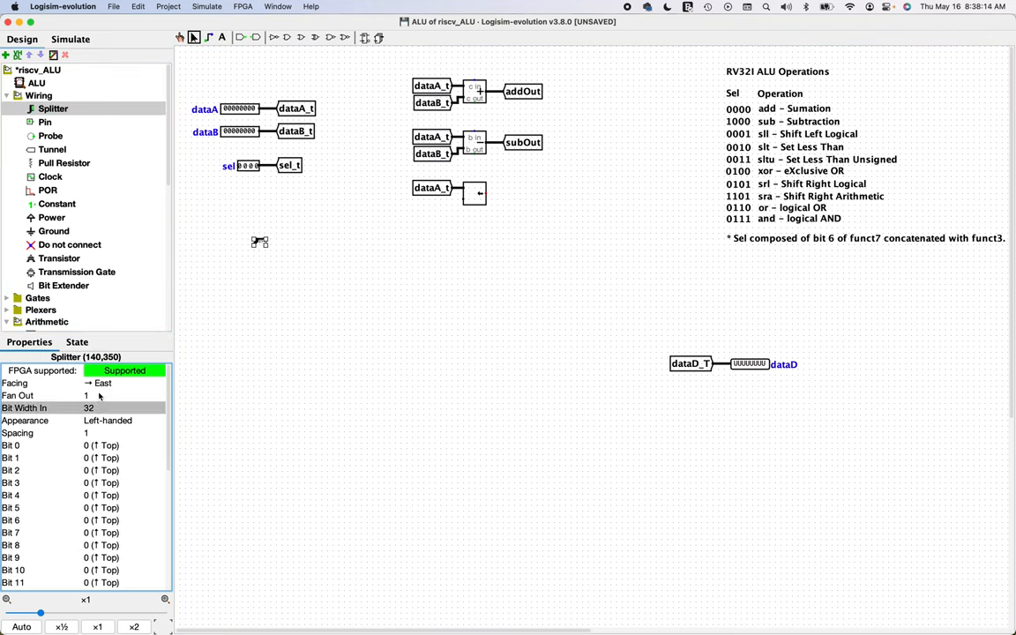
- Set the splitter's bits 5 and above to None, keeping bits 0–4 on output 0
{"action": "scroll", "scroll_direction": "down", "scroll_amount": 3}
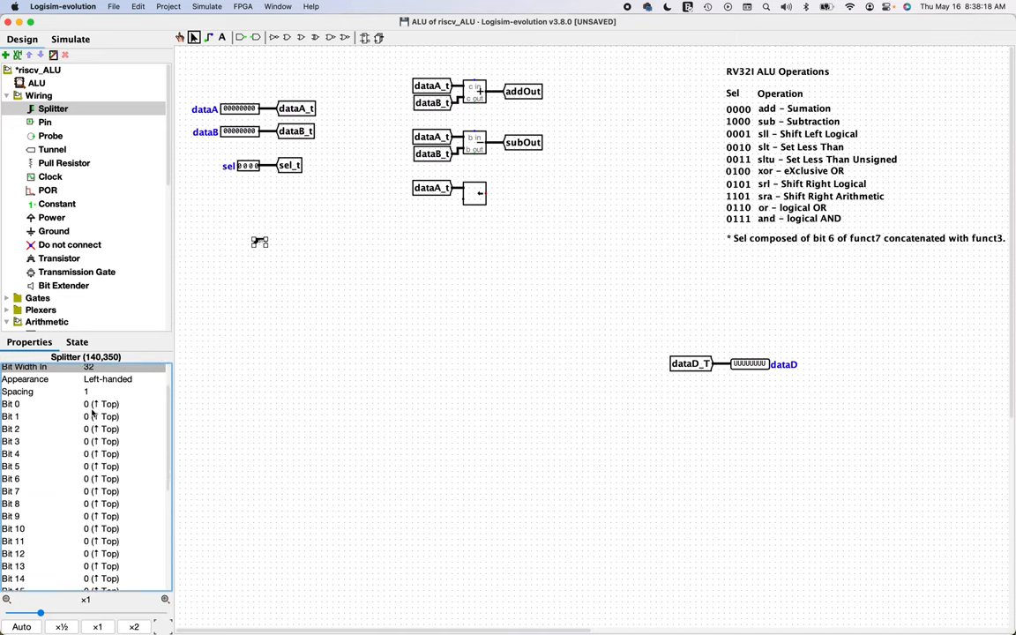
{"action": "scroll", "scroll_direction": "down", "scroll_amount": 3}
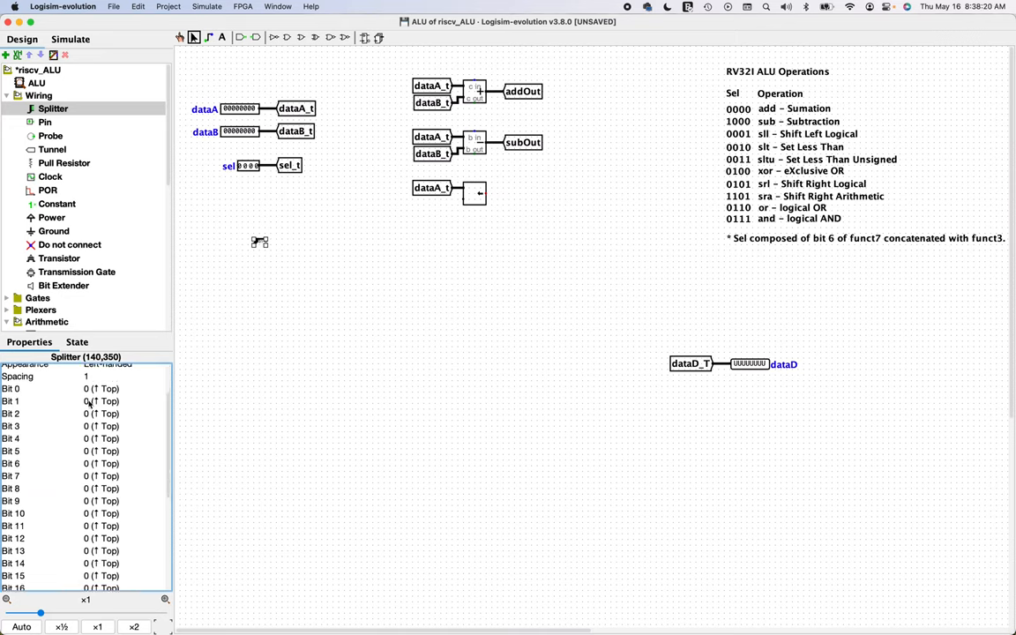
{"action": "mouse_move", "coordinate": [88, 456]}
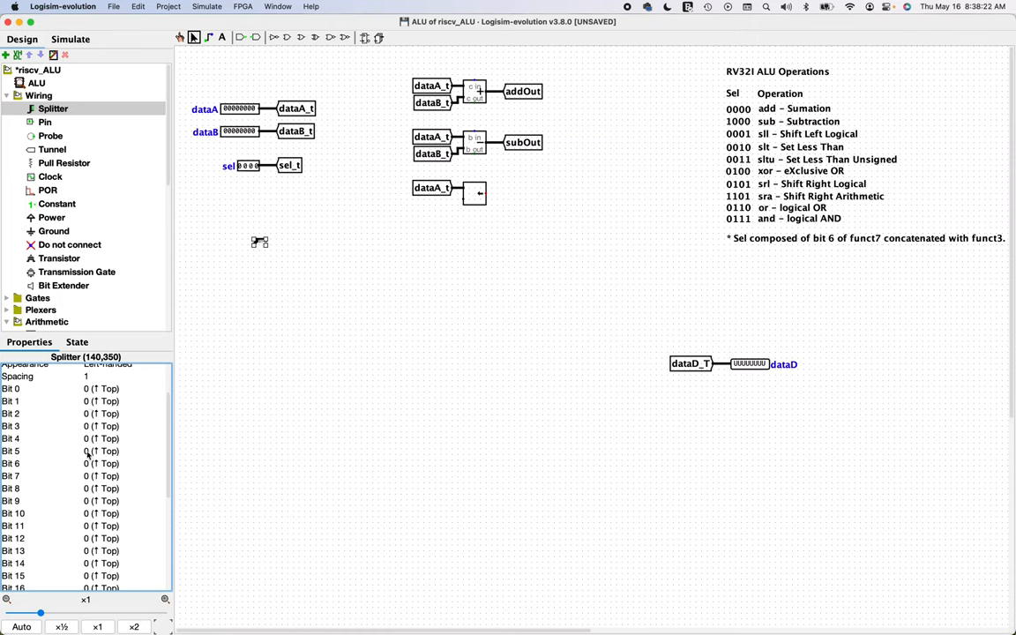
{"action": "left_click", "coordinate": [100, 450]}
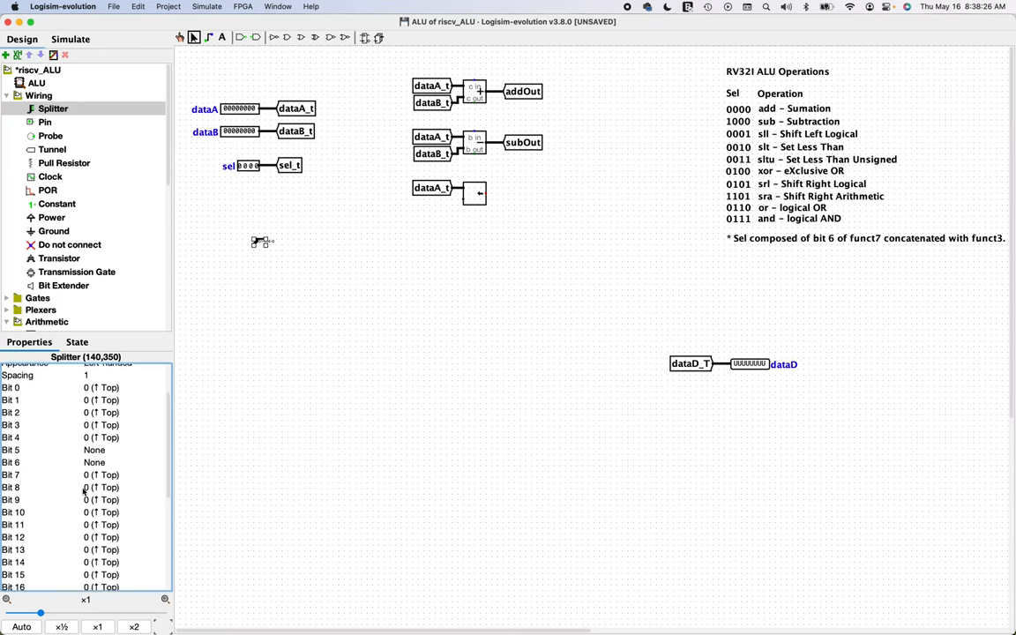
{"action": "left_click", "coordinate": [124, 453]}
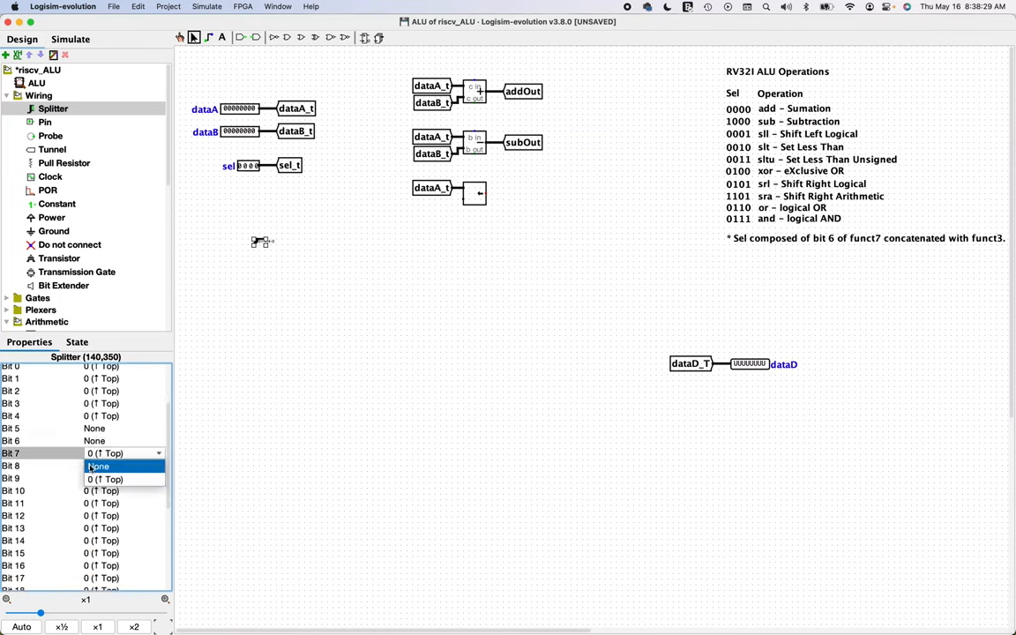
{"action": "scroll", "scroll_direction": "down", "scroll_amount": 3}
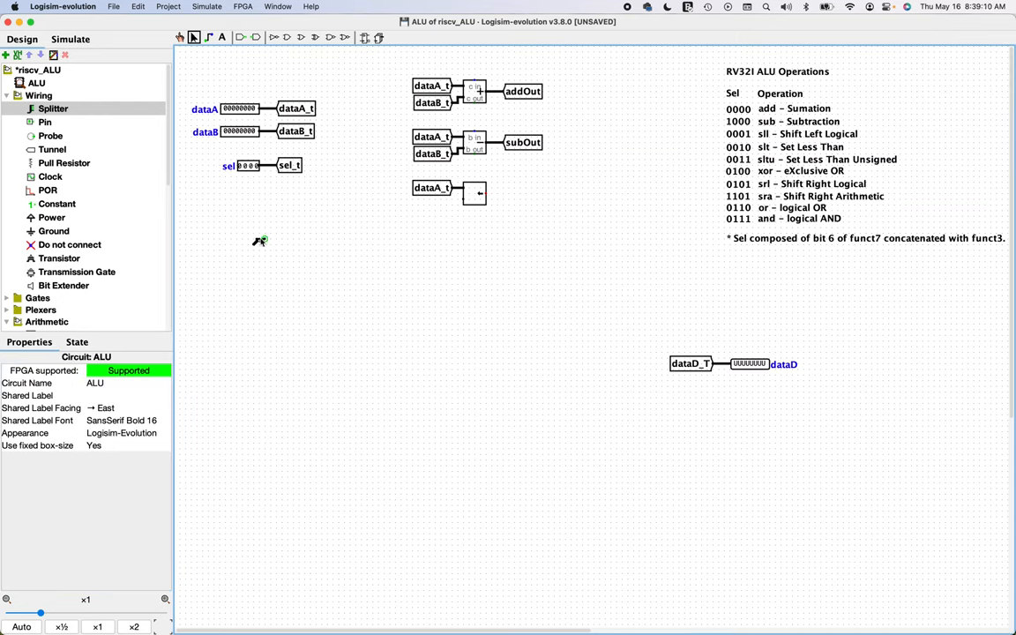
{"action": "mouse_move", "coordinate": [299, 138]}
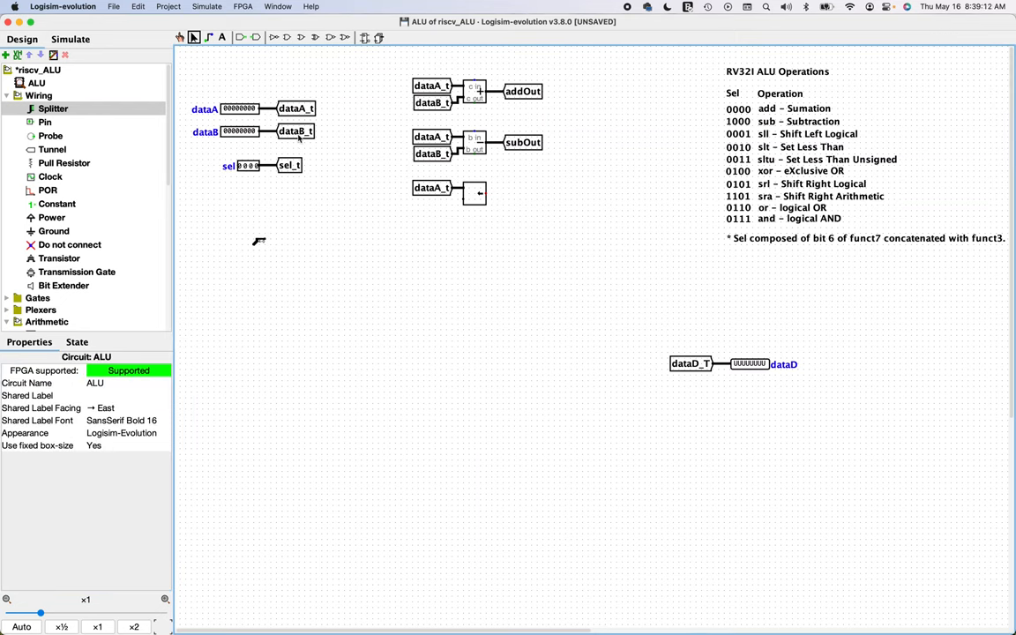
{"action": "left_click", "coordinate": [295, 131]}
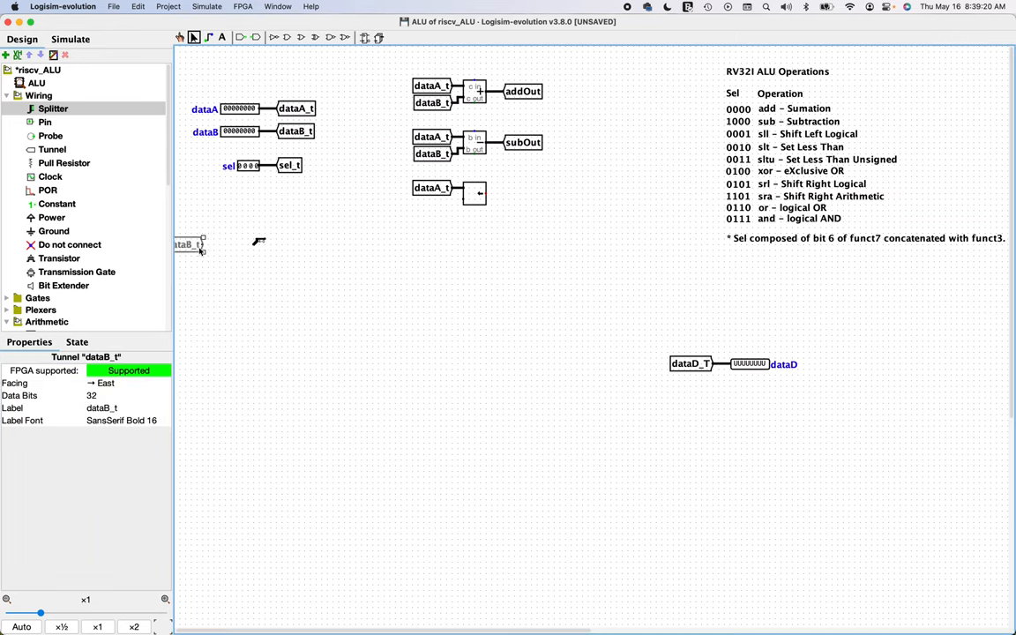
- Feed dataB_t into the splitter and route its output via a 5-bit dataBL5_t tunnel to the shifter
{"action": "left_click_drag", "start_coordinate": [188, 244], "coordinate": [234, 244]}
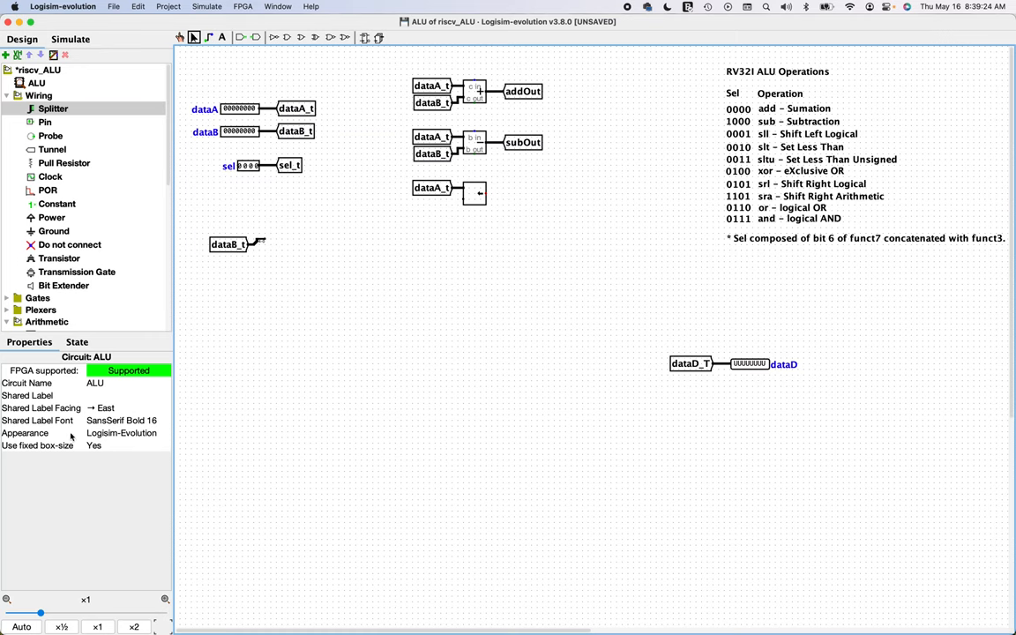
{"action": "left_click", "coordinate": [51, 149]}
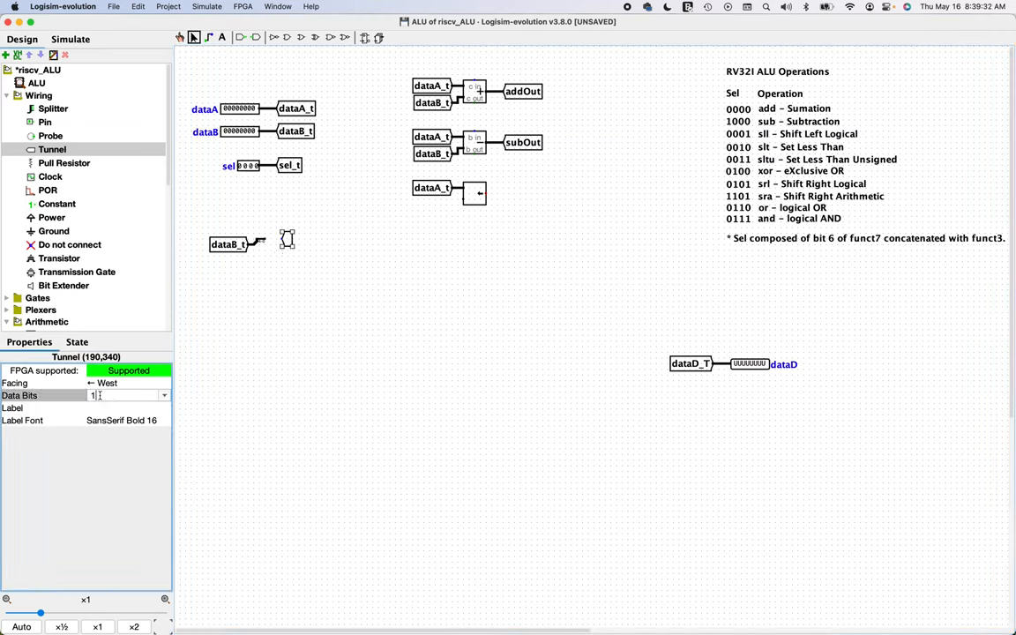
{"action": "type", "text": "5"}
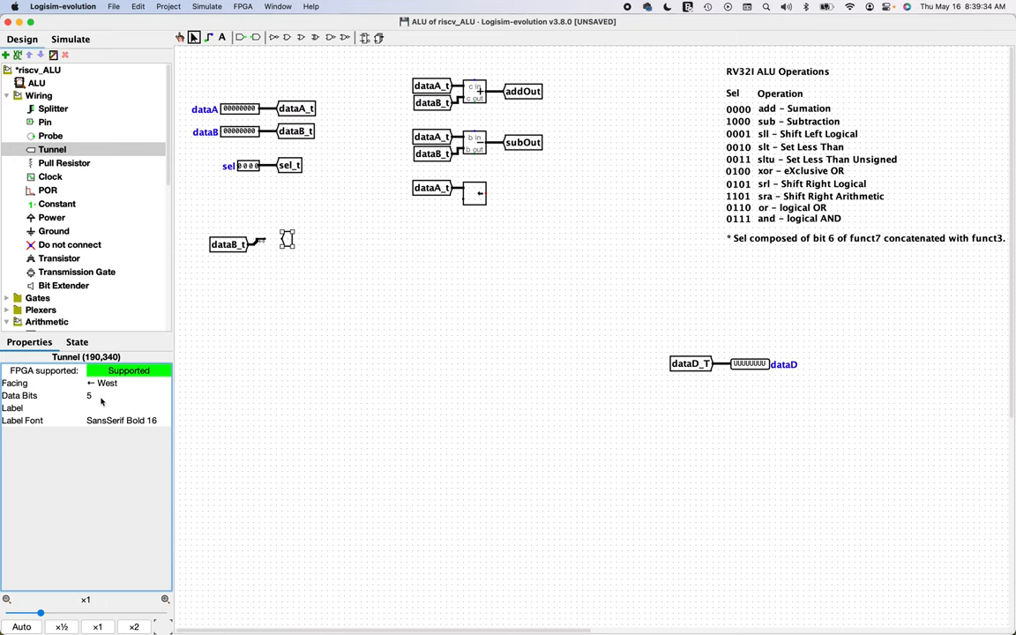
{"action": "left_click", "coordinate": [128, 408]}
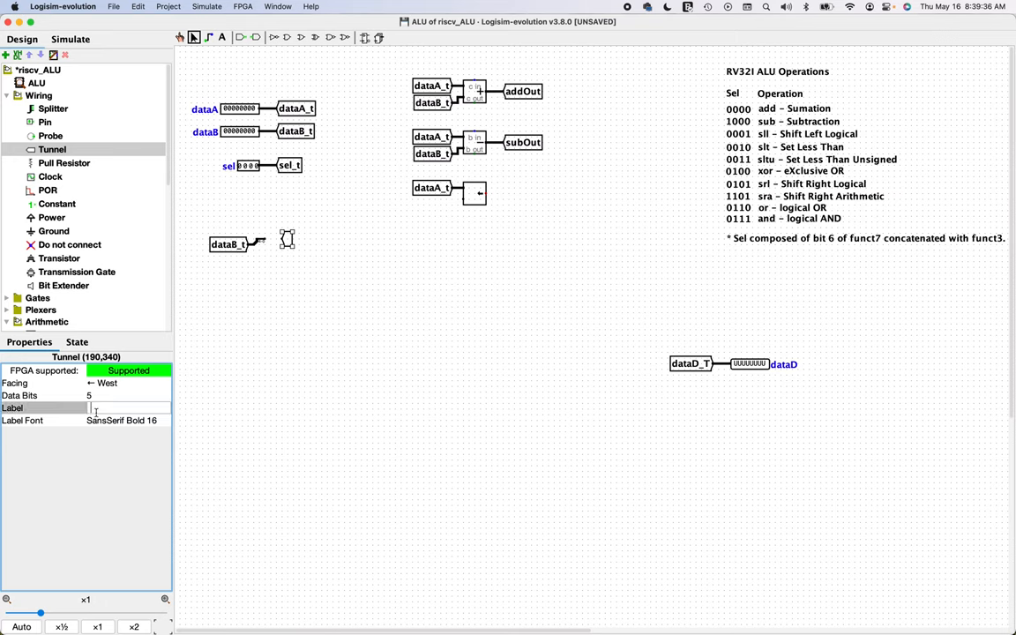
{"action": "type", "text": "dataBL5_t"}
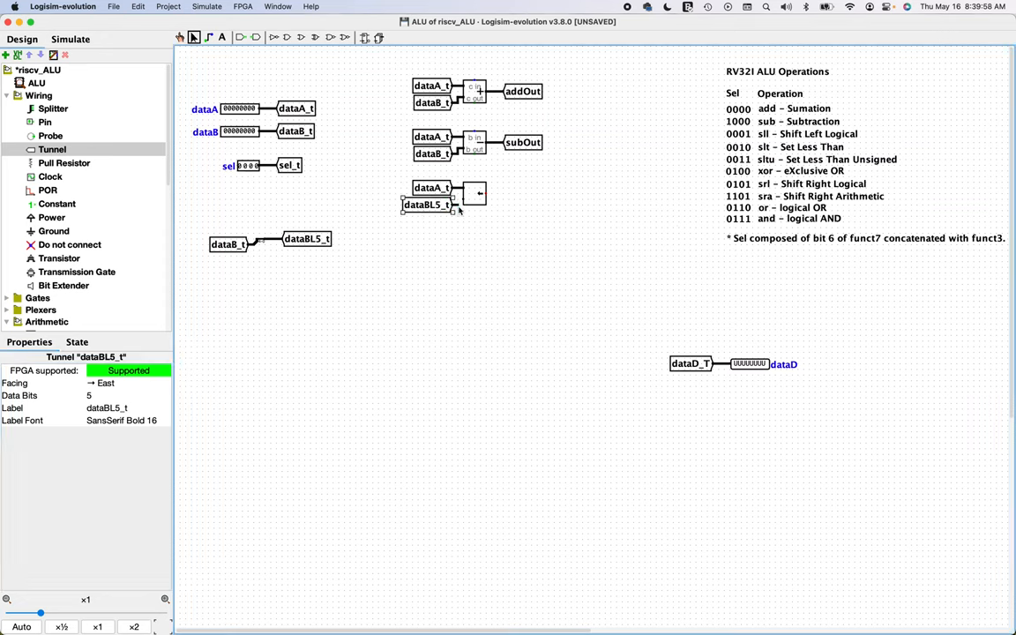
{"action": "left_click", "coordinate": [465, 232]}
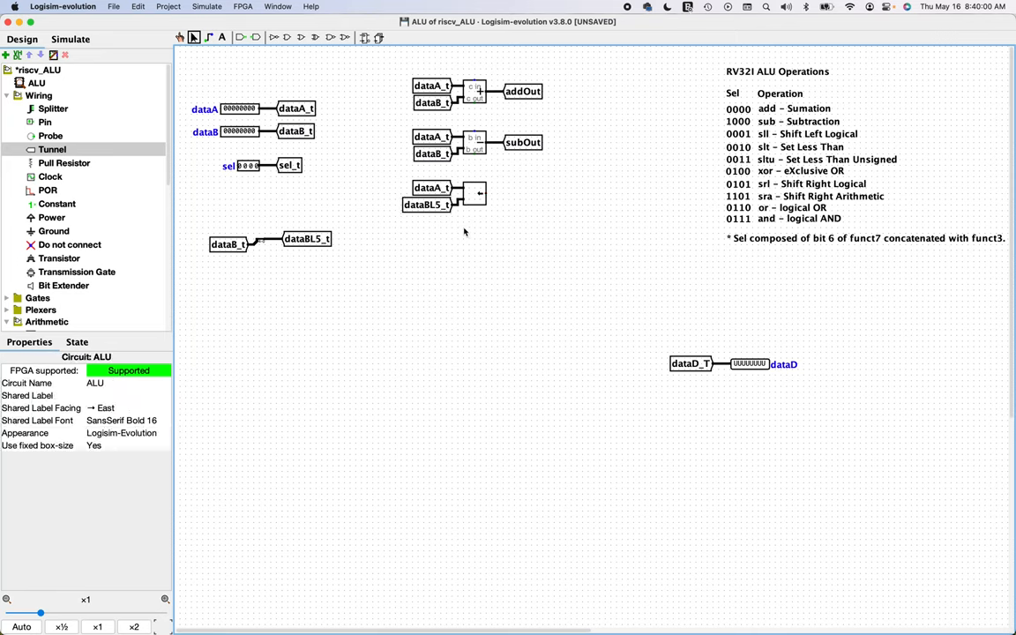
{"action": "mouse_move", "coordinate": [526, 143]}
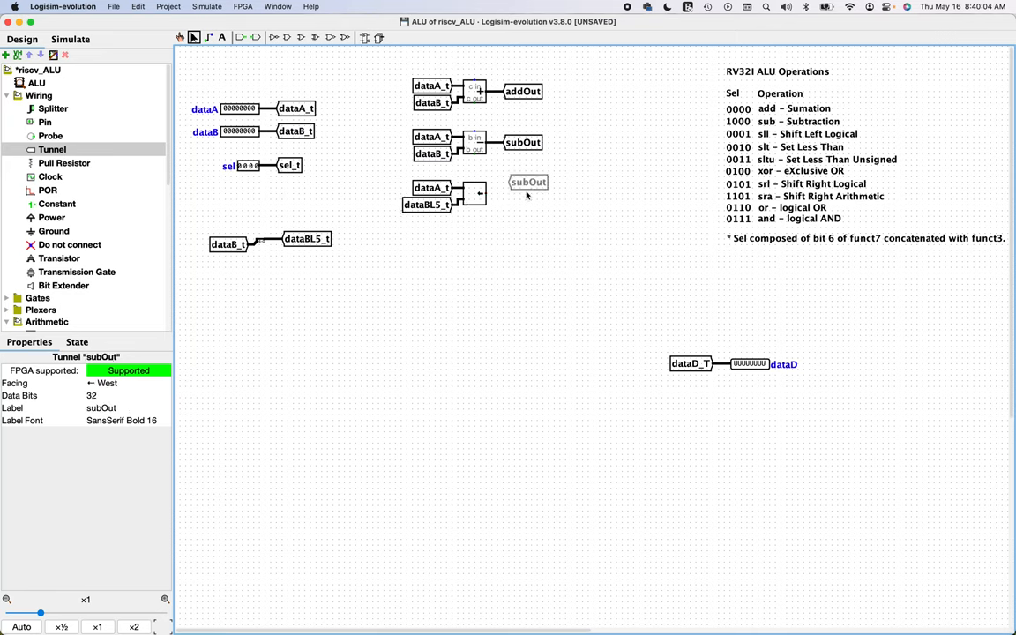
- Copy the subOut tunnel to the shifter output and relabel it sllOut
{"action": "left_click_drag", "start_coordinate": [528, 181], "coordinate": [522, 193]}
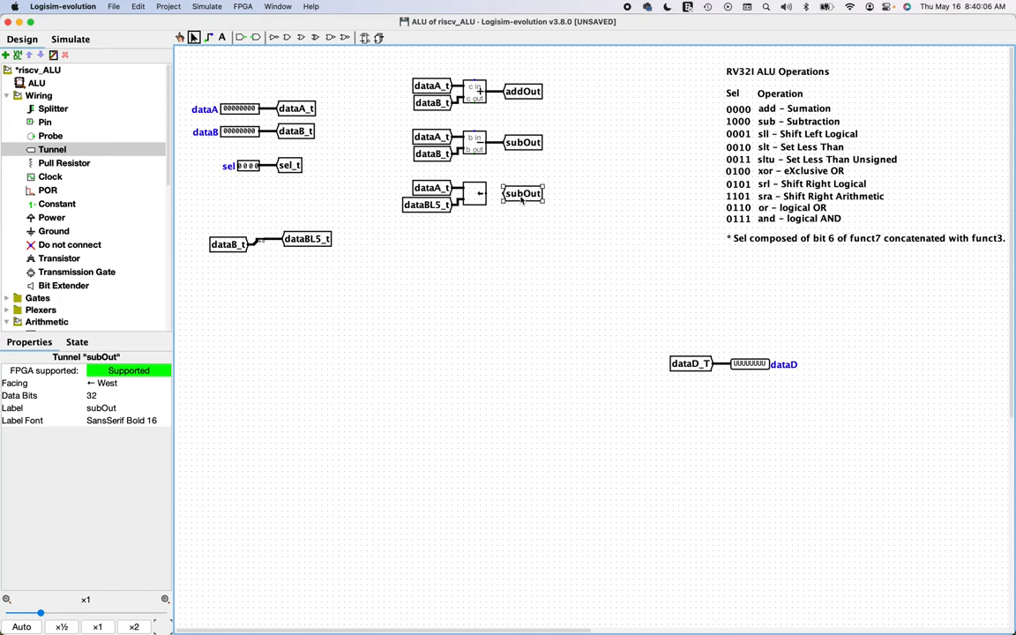
{"action": "double_click", "coordinate": [522, 193]}
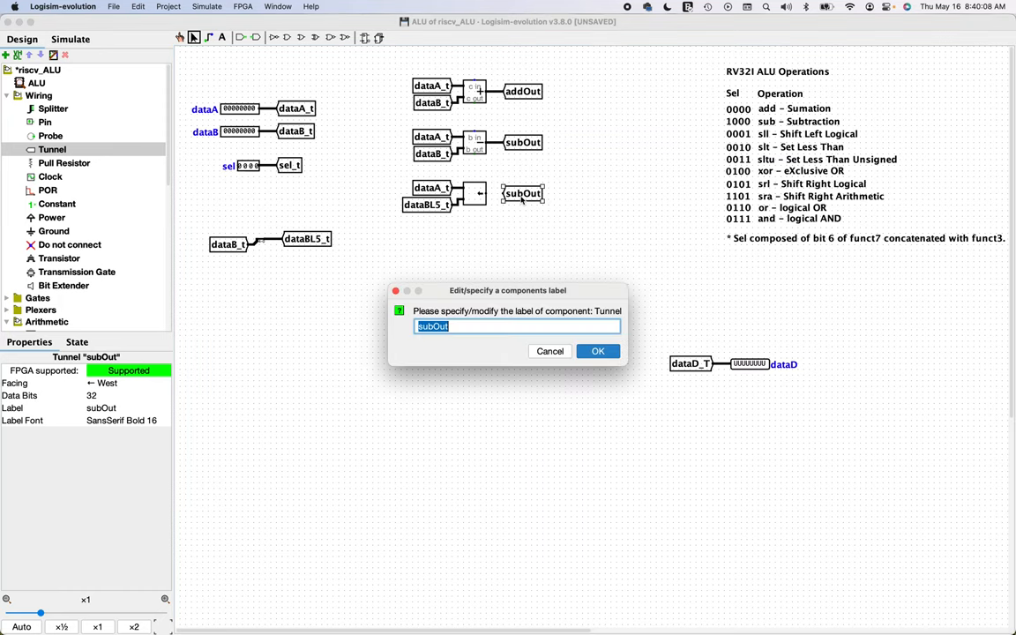
{"action": "type", "text": "sll"}
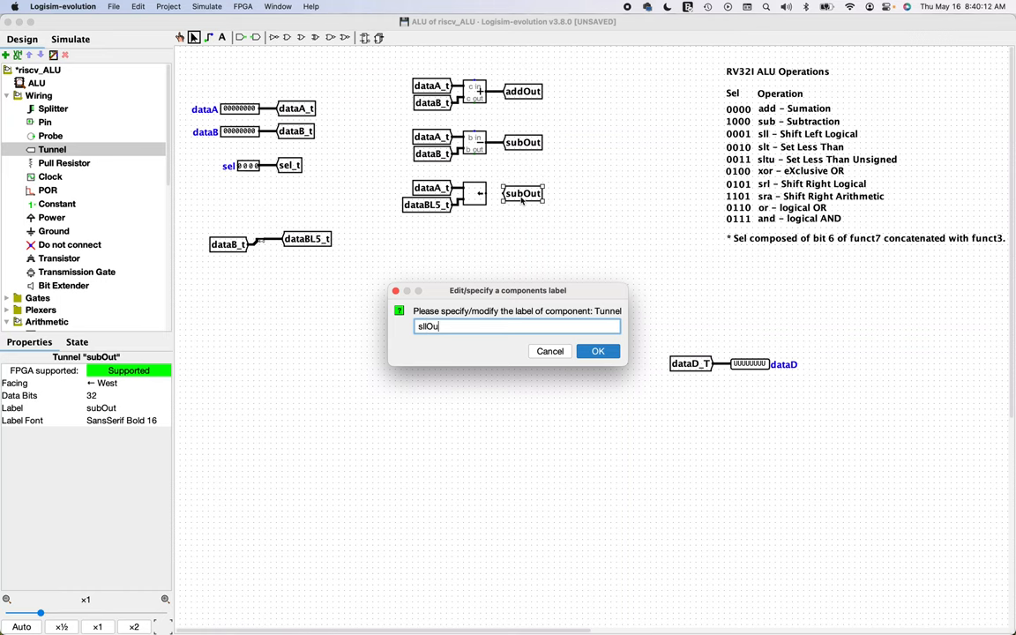
{"action": "left_click", "coordinate": [597, 351]}
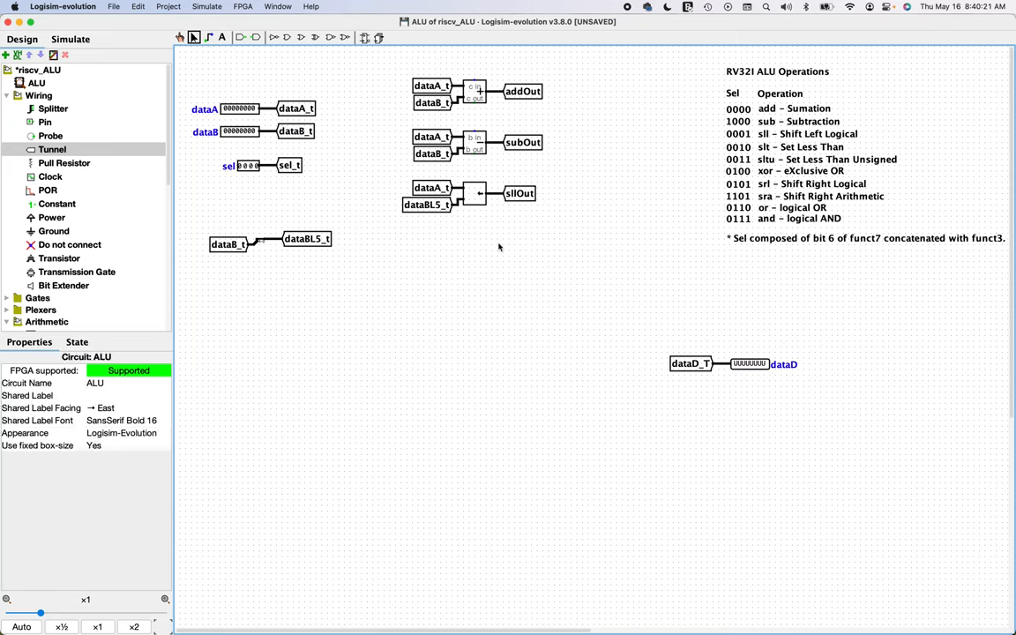
{"action": "mouse_move", "coordinate": [810, 156]}
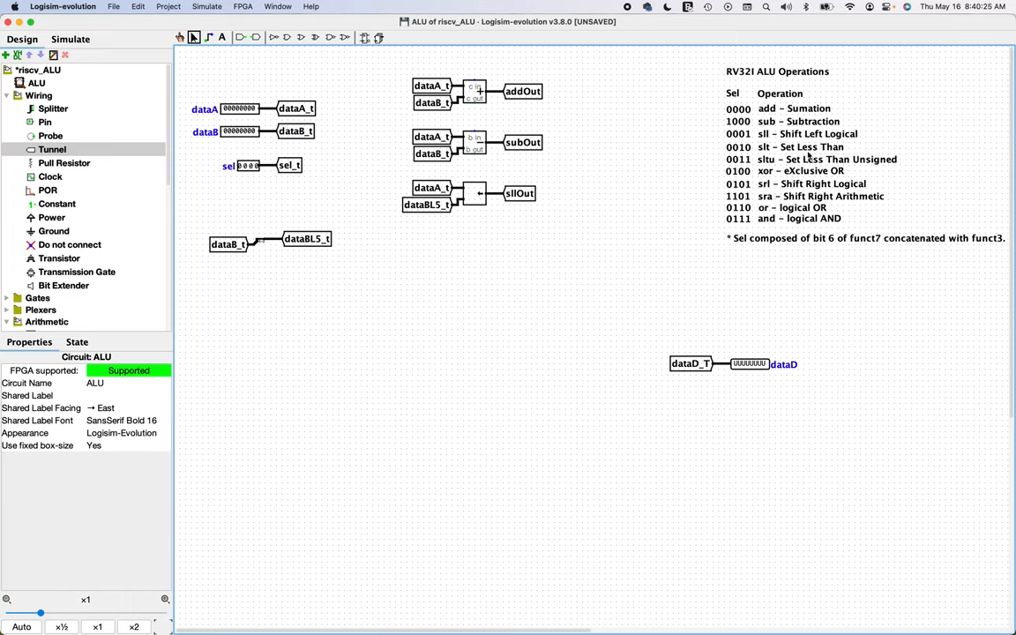
{"action": "mouse_move", "coordinate": [781, 331]}
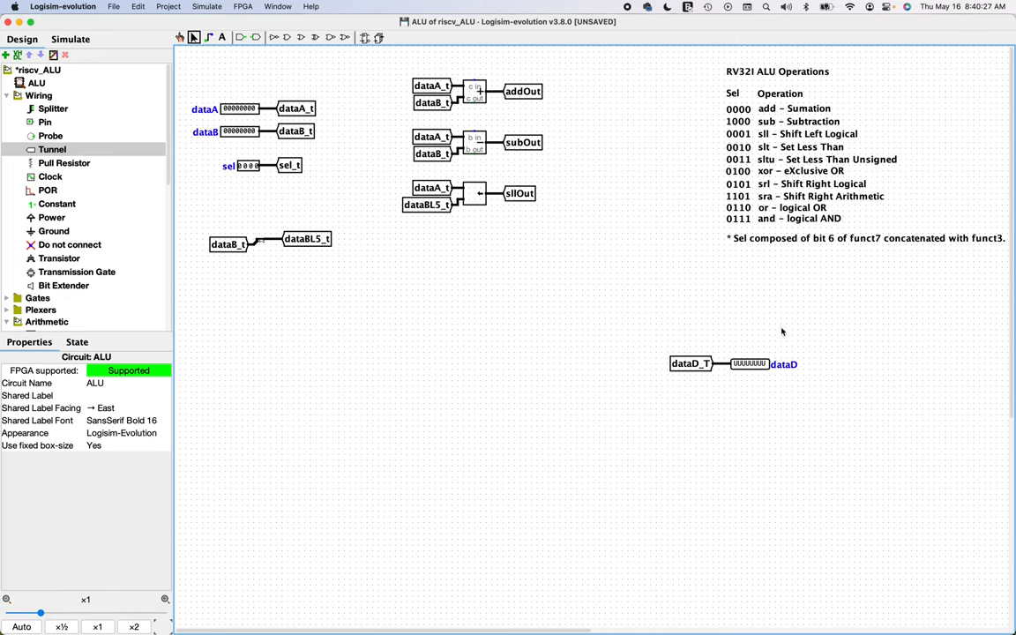
{"action": "mouse_move", "coordinate": [779, 371]}
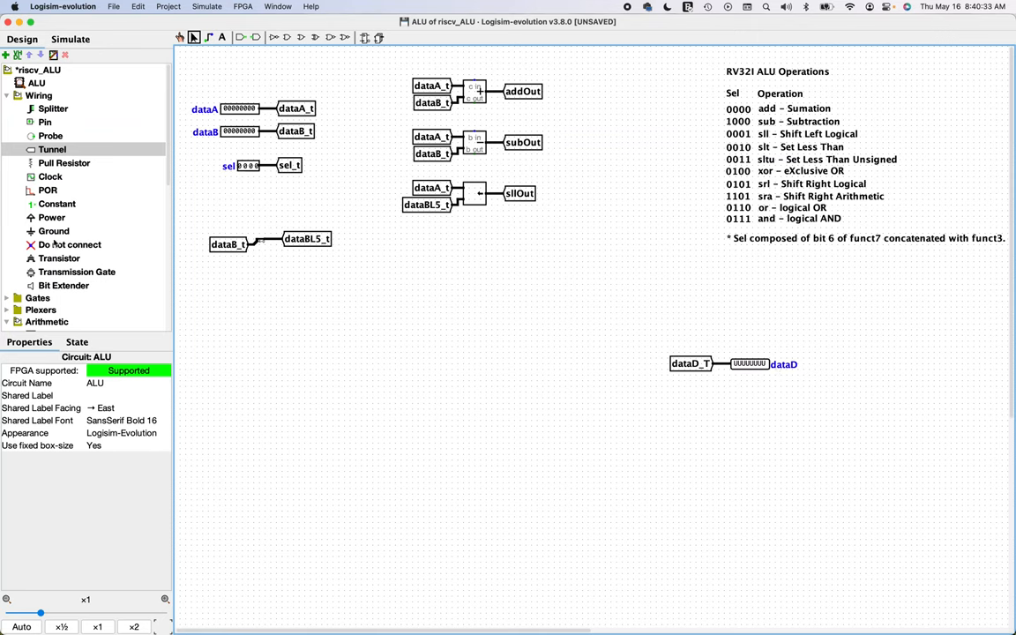
- Place a comparator below the shifter with copied dataA_t and dataB_t tunnels, and select it to set 32 bits
{"action": "left_click", "coordinate": [62, 210]}
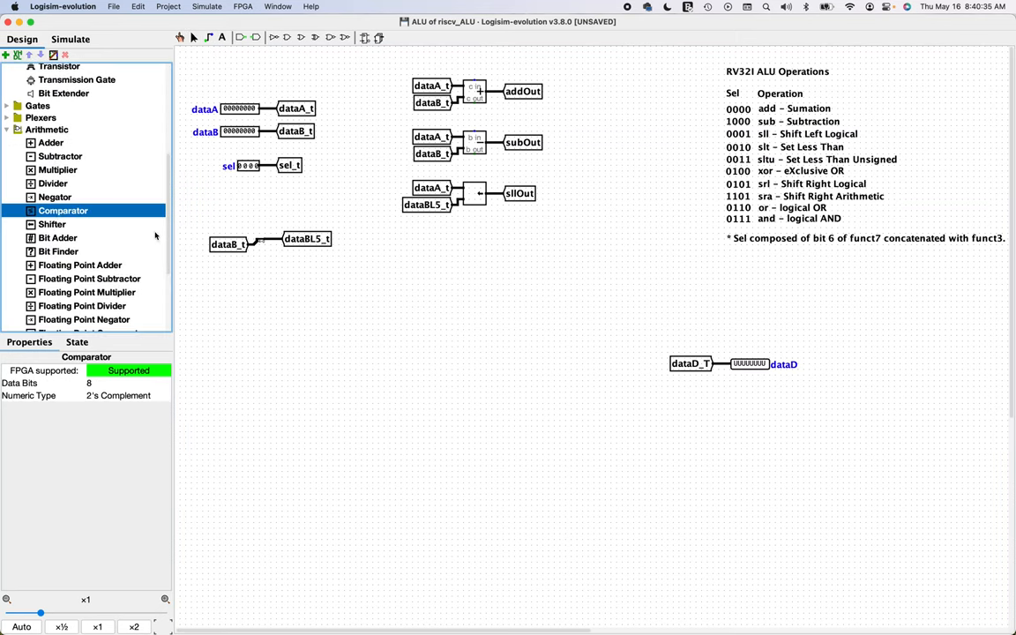
{"action": "left_click", "coordinate": [477, 252]}
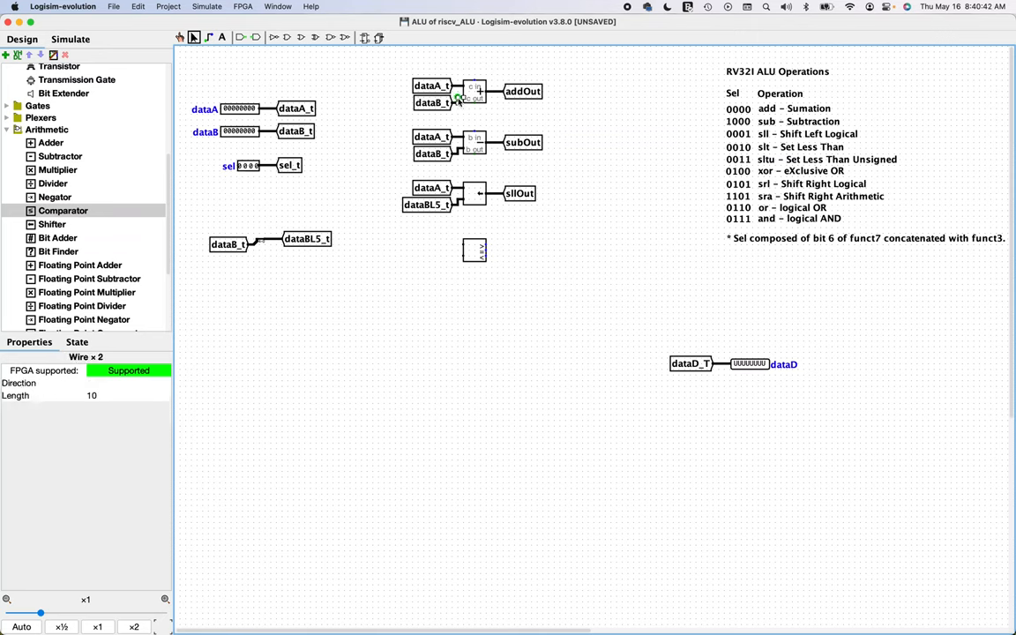
{"action": "left_click", "coordinate": [432, 102]}
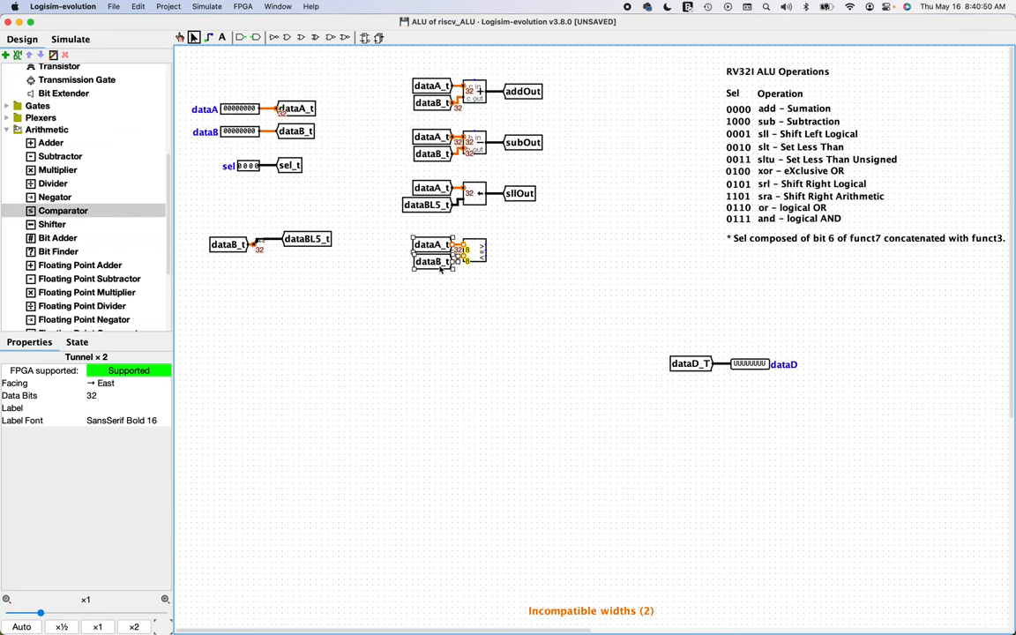
{"action": "left_click", "coordinate": [463, 251]}
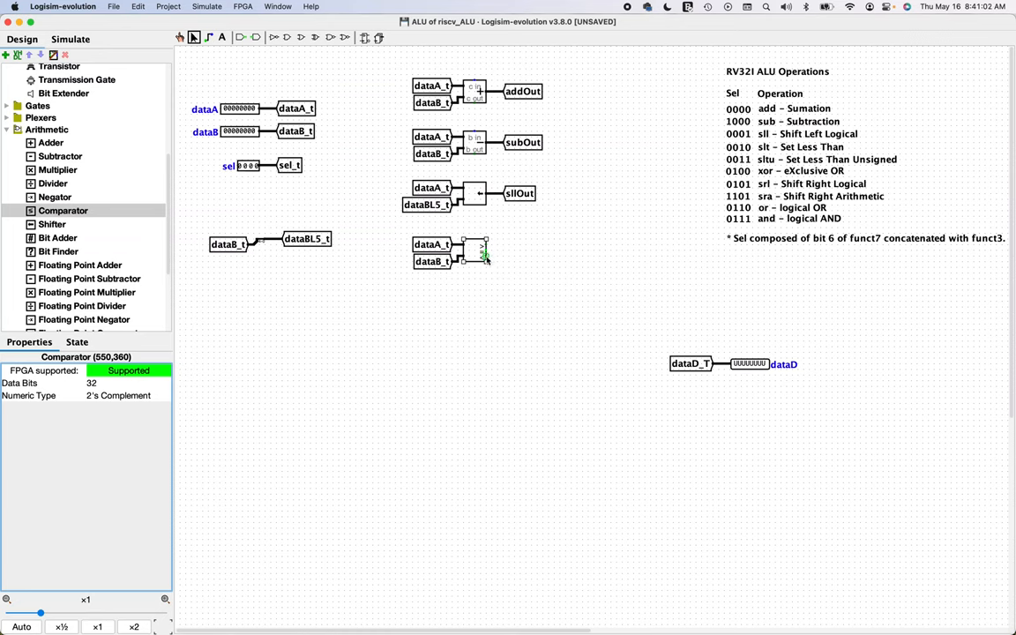
{"action": "mouse_move", "coordinate": [485, 256]}
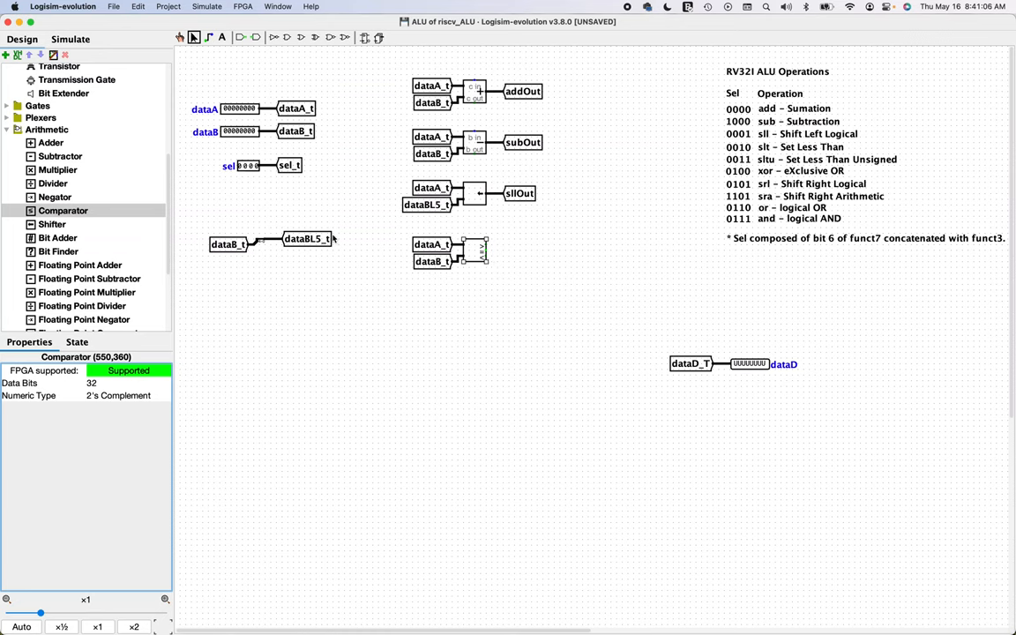
{"action": "mouse_move", "coordinate": [518, 232]}
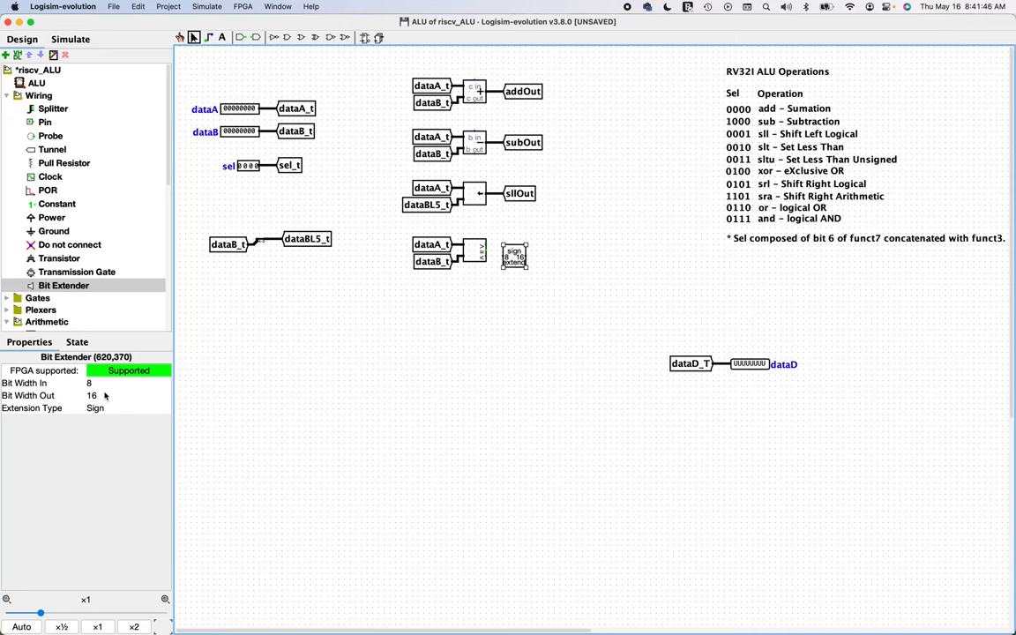
- Set the extender to 1-bit input, 32-bit output, zero-extend, and wire the comparator result in
{"action": "left_click", "coordinate": [88, 383]}
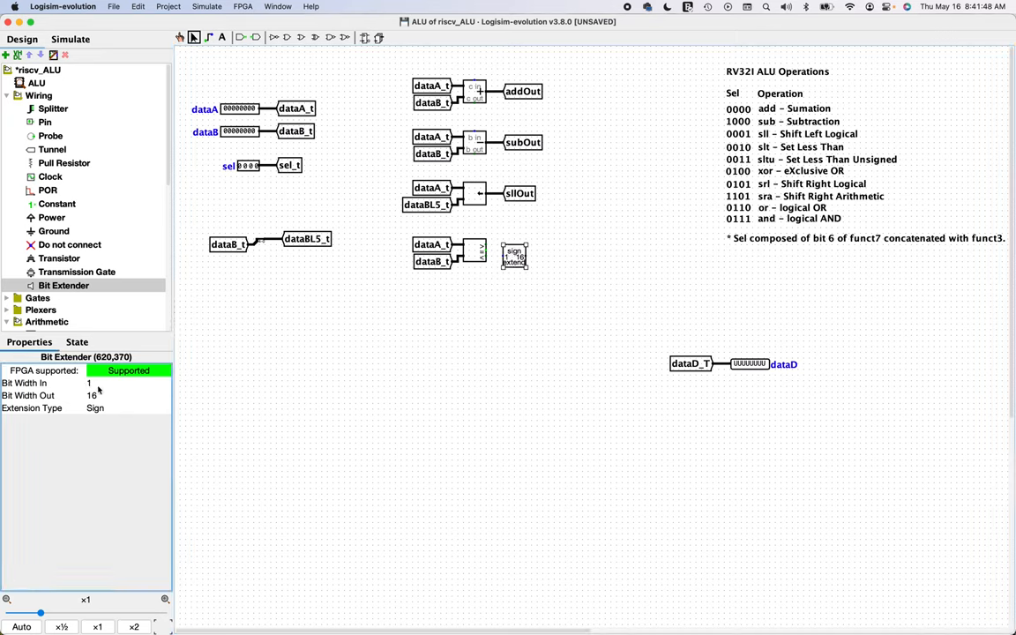
{"action": "left_click", "coordinate": [92, 395]}
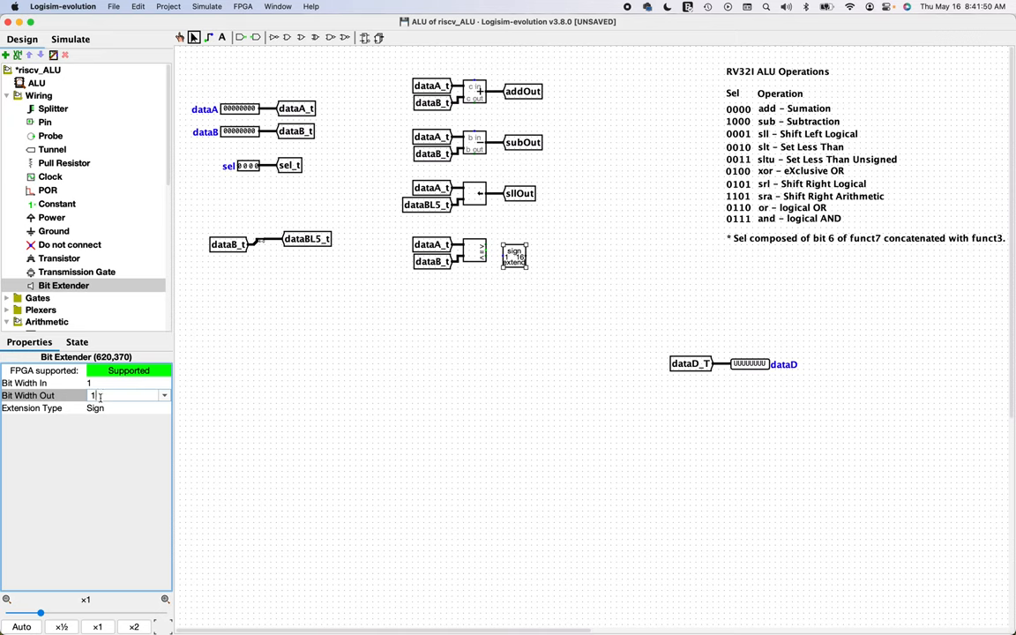
{"action": "type", "text": "32"}
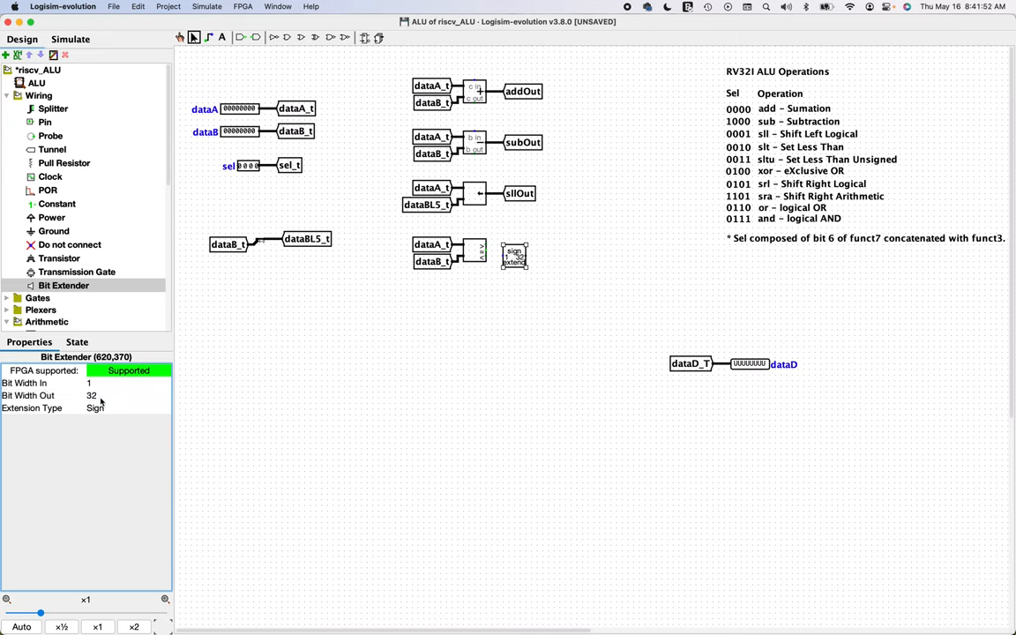
{"action": "left_click", "coordinate": [123, 408]}
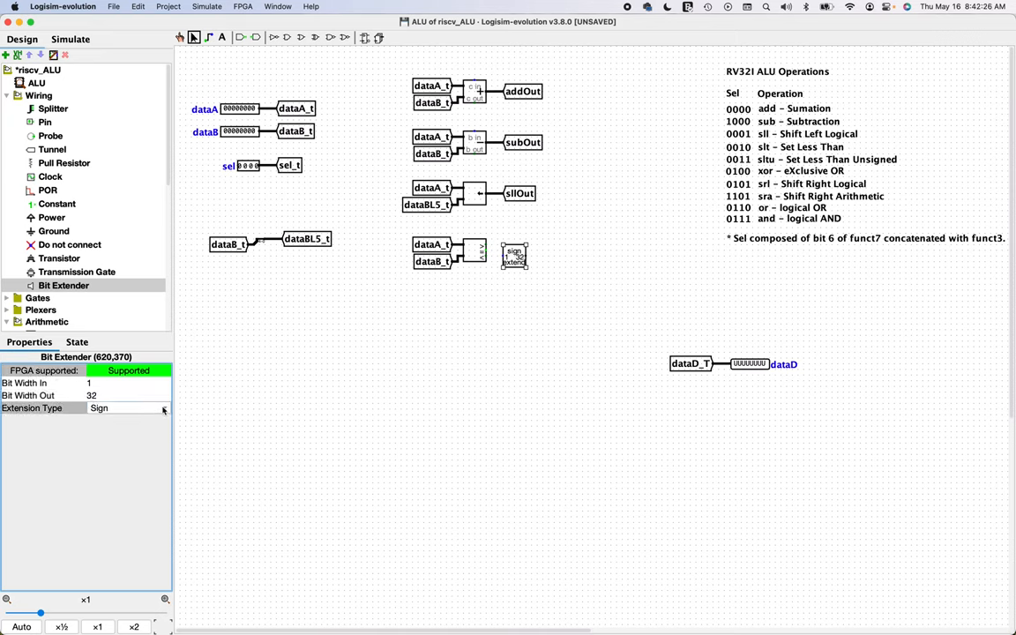
{"action": "left_click", "coordinate": [124, 407]}
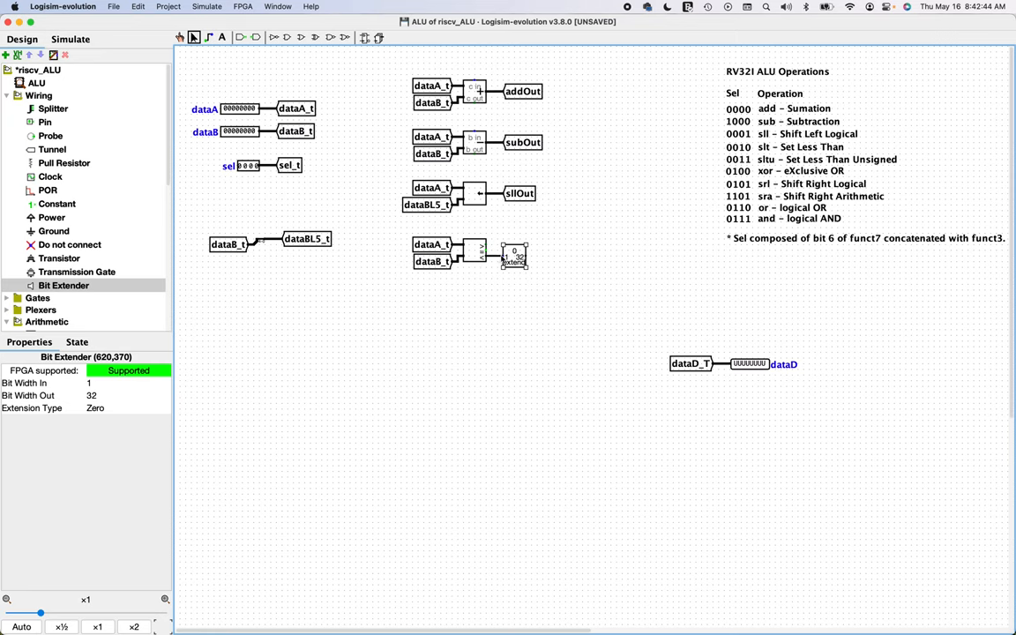
{"action": "left_click", "coordinate": [520, 193]}
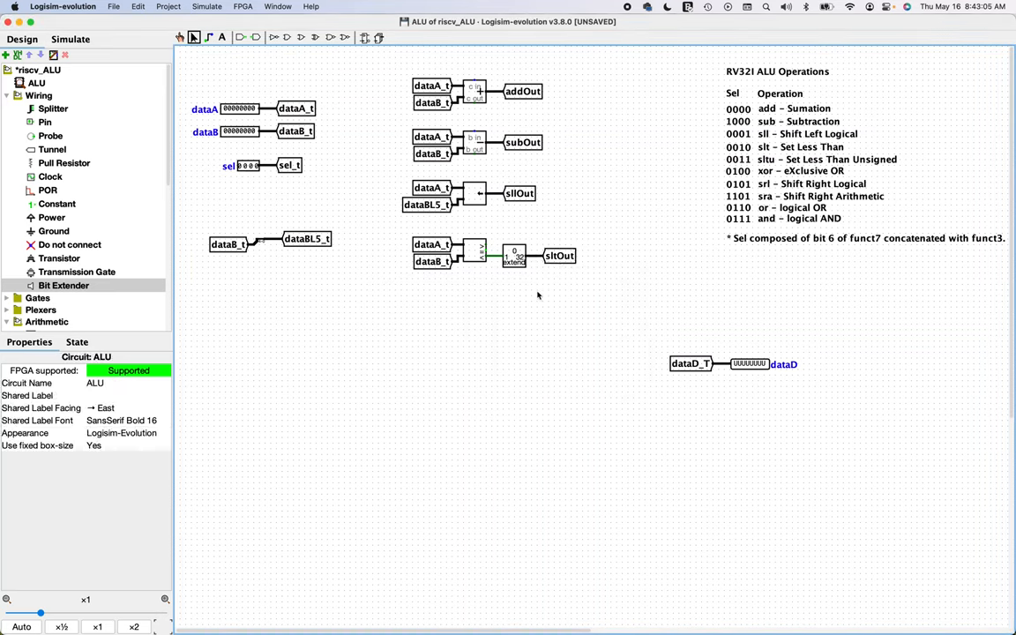
- Keep the slt comparator's numeric type as 2's Complement (signed)
{"action": "left_click", "coordinate": [476, 251]}
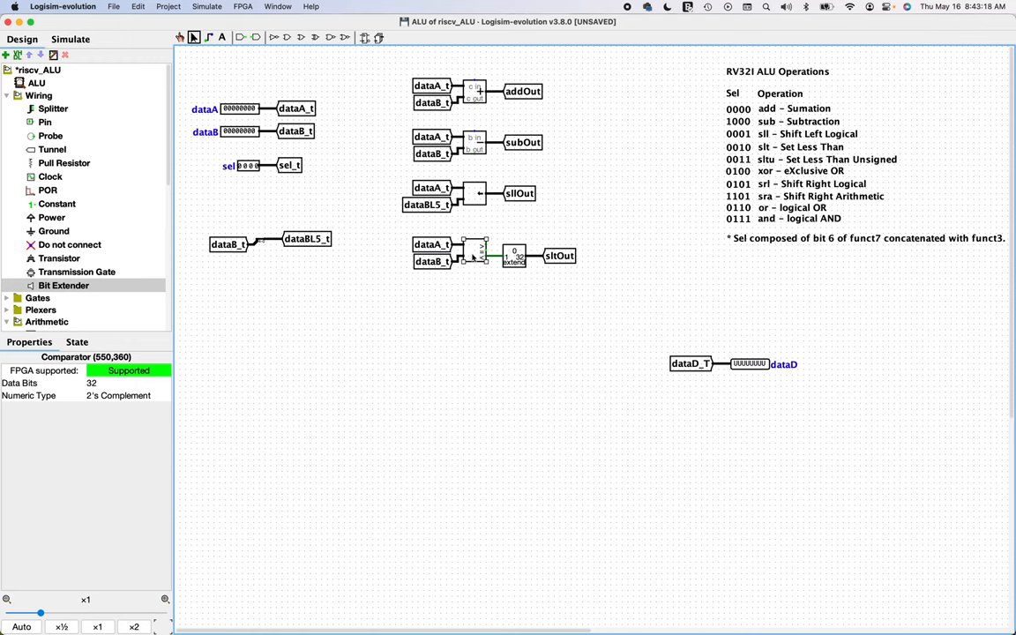
{"action": "mouse_move", "coordinate": [556, 269]}
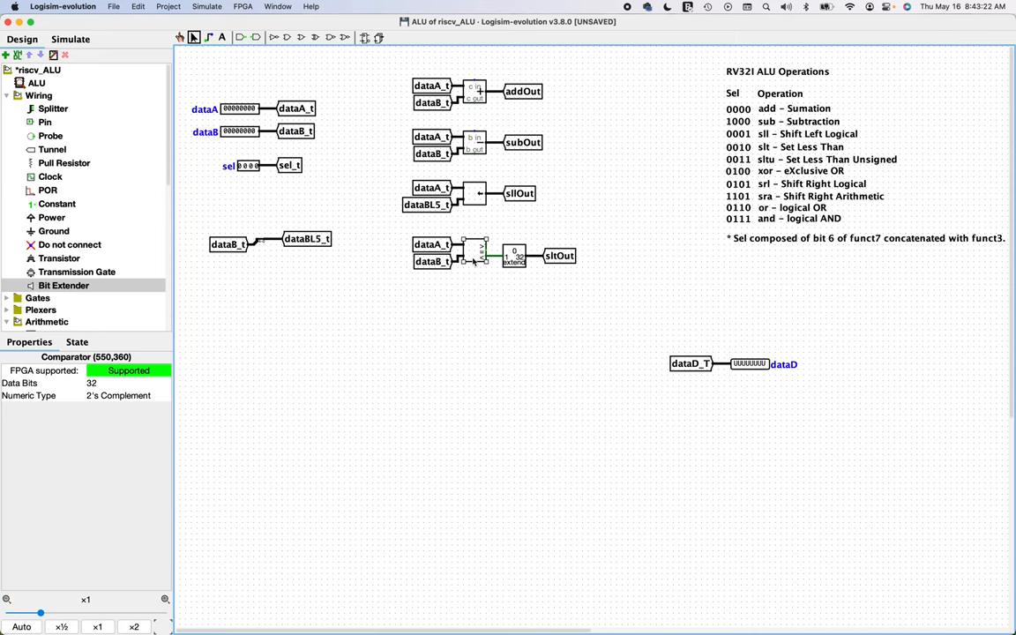
{"action": "mouse_move", "coordinate": [450, 274]}
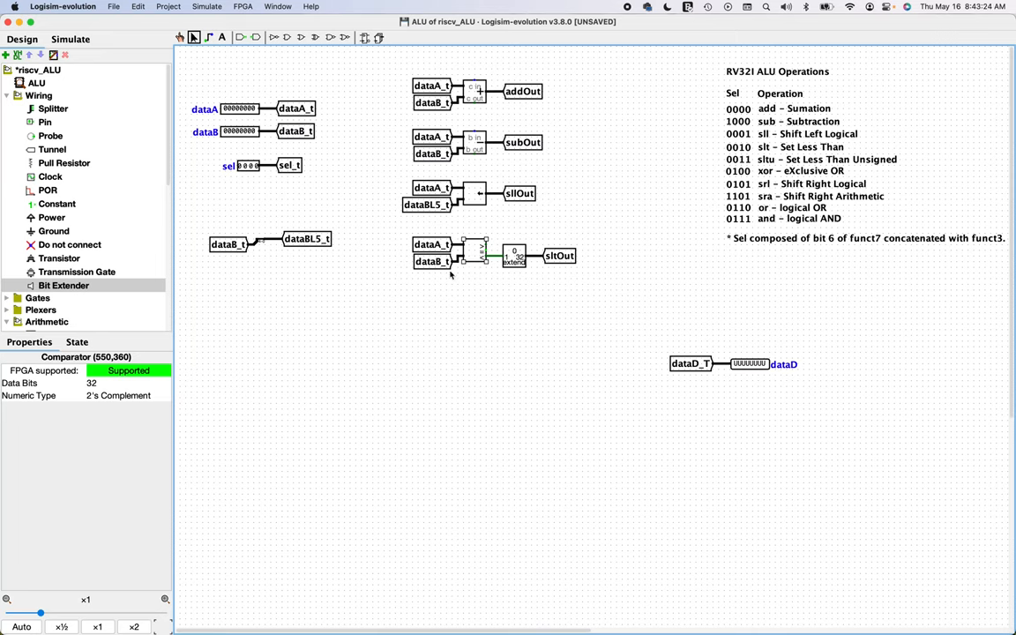
{"action": "left_click", "coordinate": [123, 395]}
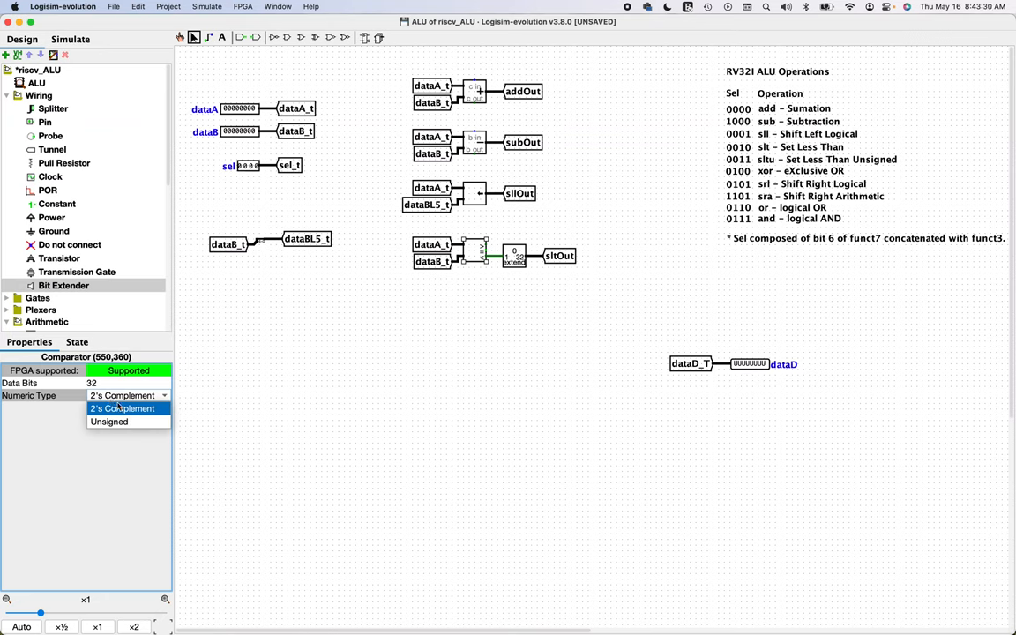
{"action": "left_click", "coordinate": [122, 408]}
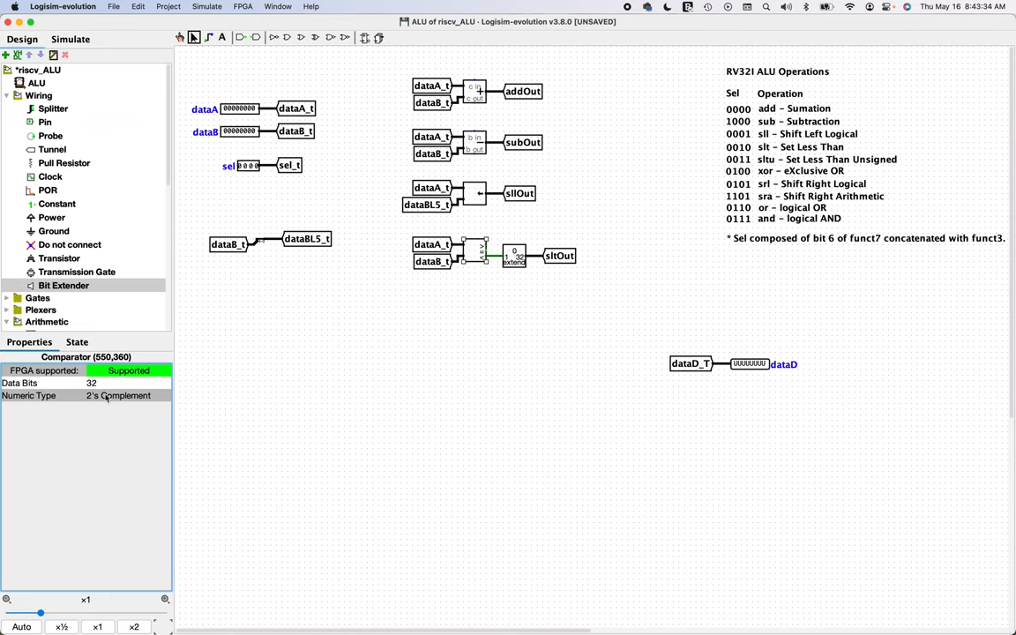
- Duplicate the slt block, set the copy's comparator to Unsigned and relabel its tunnel sltuOut
{"action": "left_click", "coordinate": [444, 341]}
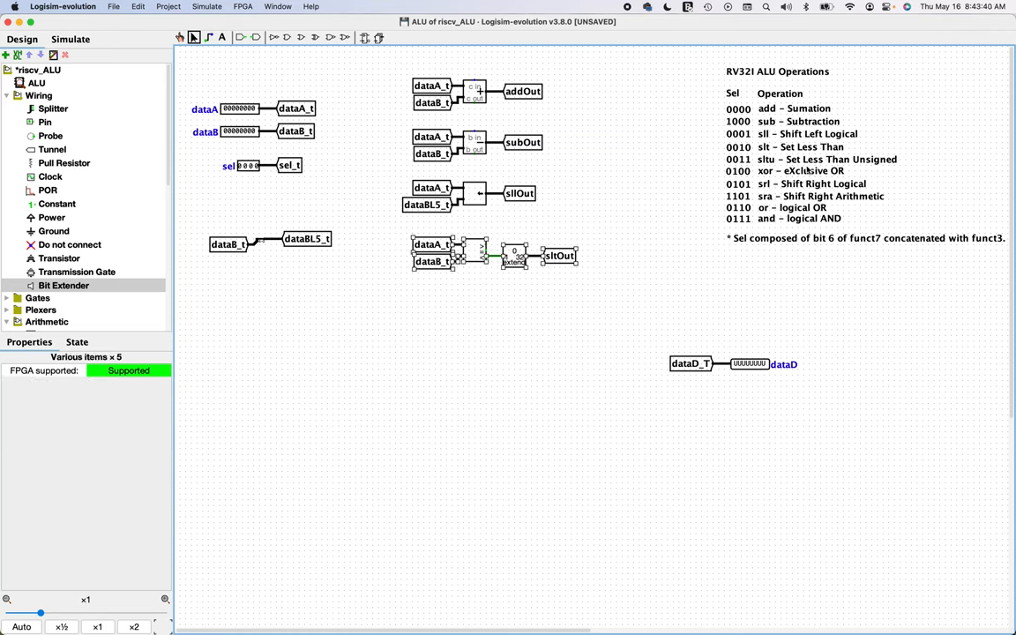
{"action": "mouse_move", "coordinate": [536, 321]}
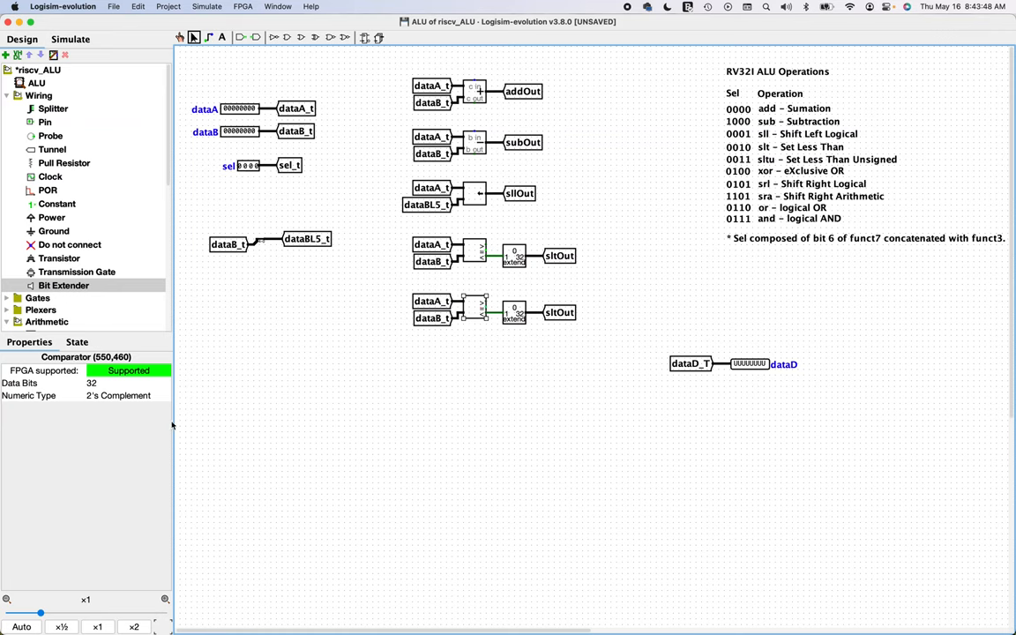
{"action": "left_click", "coordinate": [118, 396]}
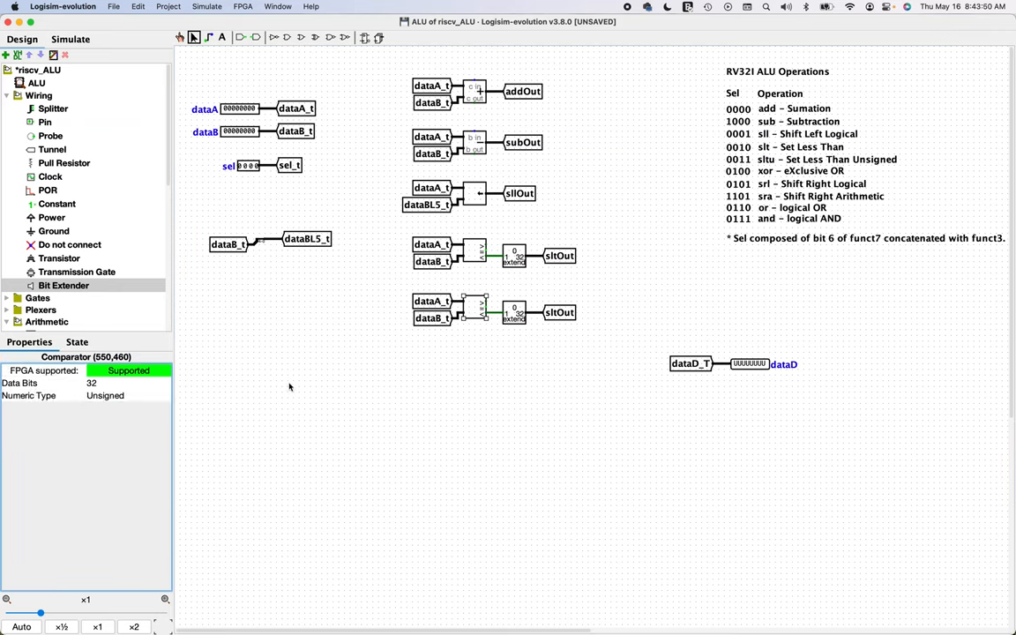
{"action": "mouse_move", "coordinate": [557, 319]}
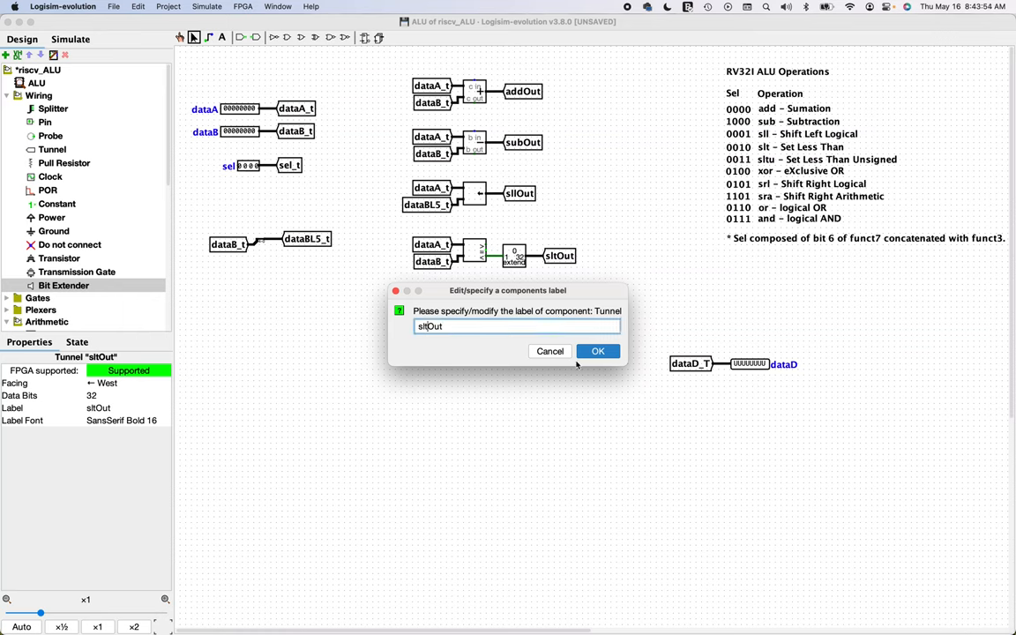
{"action": "left_click", "coordinate": [597, 350]}
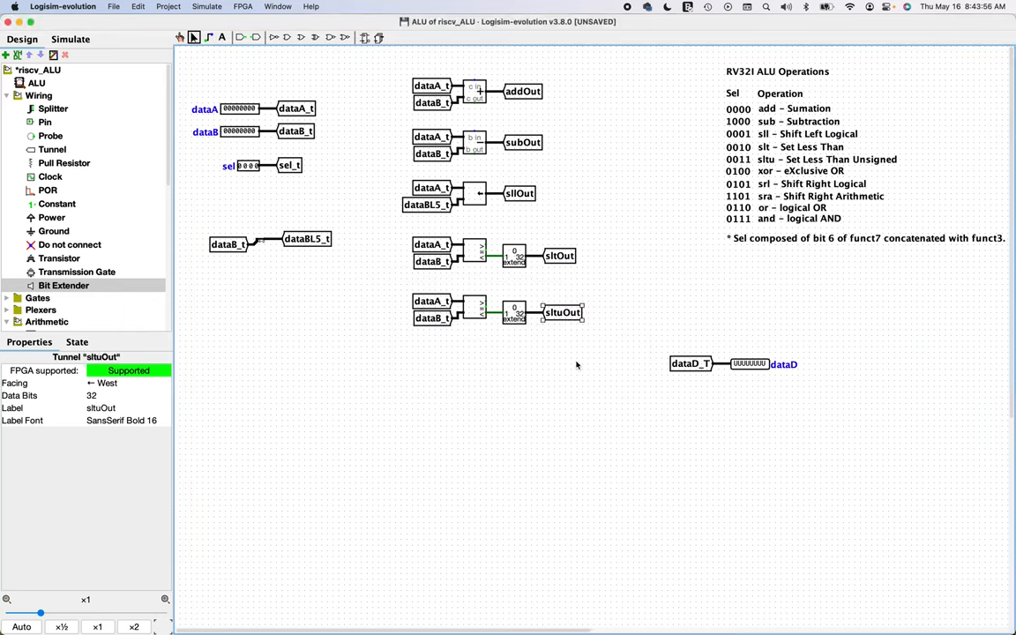
{"action": "mouse_move", "coordinate": [607, 97]}
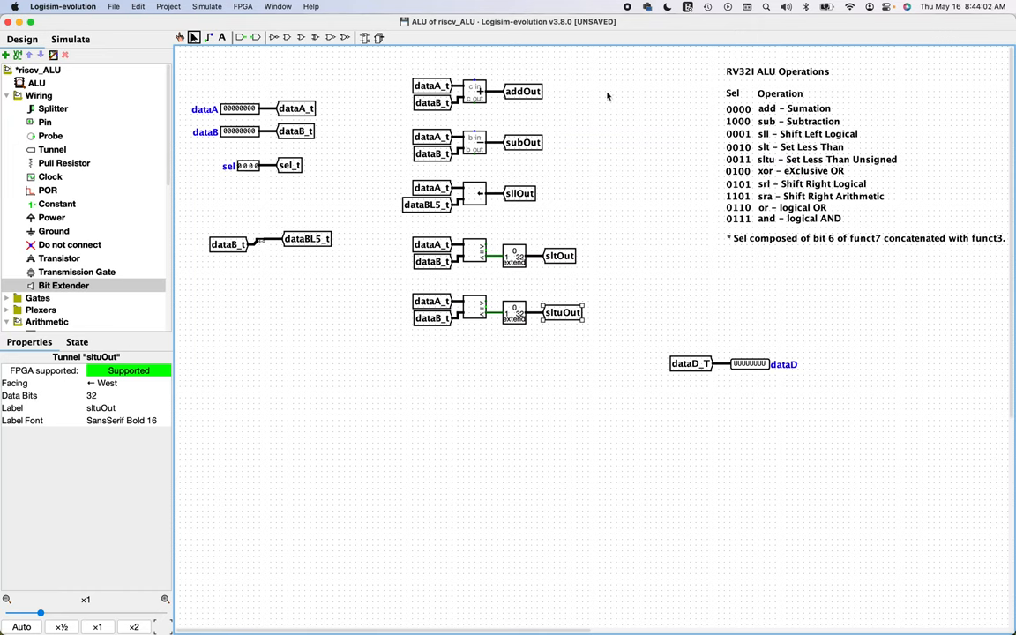
{"action": "mouse_move", "coordinate": [99, 219]}
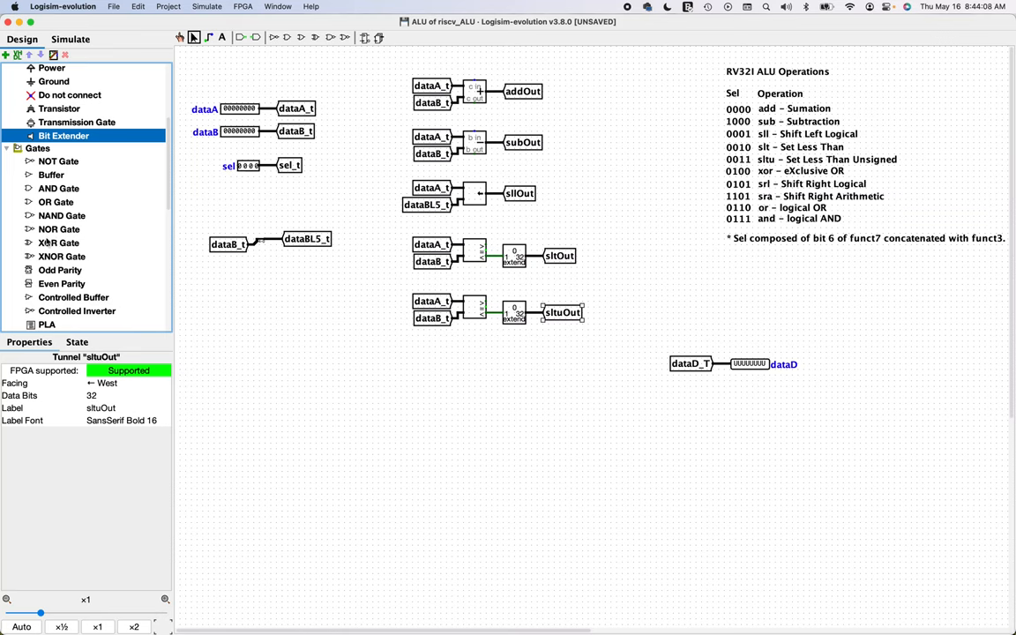
- Place a narrow XOR gate below the sltu block
{"action": "left_click", "coordinate": [59, 242]}
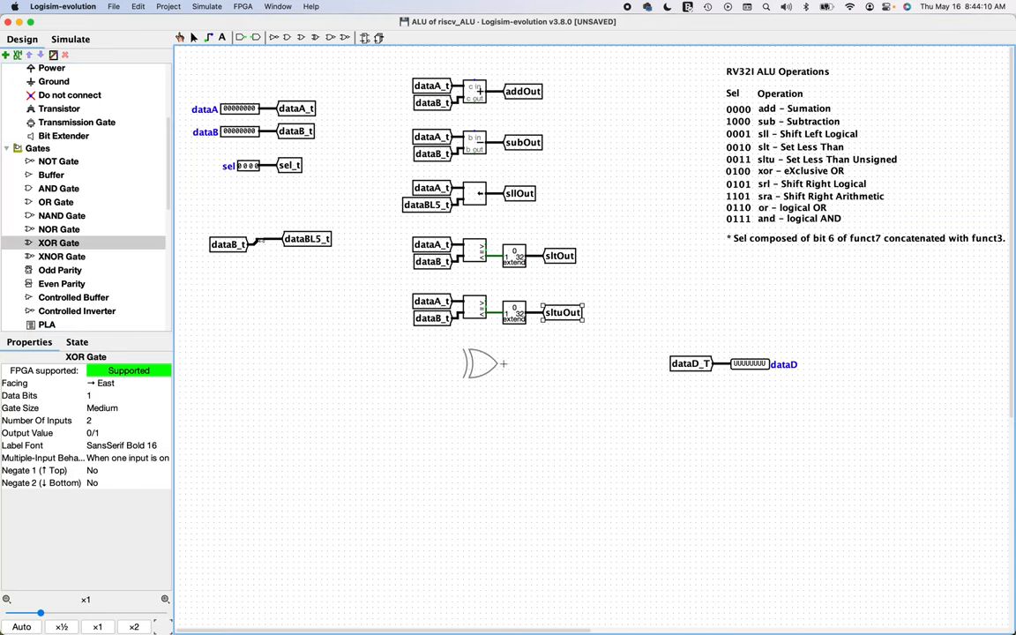
{"action": "left_click", "coordinate": [481, 363]}
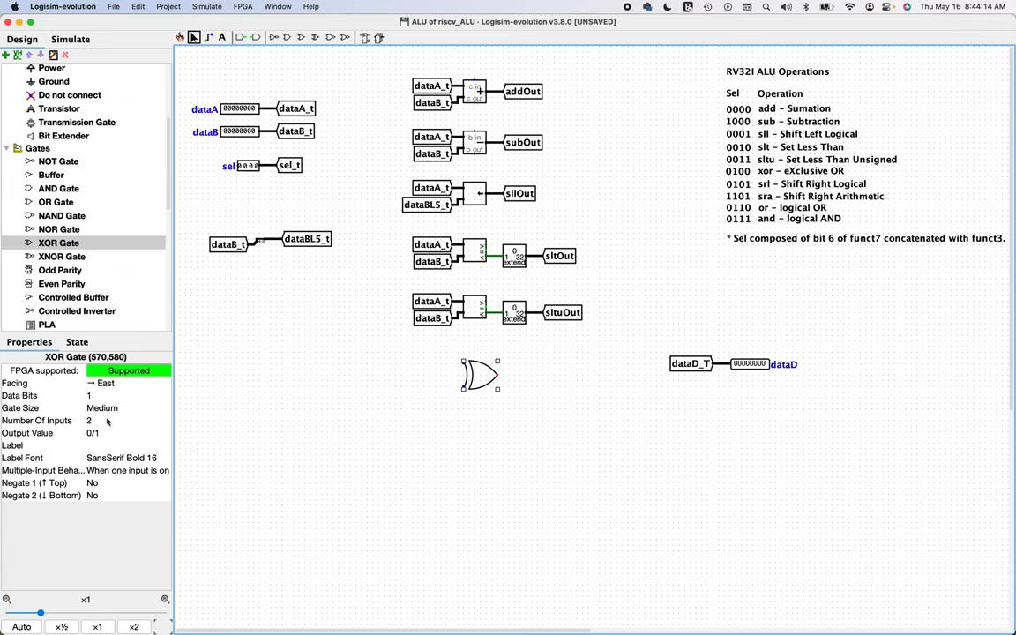
{"action": "left_click", "coordinate": [126, 408]}
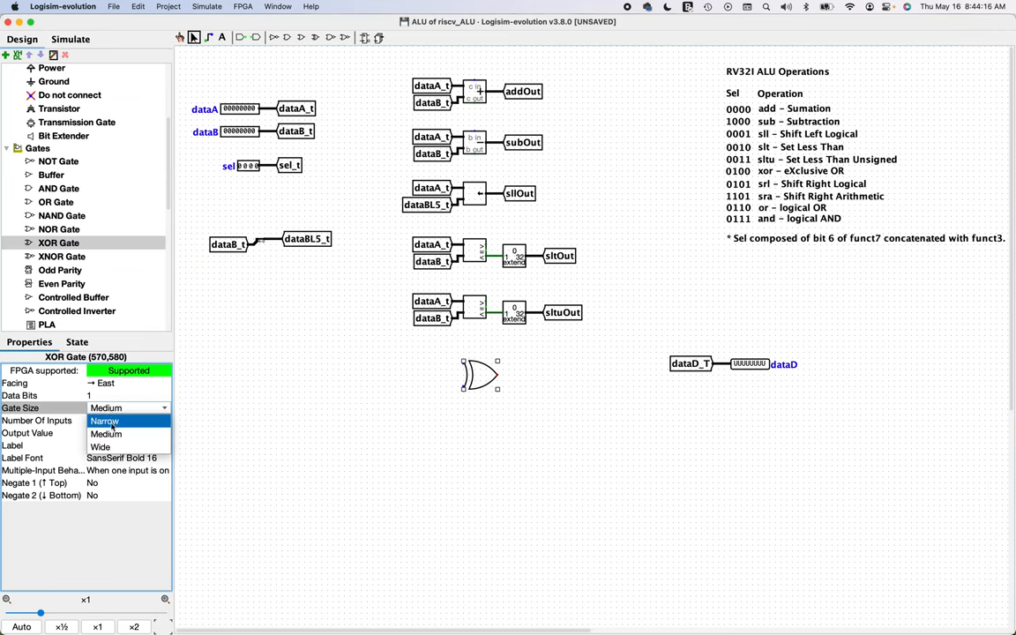
{"action": "left_click", "coordinate": [104, 421]}
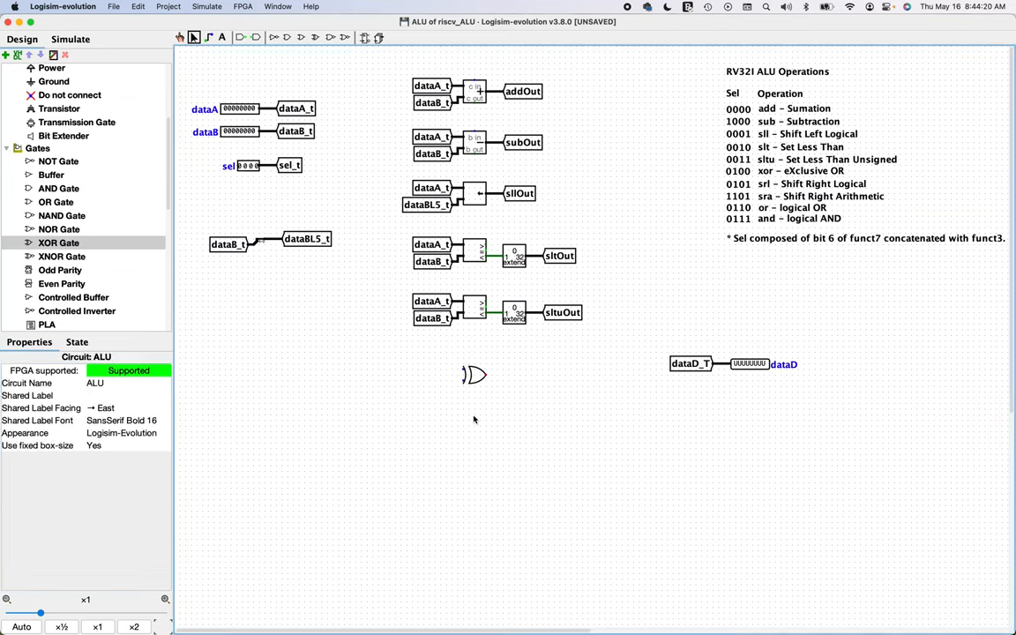
{"action": "mouse_move", "coordinate": [444, 386]}
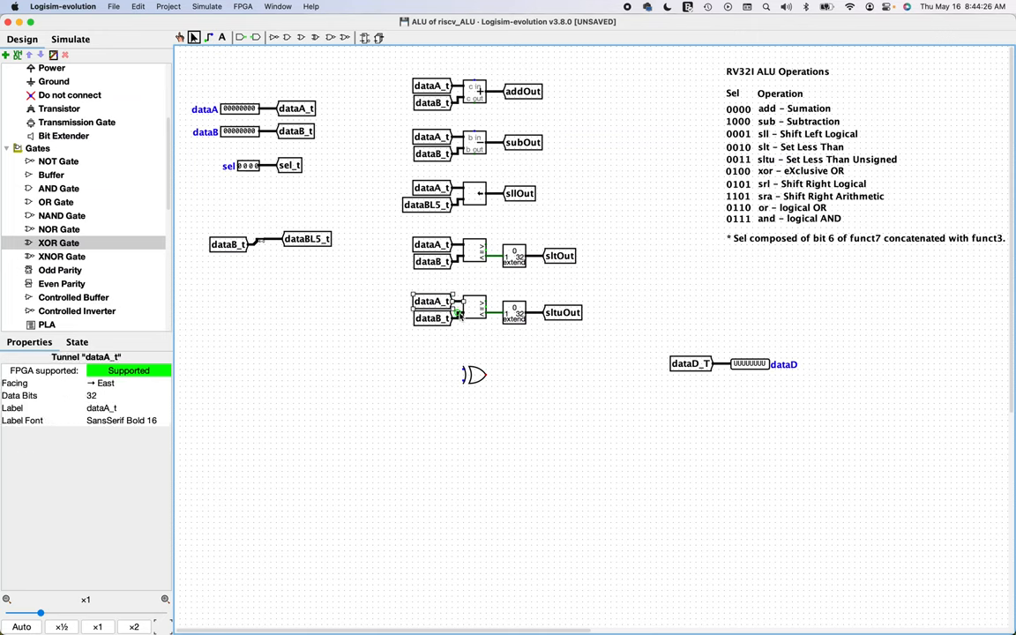
- Feed the XOR gate from dataA_t/dataB_t tunnels, fix its width, and label the output xorOut
{"action": "left_click", "coordinate": [453, 313]}
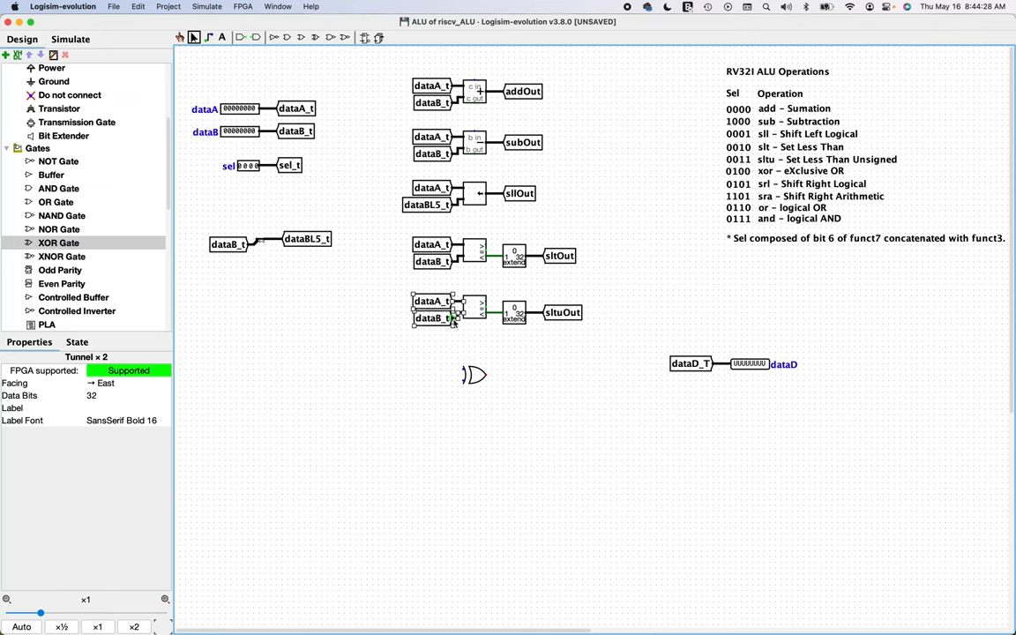
{"action": "mouse_move", "coordinate": [441, 367]}
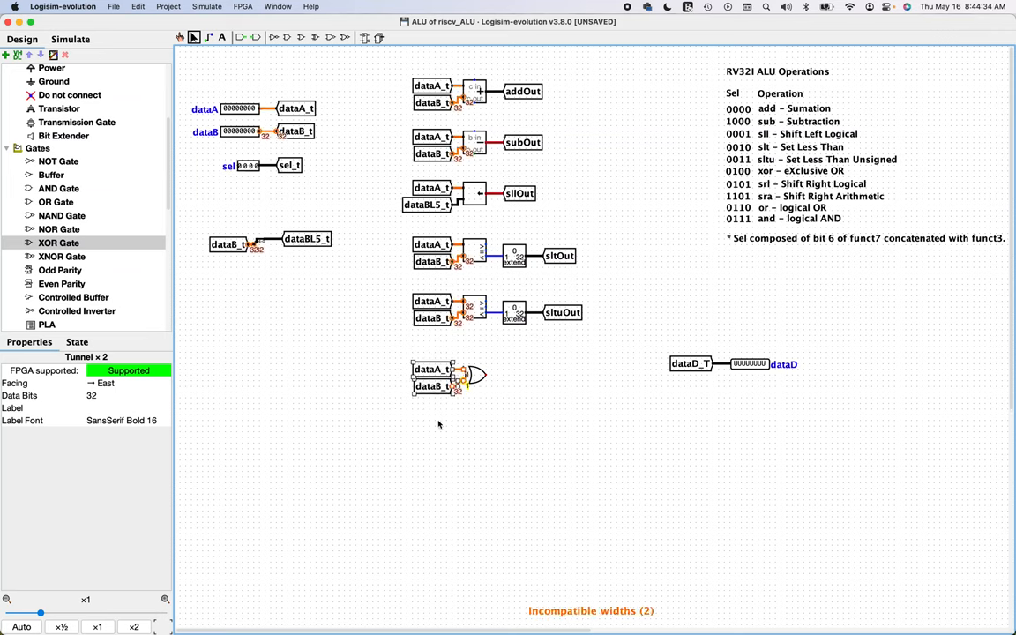
{"action": "left_click", "coordinate": [457, 378]}
{"action": "type", "text": "o"}
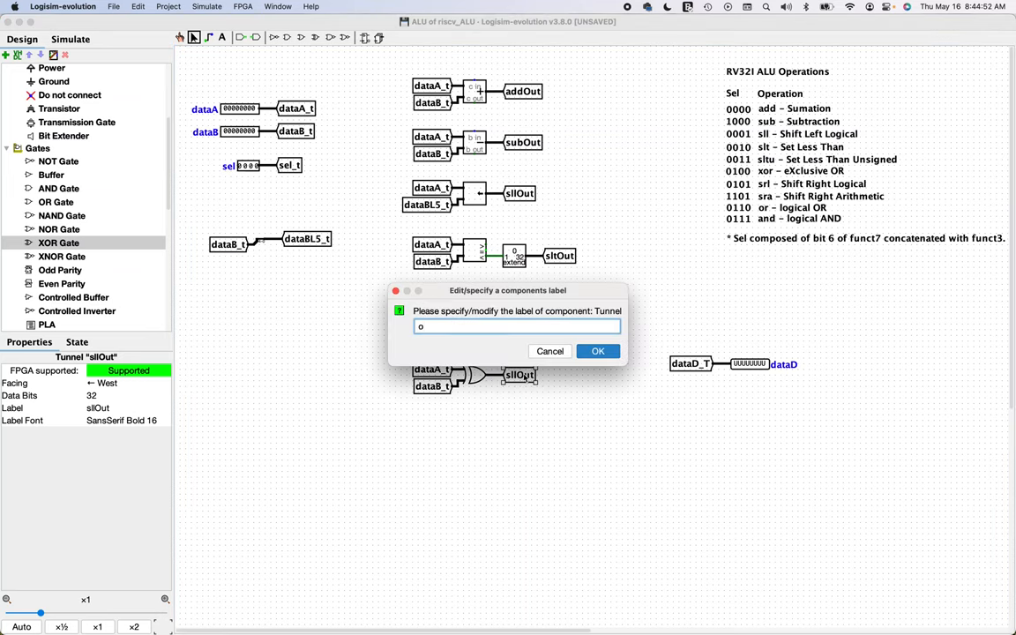
{"action": "left_click", "coordinate": [598, 351]}
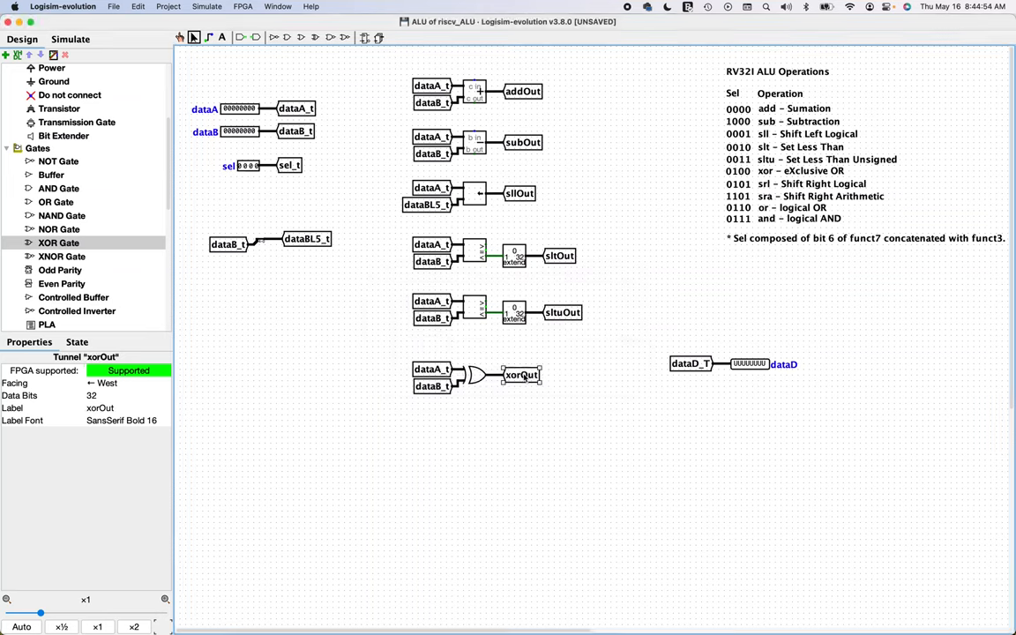
{"action": "mouse_move", "coordinate": [580, 344]}
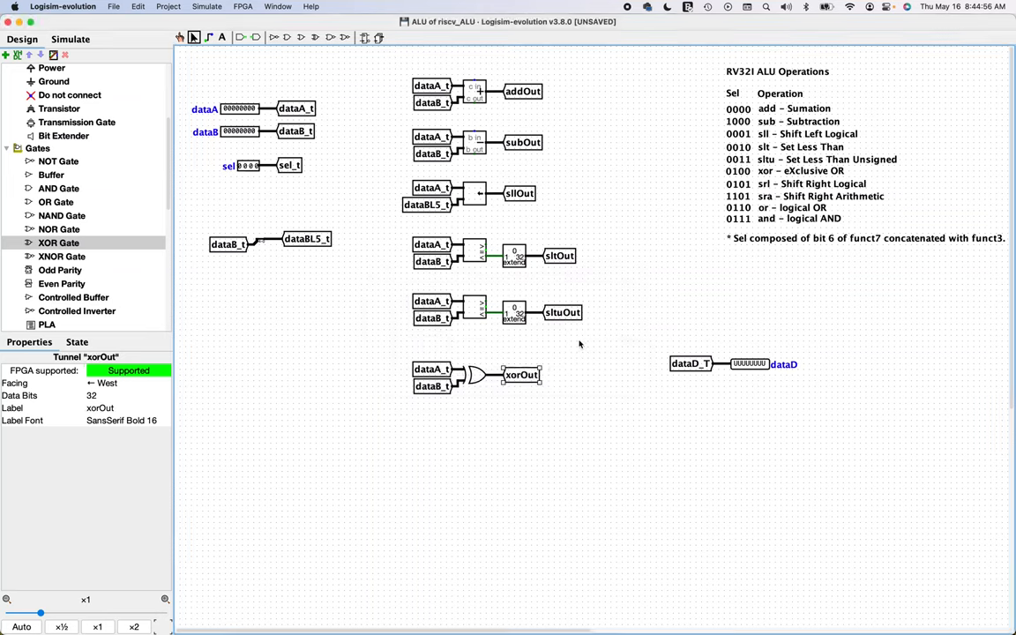
{"action": "mouse_move", "coordinate": [788, 192]}
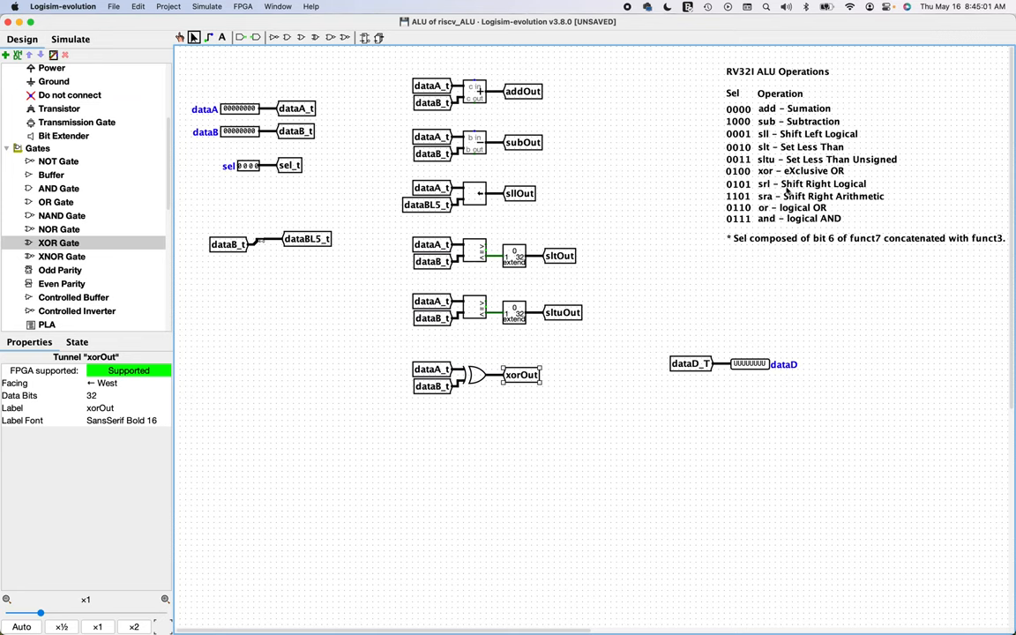
{"action": "mouse_move", "coordinate": [106, 256]}
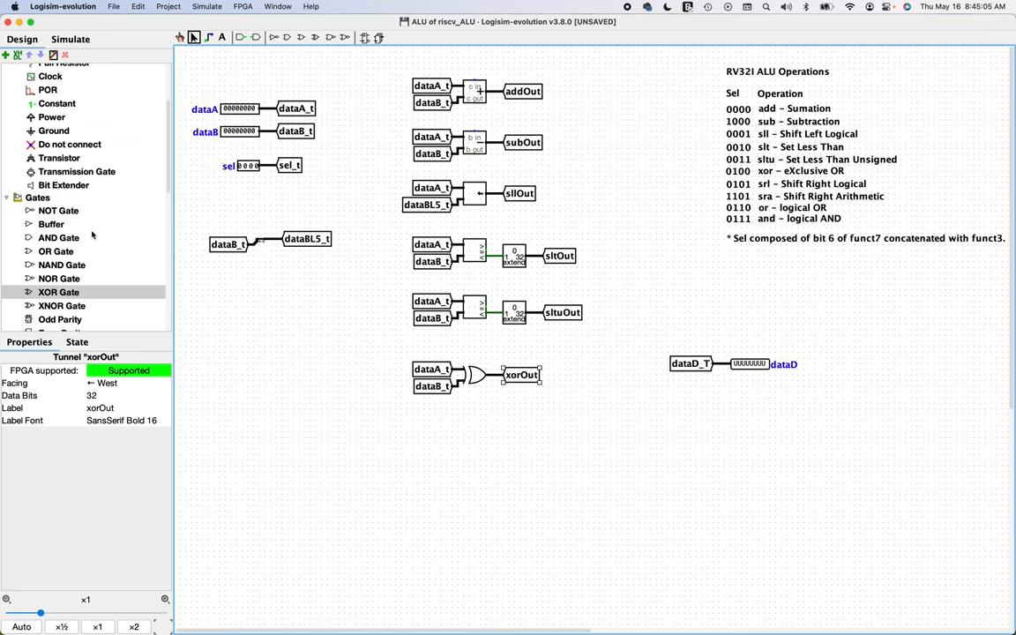
- Place a copied shifter block below xorOut and set it to Logical Right shift
{"action": "scroll", "scroll_direction": "down", "scroll_amount": 3}
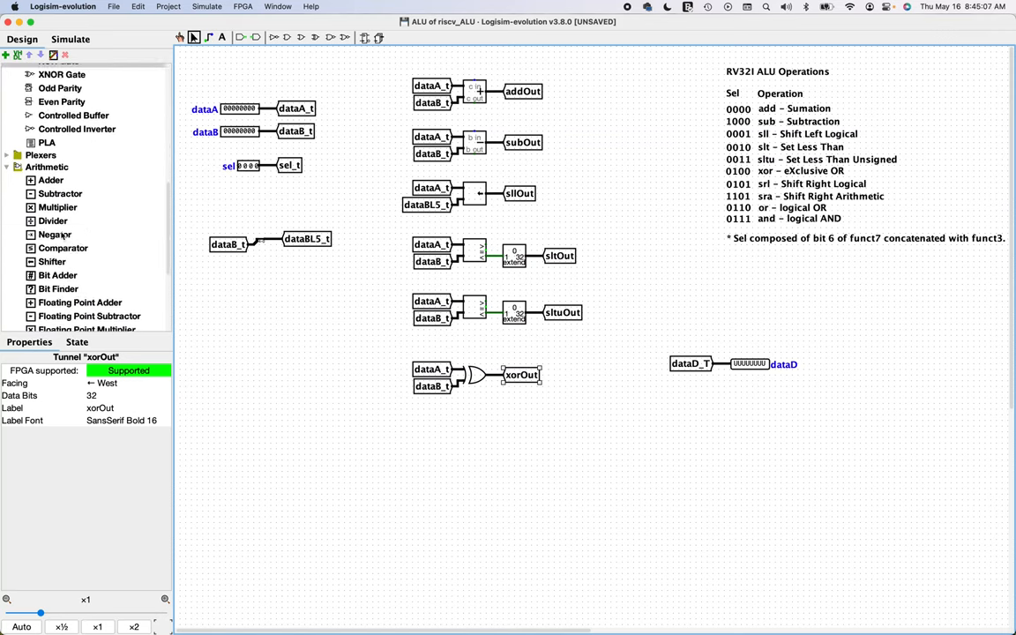
{"action": "left_click", "coordinate": [52, 260]}
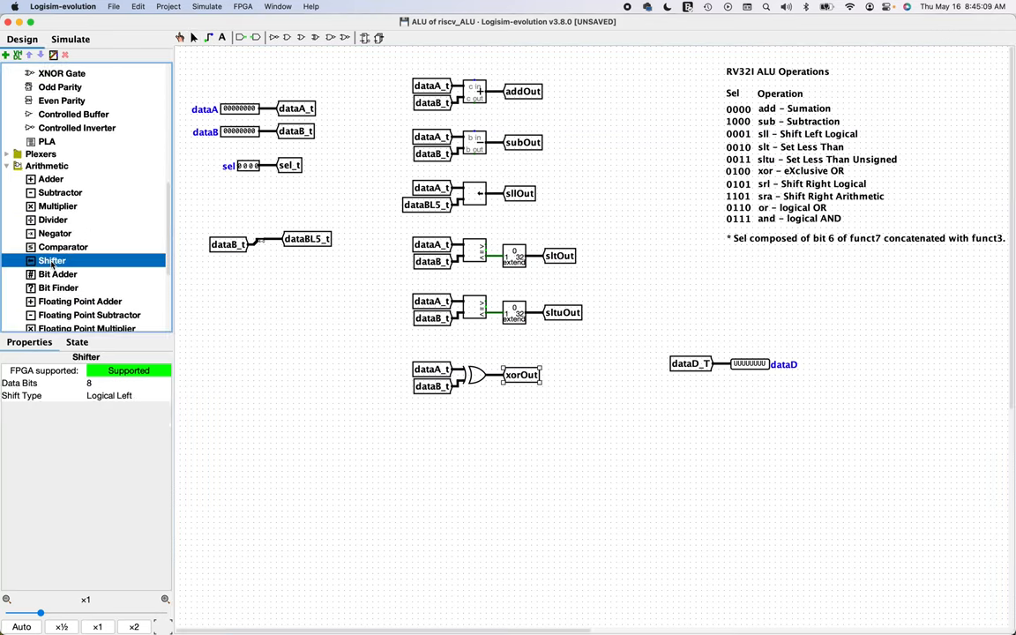
{"action": "mouse_move", "coordinate": [476, 438]}
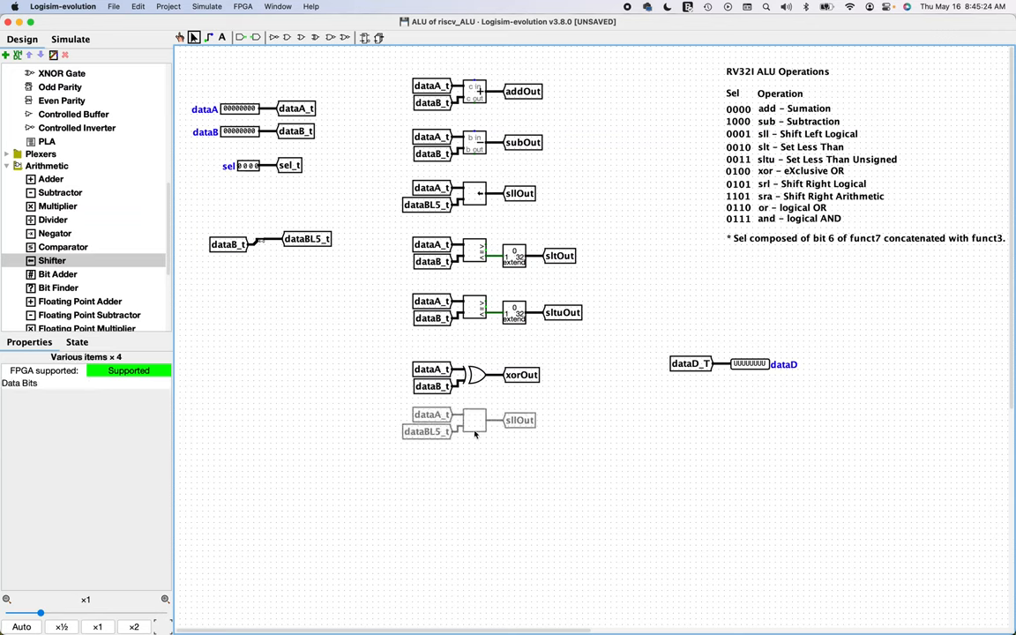
{"action": "left_click", "coordinate": [472, 420]}
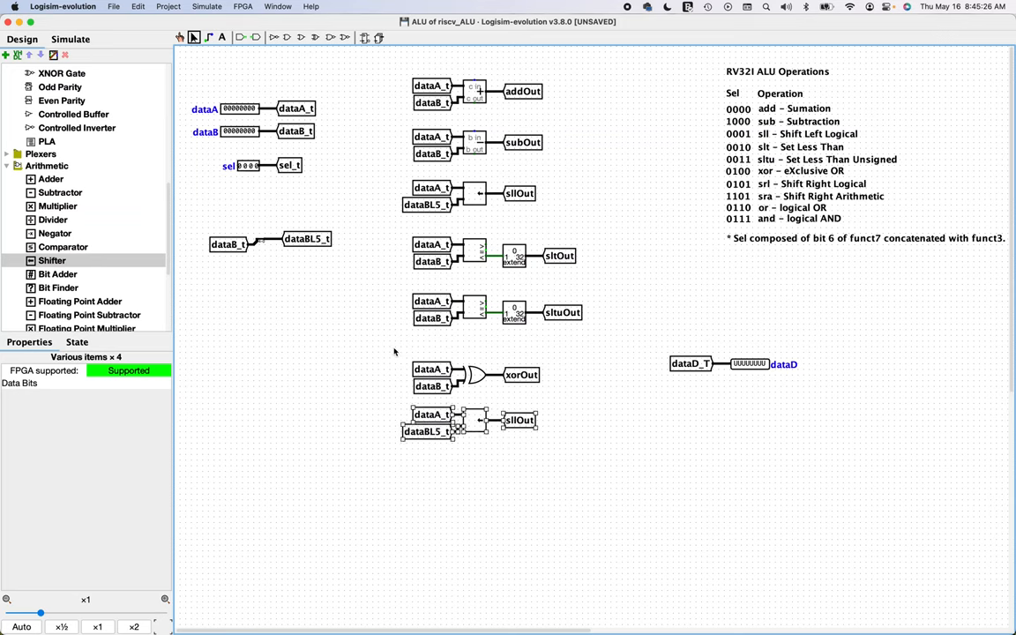
{"action": "left_click", "coordinate": [521, 375]}
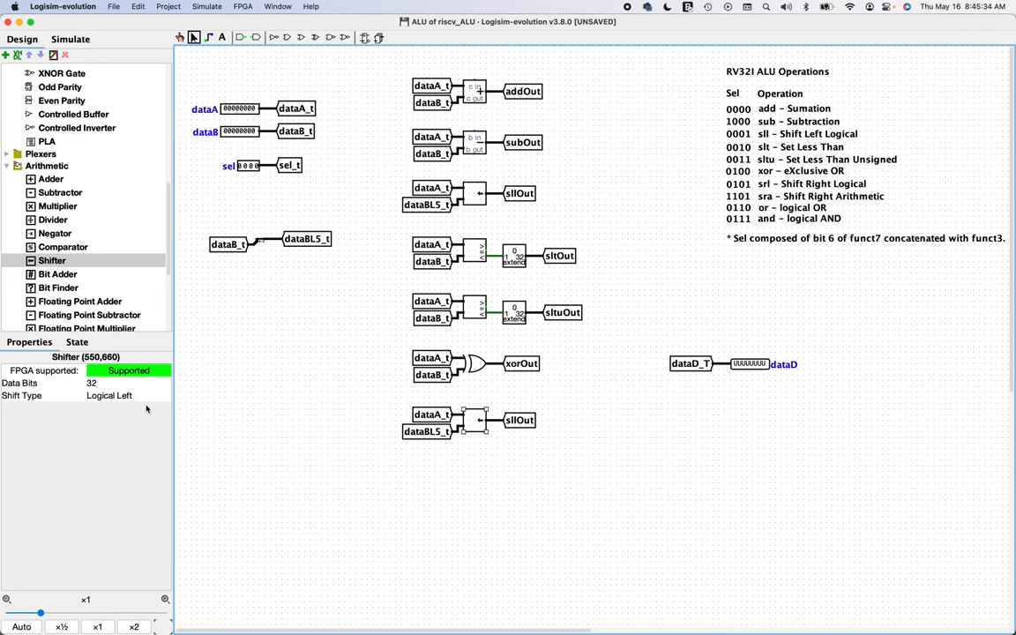
{"action": "left_click", "coordinate": [128, 396]}
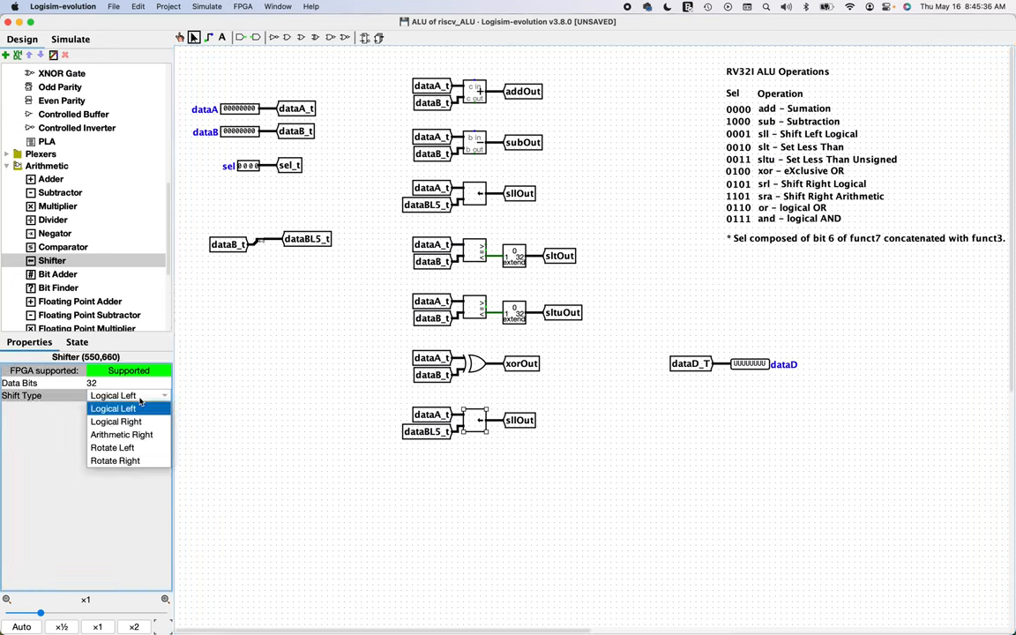
{"action": "left_click", "coordinate": [115, 421]}
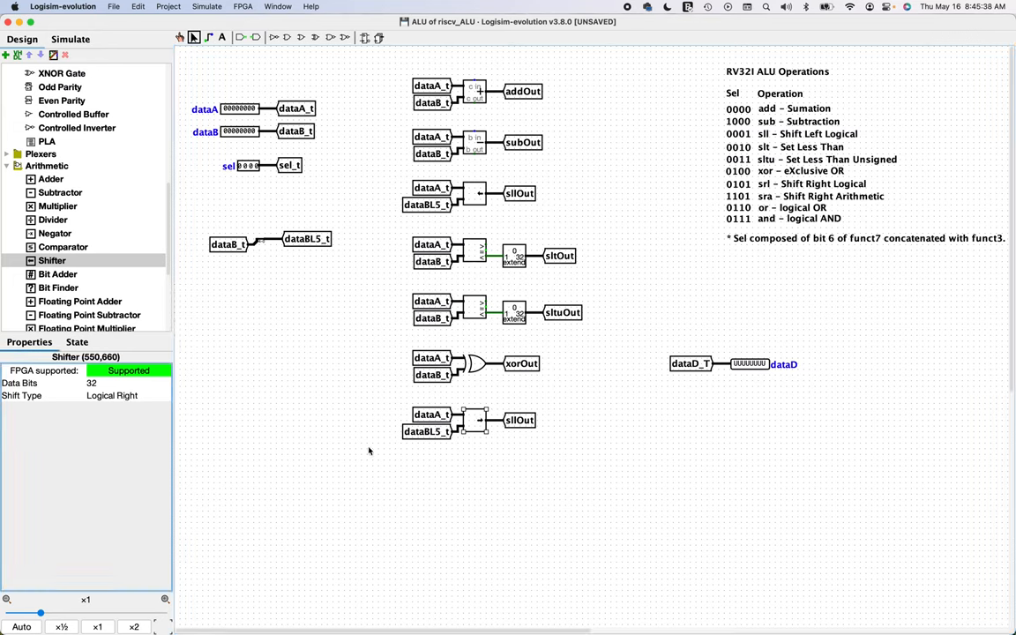
{"action": "mouse_move", "coordinate": [801, 192]}
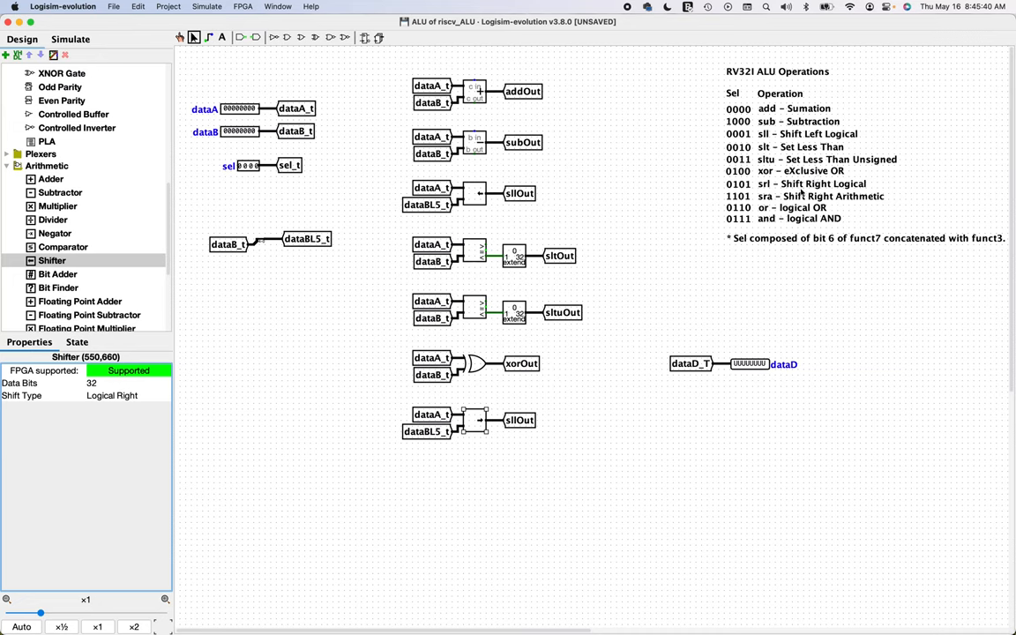
{"action": "mouse_move", "coordinate": [521, 421]}
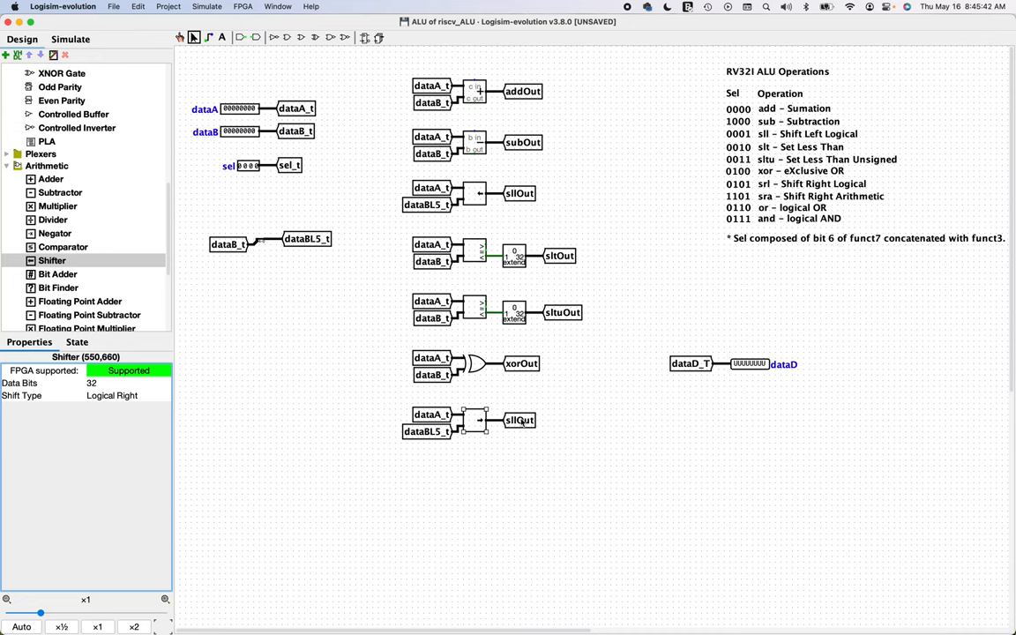
- Rename the shifter's output tunnel to srlOut
{"action": "double_click", "coordinate": [520, 420]}
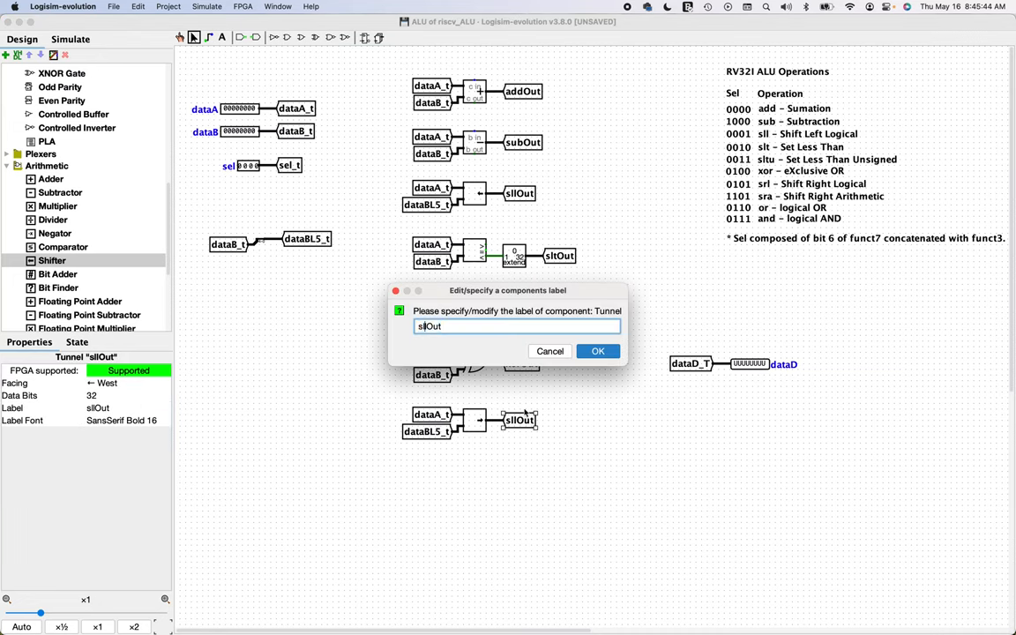
{"action": "left_click", "coordinate": [597, 350]}
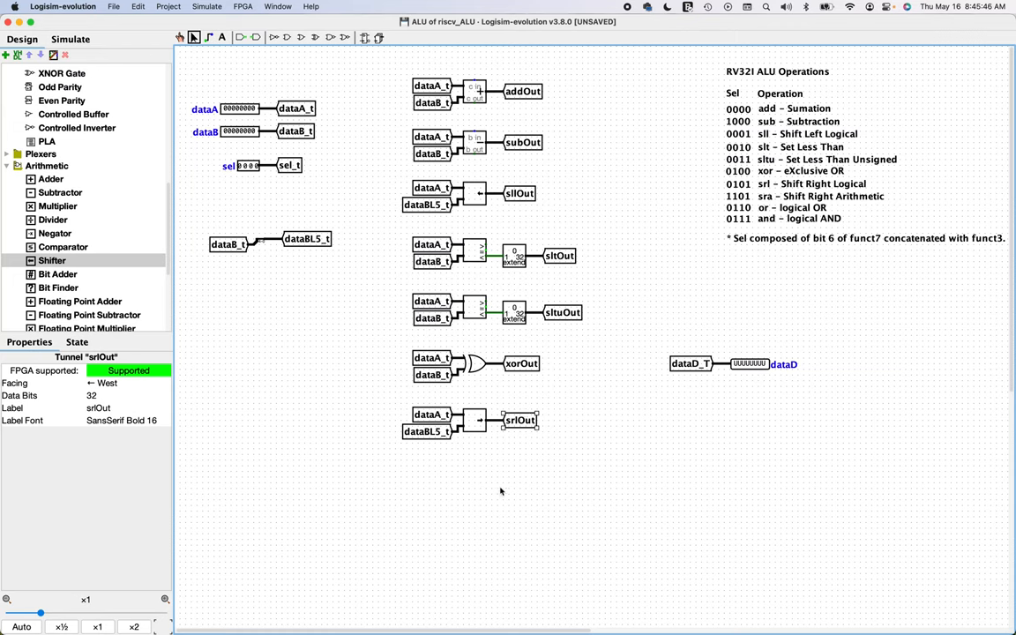
{"action": "left_click", "coordinate": [437, 441]}
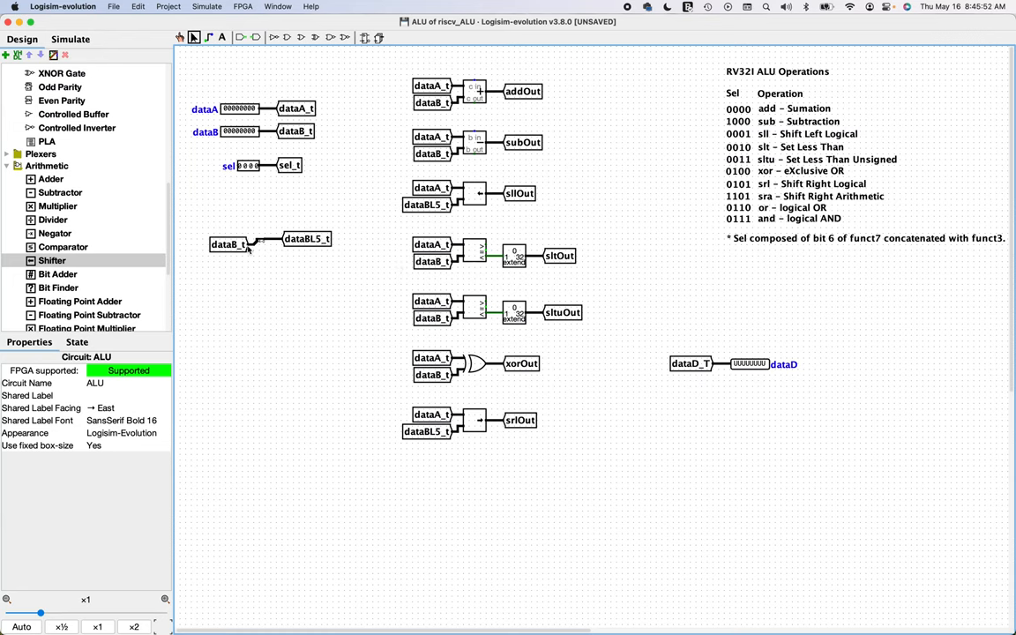
{"action": "mouse_move", "coordinate": [516, 500]}
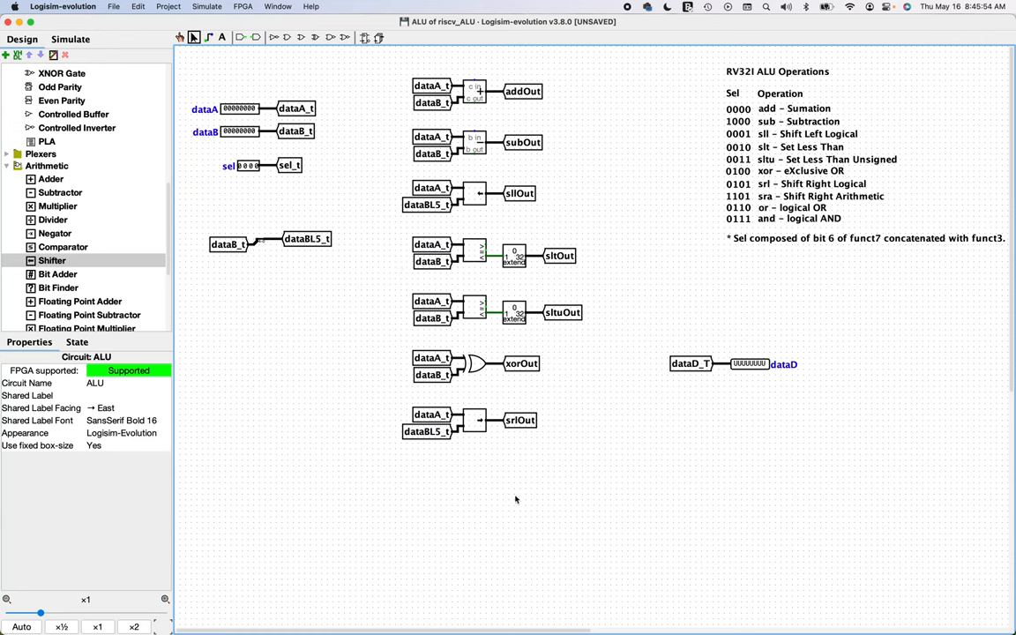
{"action": "mouse_move", "coordinate": [805, 204]}
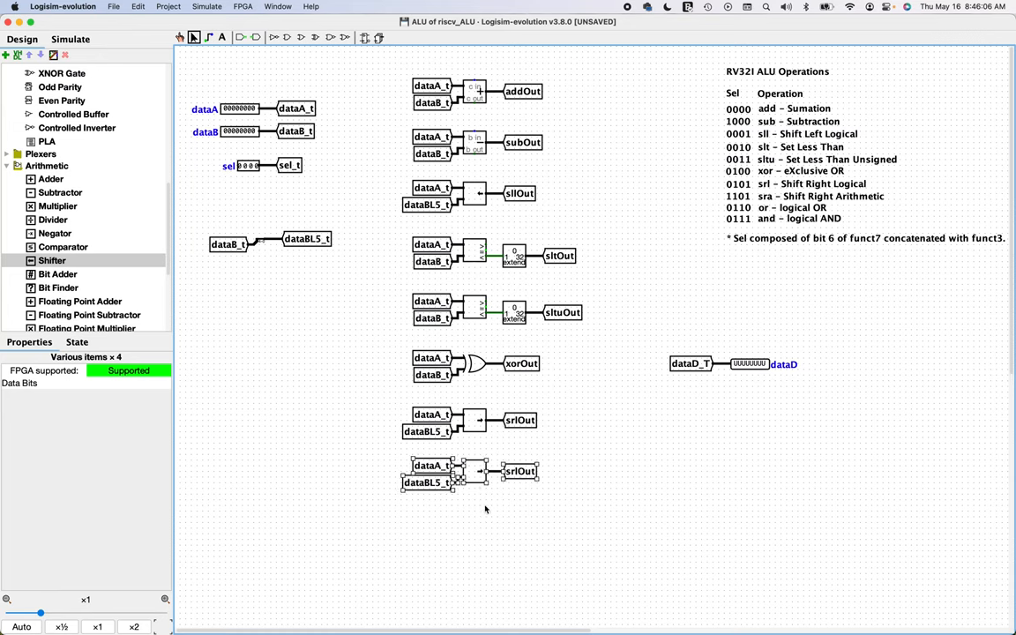
- Give the pasted shifter copy a different shift type and zoom in on the shifters
{"action": "left_click", "coordinate": [472, 472]}
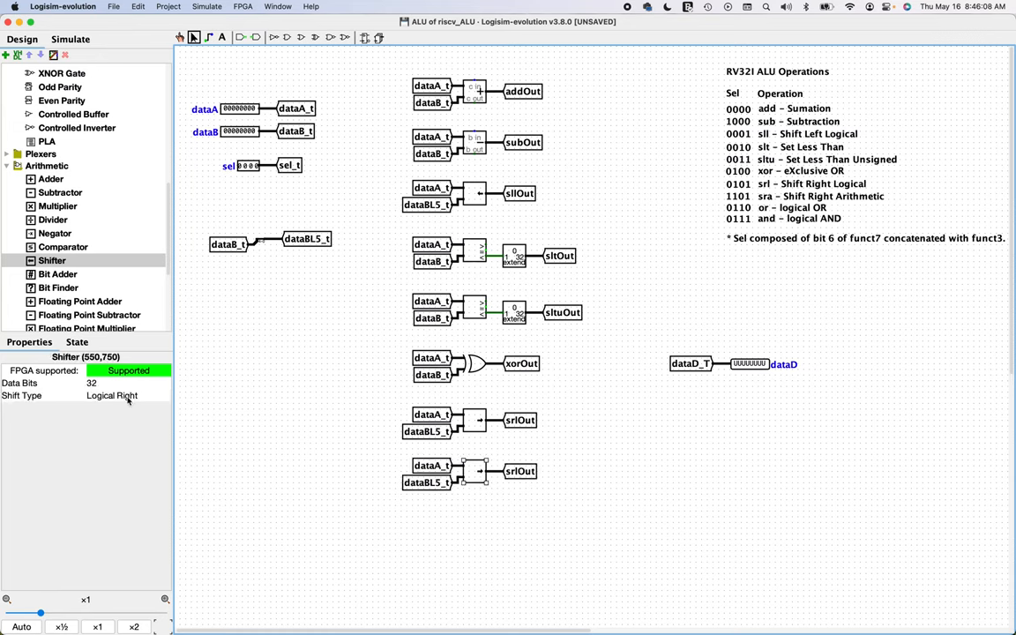
{"action": "left_click", "coordinate": [123, 395]}
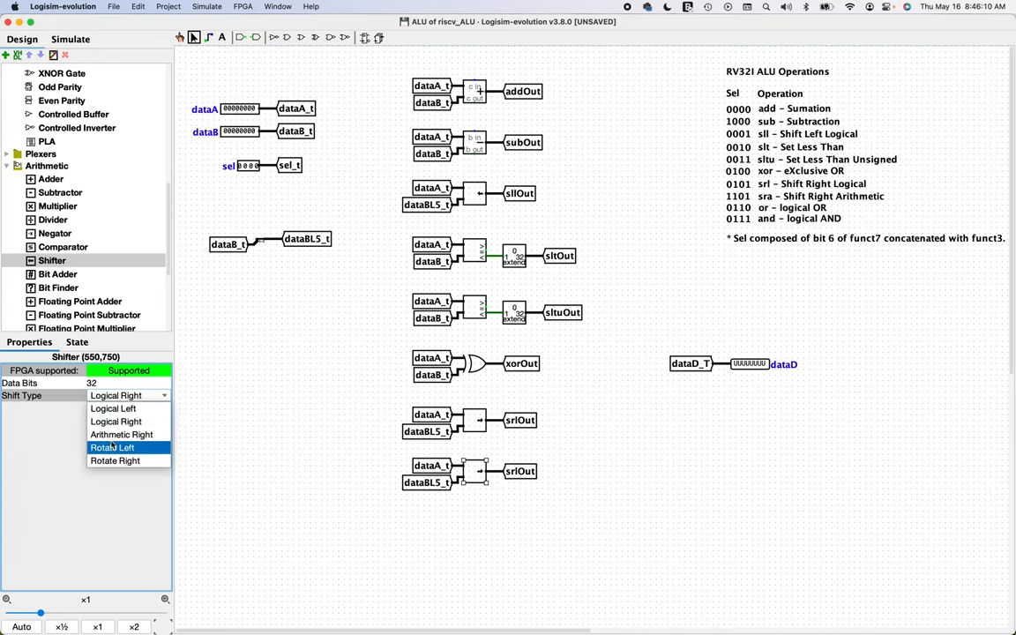
{"action": "left_click", "coordinate": [121, 434]}
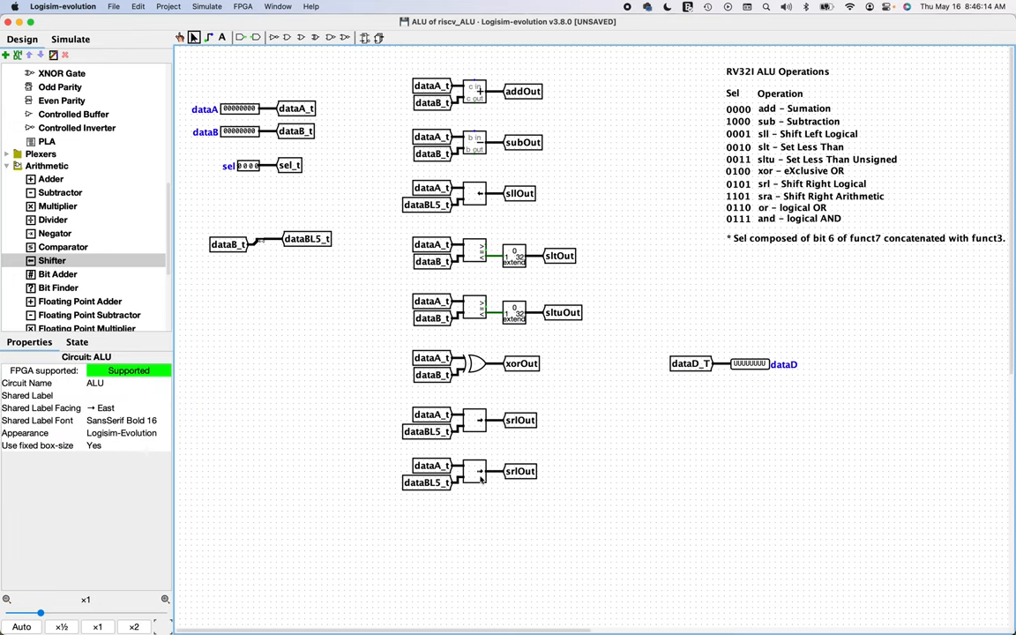
{"action": "left_click", "coordinate": [134, 626]}
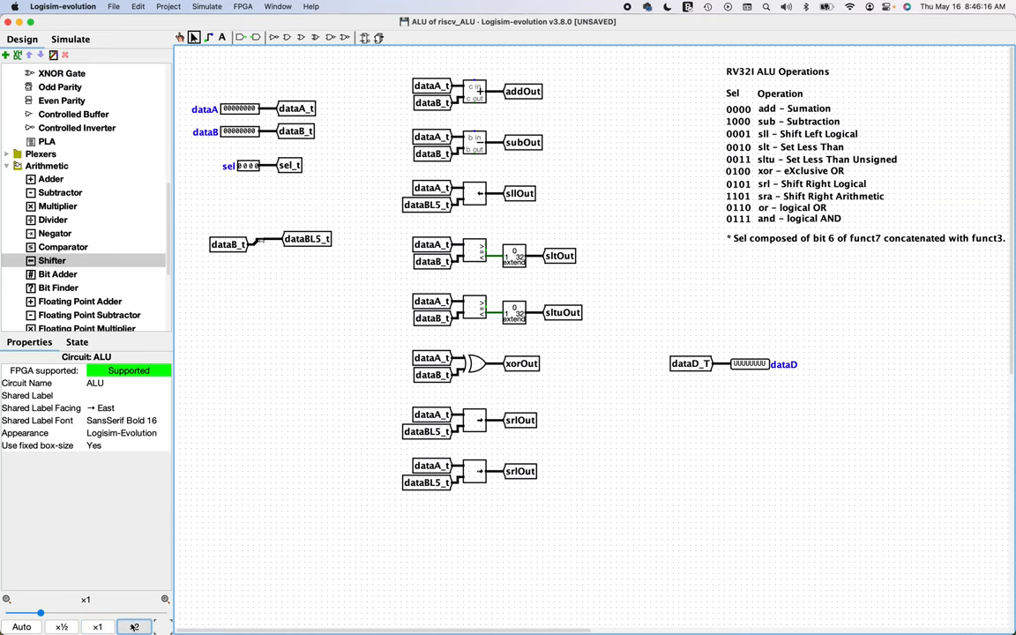
{"action": "left_click", "coordinate": [133, 626]}
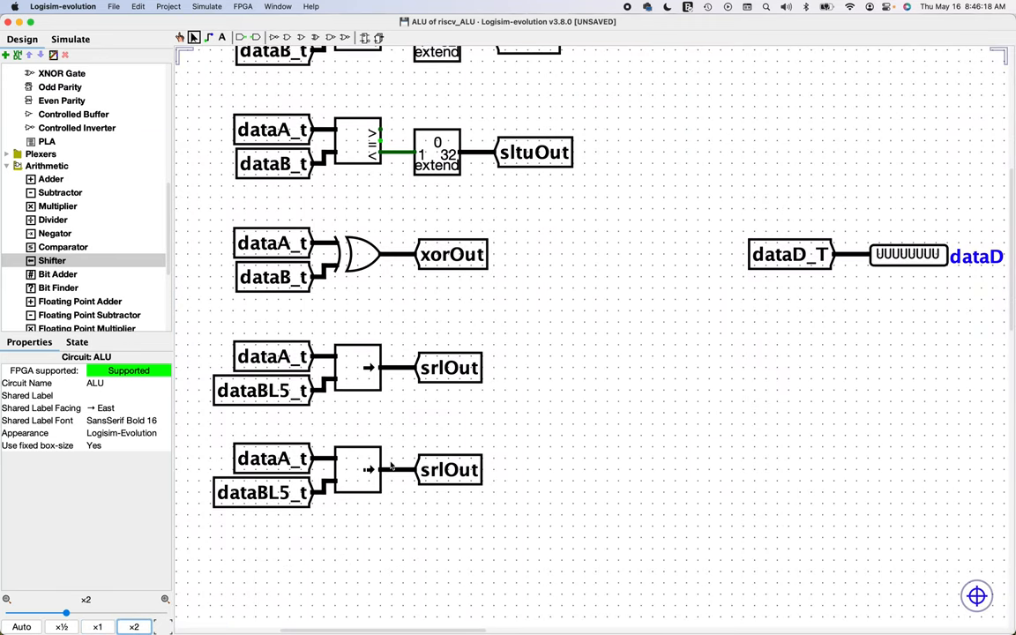
{"action": "mouse_move", "coordinate": [369, 472]}
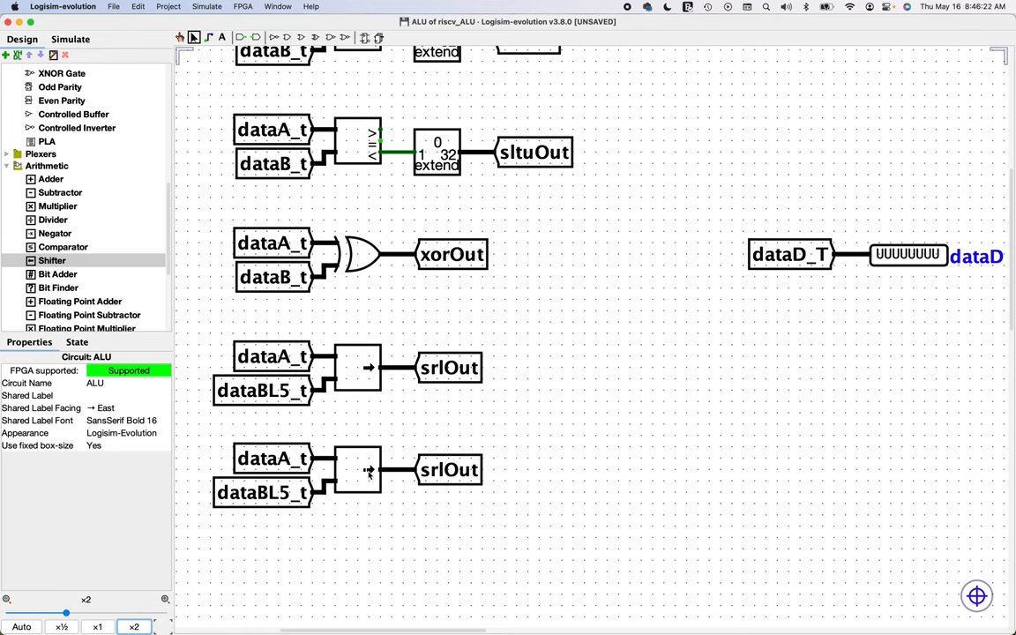
{"action": "mouse_move", "coordinate": [347, 457]}
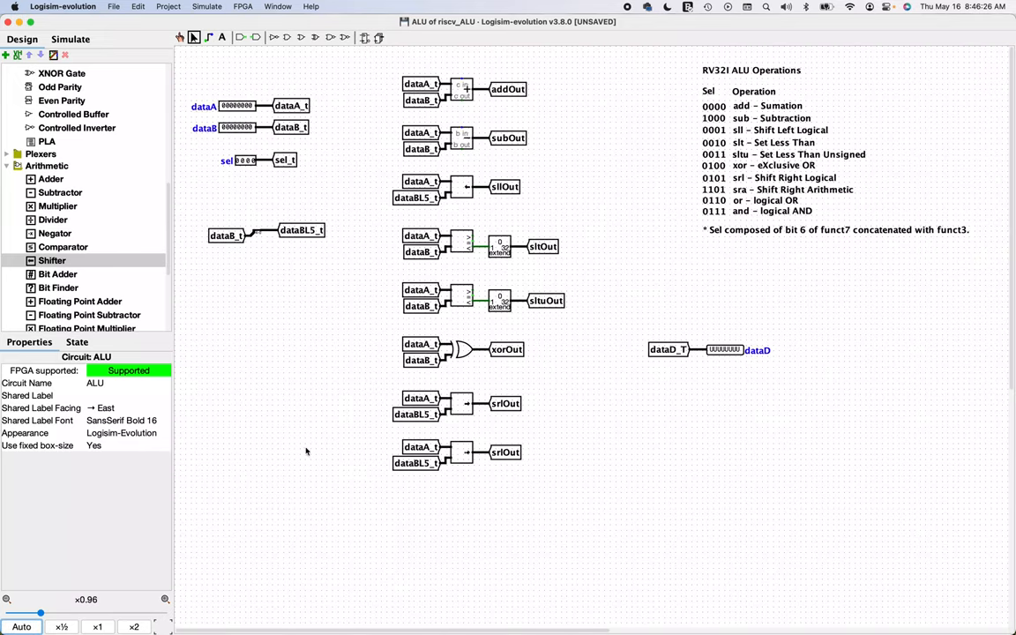
{"action": "mouse_move", "coordinate": [663, 230]}
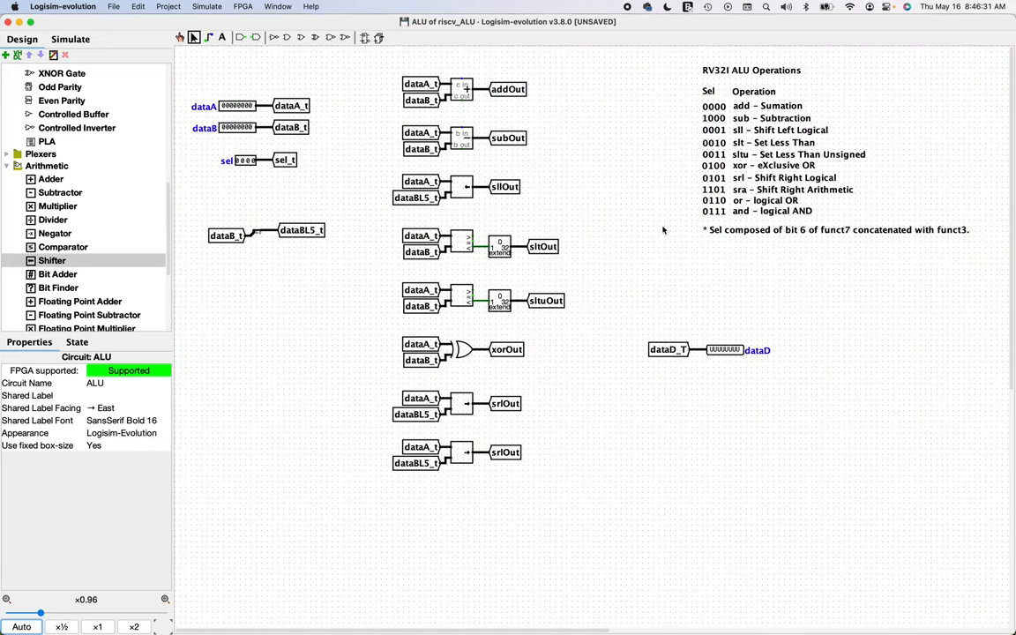
{"action": "mouse_move", "coordinate": [362, 412]}
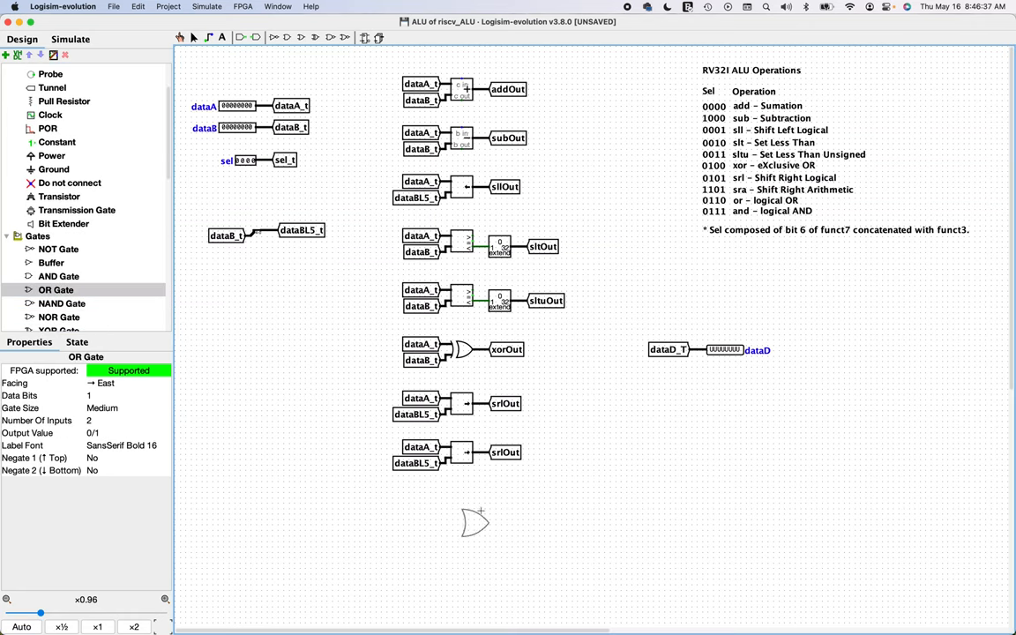
- Place a 32-bit OR gate with dataA_t/dataB_t input tunnels and an output tunnel relabelled orOut
{"action": "left_click", "coordinate": [128, 407]}
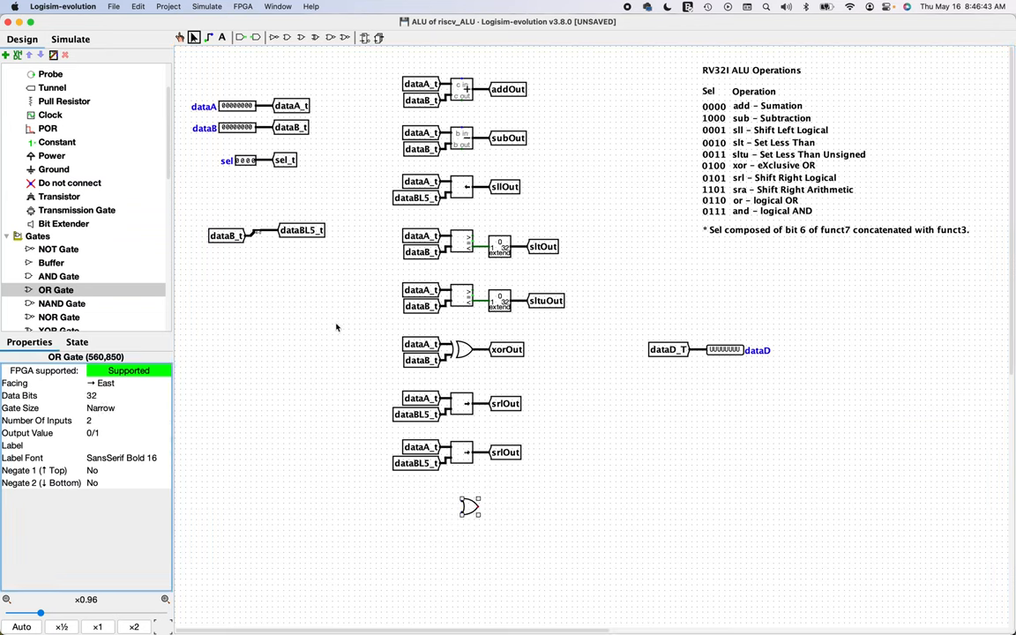
{"action": "left_click", "coordinate": [410, 351]}
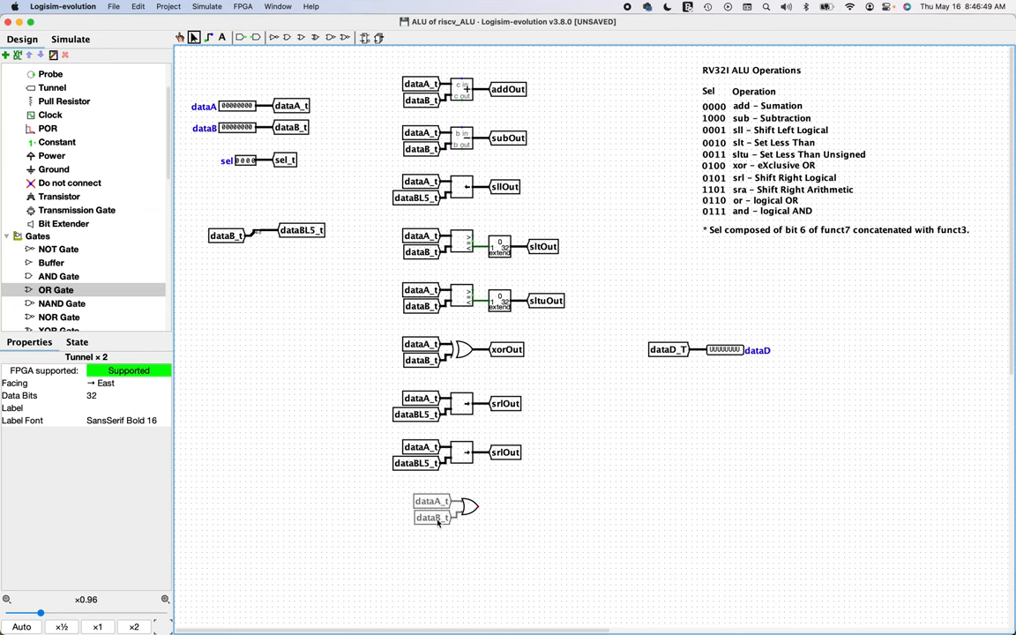
{"action": "left_click", "coordinate": [445, 505]}
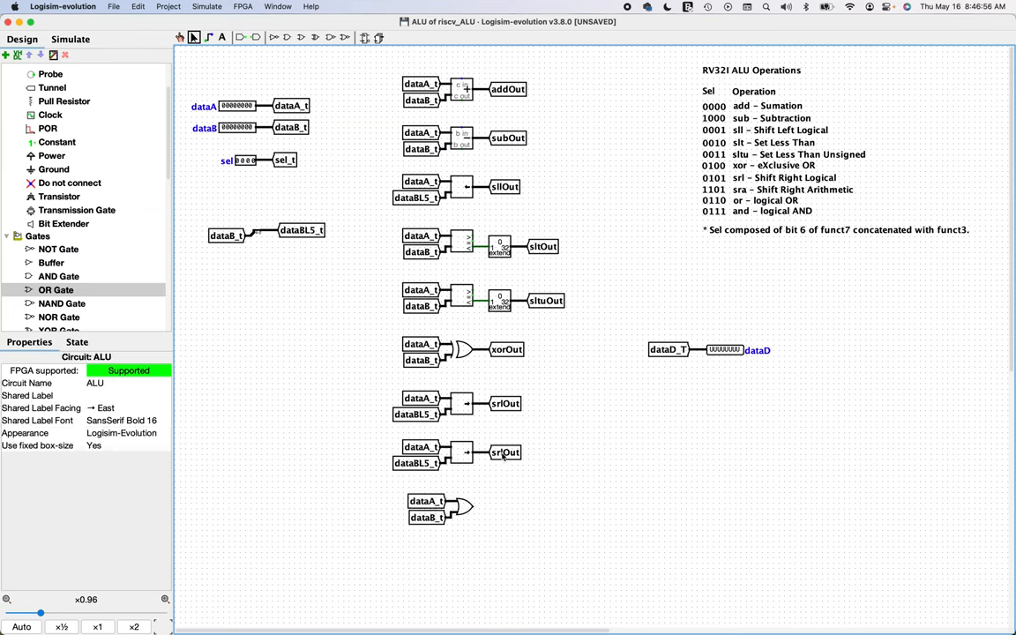
{"action": "left_click", "coordinate": [505, 453]}
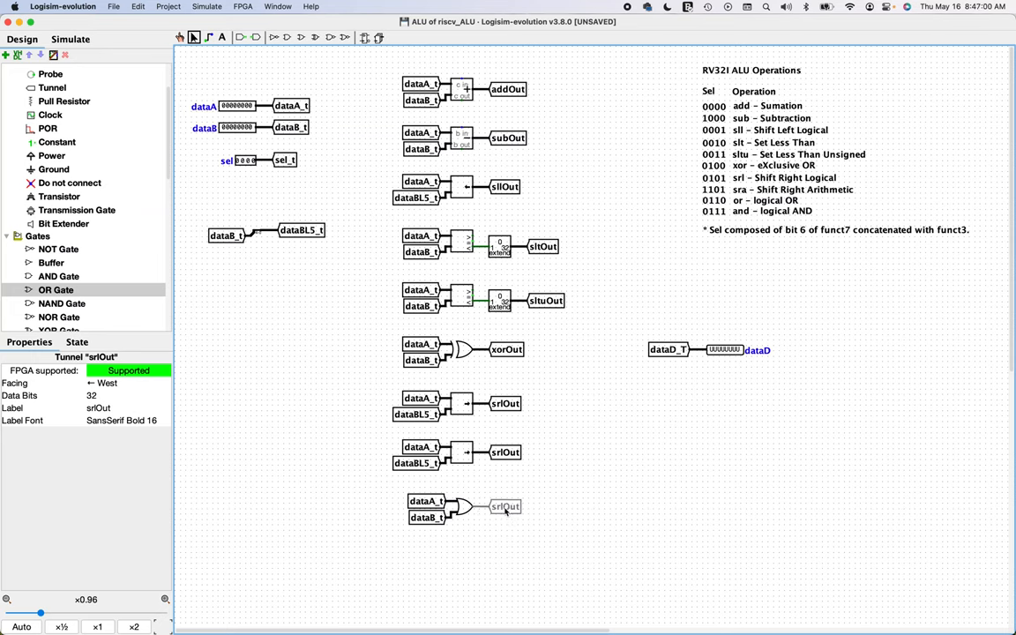
{"action": "double_click", "coordinate": [506, 507]}
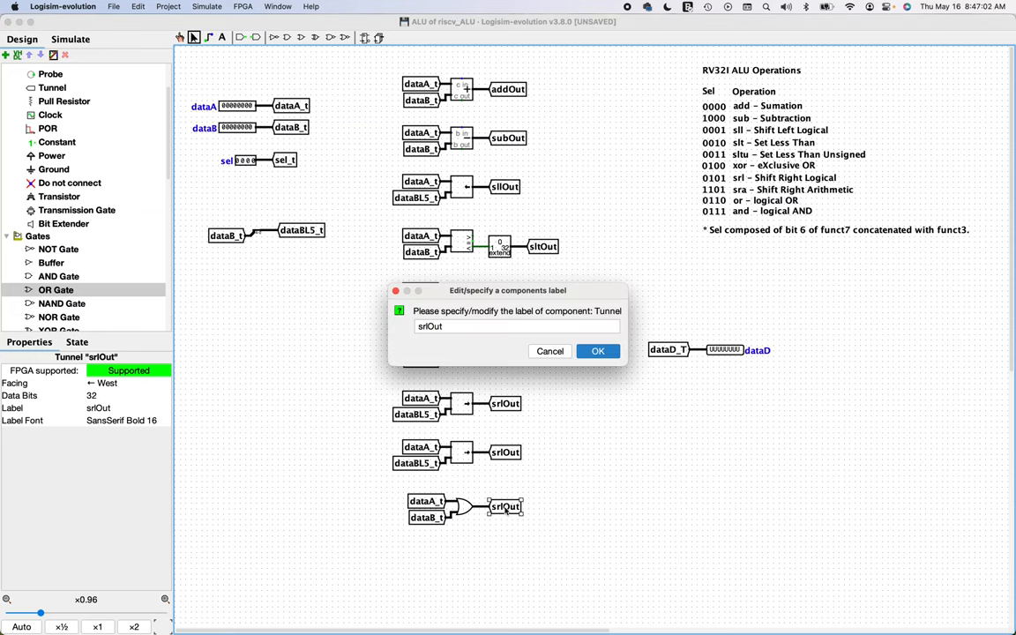
{"action": "type", "text": "o"}
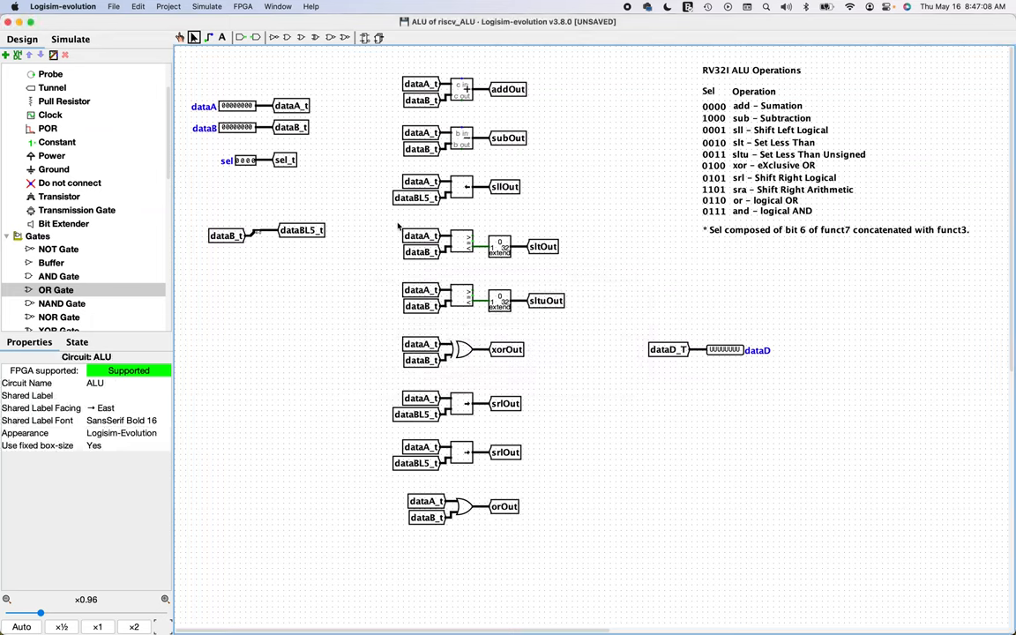
- Place an AND gate with dataA_t/dataB_t tunnels and an andOut output tunnel below orOut
{"action": "left_click", "coordinate": [59, 276]}
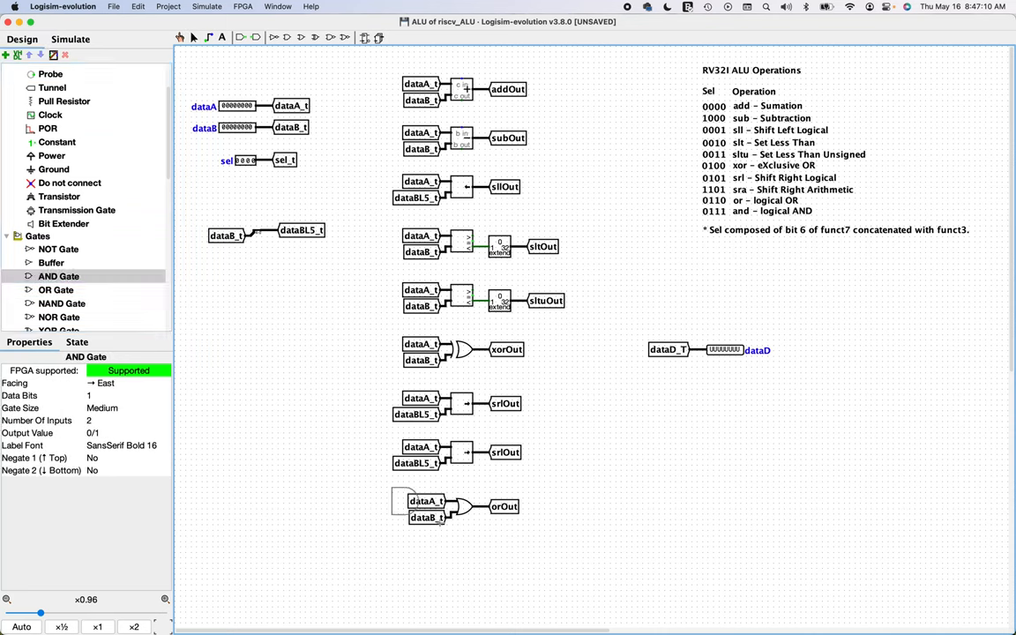
{"action": "left_click", "coordinate": [471, 551]}
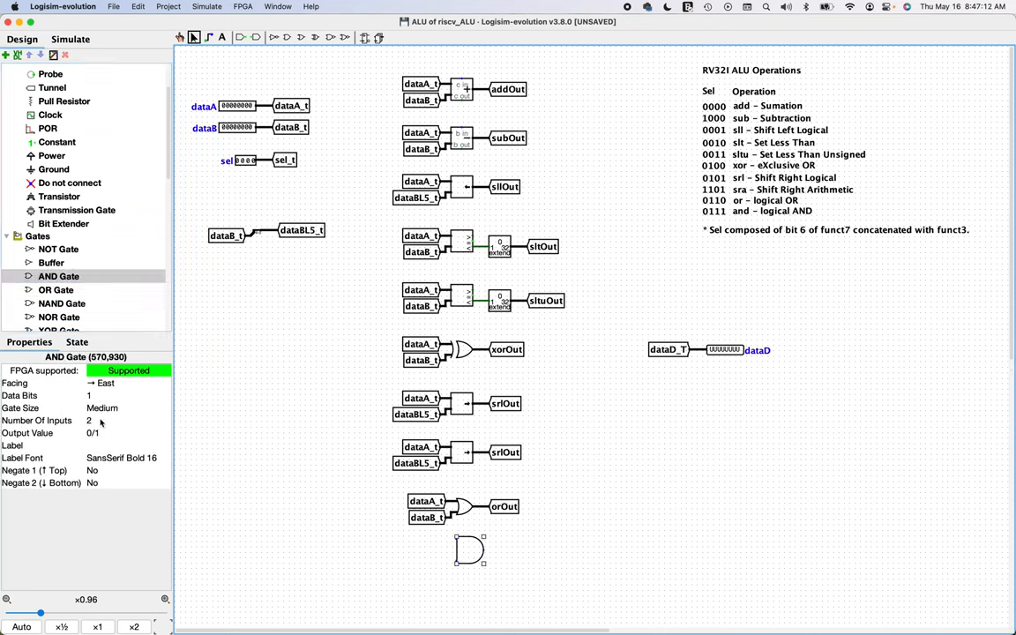
{"action": "left_click", "coordinate": [102, 407]}
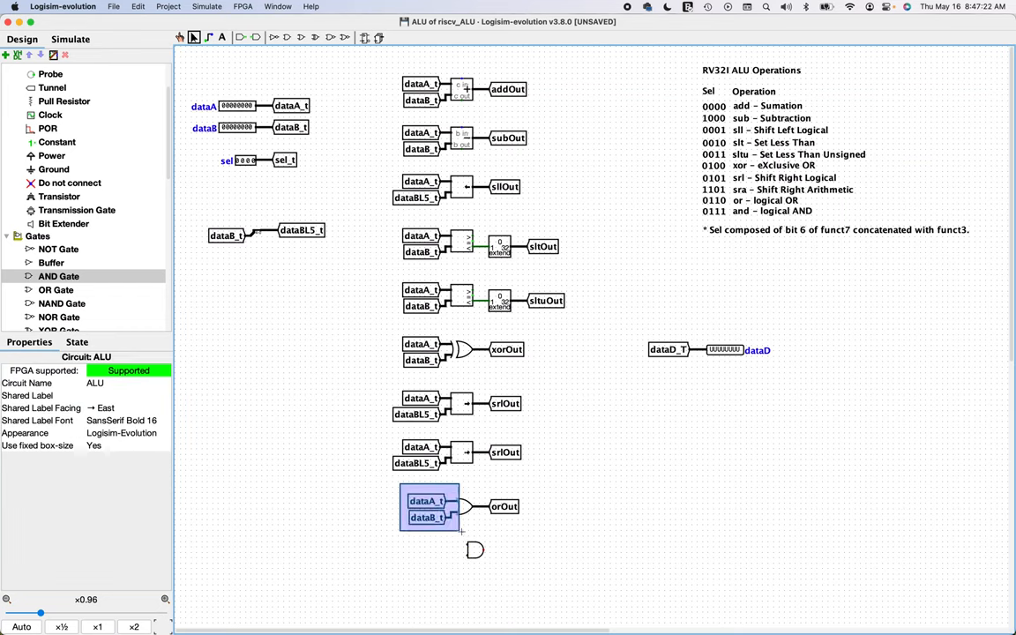
{"action": "left_click", "coordinate": [428, 518]}
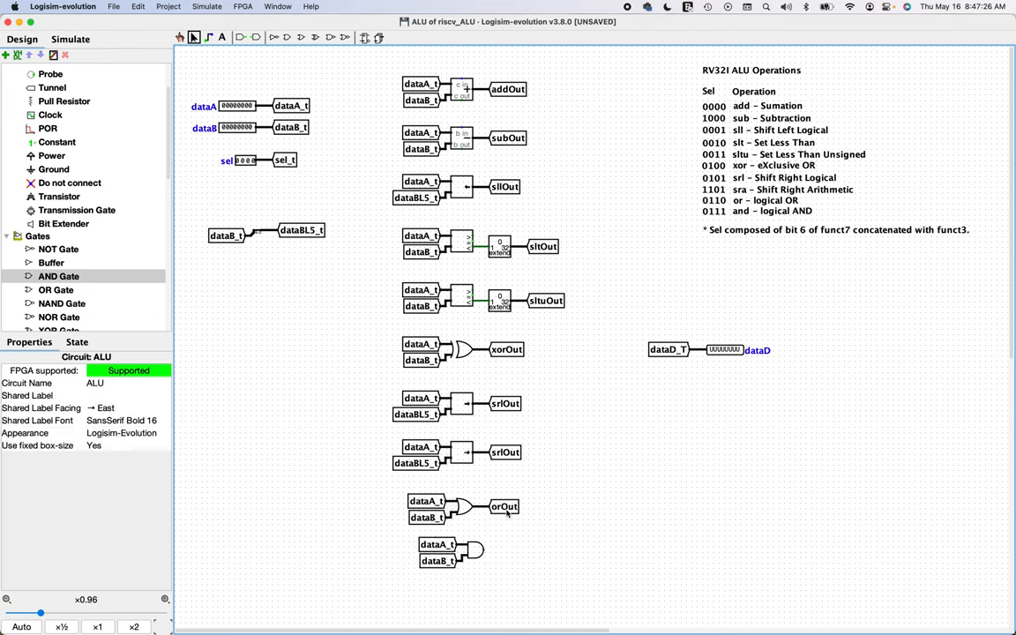
{"action": "left_click", "coordinate": [503, 506]}
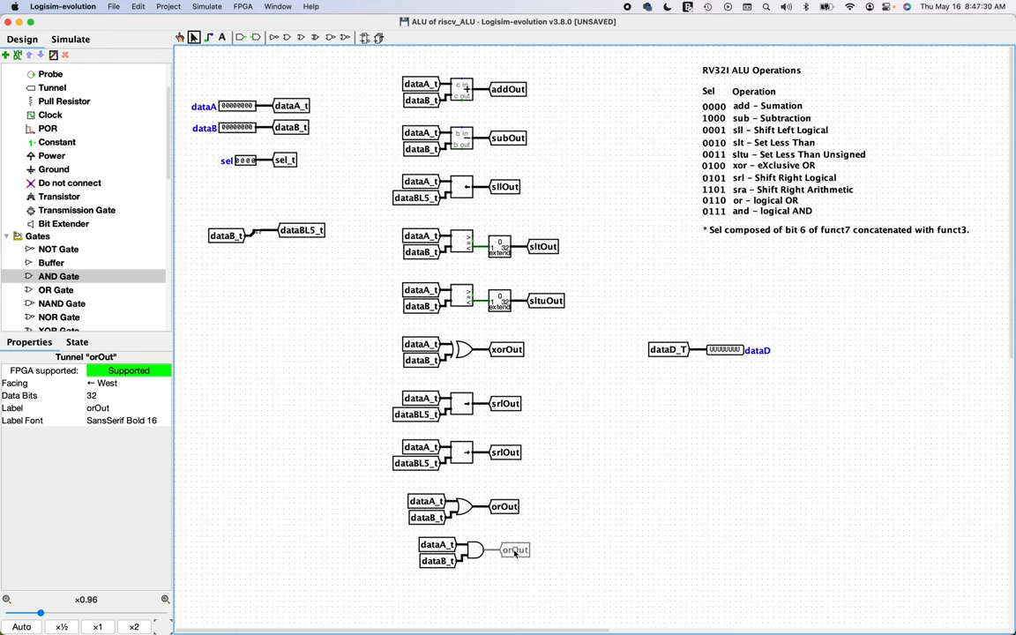
{"action": "double_click", "coordinate": [514, 550]}
{"action": "type", "text": "and"}
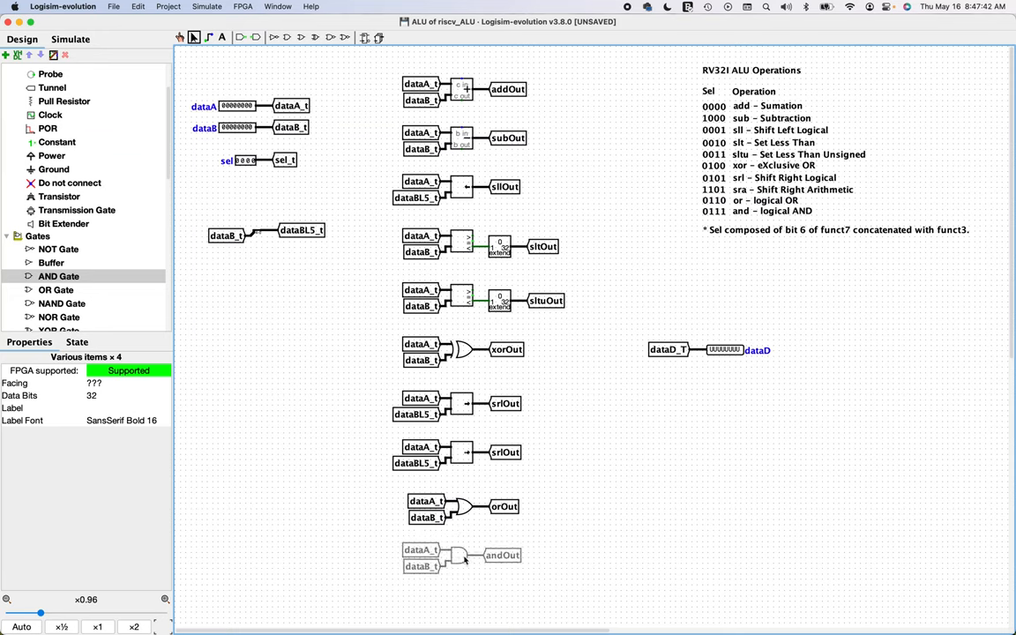
{"action": "left_click", "coordinate": [607, 546]}
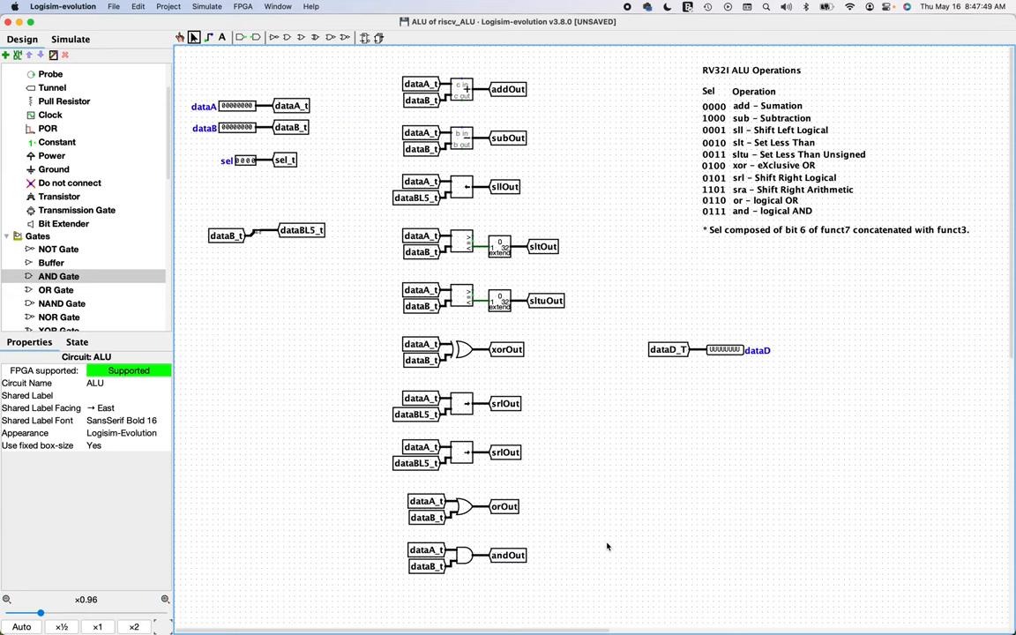
{"action": "mouse_move", "coordinate": [512, 274]}
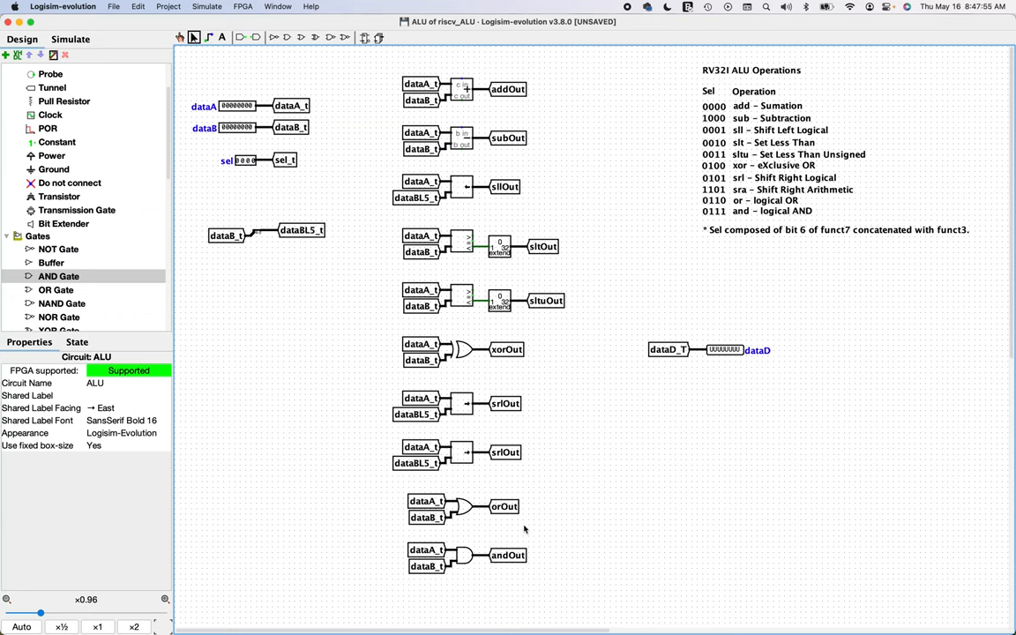
{"action": "mouse_move", "coordinate": [712, 393]}
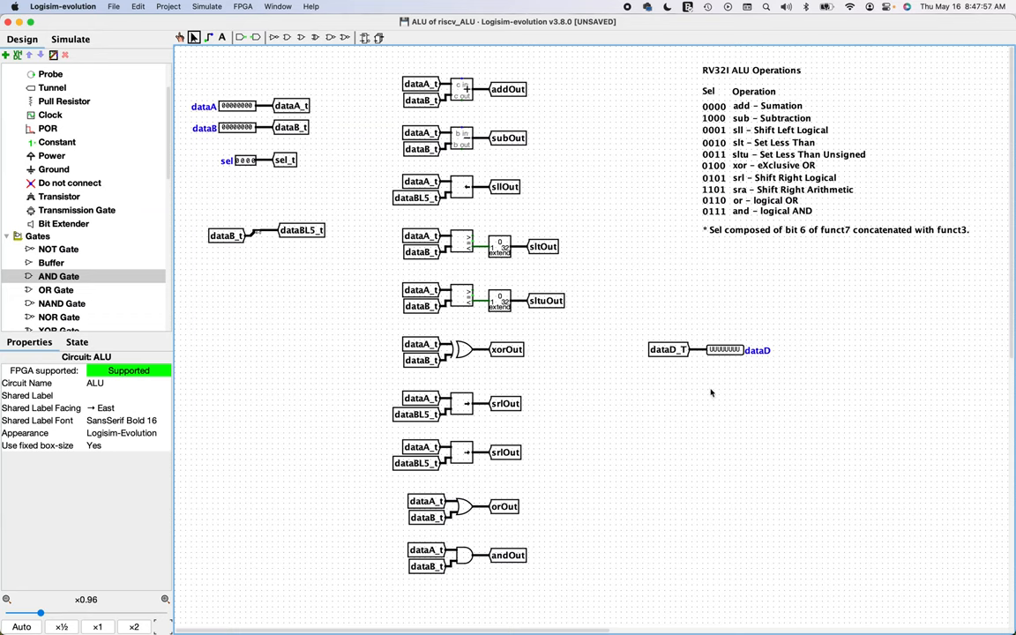
{"action": "mouse_move", "coordinate": [419, 372]}
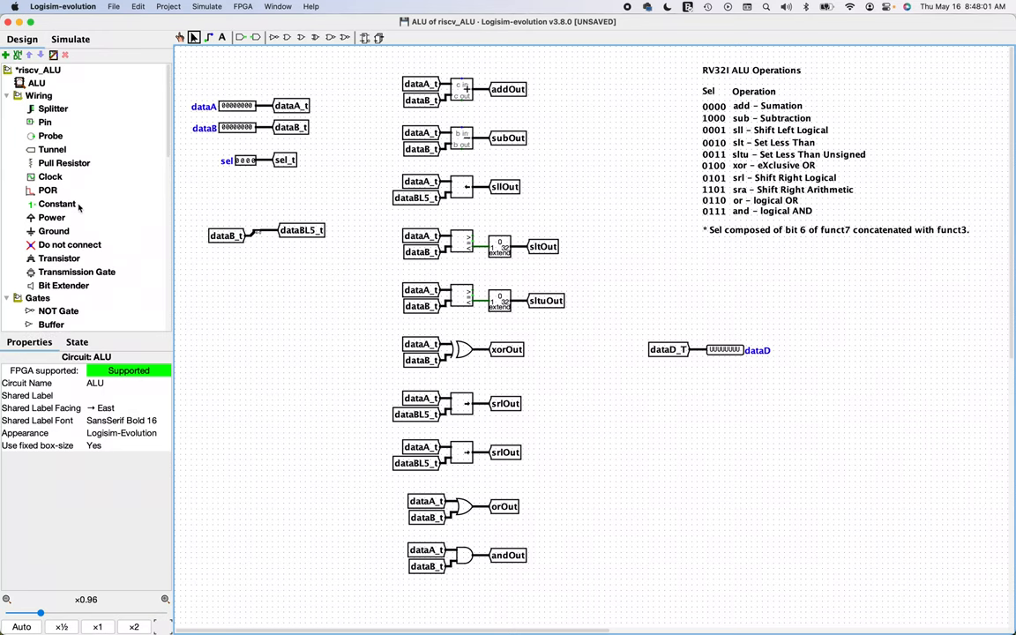
- Place a multiplexer near dataD_T with 4 select bits and 32 data bits
{"action": "scroll", "scroll_direction": "down", "scroll_amount": 3}
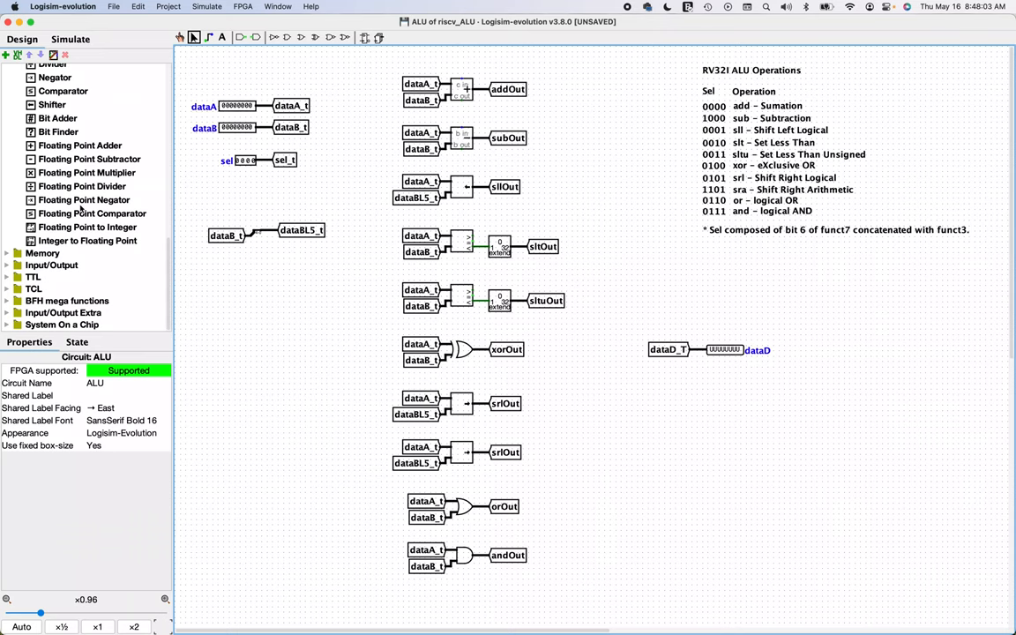
{"action": "left_click", "coordinate": [7, 178]}
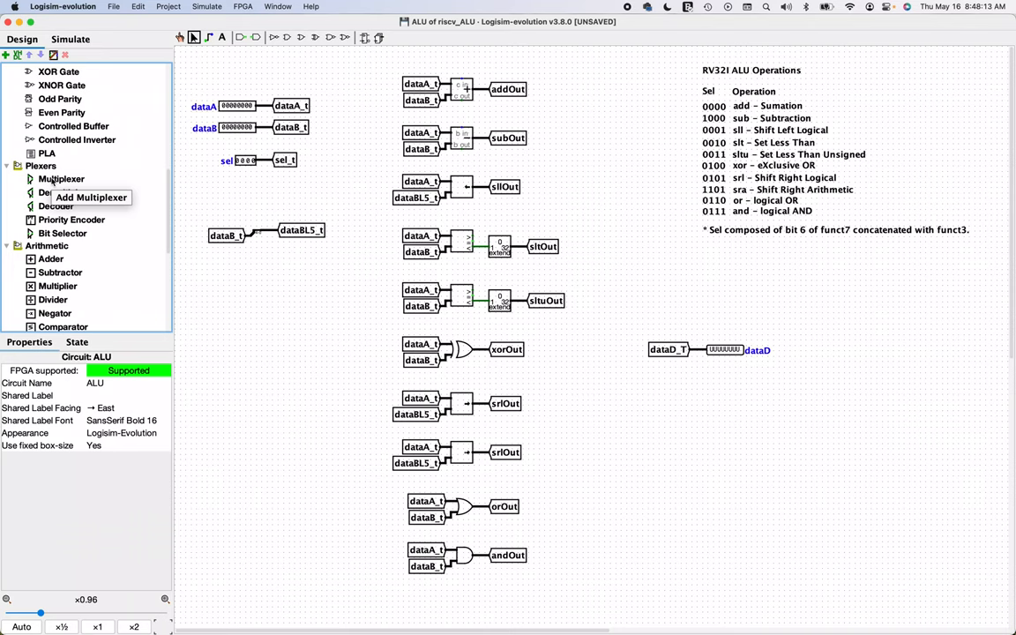
{"action": "left_click", "coordinate": [60, 179]}
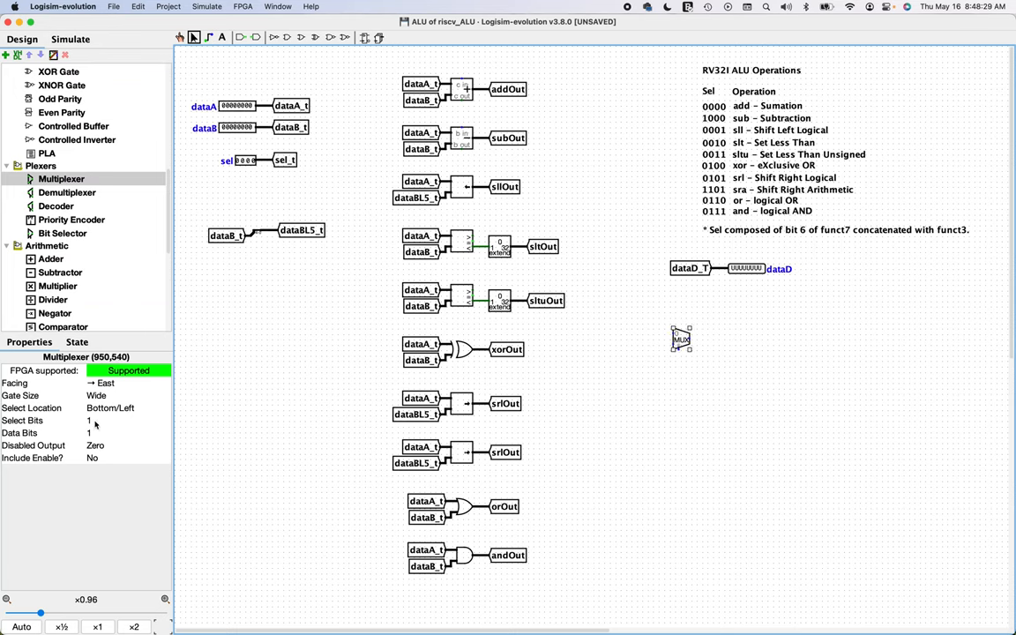
{"action": "mouse_move", "coordinate": [632, 132]}
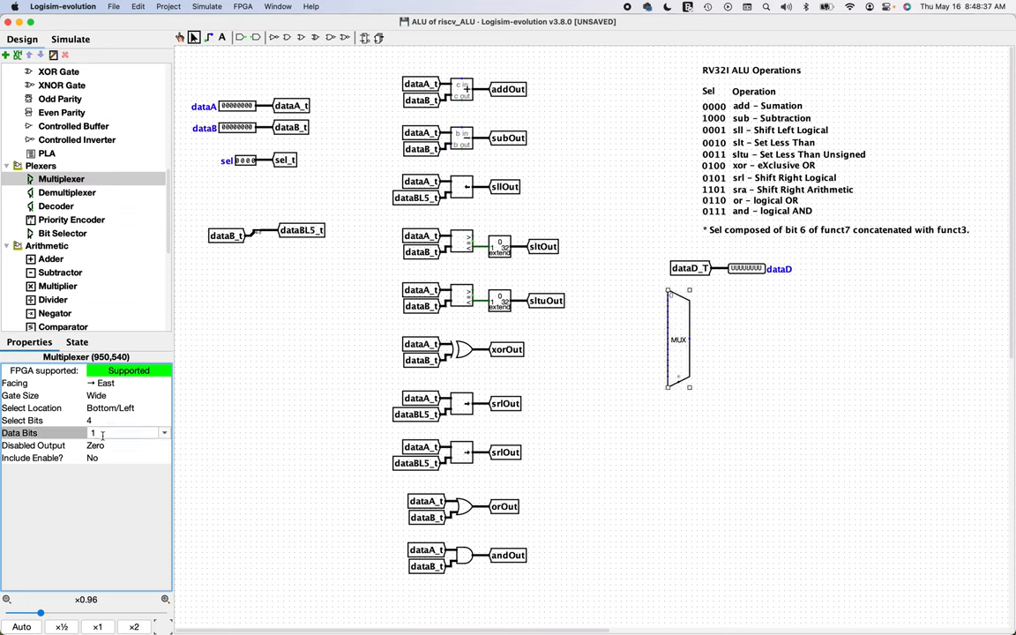
{"action": "type", "text": "32"}
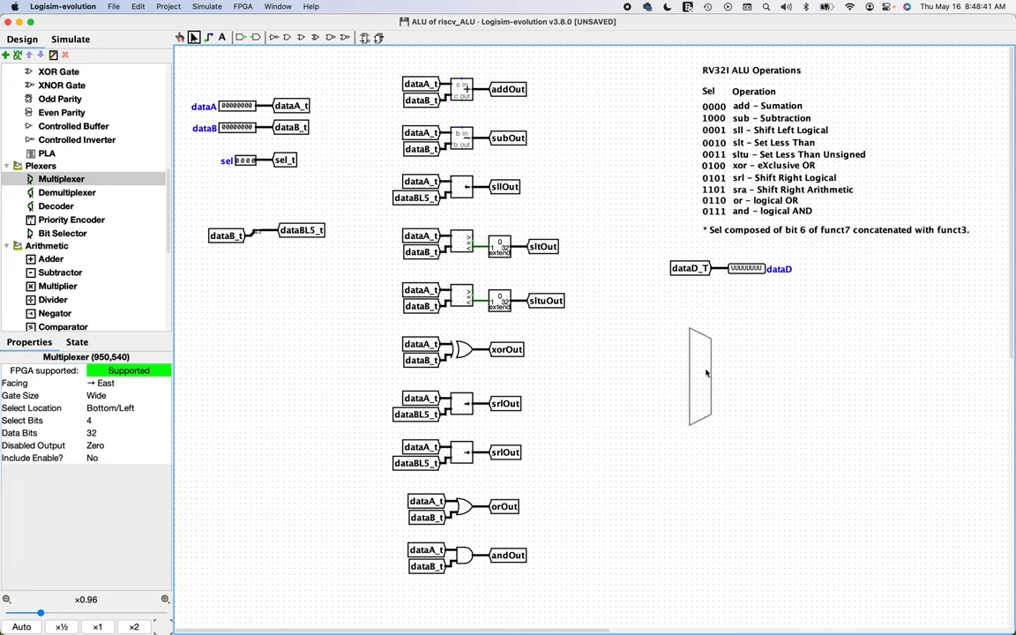
- Attach a west-facing dataD_T tunnel copy to the multiplexer's output pin
{"action": "left_click", "coordinate": [691, 269]}
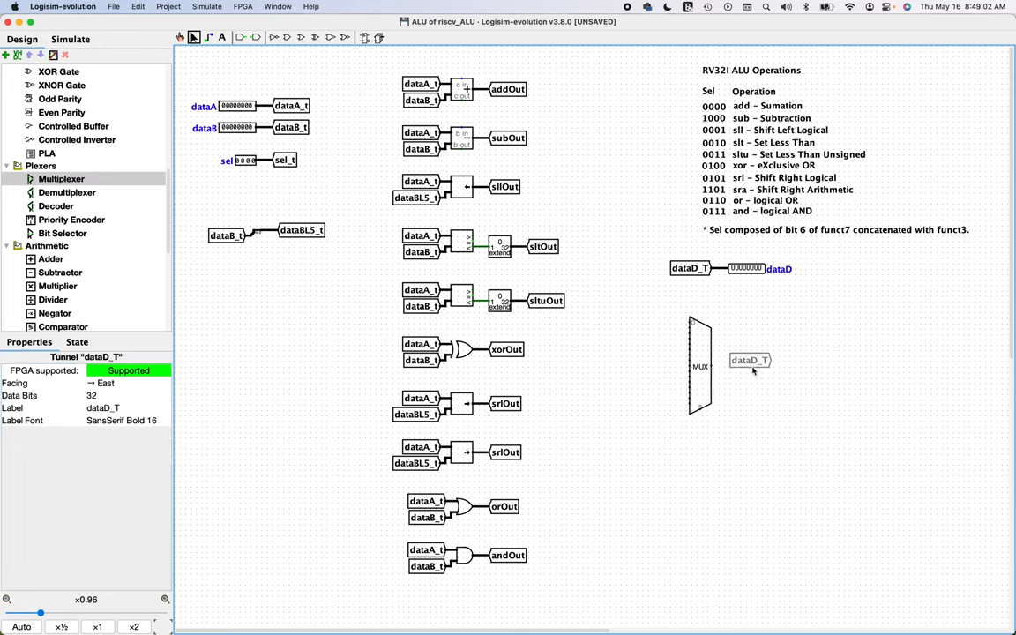
{"action": "left_click", "coordinate": [128, 383]}
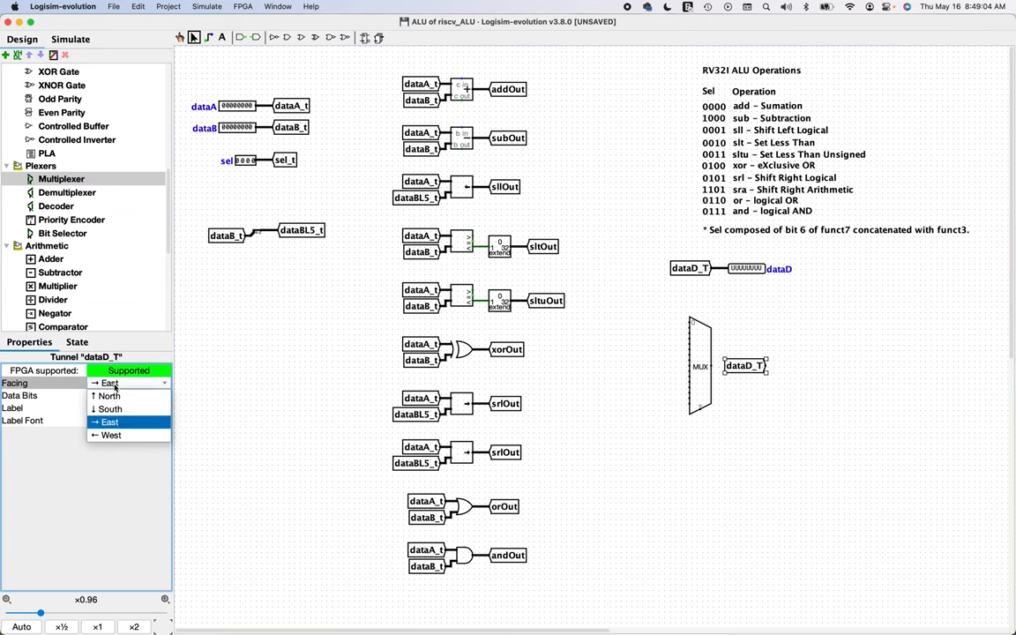
{"action": "left_click", "coordinate": [111, 435]}
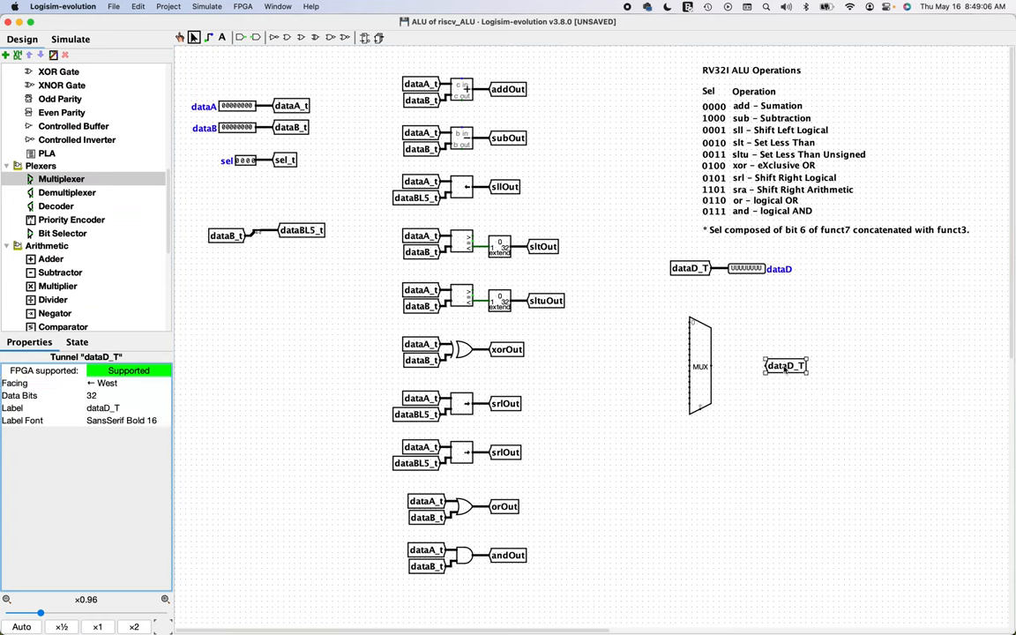
{"action": "left_click_drag", "start_coordinate": [785, 365], "coordinate": [741, 365]}
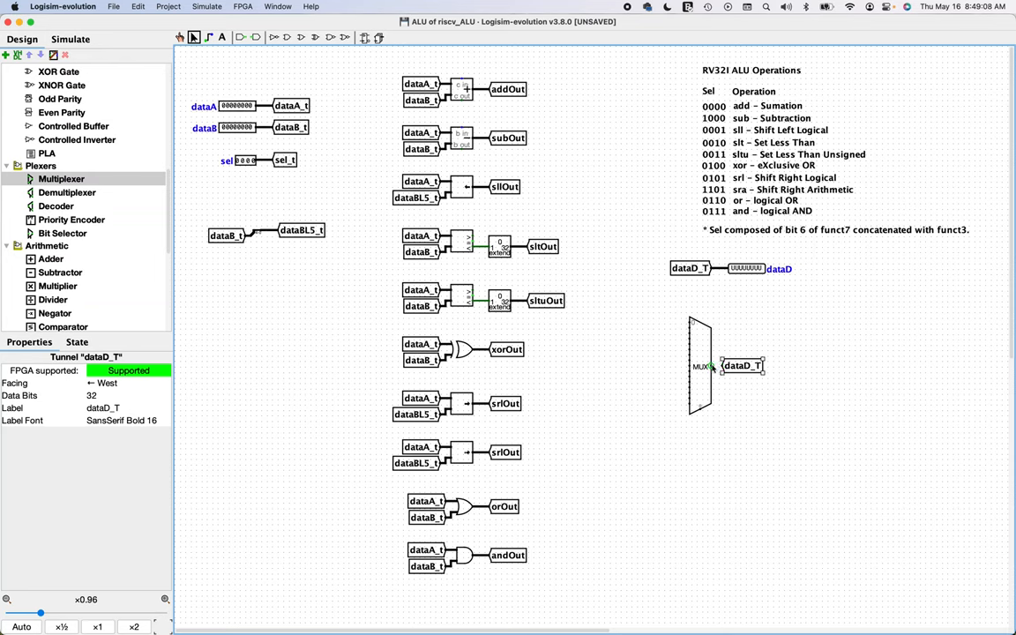
{"action": "left_click", "coordinate": [742, 410]}
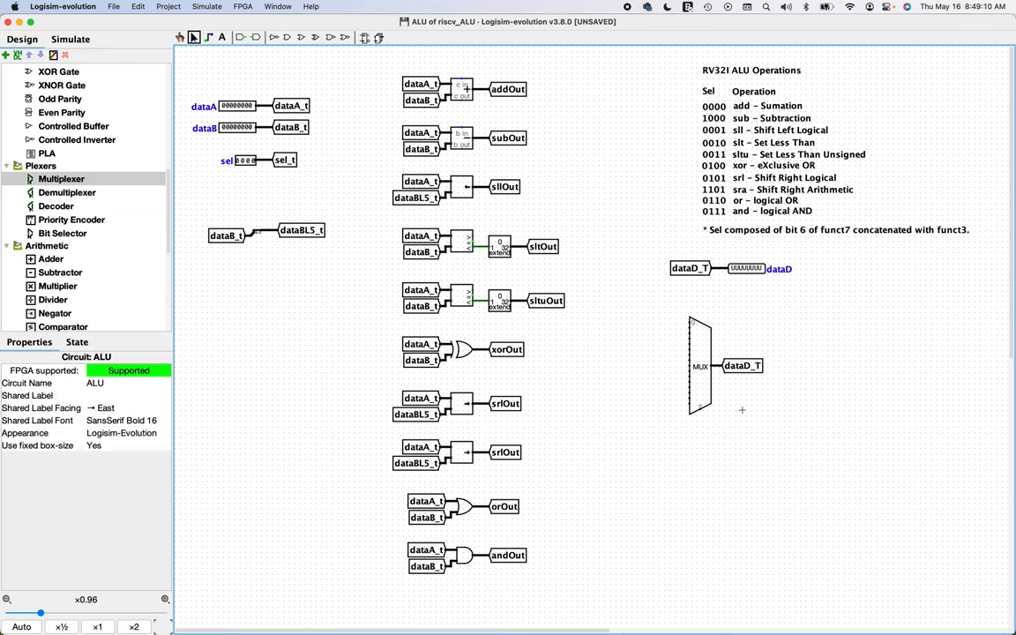
{"action": "mouse_move", "coordinate": [147, 588]}
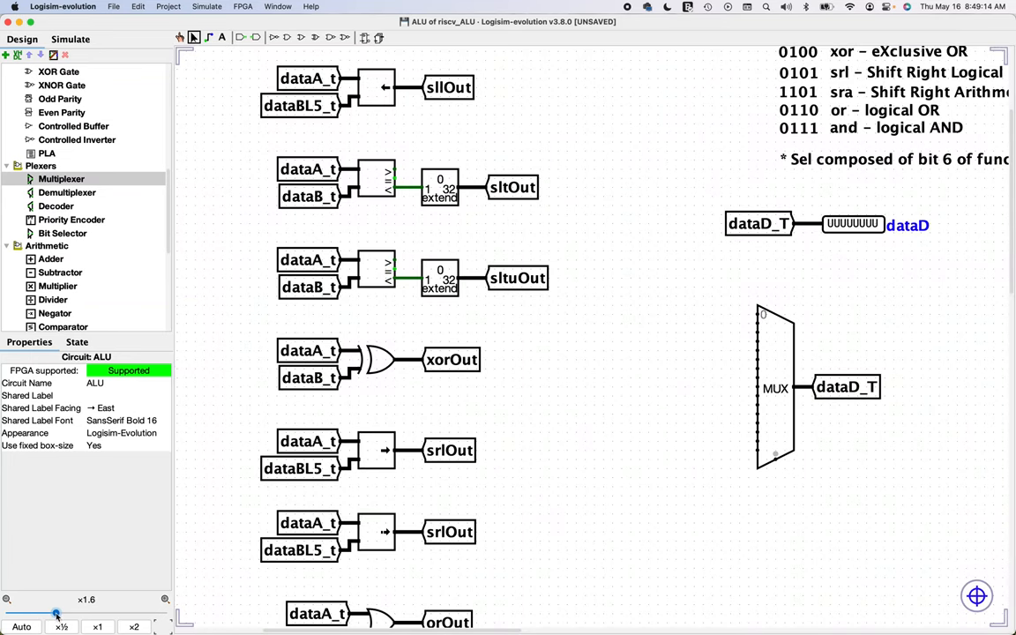
- Copy the addOut tunnel next to the multiplexer
{"action": "scroll", "scroll_direction": "down", "scroll_amount": 3}
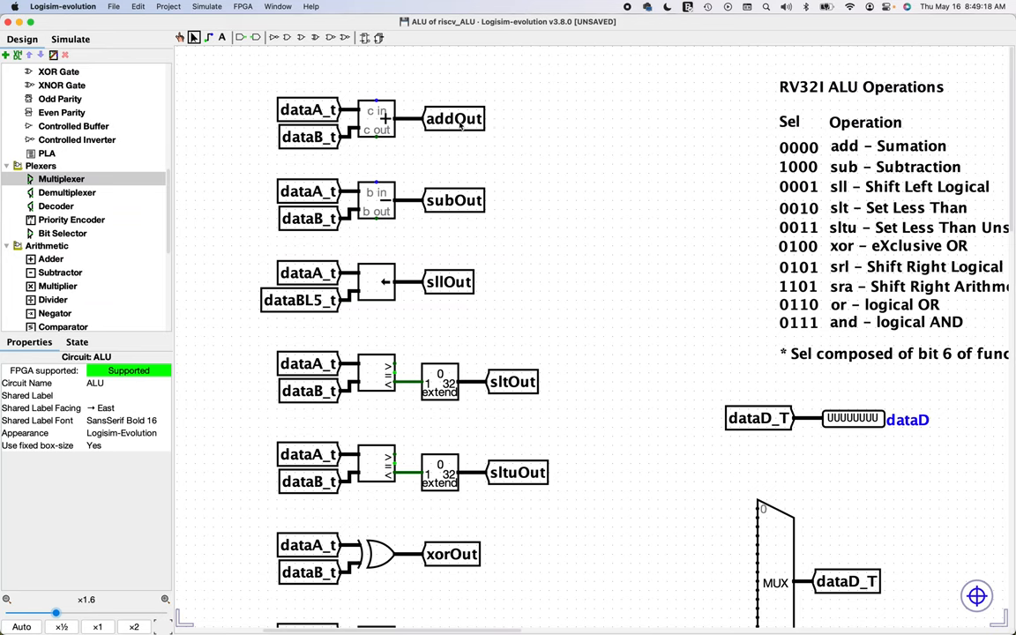
{"action": "mouse_move", "coordinate": [458, 126]}
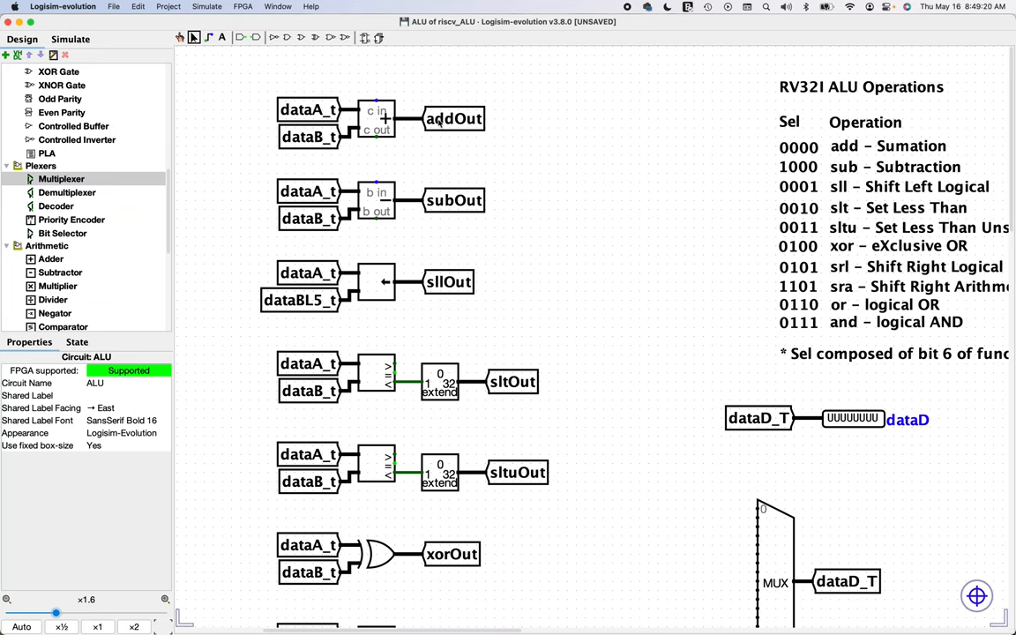
{"action": "left_click", "coordinate": [453, 118]}
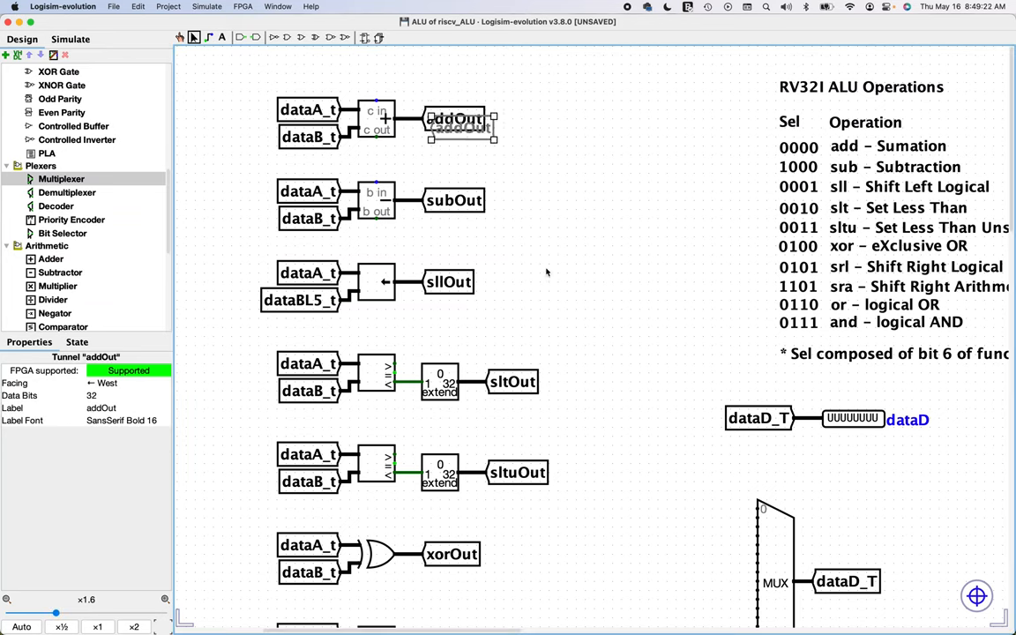
{"action": "left_click_drag", "start_coordinate": [463, 127], "coordinate": [690, 518]}
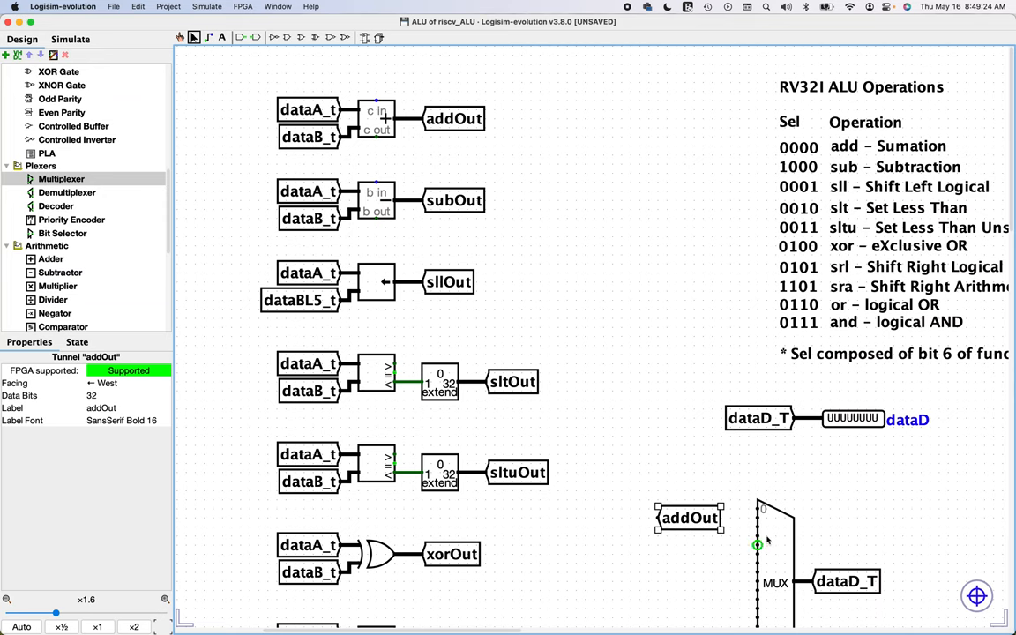
- Make the addOut copy face east with a smaller label font, then duplicate it
{"action": "scroll", "scroll_direction": "down", "scroll_amount": 3}
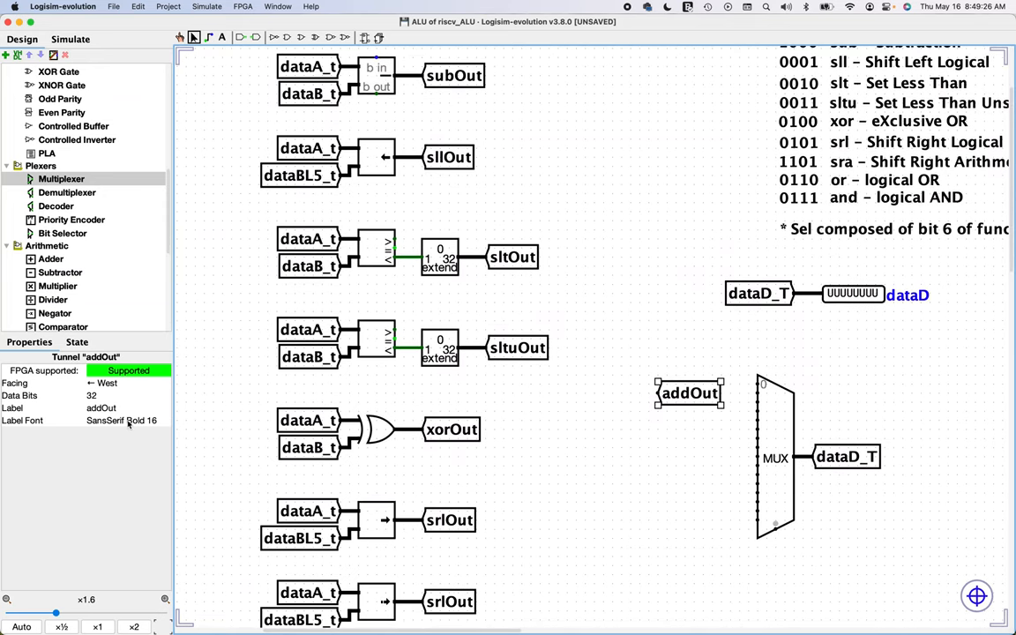
{"action": "left_click", "coordinate": [128, 383]}
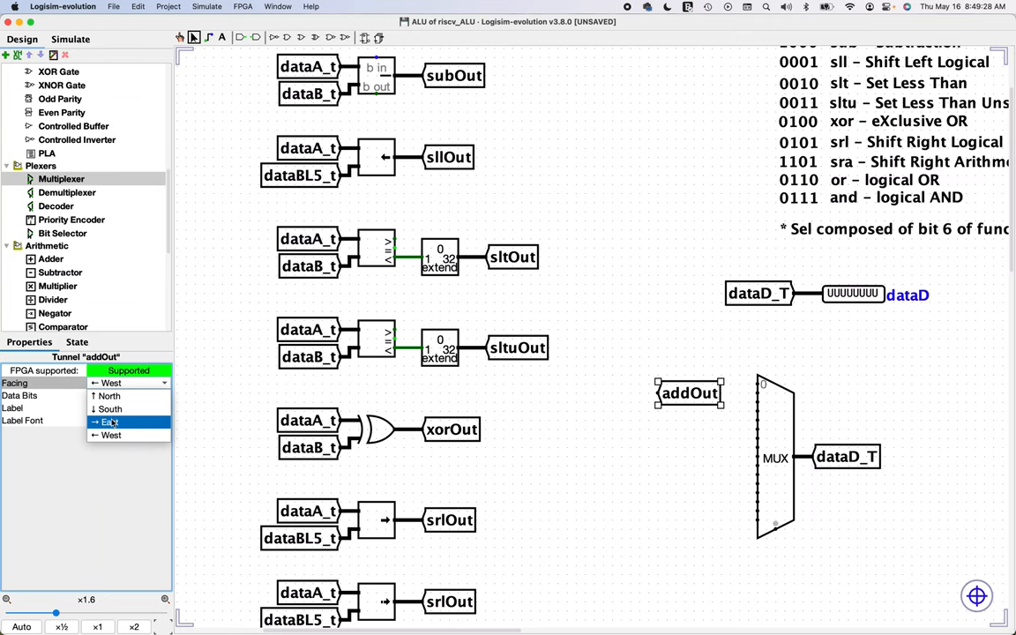
{"action": "left_click", "coordinate": [110, 395]}
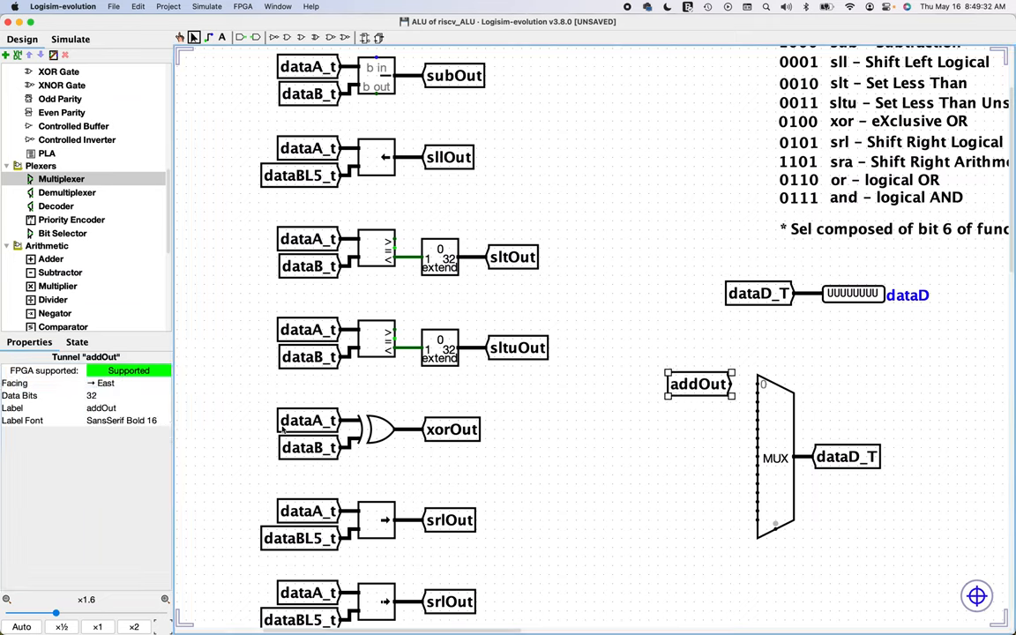
{"action": "left_click", "coordinate": [122, 420]}
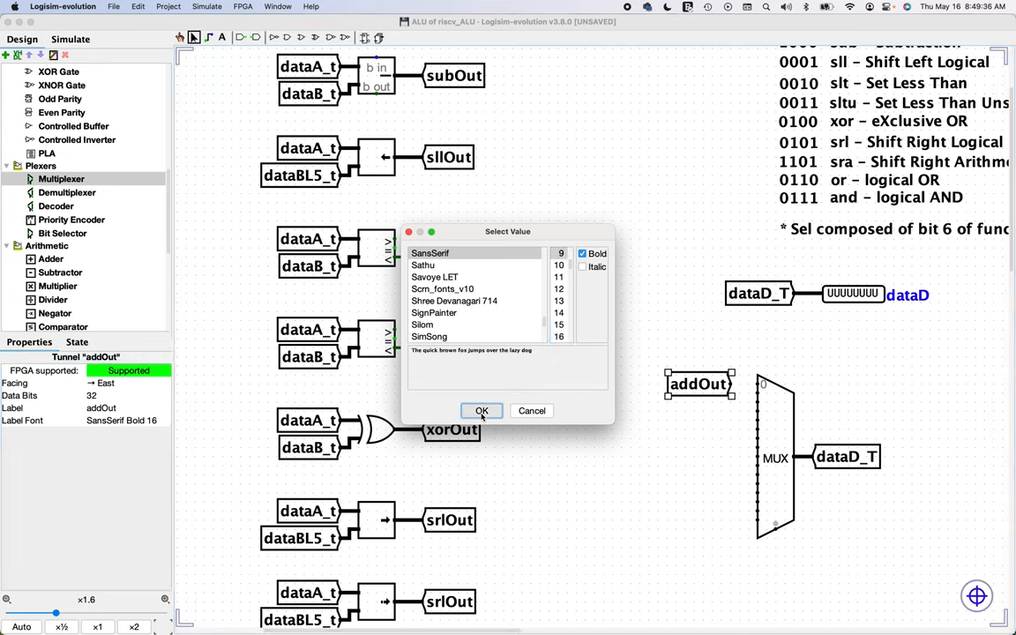
{"action": "left_click", "coordinate": [482, 410]}
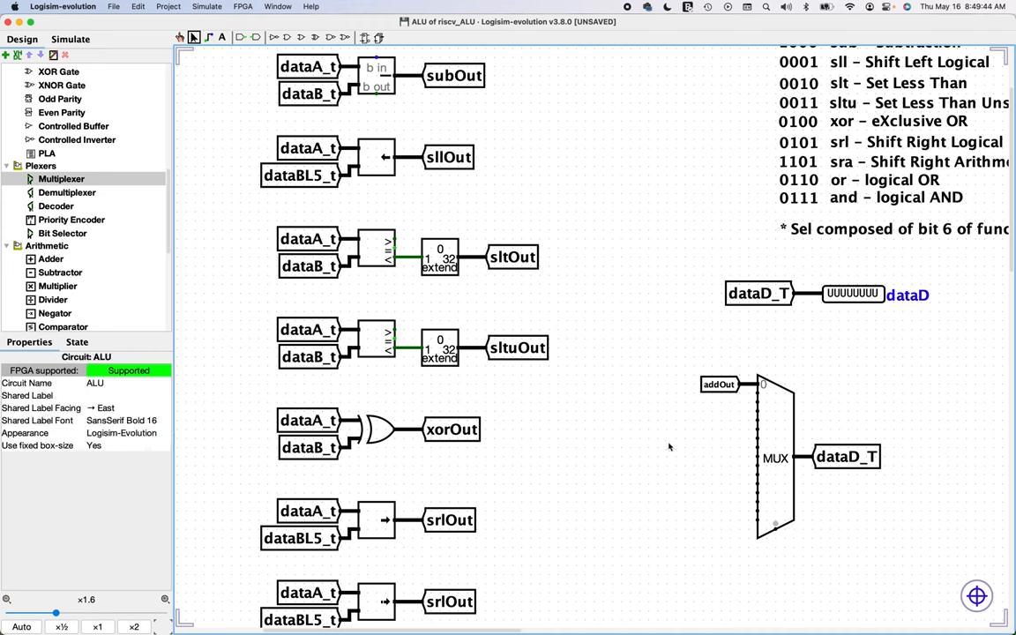
{"action": "left_click", "coordinate": [718, 383]}
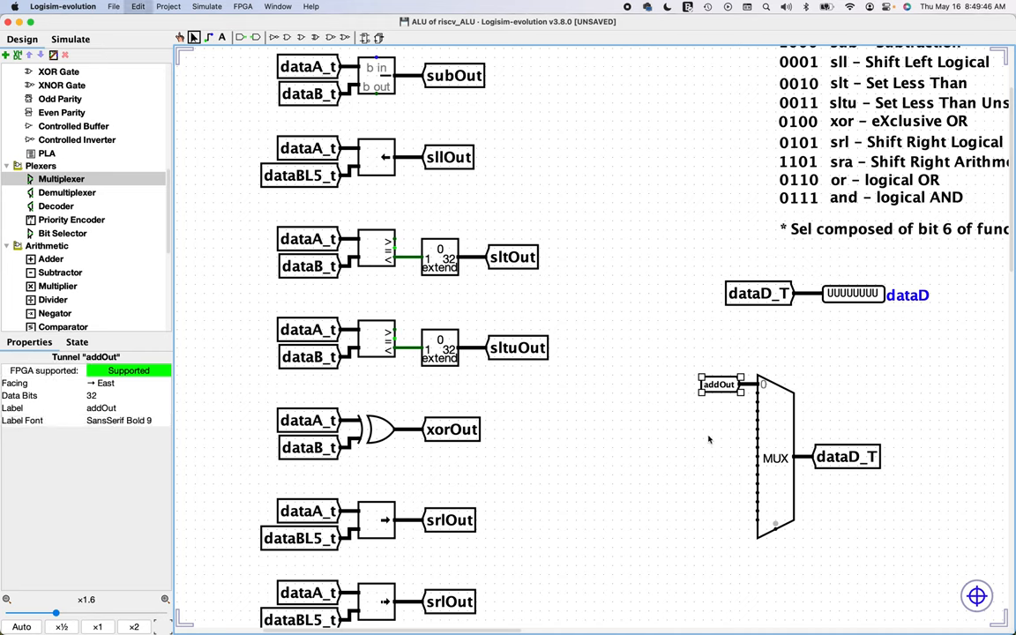
{"action": "left_click_drag", "start_coordinate": [719, 384], "coordinate": [664, 402]}
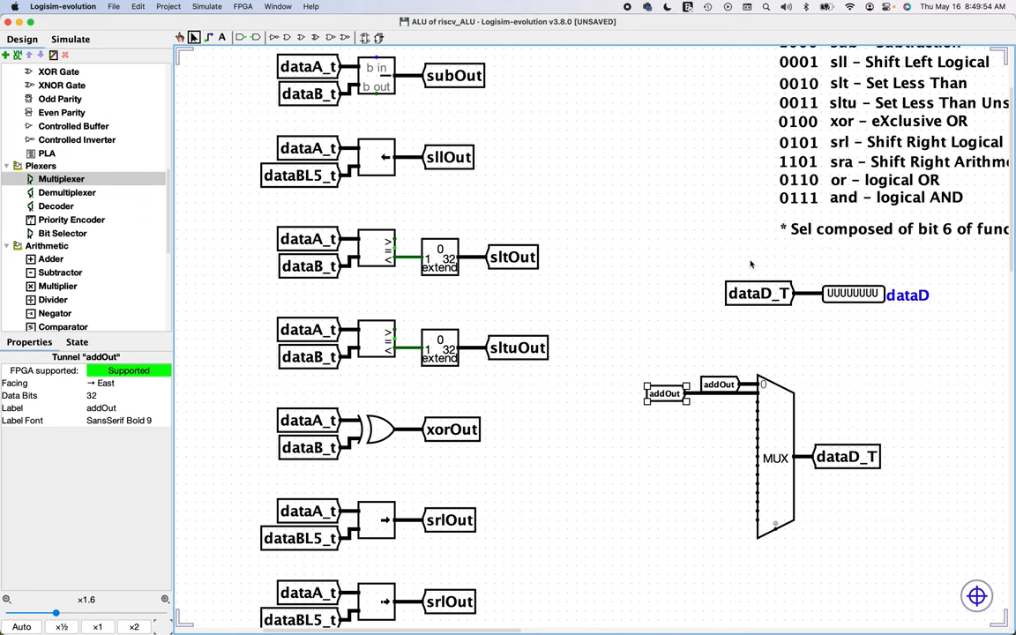
{"action": "mouse_move", "coordinate": [804, 132]}
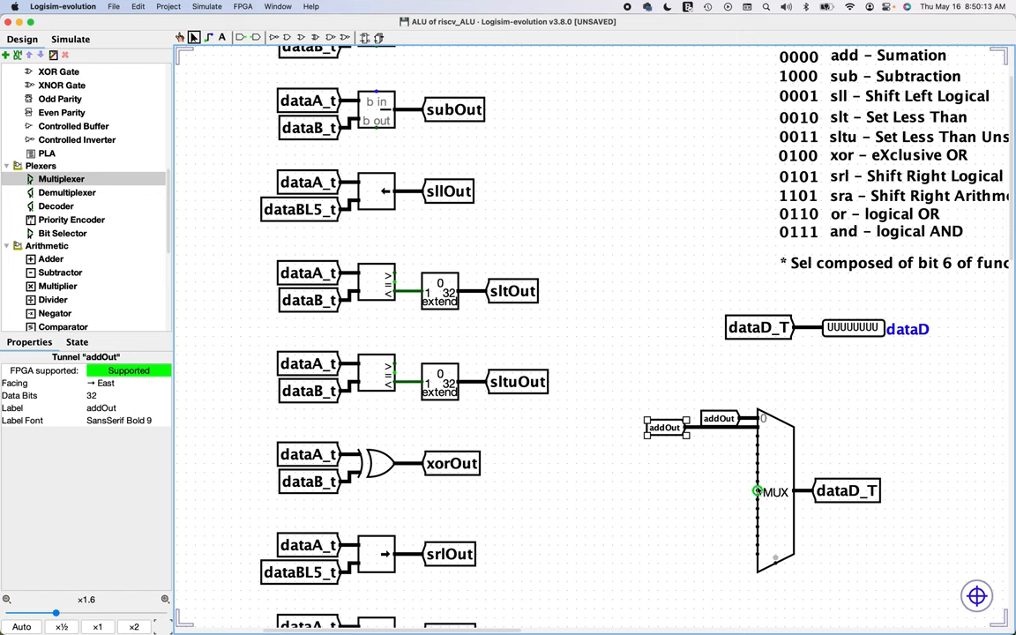
{"action": "mouse_move", "coordinate": [757, 492]}
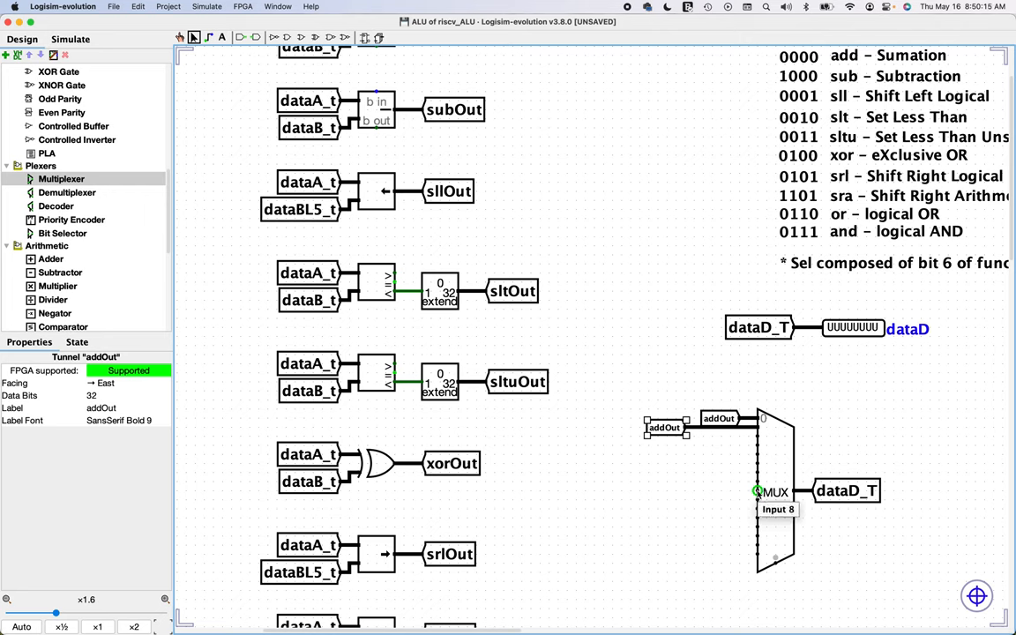
{"action": "mouse_move", "coordinate": [638, 472]}
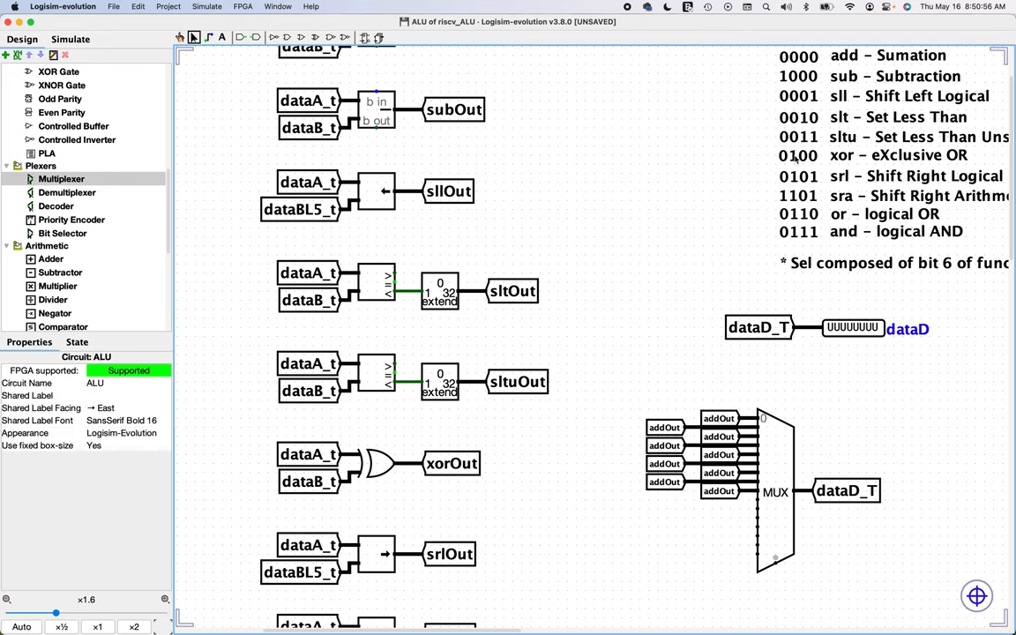
- Relabel the copied addOut tunnels, naming the new multiplexer input tunnel sraOut
{"action": "scroll", "scroll_direction": "down", "scroll_amount": 3}
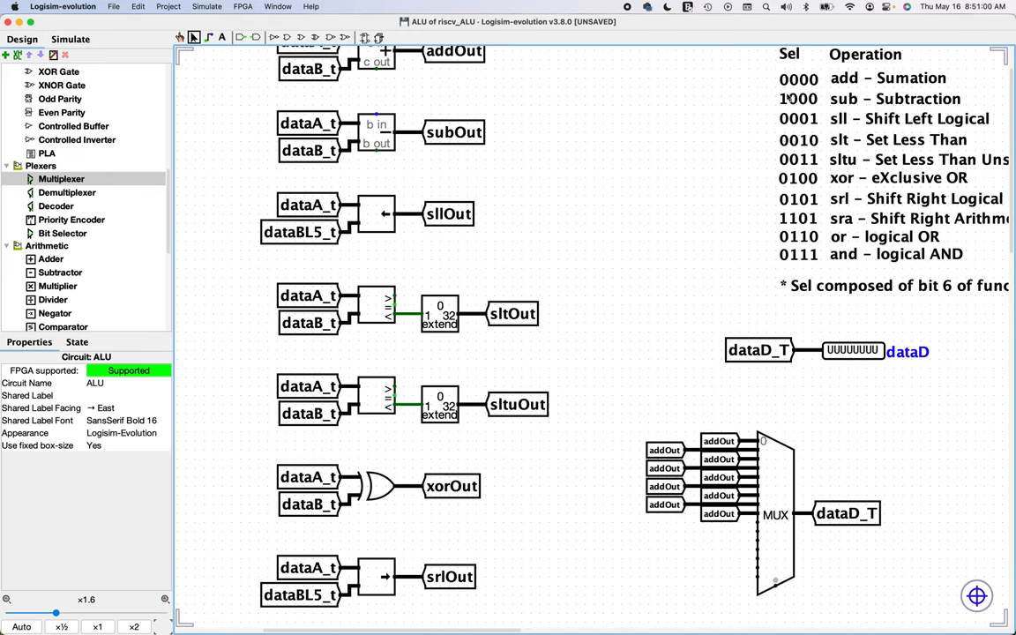
{"action": "mouse_move", "coordinate": [819, 82]}
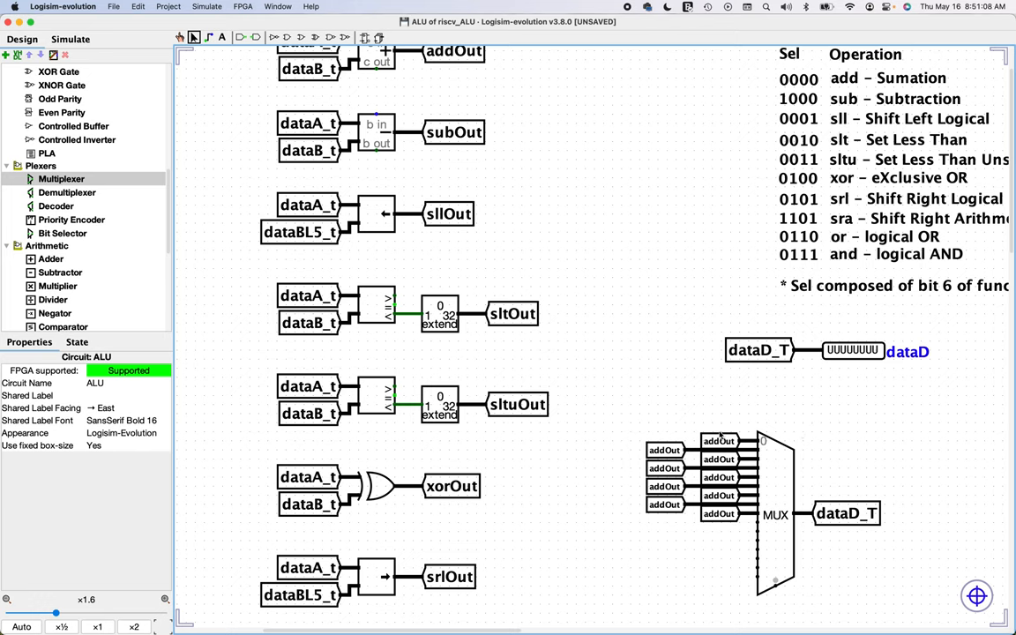
{"action": "mouse_move", "coordinate": [842, 125]}
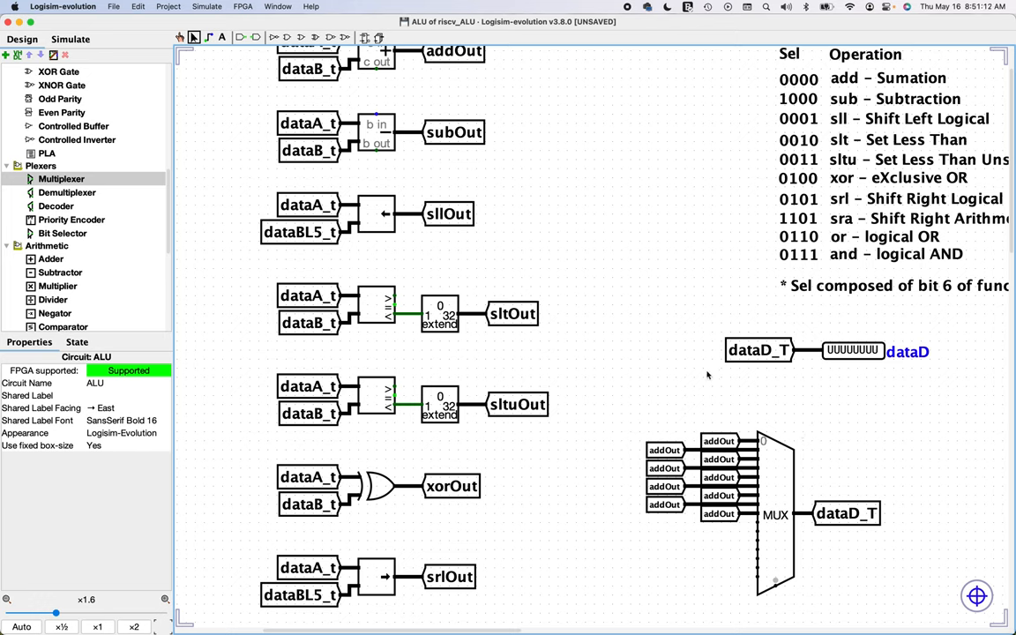
{"action": "double_click", "coordinate": [664, 450]}
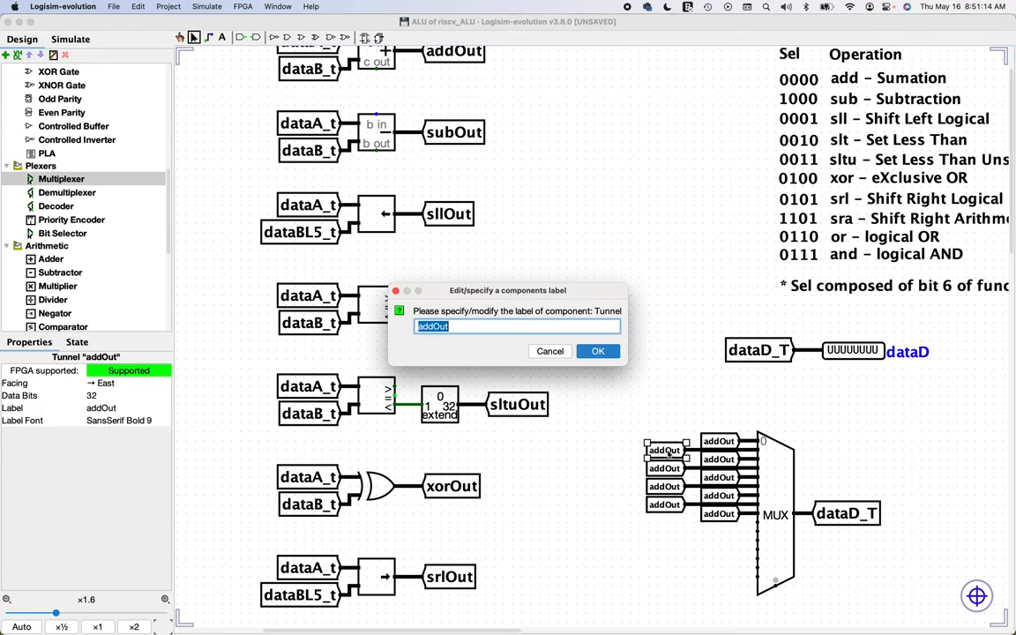
{"action": "type", "text": "slOut"}
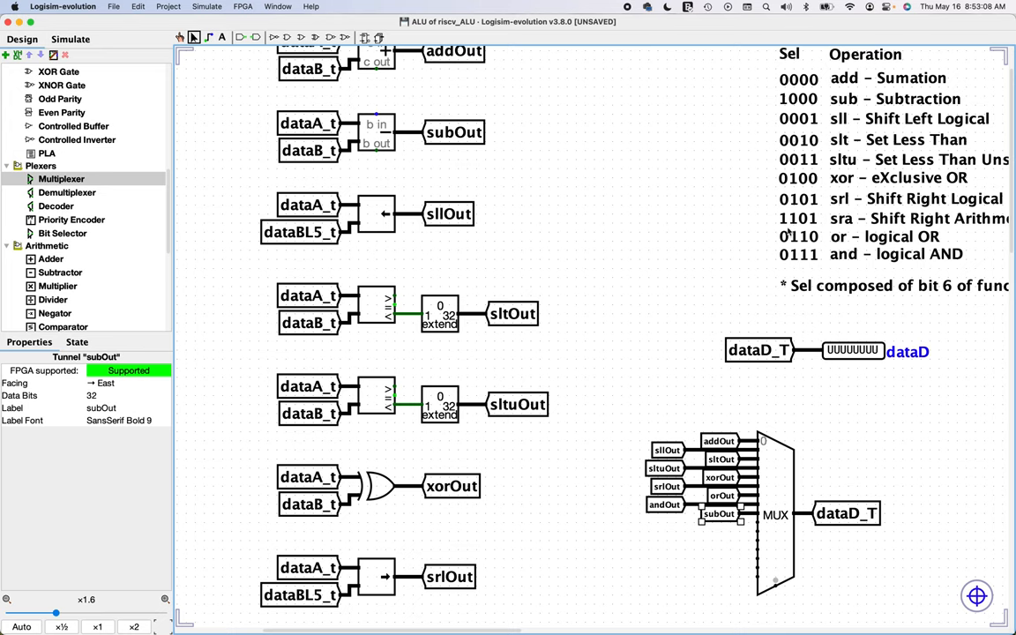
{"action": "mouse_move", "coordinate": [789, 230]}
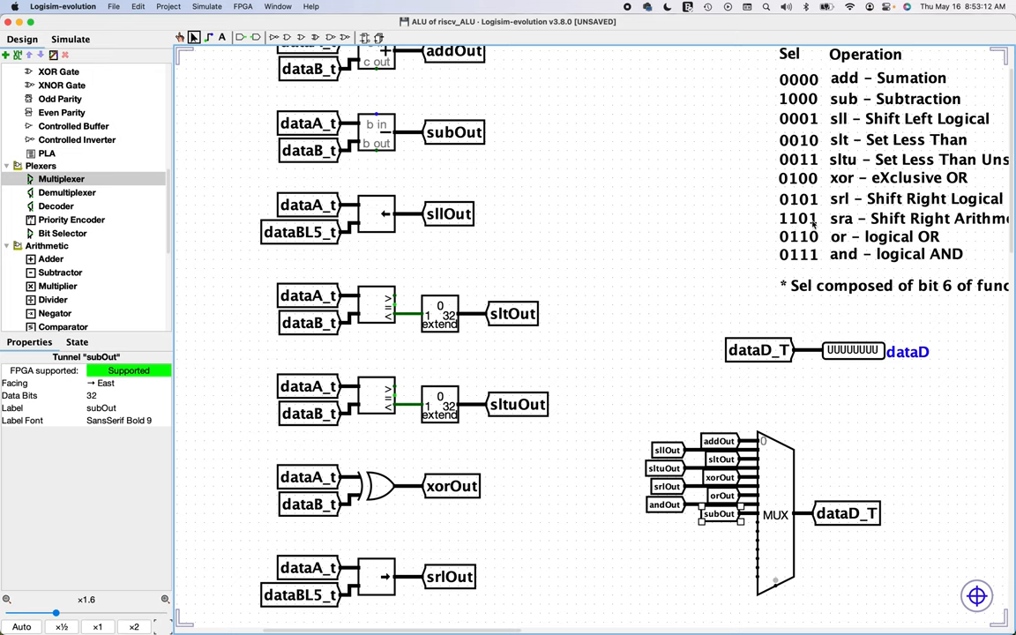
{"action": "mouse_move", "coordinate": [732, 534]}
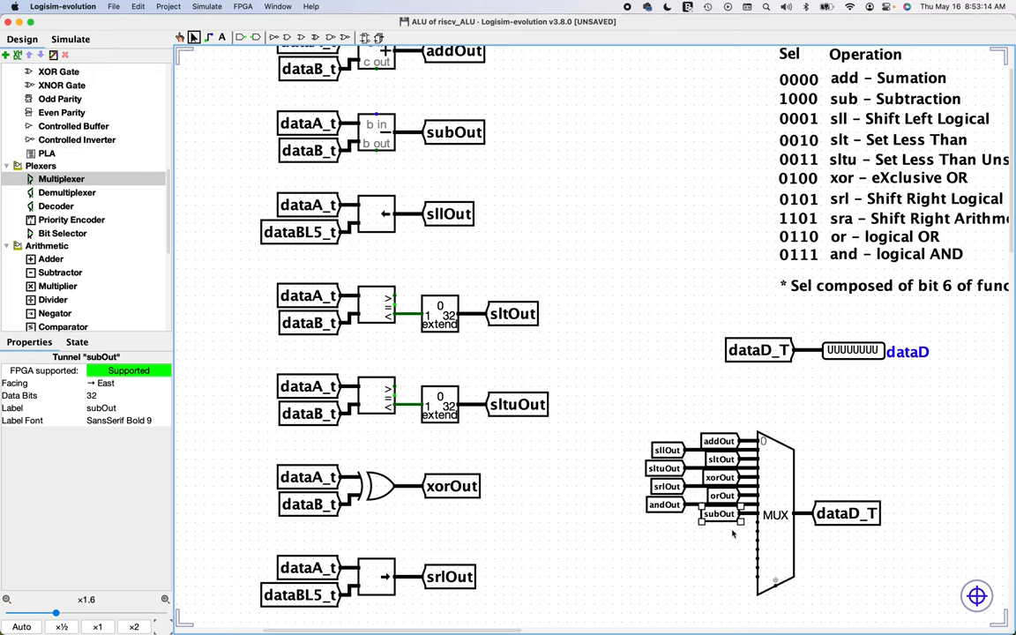
{"action": "left_click", "coordinate": [719, 441]}
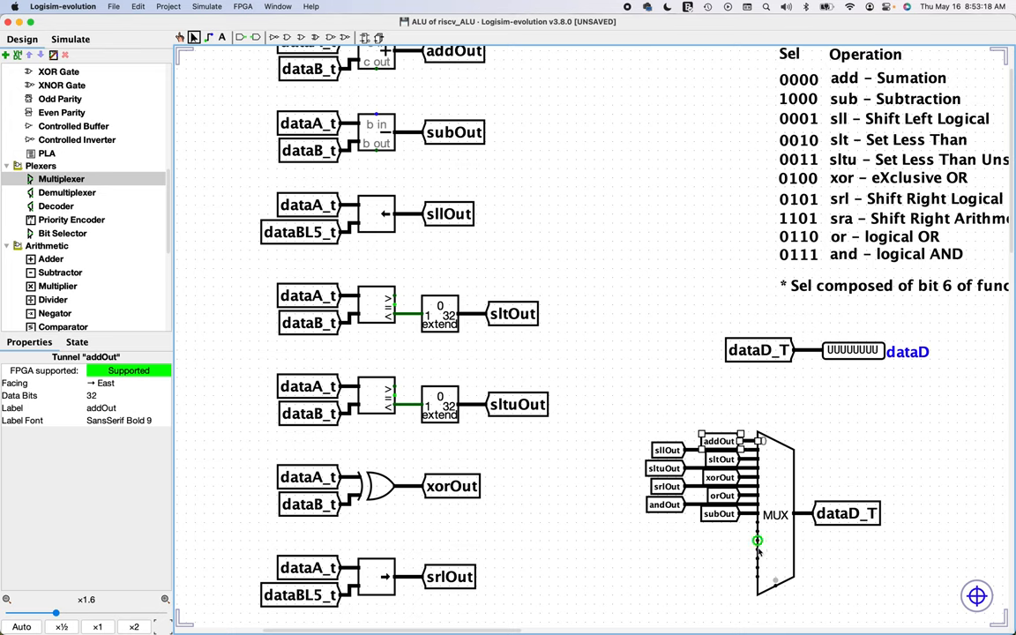
{"action": "mouse_move", "coordinate": [757, 541]}
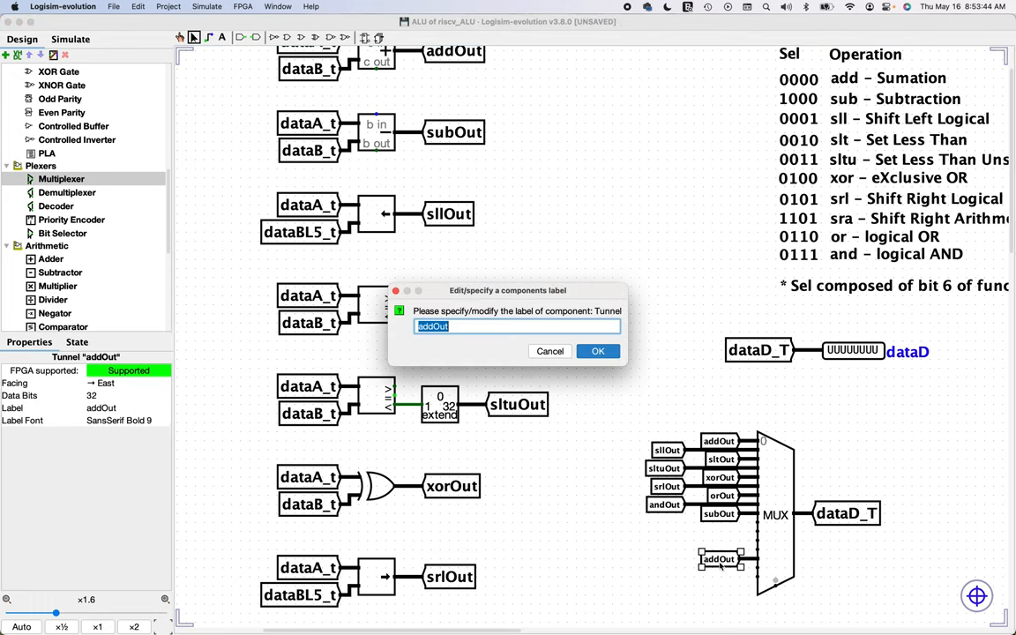
{"action": "type", "text": "Out"}
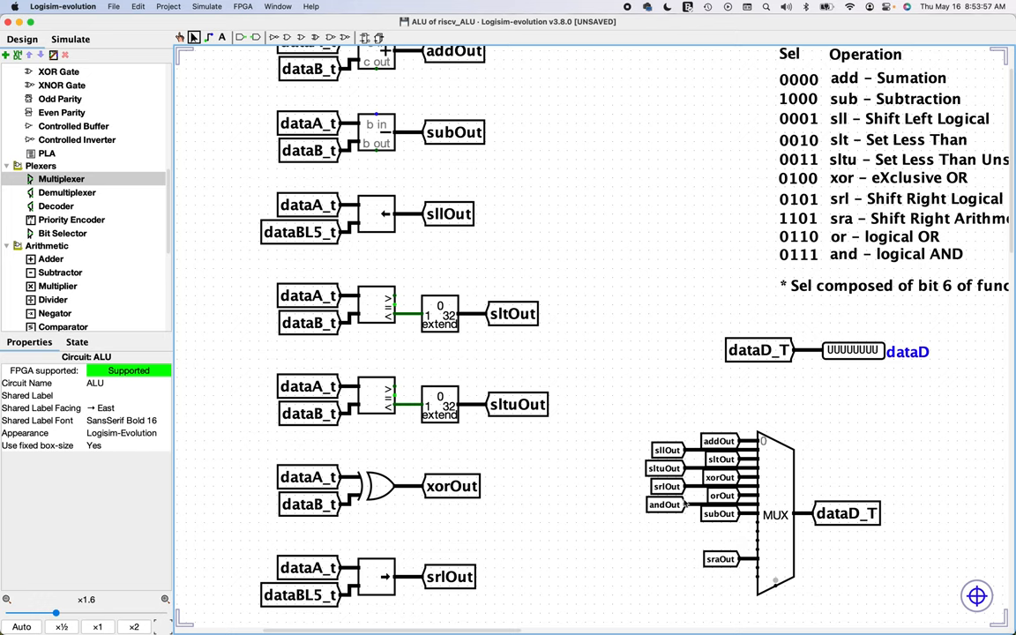
{"action": "mouse_move", "coordinate": [833, 543]}
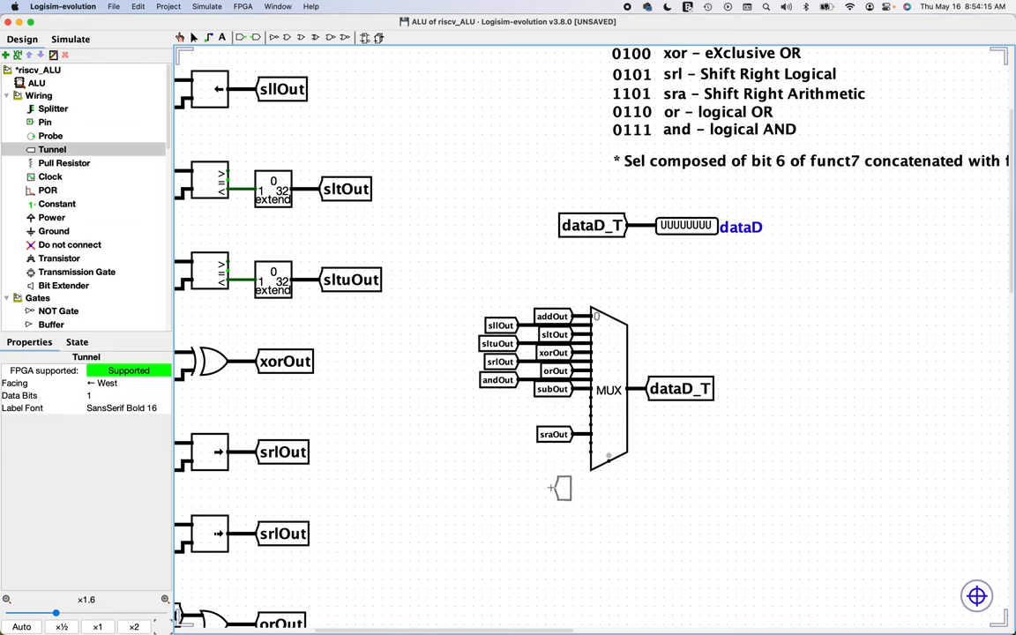
- Place a 4-bit sel_t tunnel below the MUX and wire it to the select input
{"action": "left_click", "coordinate": [562, 488]}
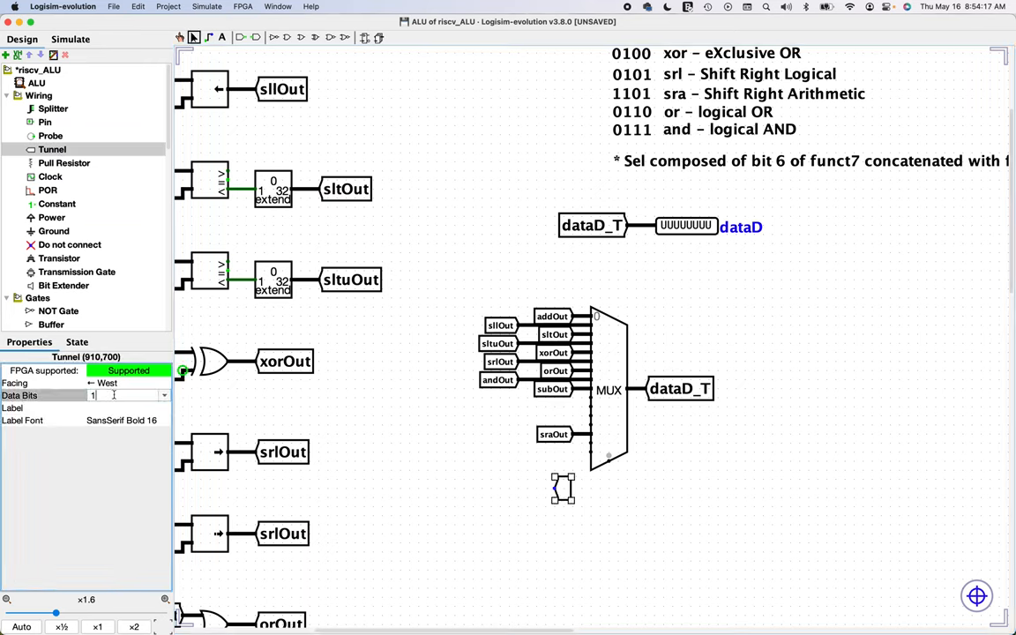
{"action": "type", "text": "4"}
{"action": "left_click", "coordinate": [128, 408]}
{"action": "type", "text": "sel_t"}
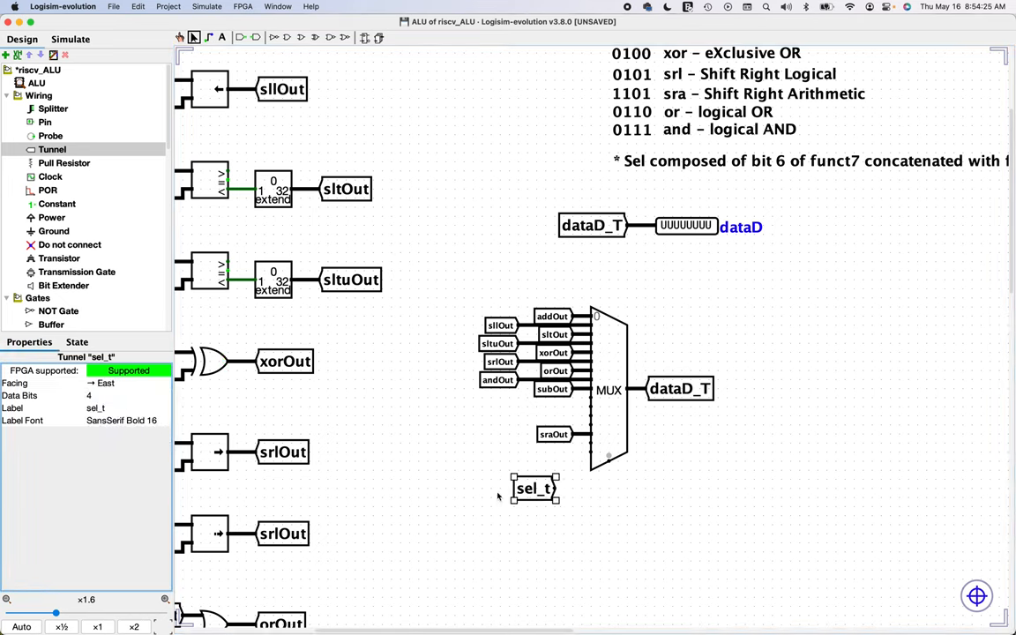
{"action": "left_click_drag", "start_coordinate": [535, 489], "coordinate": [571, 489]}
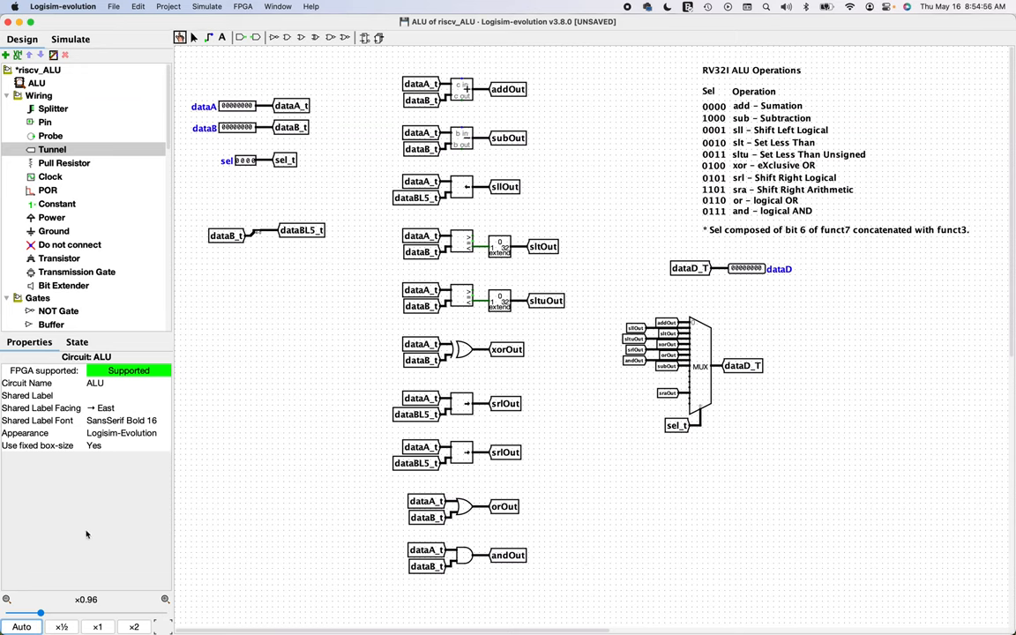
- Poke dataA, sel (1000 for sub) and dataB (2), reading dataD for each operation
{"action": "left_click", "coordinate": [97, 626]}
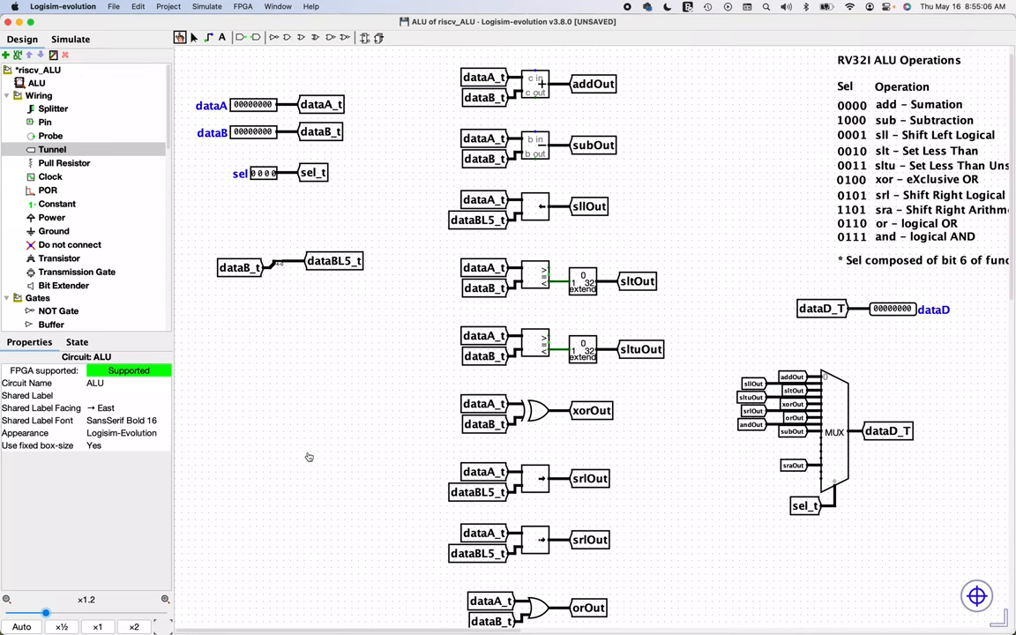
{"action": "mouse_move", "coordinate": [273, 117]}
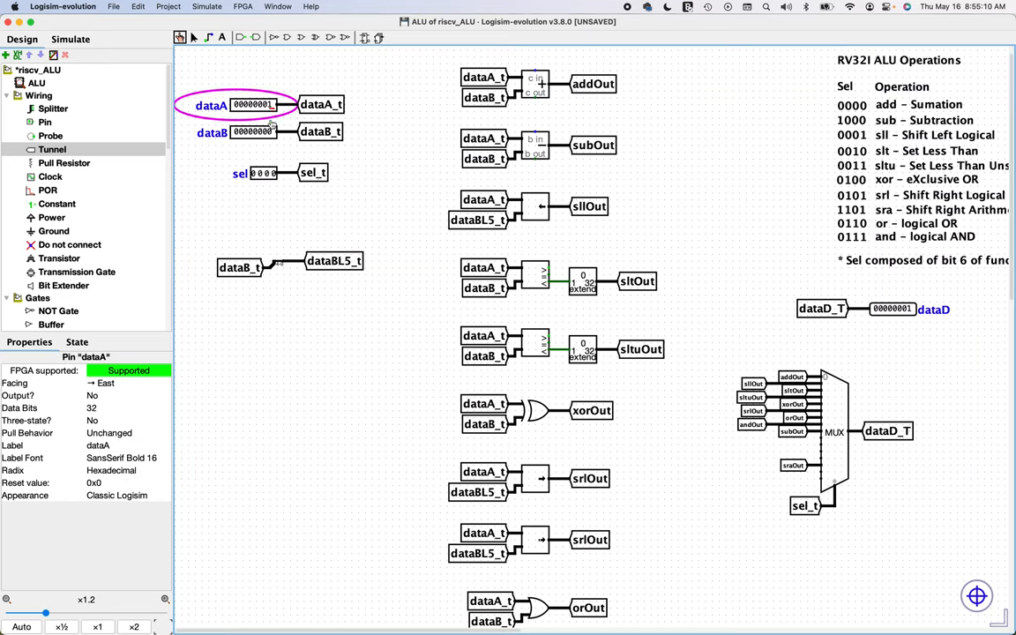
{"action": "left_click", "coordinate": [255, 131]}
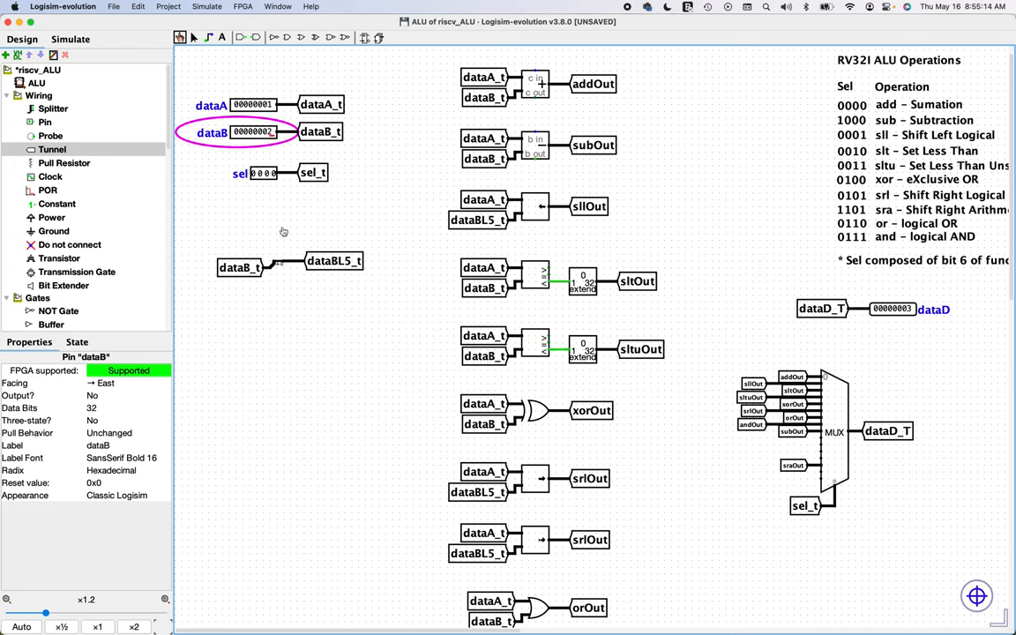
{"action": "mouse_move", "coordinate": [851, 349]}
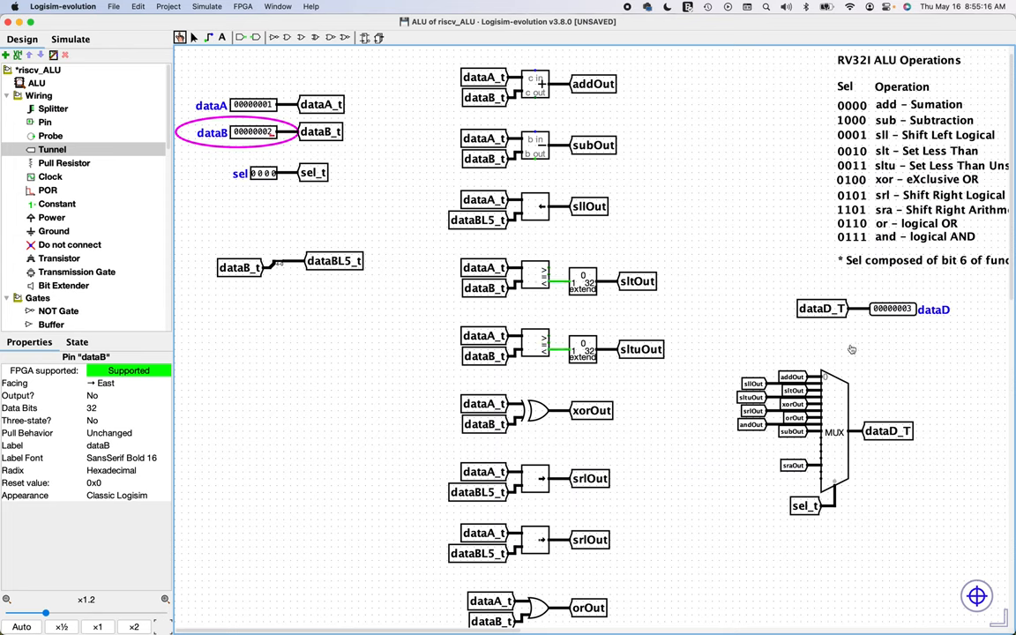
{"action": "mouse_move", "coordinate": [644, 295]}
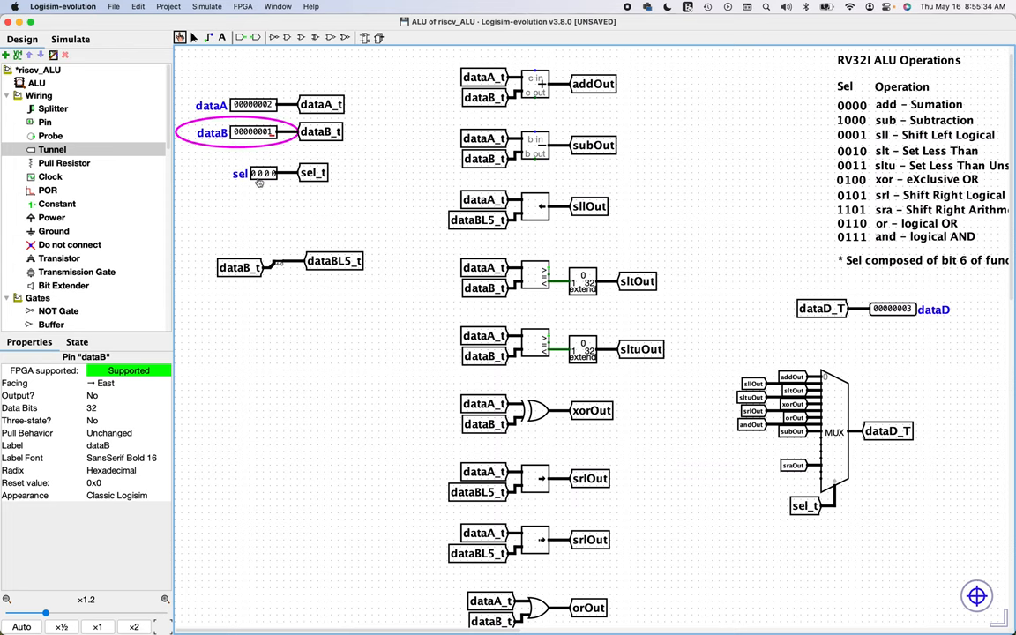
{"action": "mouse_move", "coordinate": [257, 179]}
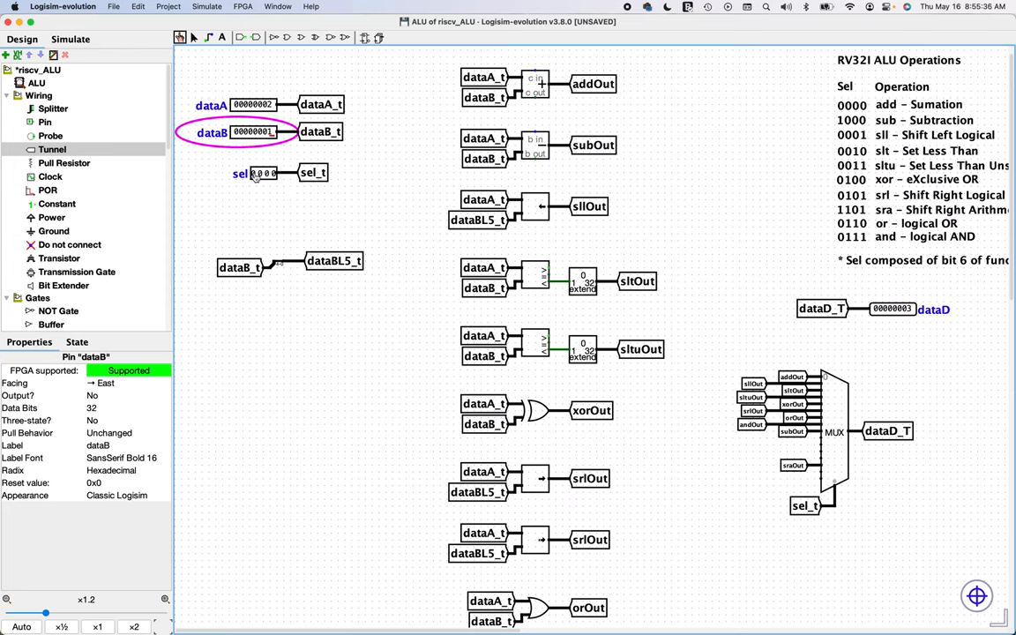
{"action": "left_click", "coordinate": [265, 173]}
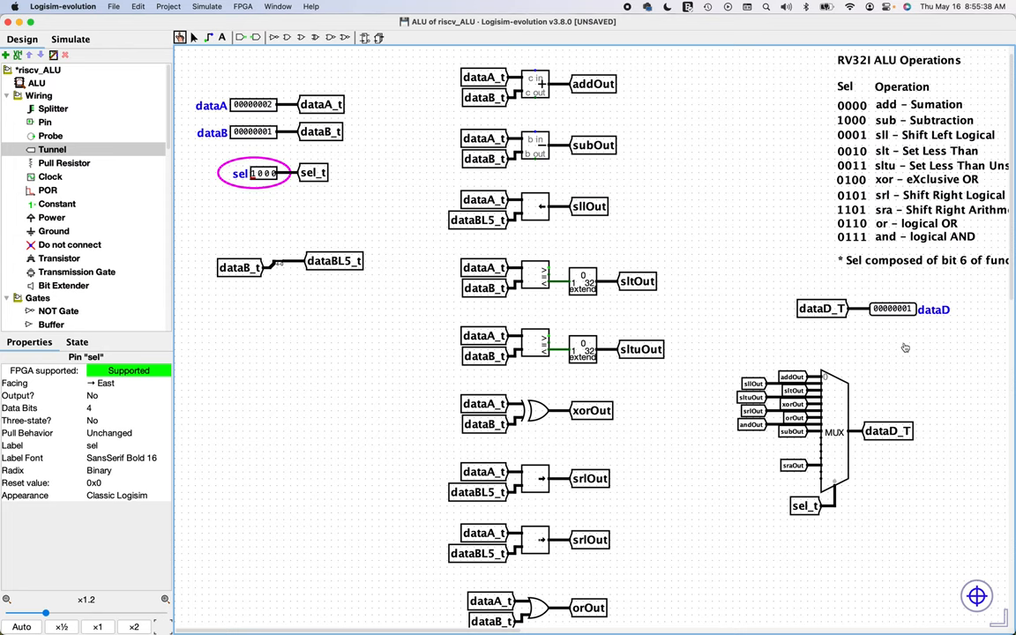
{"action": "mouse_move", "coordinate": [914, 316]}
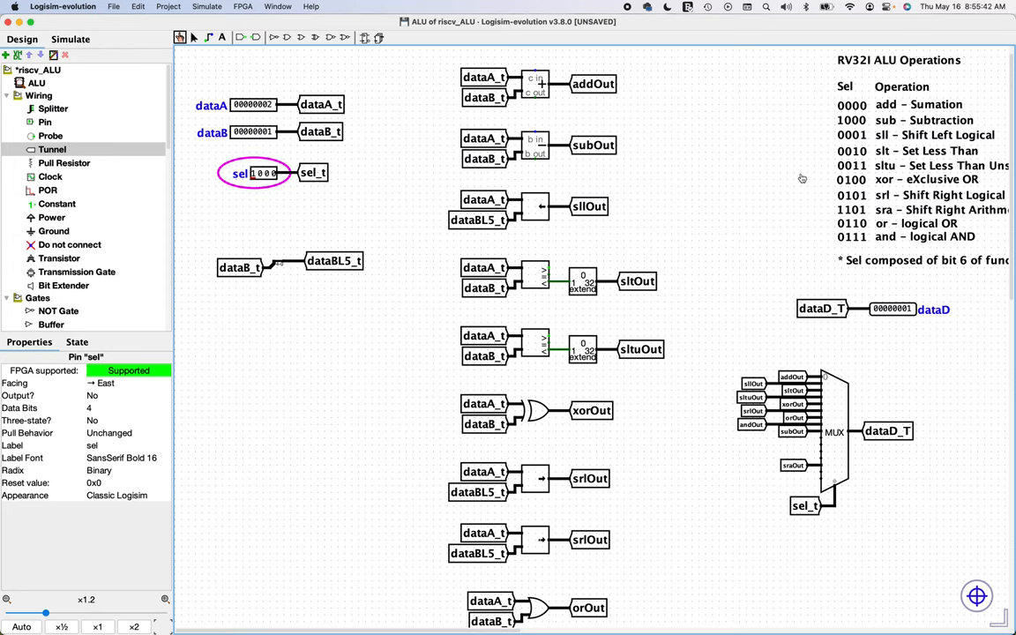
{"action": "mouse_move", "coordinate": [282, 117]}
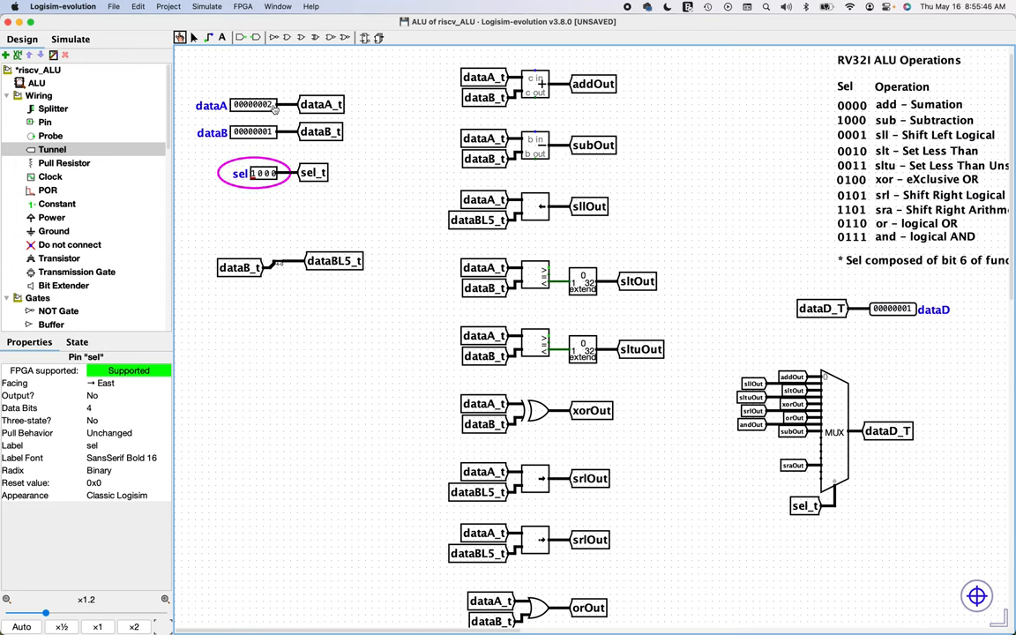
{"action": "mouse_move", "coordinate": [275, 111]}
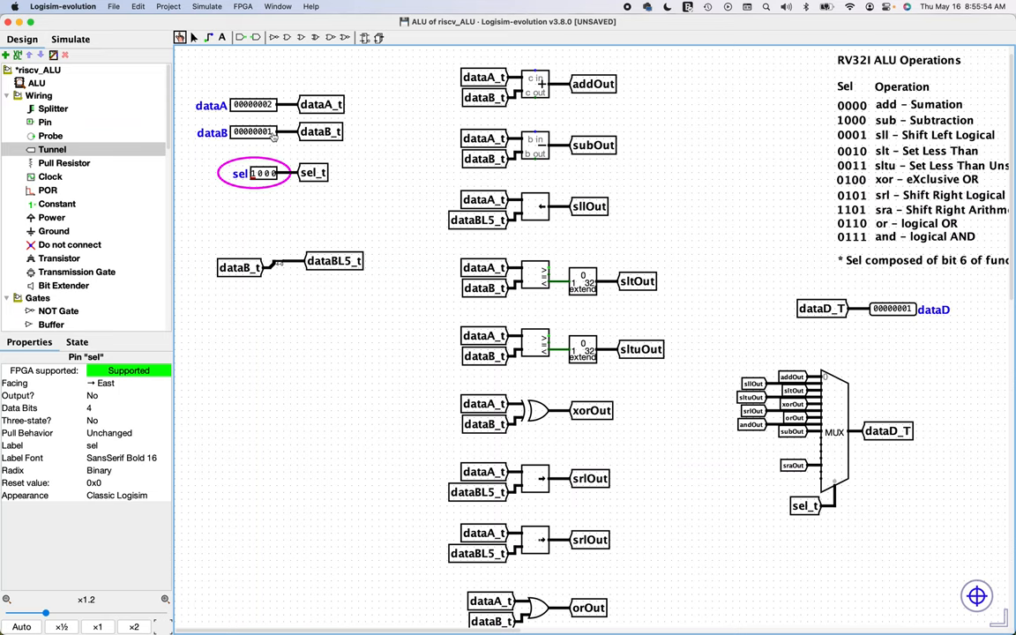
{"action": "mouse_move", "coordinate": [651, 246]}
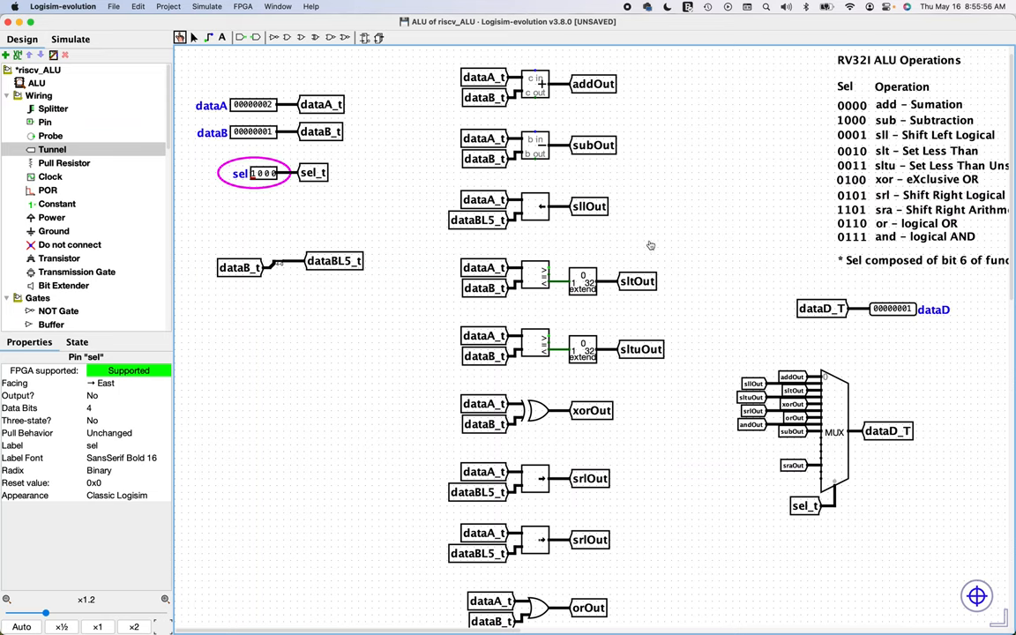
{"action": "mouse_move", "coordinate": [589, 213]}
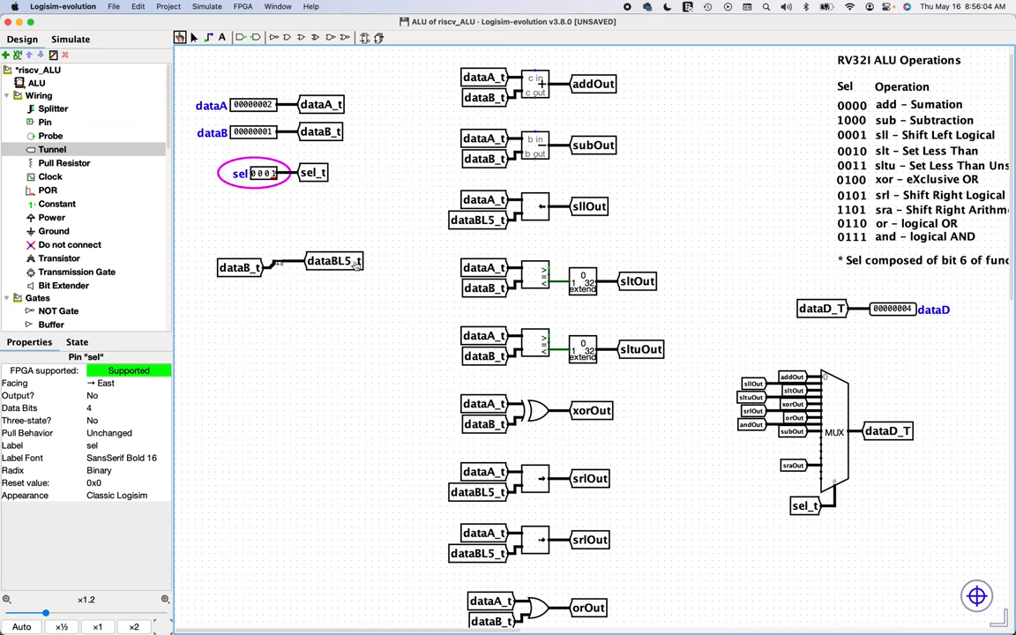
{"action": "mouse_move", "coordinate": [911, 313]}
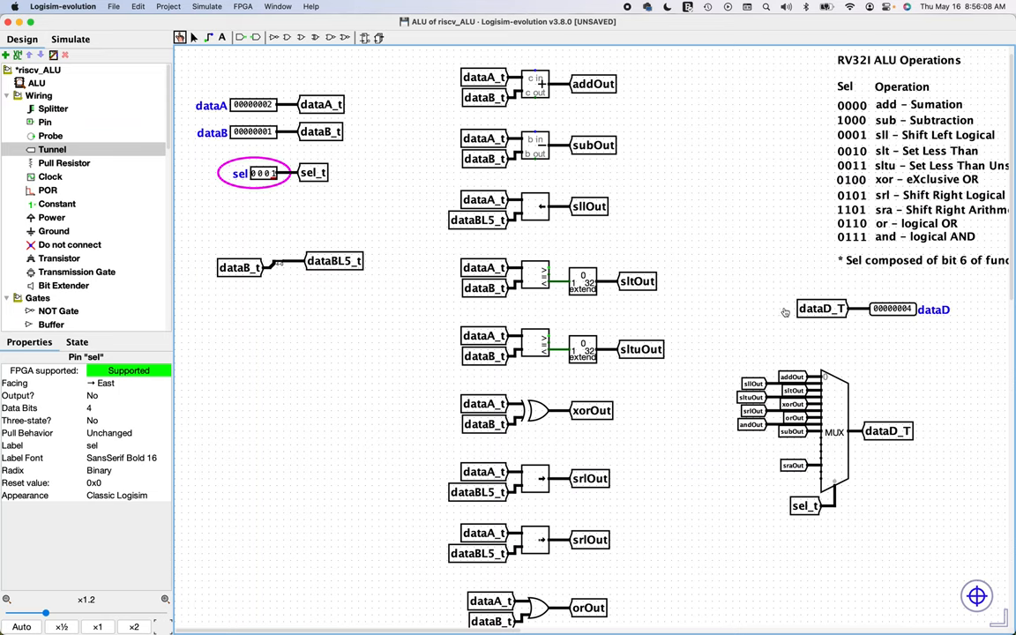
{"action": "mouse_move", "coordinate": [493, 312]}
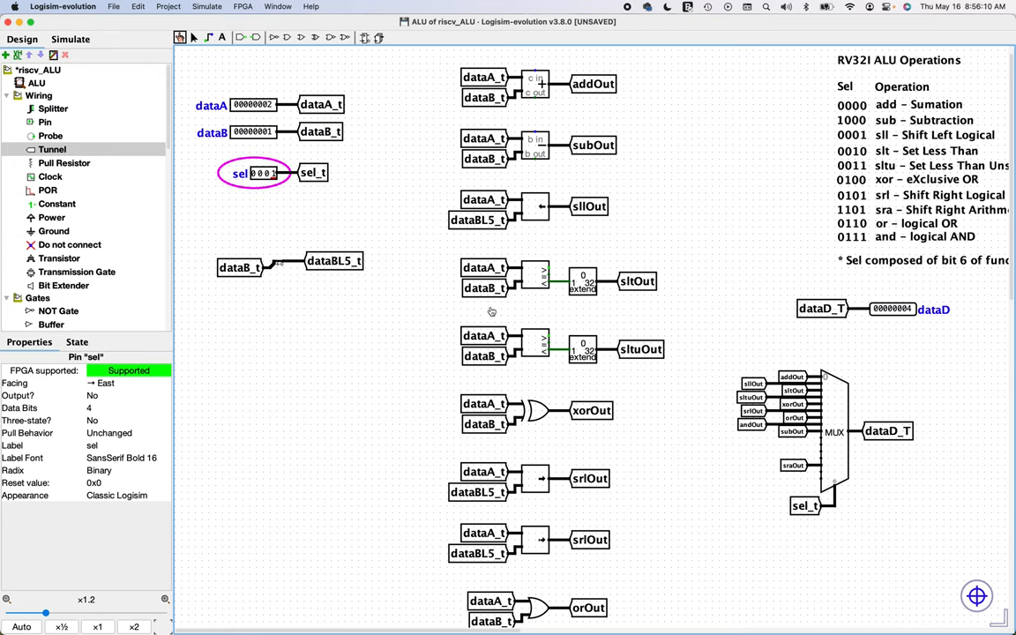
{"action": "mouse_move", "coordinate": [317, 133]}
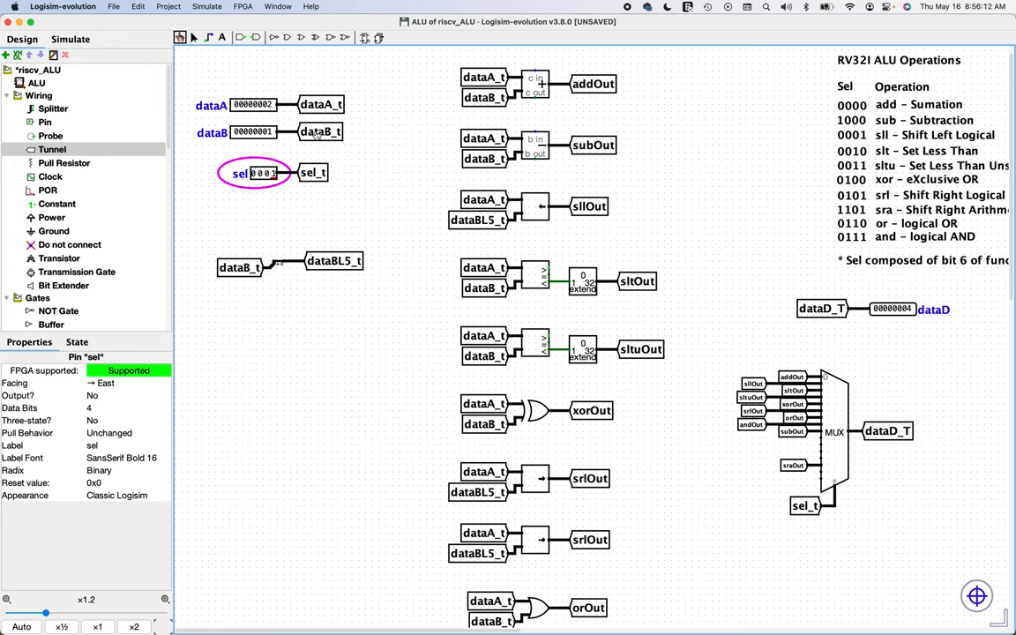
{"action": "mouse_move", "coordinate": [920, 324]}
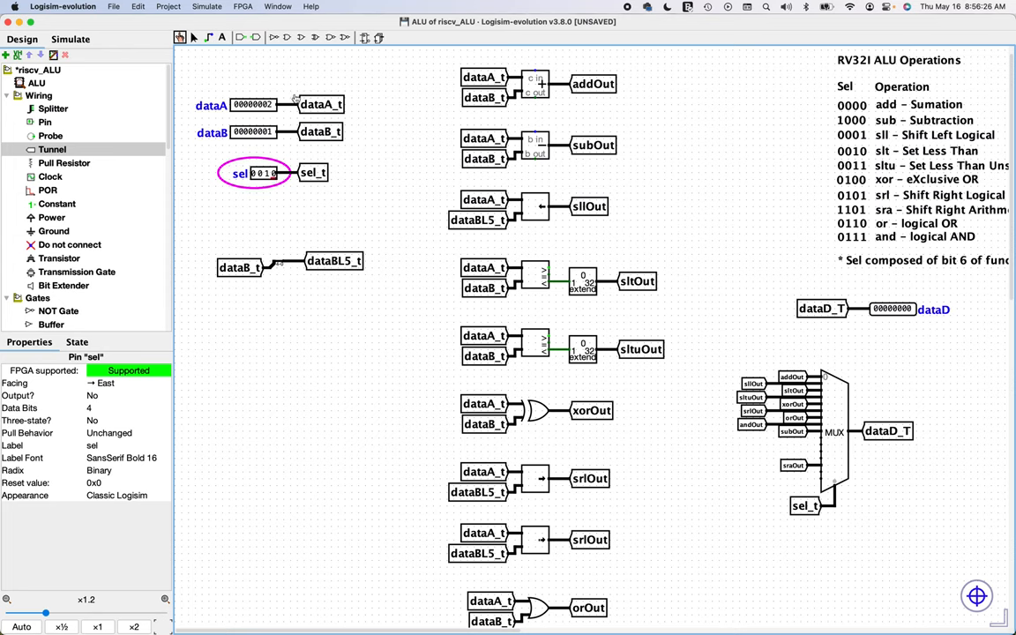
{"action": "mouse_move", "coordinate": [134, 110]}
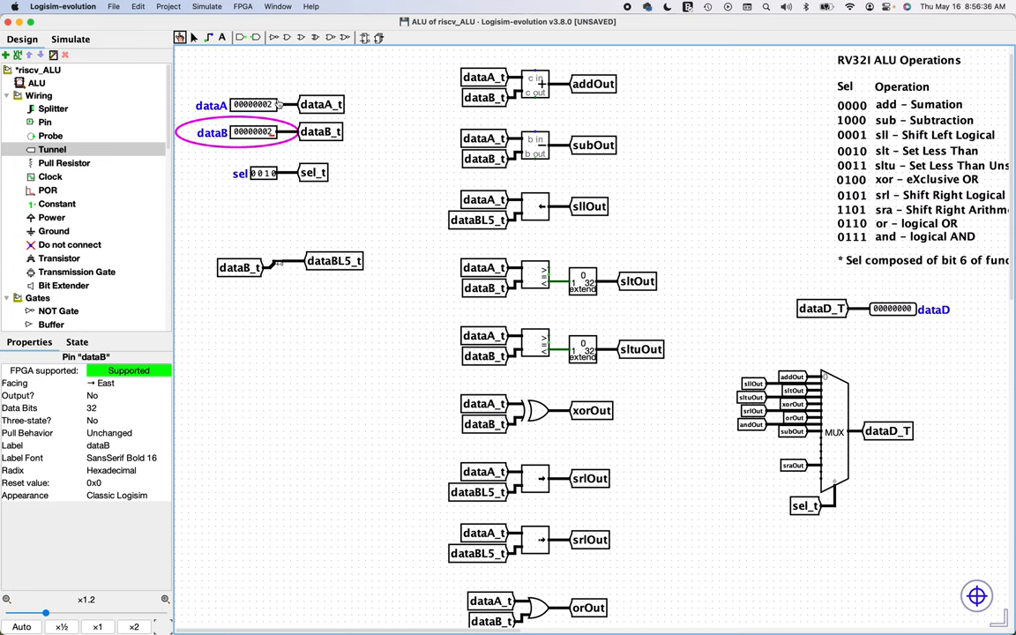
{"action": "left_click", "coordinate": [212, 104]}
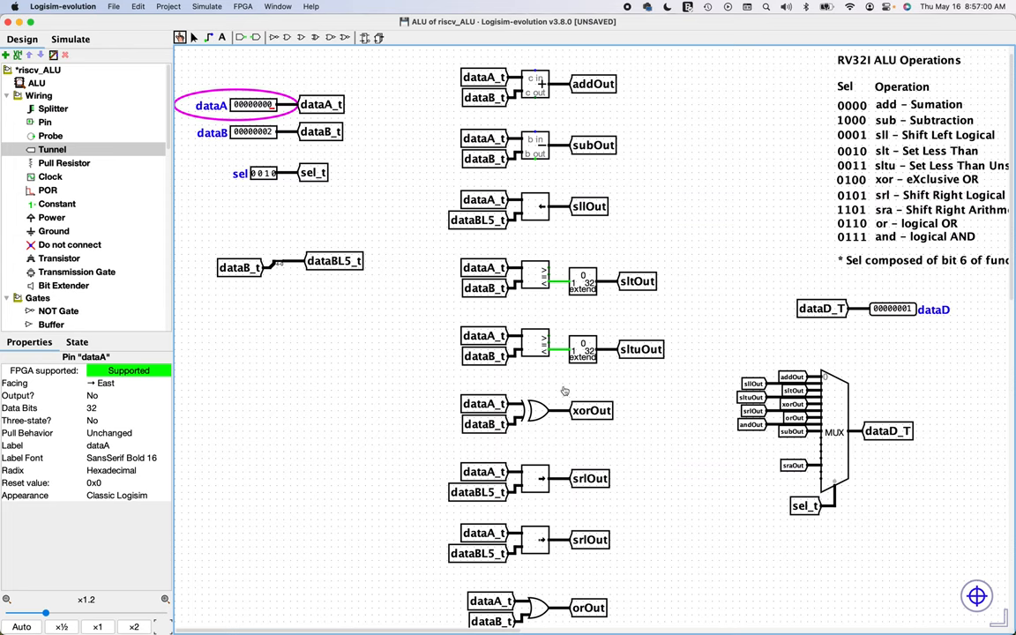
{"action": "mouse_move", "coordinate": [340, 165]}
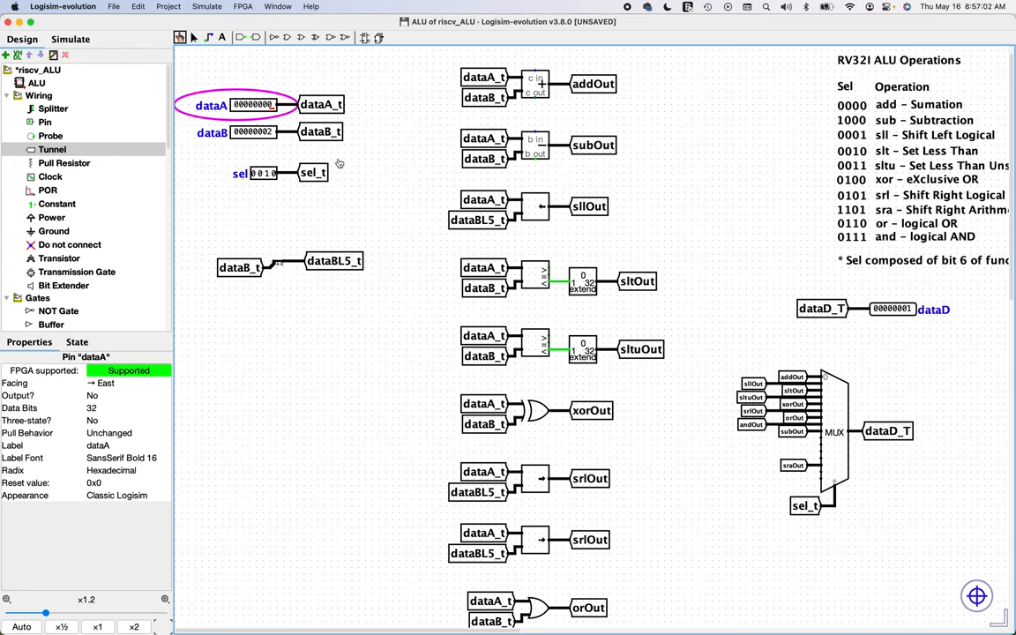
{"action": "mouse_move", "coordinate": [338, 167]}
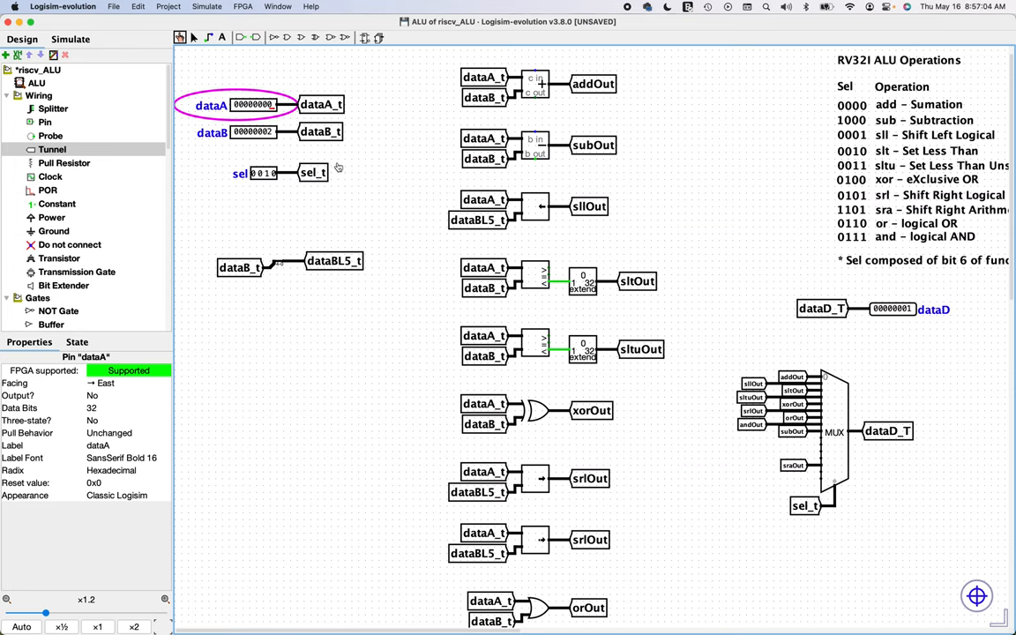
{"action": "mouse_move", "coordinate": [652, 481]}
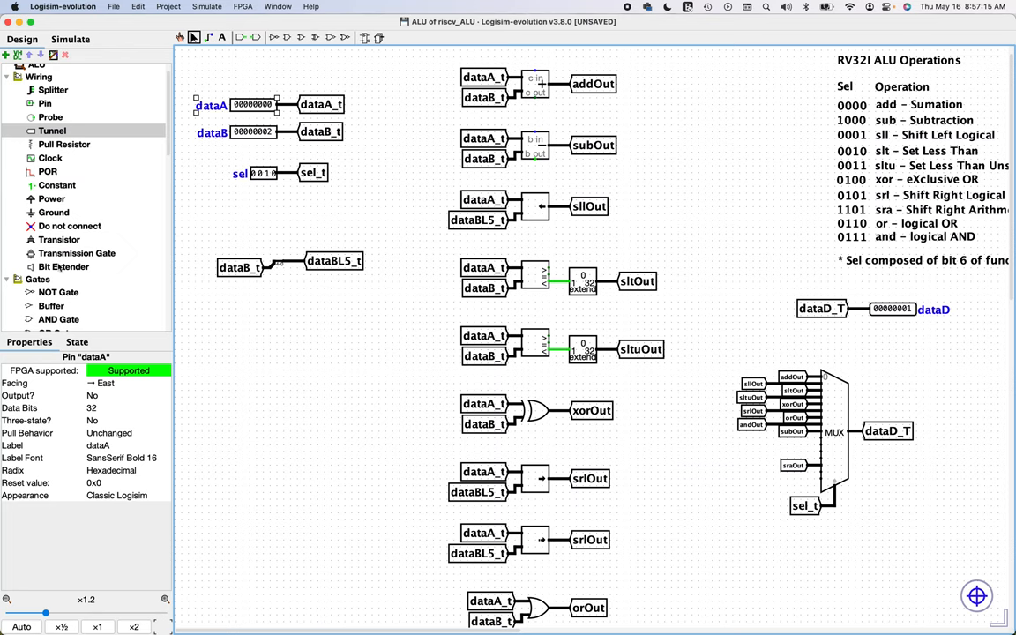
- Select the dataA pin for binary radix and poke sel to 0100 for xor
{"action": "left_click", "coordinate": [128, 470]}
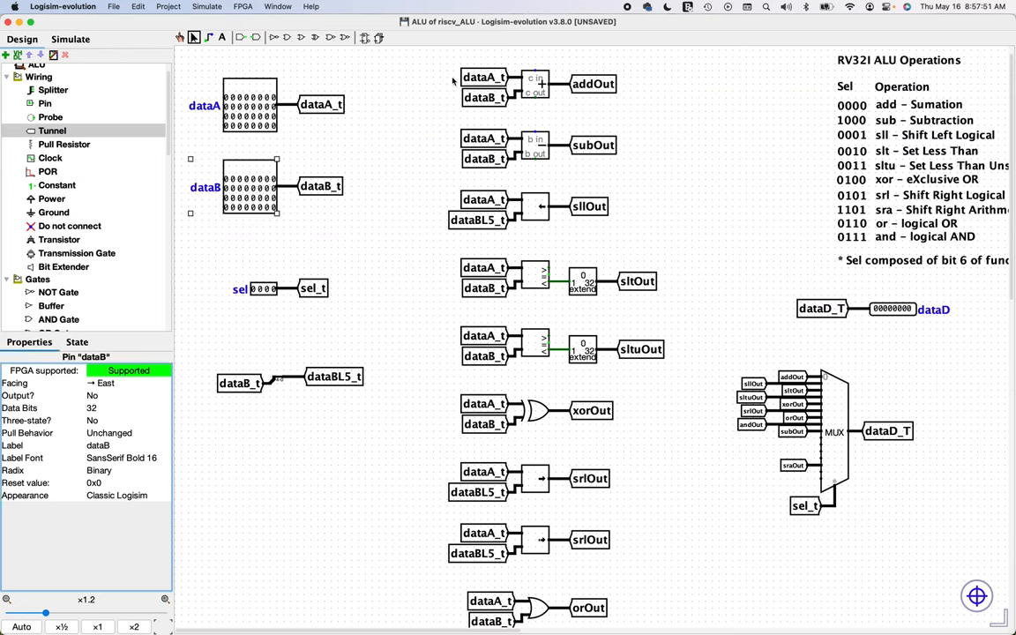
{"action": "mouse_move", "coordinate": [893, 195]}
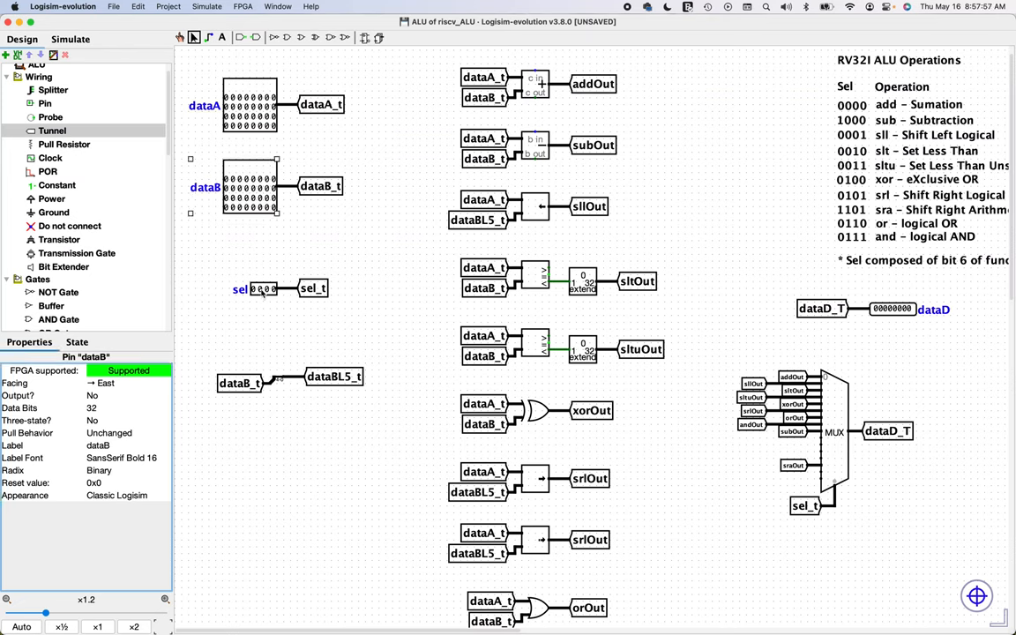
{"action": "left_click", "coordinate": [256, 289]}
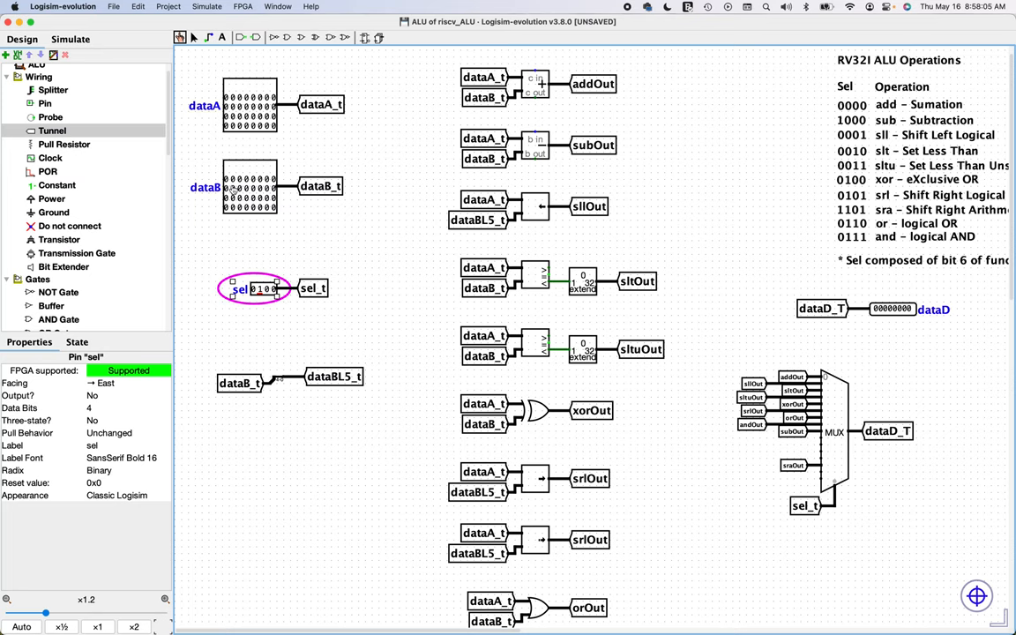
{"action": "mouse_move", "coordinate": [278, 210]}
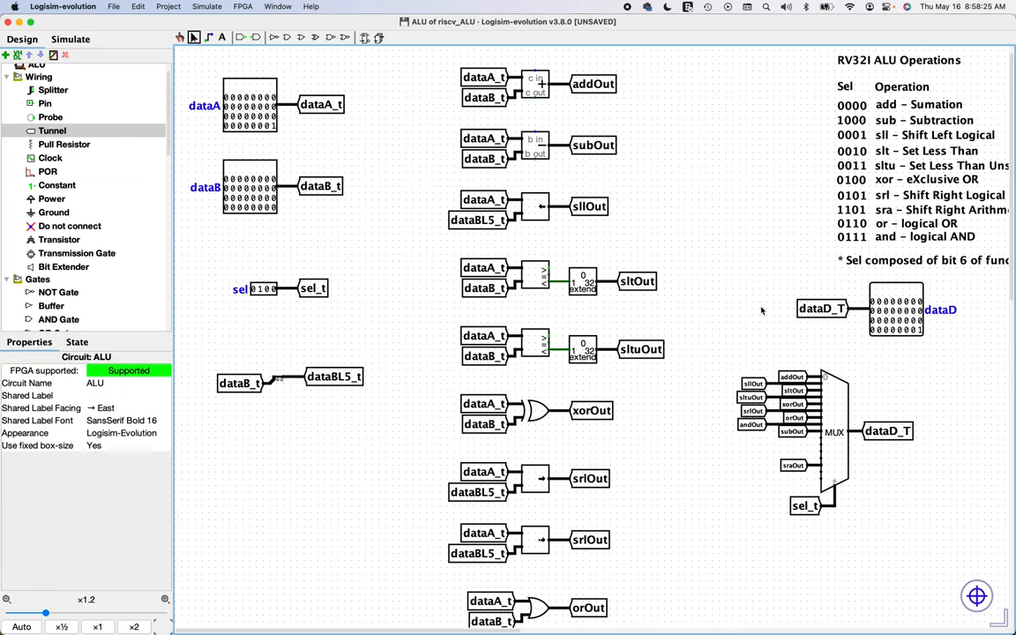
{"action": "mouse_move", "coordinate": [277, 210]}
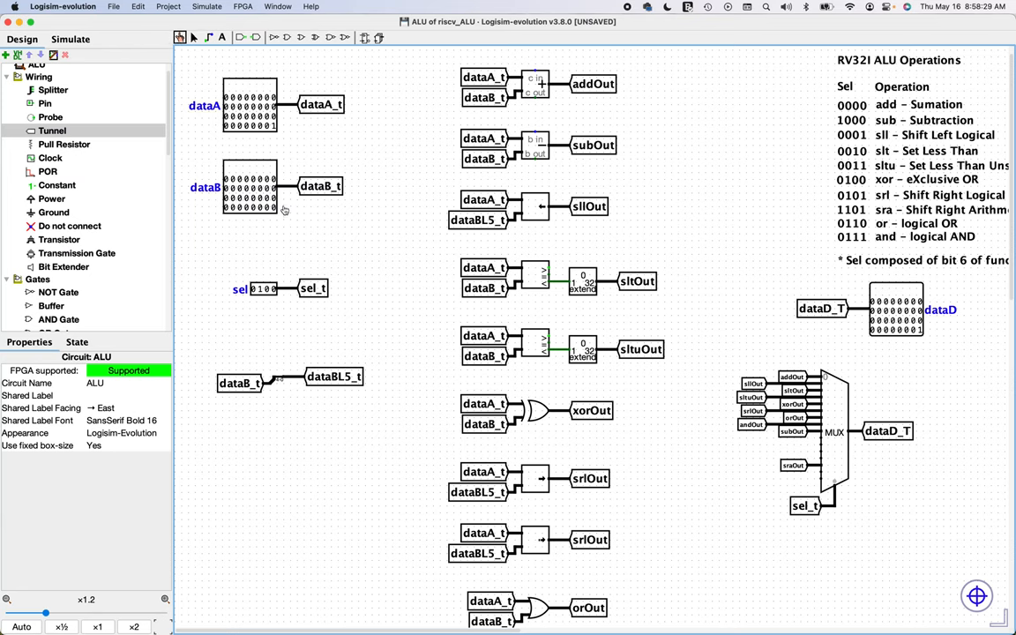
- Poke sel to 0101 and see dataD error from the duplicate srlOut tunnels
{"action": "left_click", "coordinate": [249, 187]}
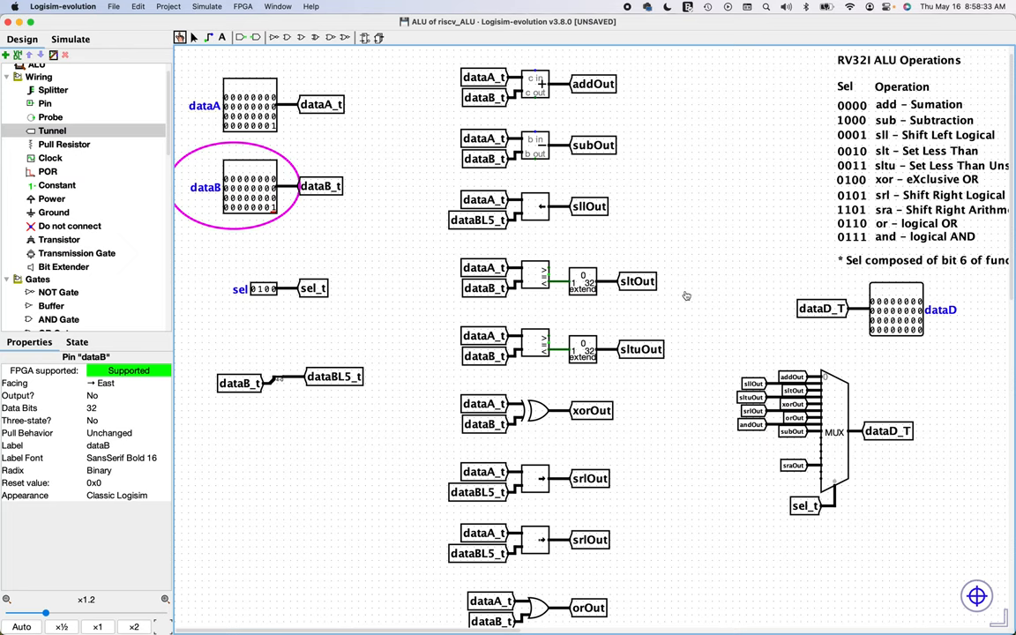
{"action": "mouse_move", "coordinate": [256, 55]}
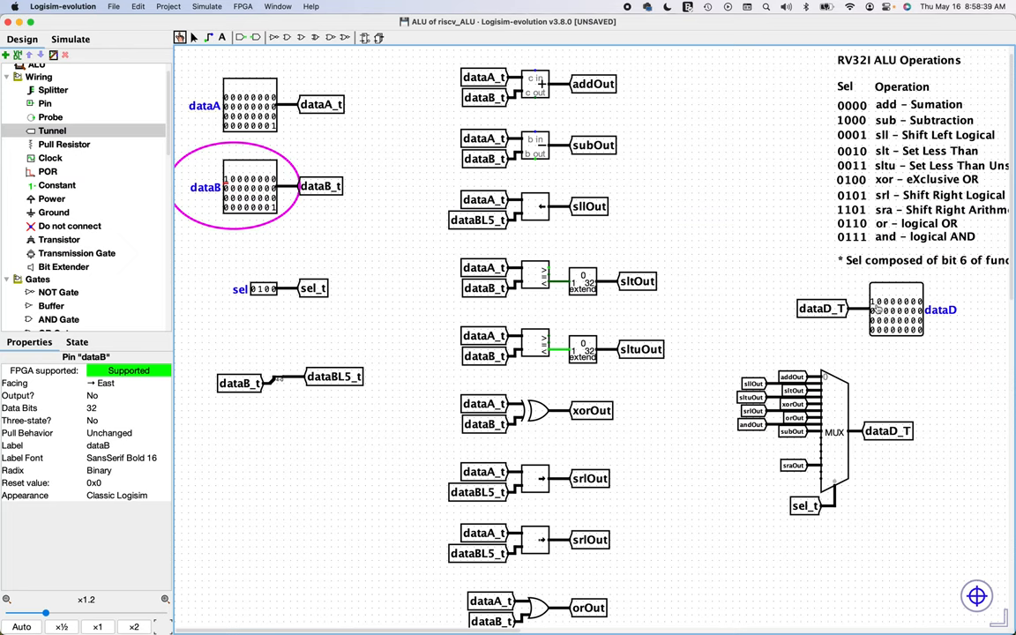
{"action": "mouse_move", "coordinate": [878, 309]}
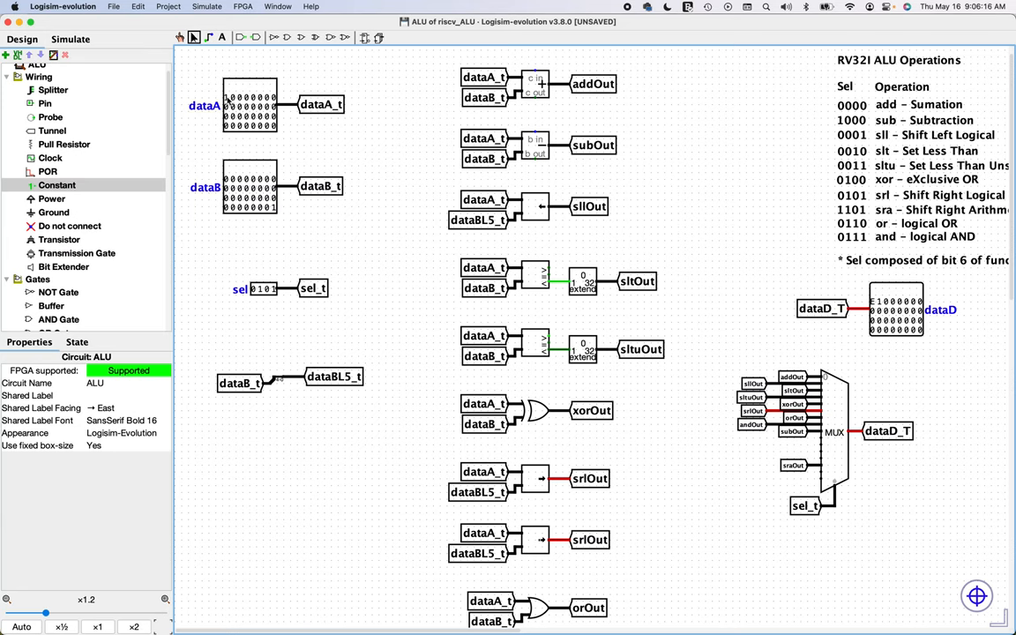
{"action": "mouse_move", "coordinate": [233, 117]}
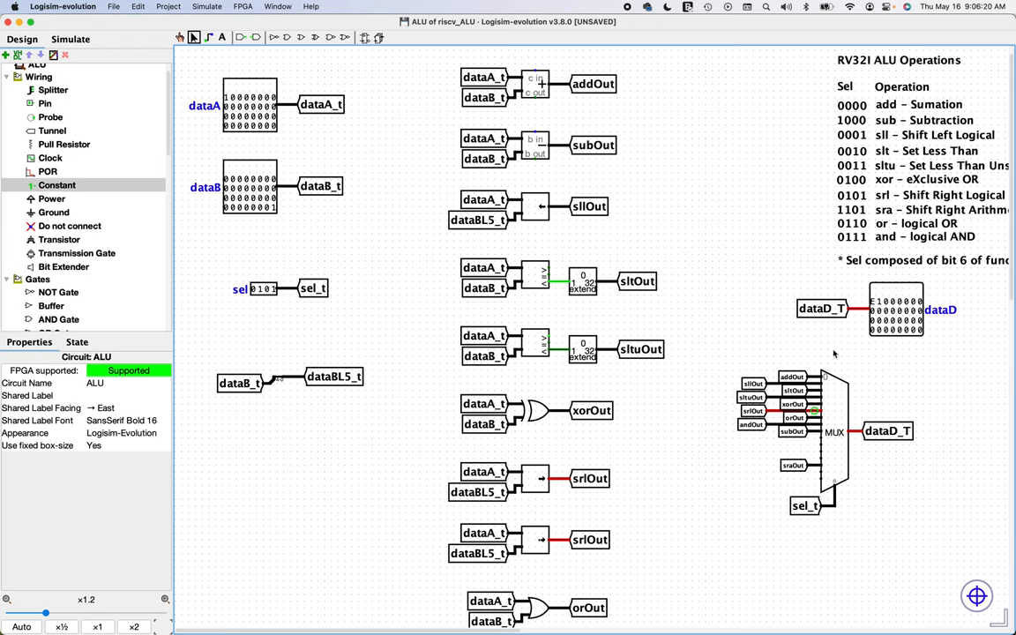
{"action": "mouse_move", "coordinate": [726, 418]}
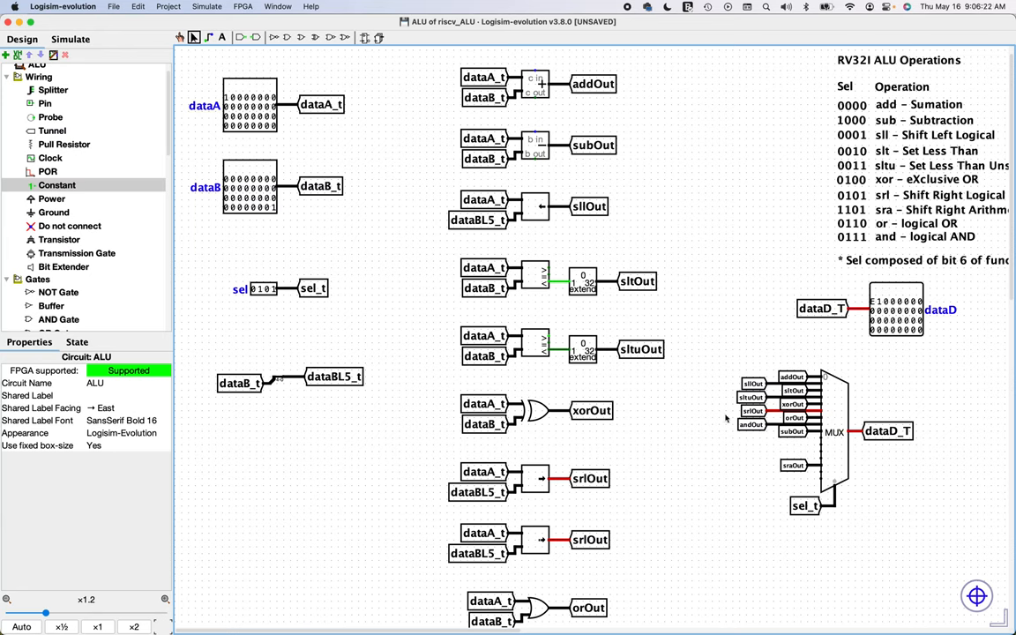
{"action": "mouse_move", "coordinate": [630, 513]}
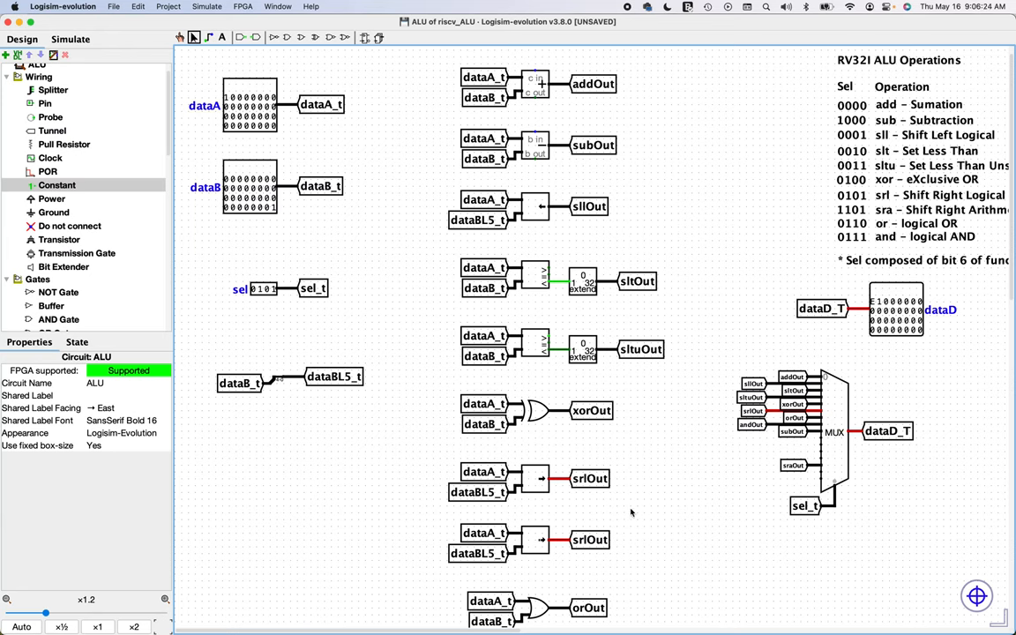
{"action": "mouse_move", "coordinate": [589, 547]}
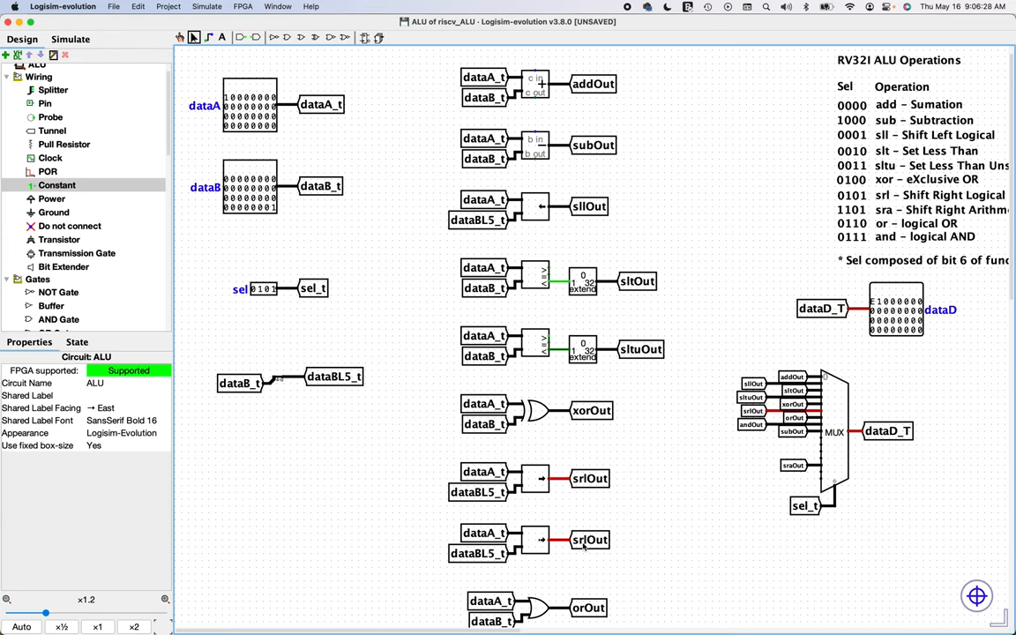
- Open the second srlOut tunnel's label for renaming to sraOut
{"action": "double_click", "coordinate": [589, 540]}
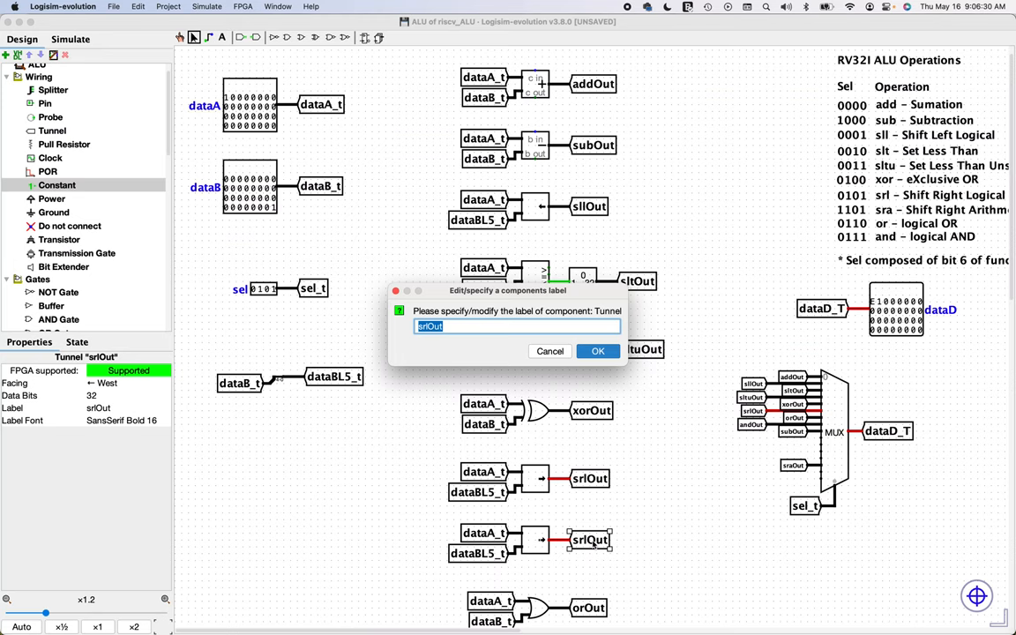
{"action": "mouse_move", "coordinate": [562, 481]}
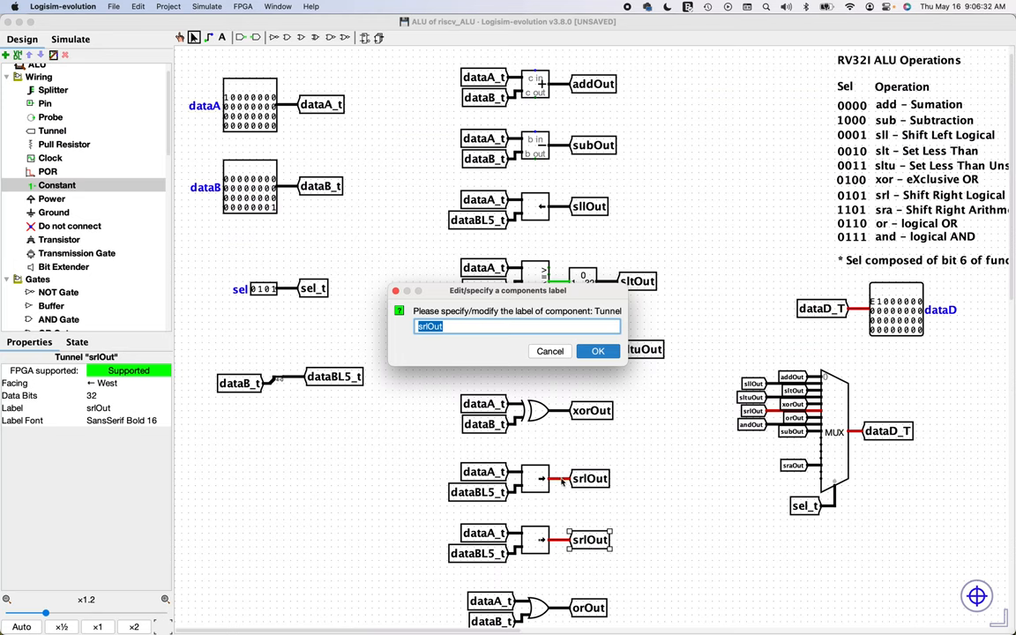
{"action": "mouse_move", "coordinate": [560, 491]}
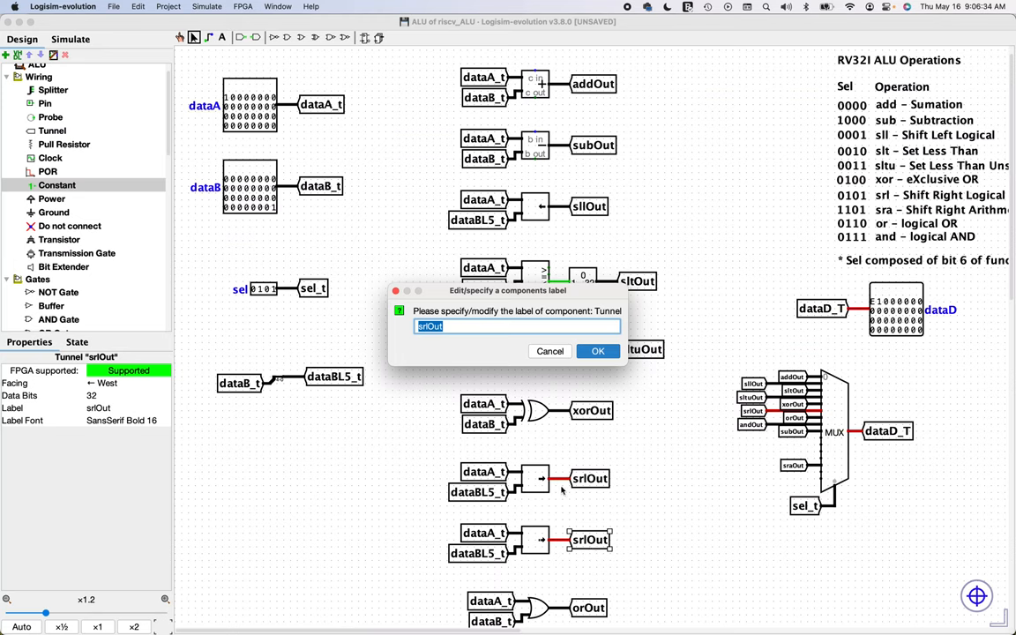
{"action": "mouse_move", "coordinate": [531, 566]}
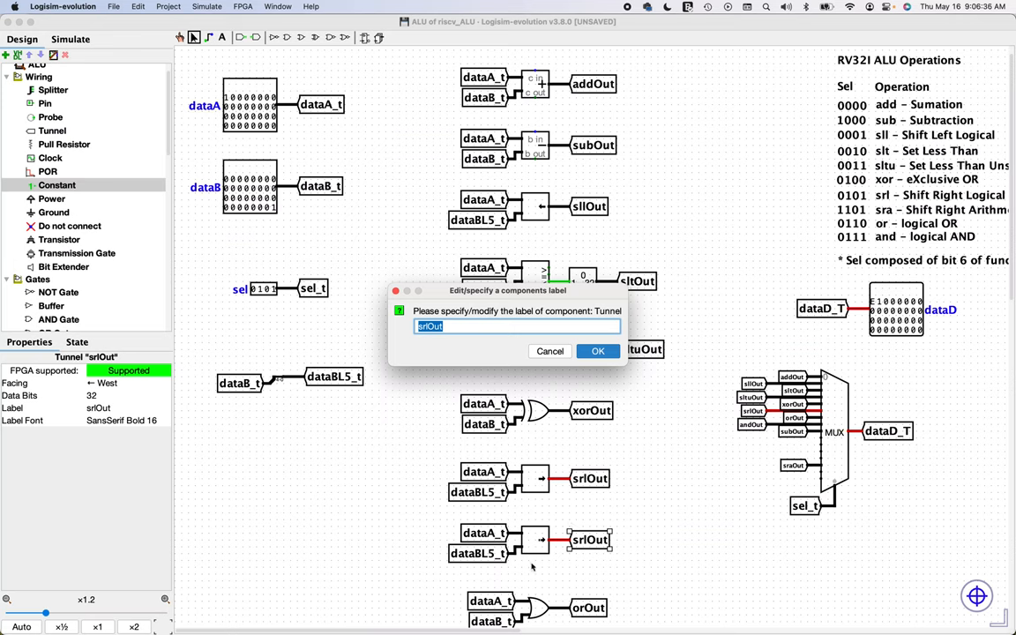
{"action": "mouse_move", "coordinate": [592, 499]}
{"action": "type", "text": "a"}
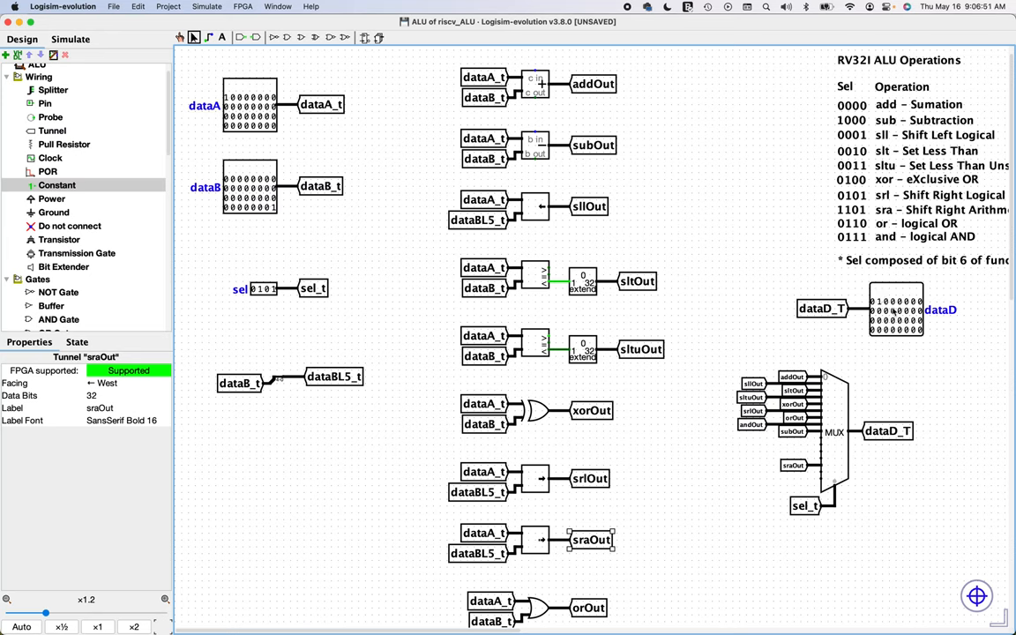
{"action": "mouse_move", "coordinate": [588, 538]}
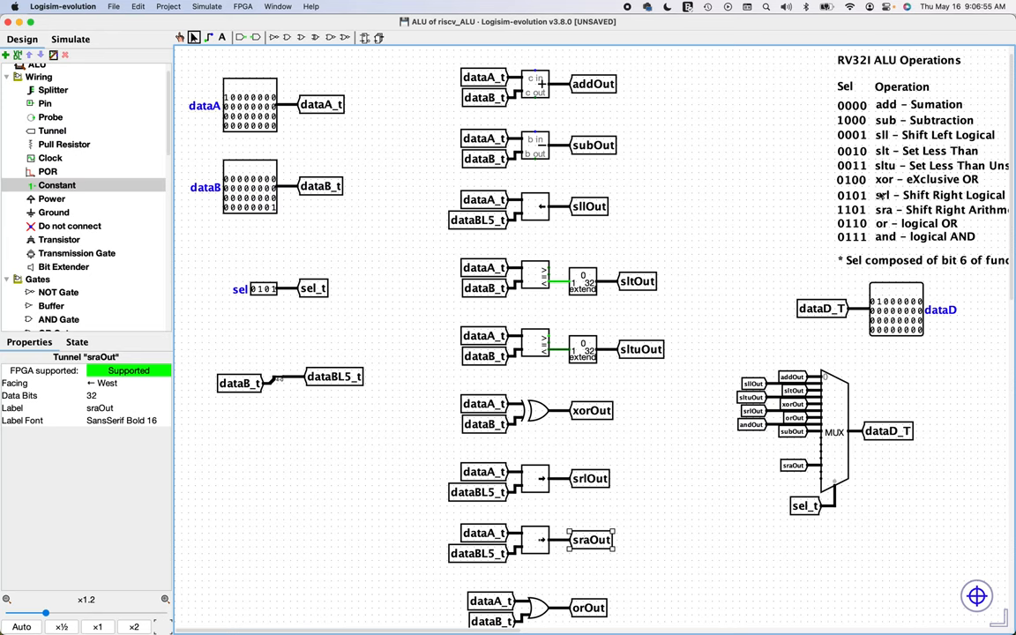
{"action": "mouse_move", "coordinate": [649, 225]}
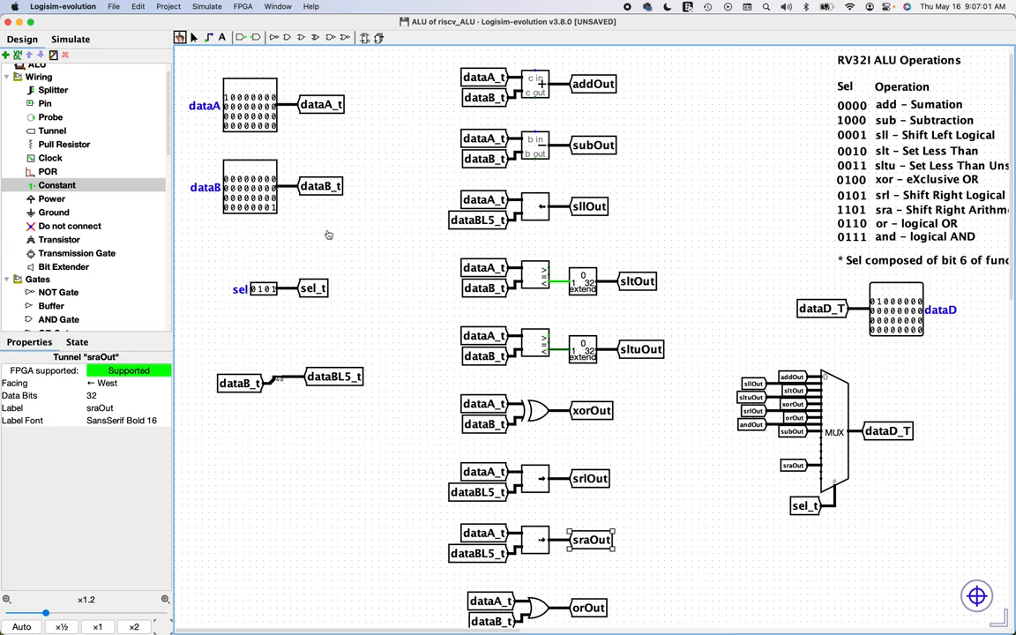
- Poke sel to 1101, 0110 and 0111, then set dataA's lowest bit, checking dataD
{"action": "left_click", "coordinate": [253, 288]}
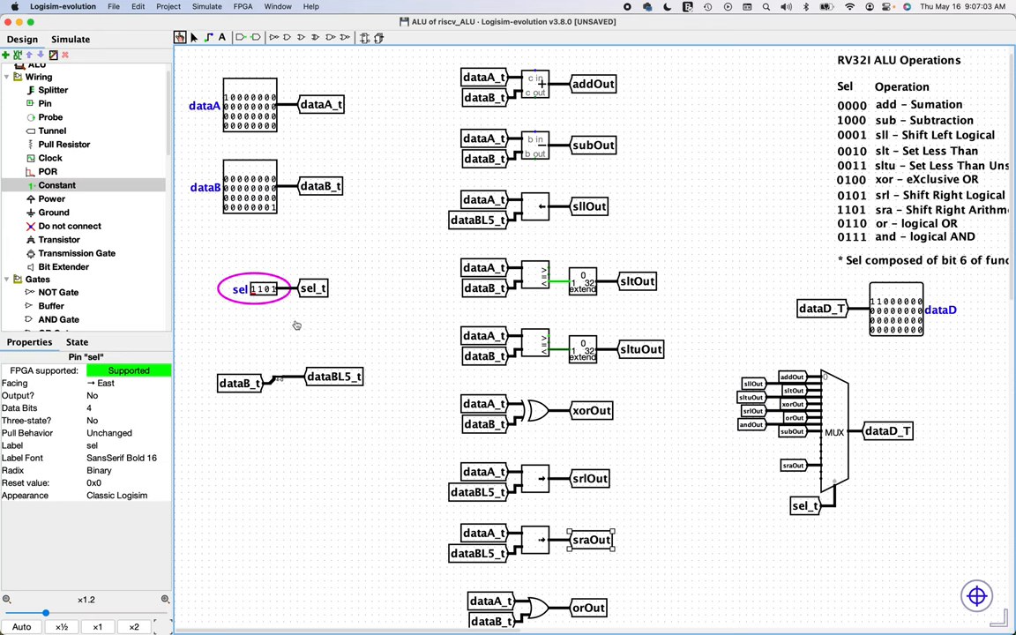
{"action": "mouse_move", "coordinate": [346, 207]}
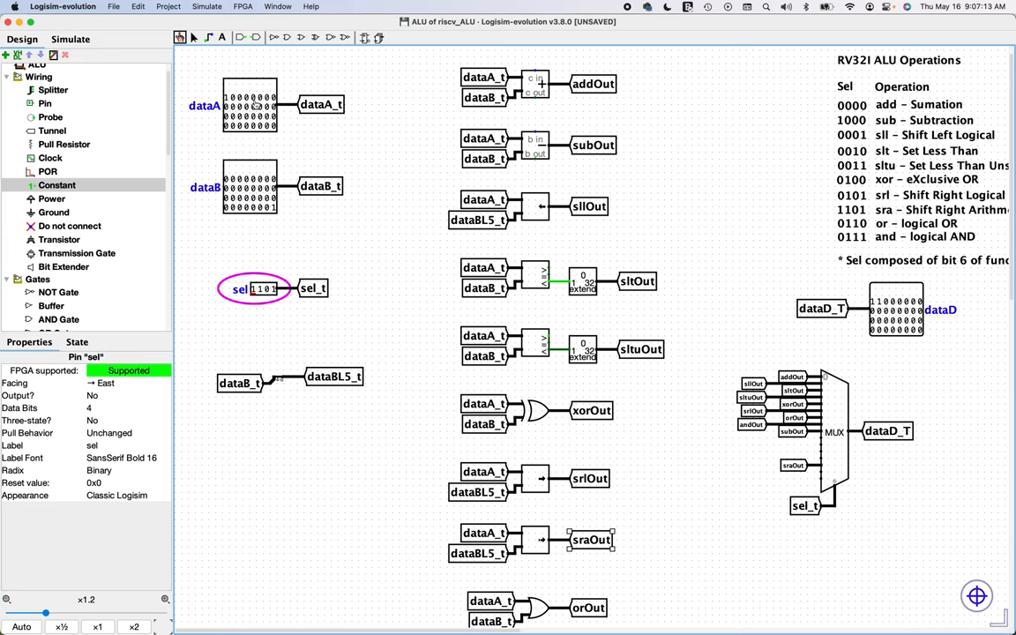
{"action": "mouse_move", "coordinate": [270, 140]}
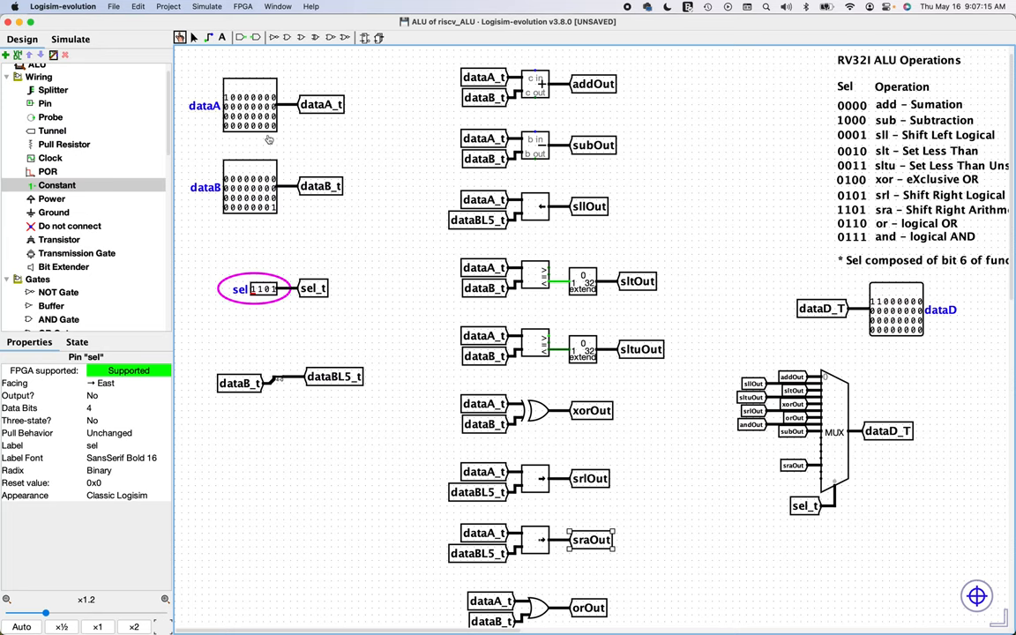
{"action": "mouse_move", "coordinate": [224, 131]}
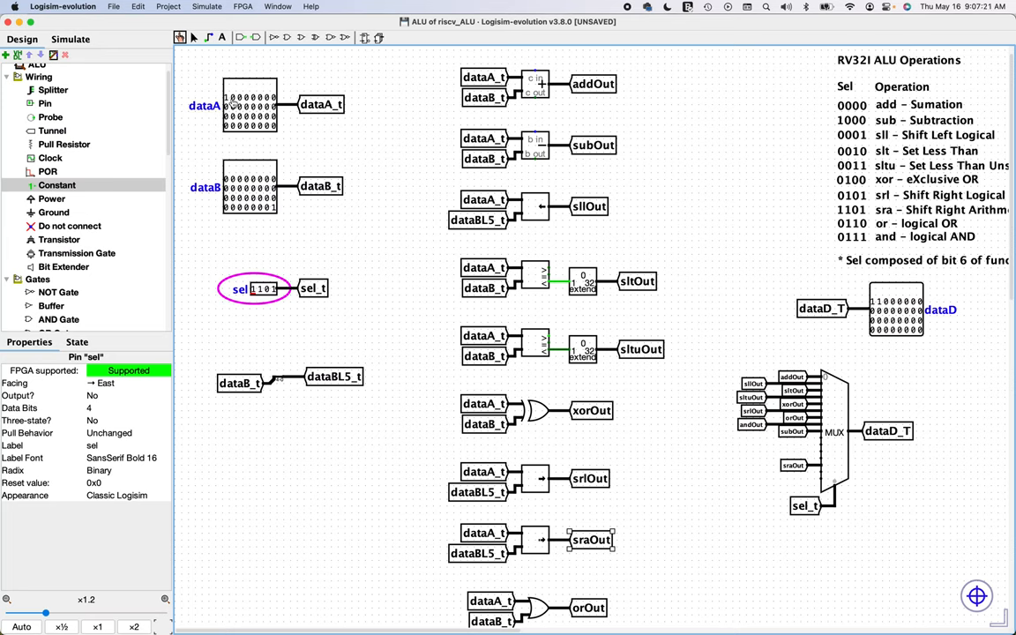
{"action": "mouse_move", "coordinate": [862, 302]}
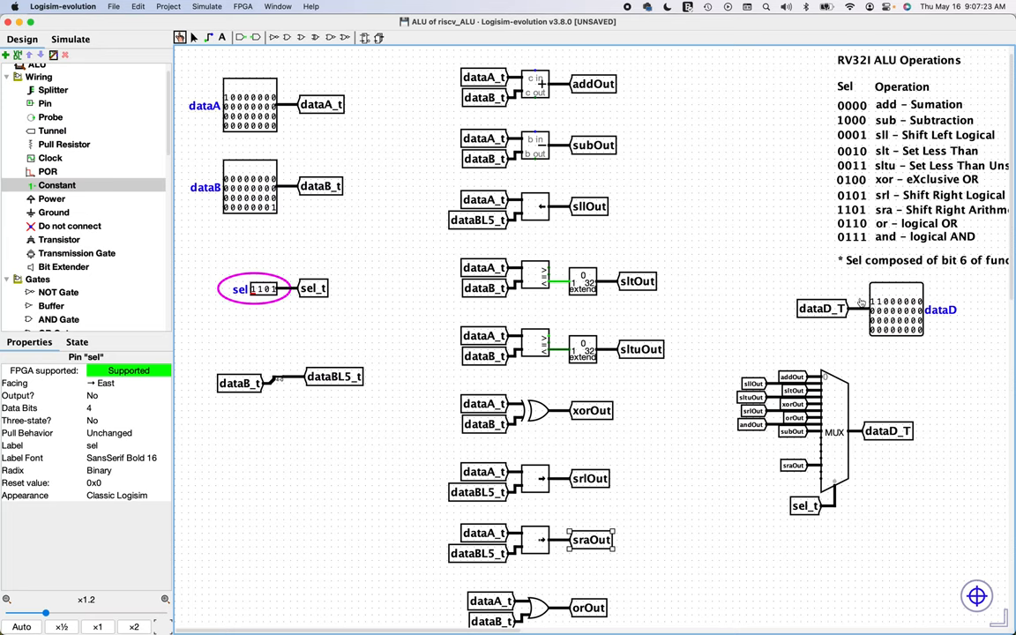
{"action": "mouse_move", "coordinate": [856, 329]}
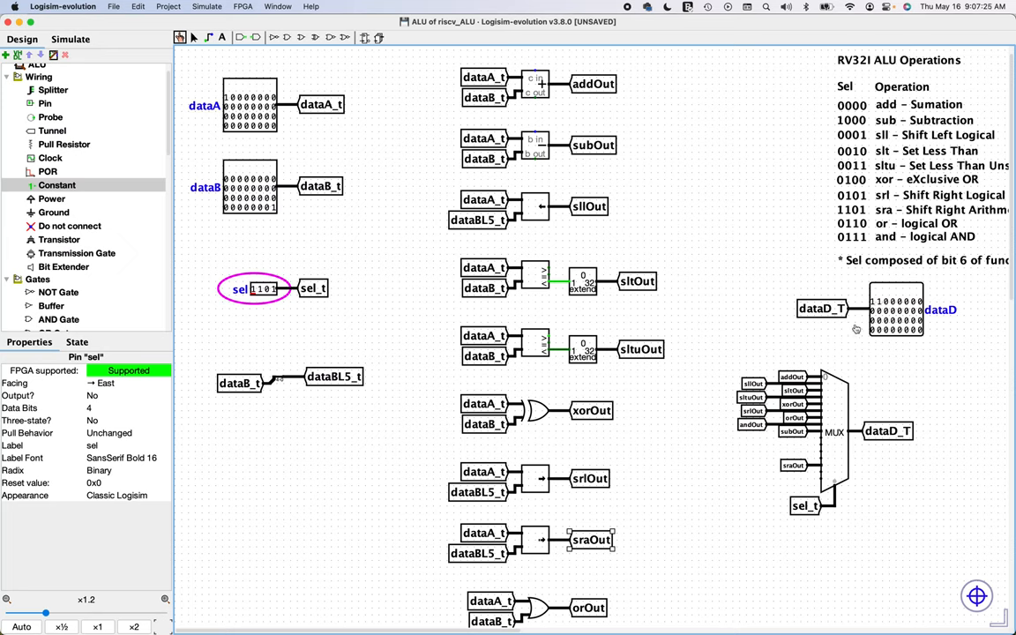
{"action": "mouse_move", "coordinate": [931, 228]}
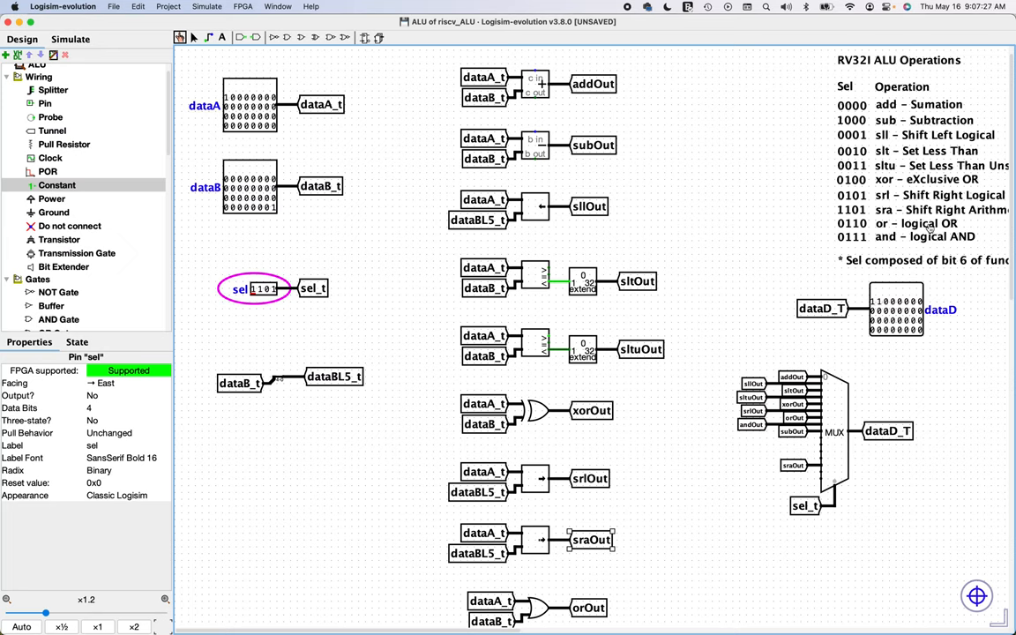
{"action": "mouse_move", "coordinate": [309, 259]}
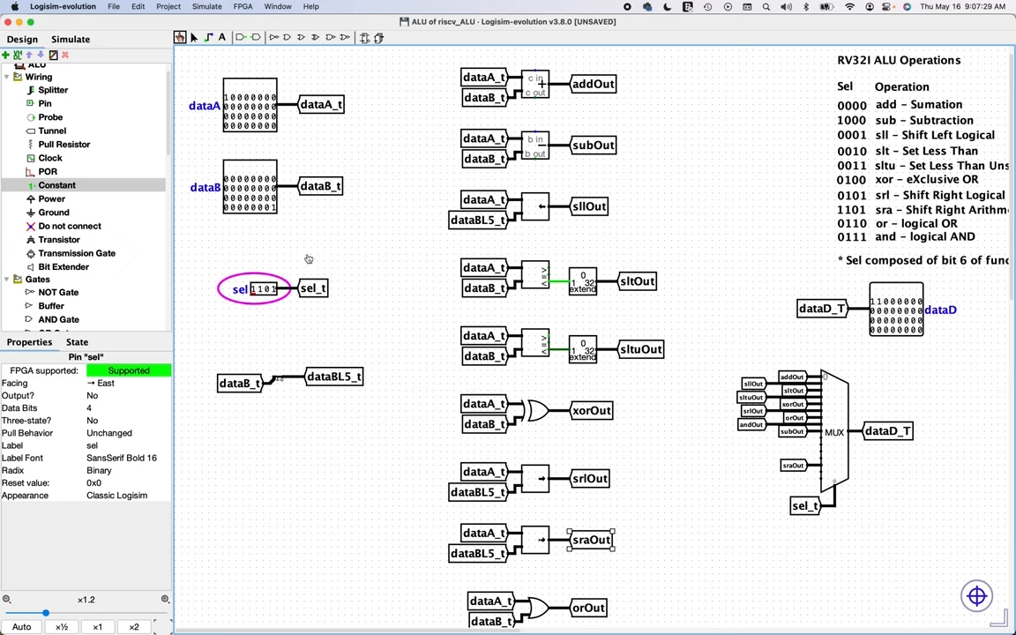
{"action": "mouse_move", "coordinate": [263, 297]}
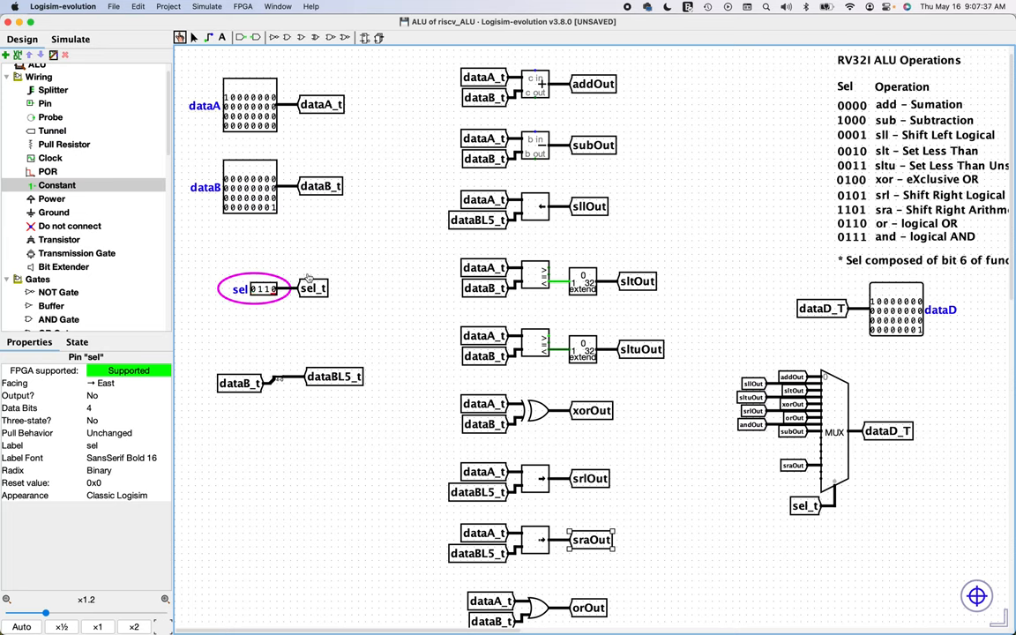
{"action": "mouse_move", "coordinate": [309, 279]}
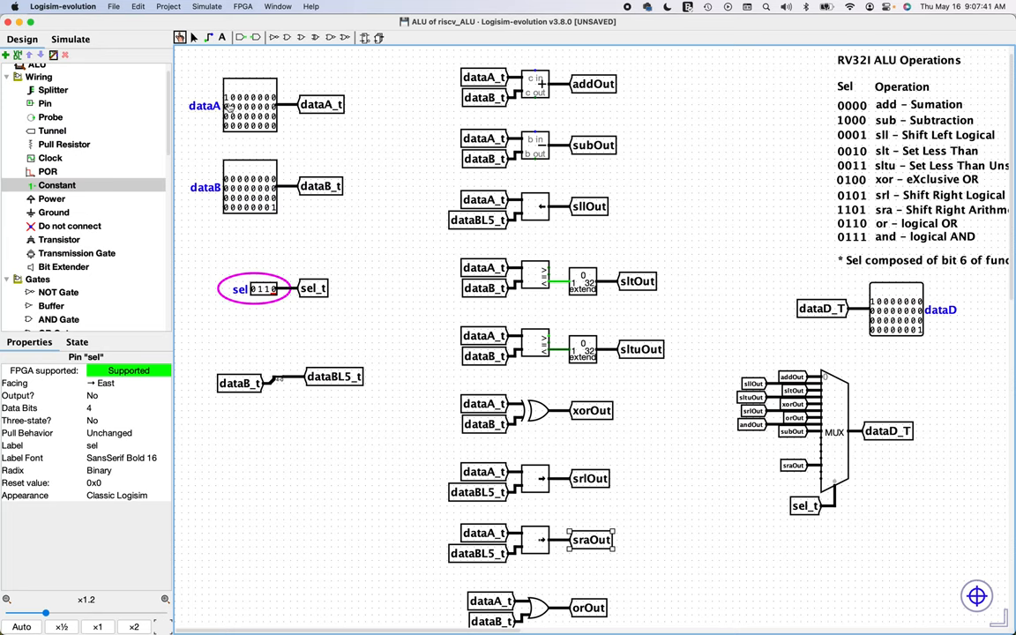
{"action": "mouse_move", "coordinate": [921, 347]}
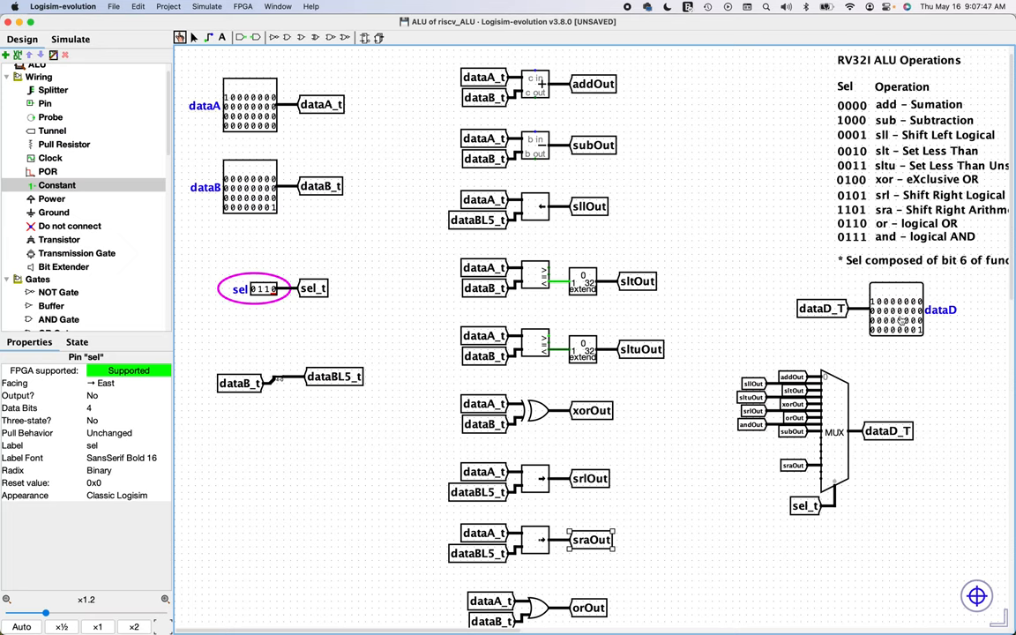
{"action": "mouse_move", "coordinate": [683, 288]}
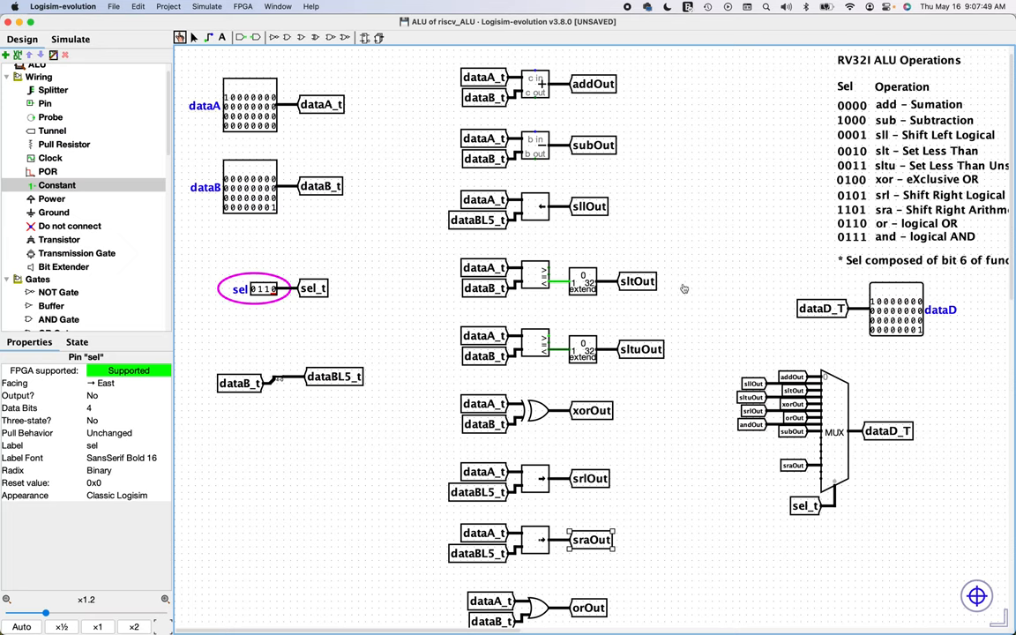
{"action": "mouse_move", "coordinate": [426, 288]}
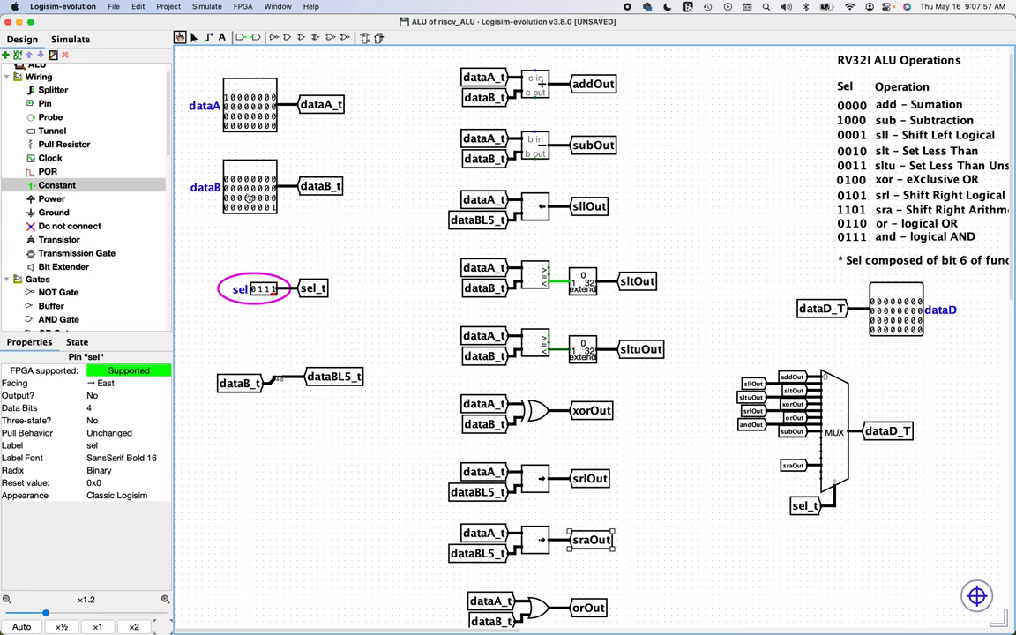
{"action": "mouse_move", "coordinate": [256, 169]}
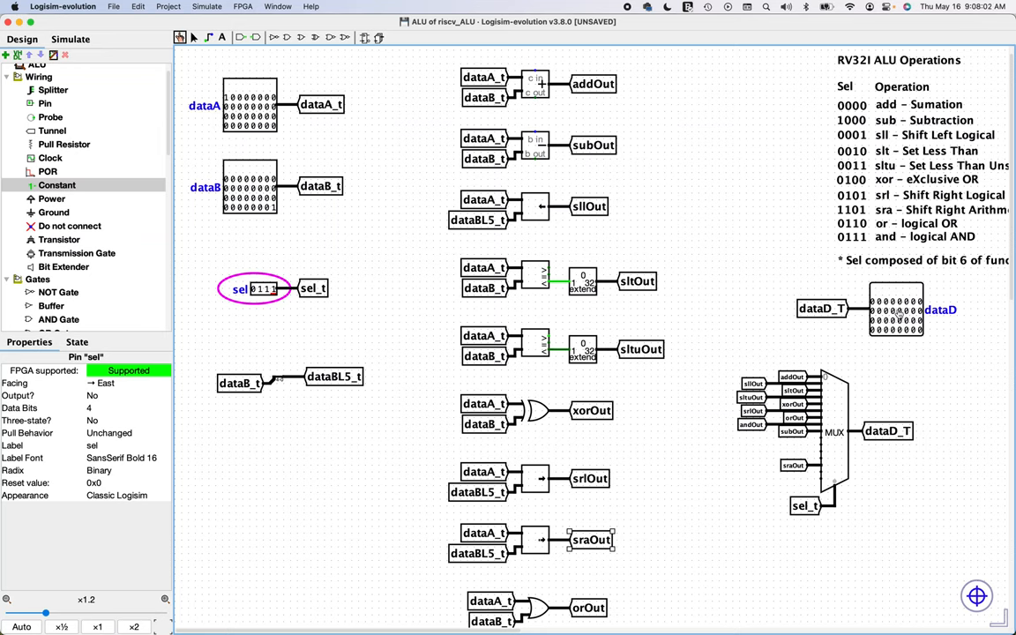
{"action": "left_click", "coordinate": [249, 104]}
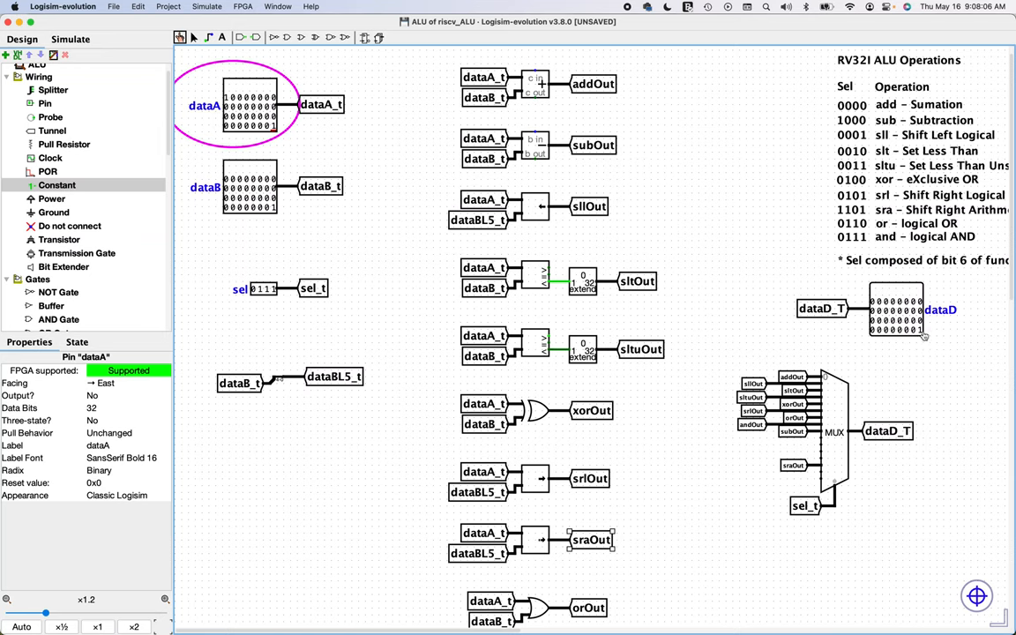
{"action": "mouse_move", "coordinate": [666, 385]}
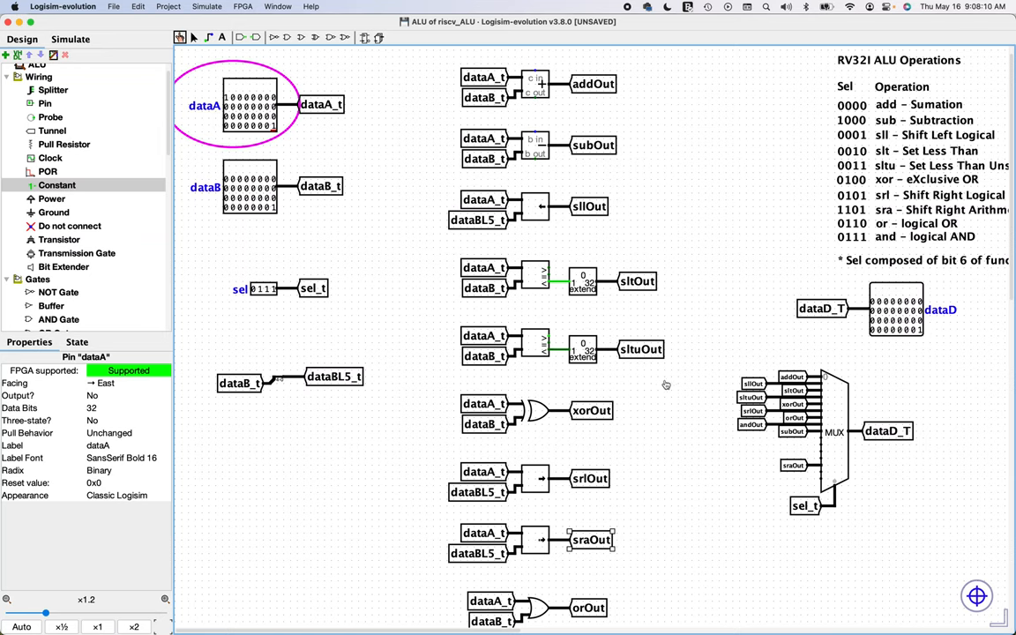